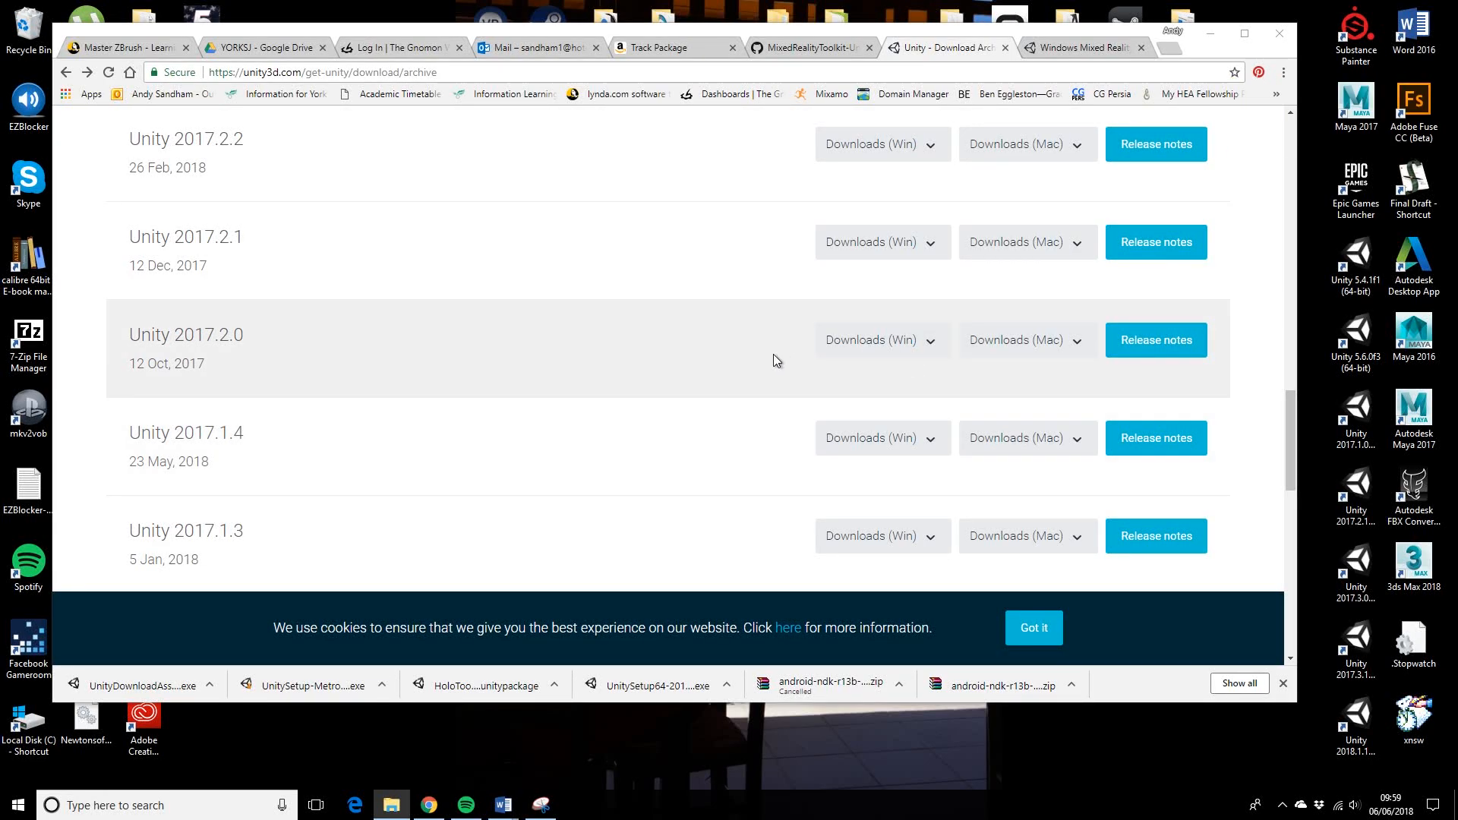
{"action": "mouse_move", "coordinate": [602, 378]}
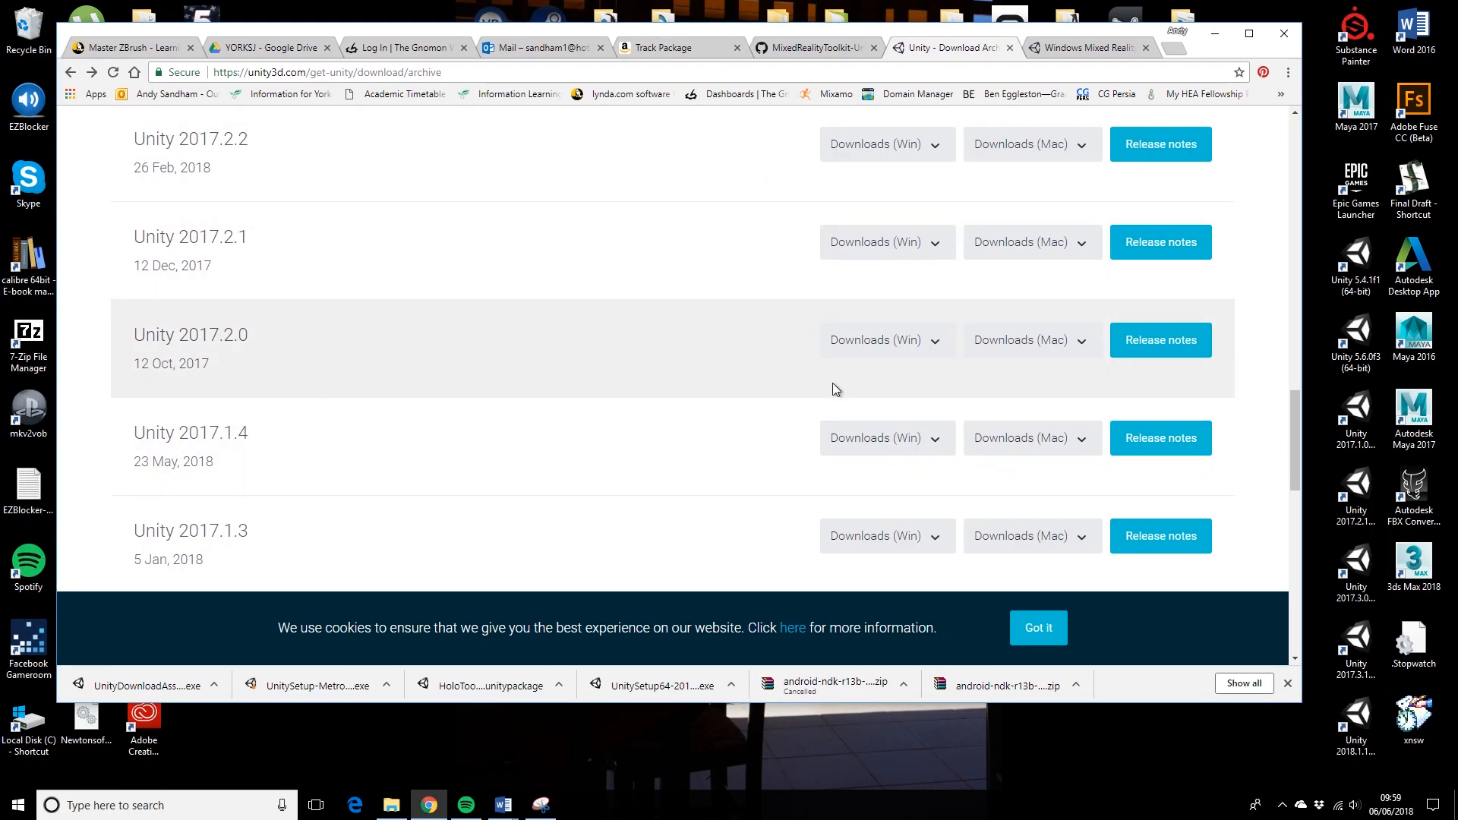
{"action": "mouse_move", "coordinate": [310, 299]}
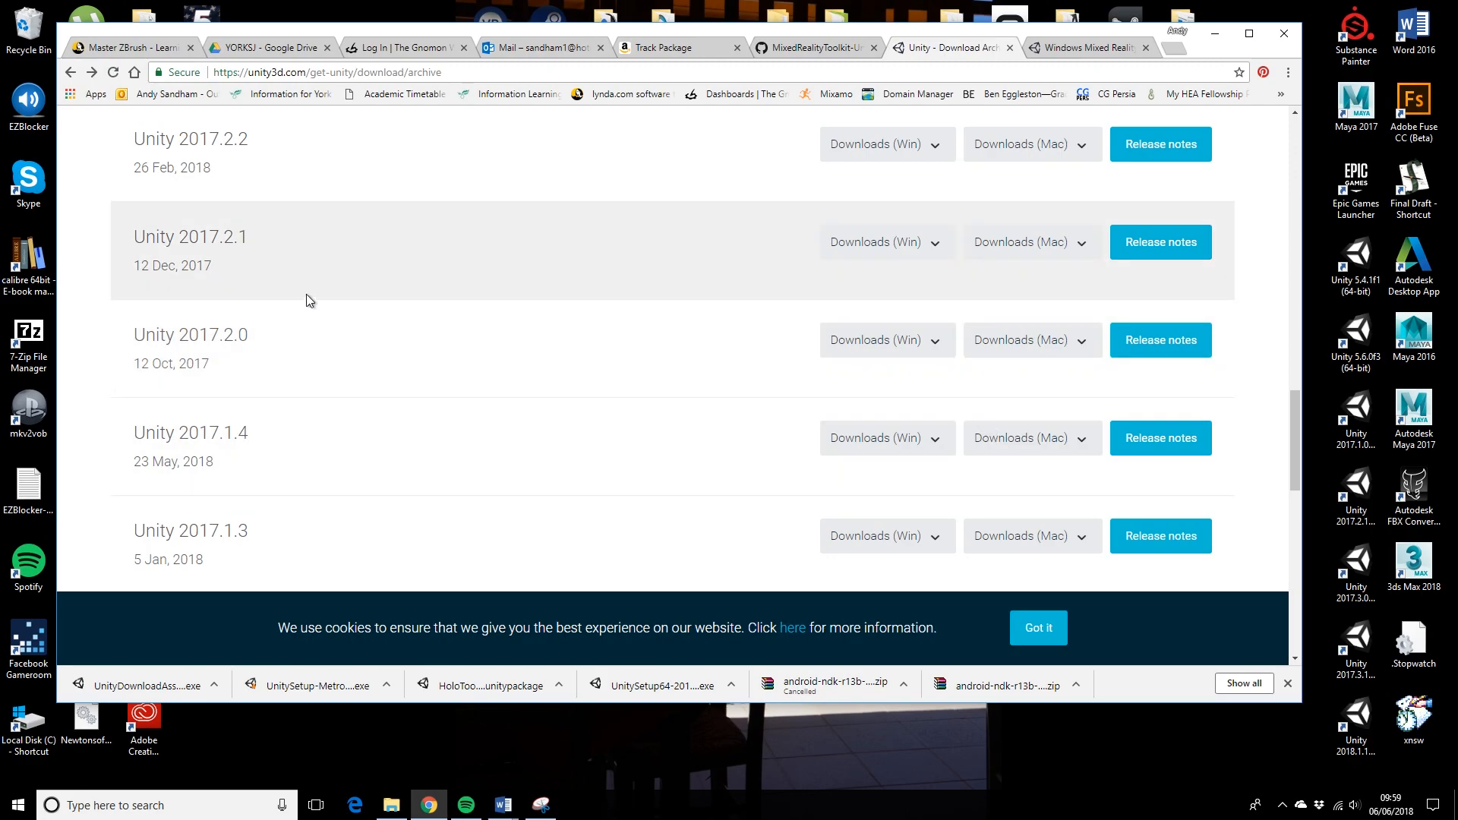
{"action": "mouse_move", "coordinate": [182, 261]}
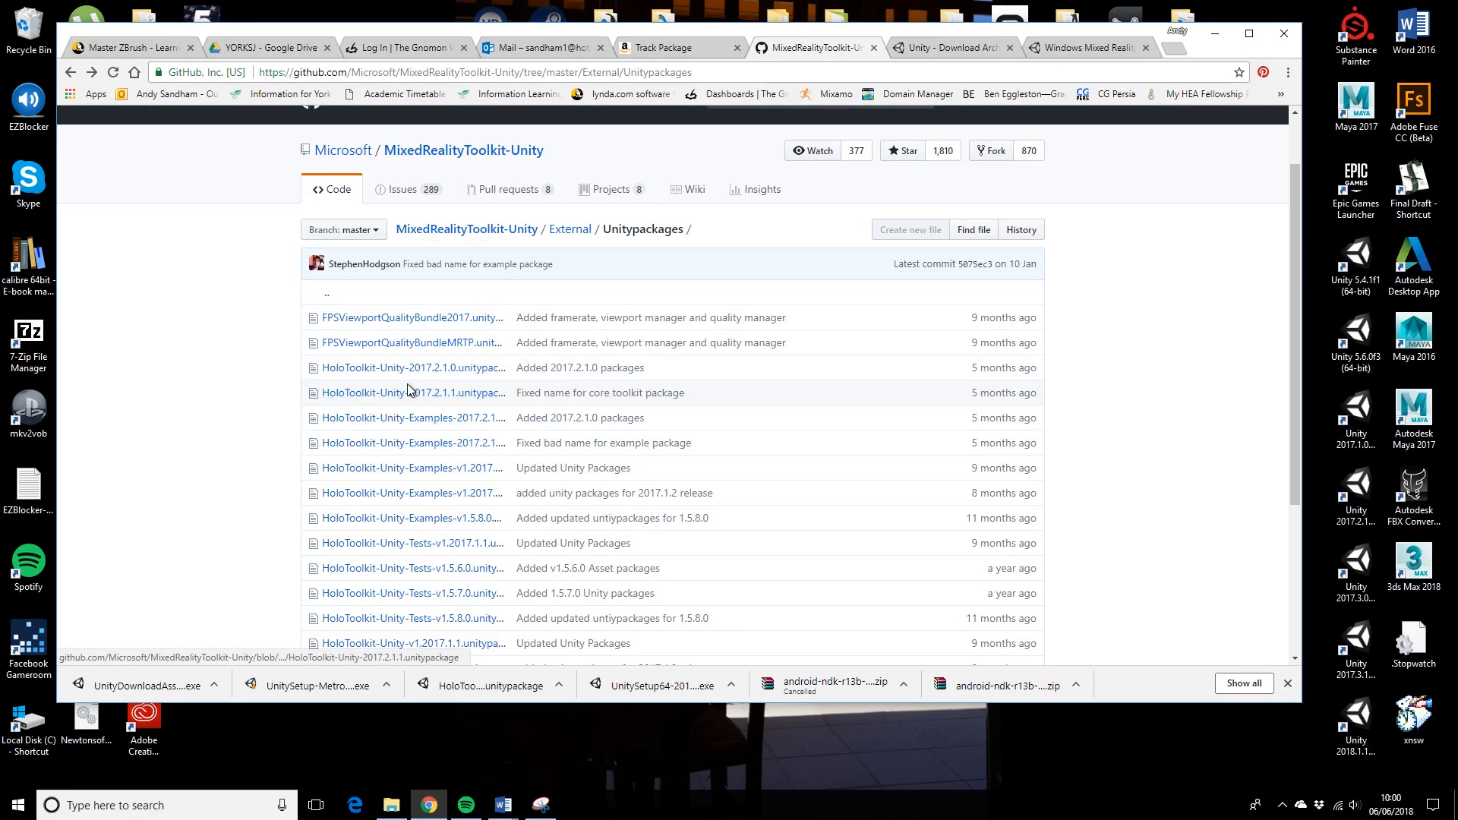
{"action": "mouse_move", "coordinate": [435, 435]}
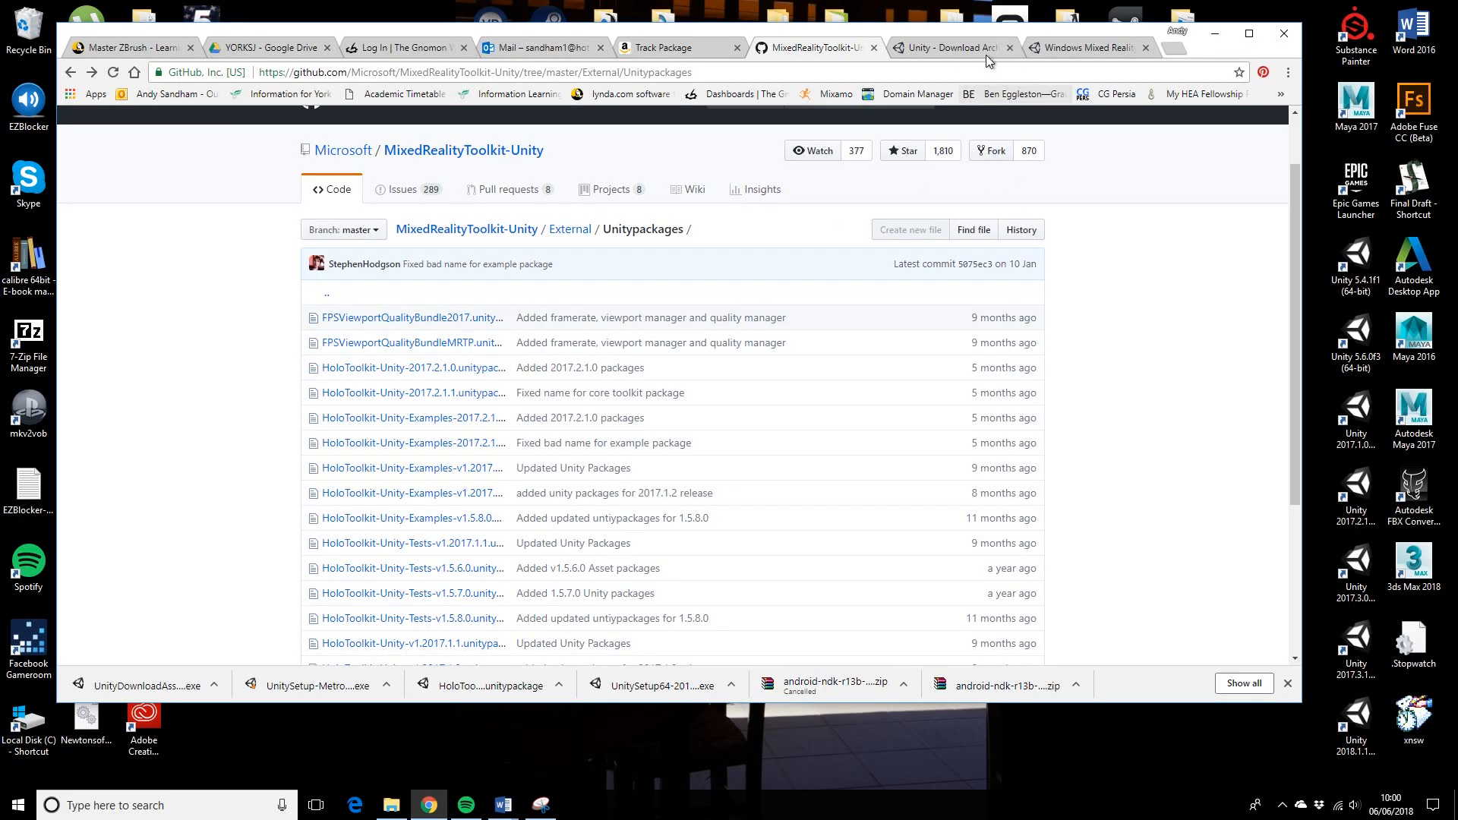
- Download the Unity 2017.2.1 Windows installer from the archive and run it
{"action": "left_click", "coordinate": [946, 47]}
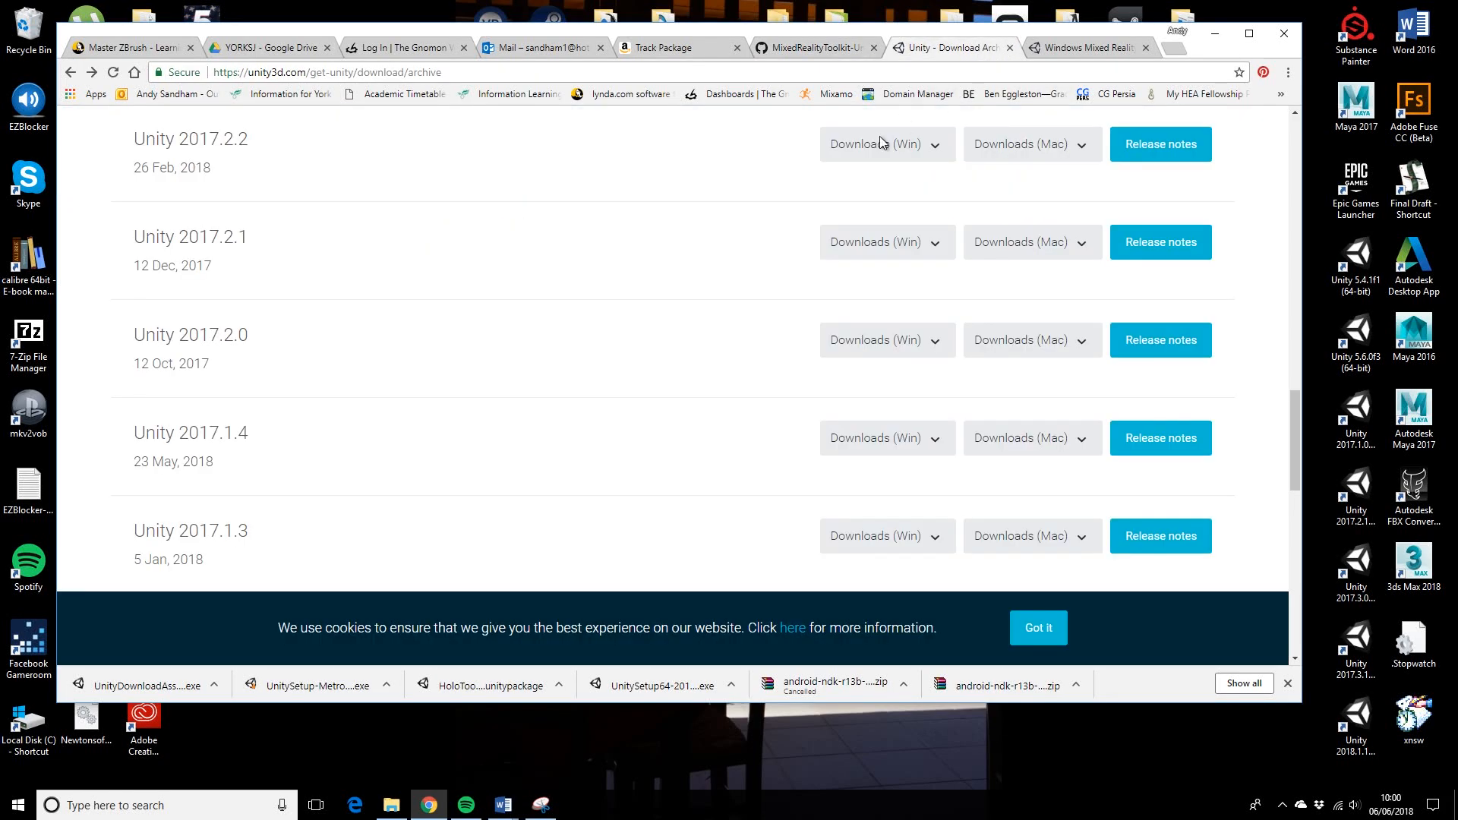
{"action": "mouse_move", "coordinate": [343, 282]}
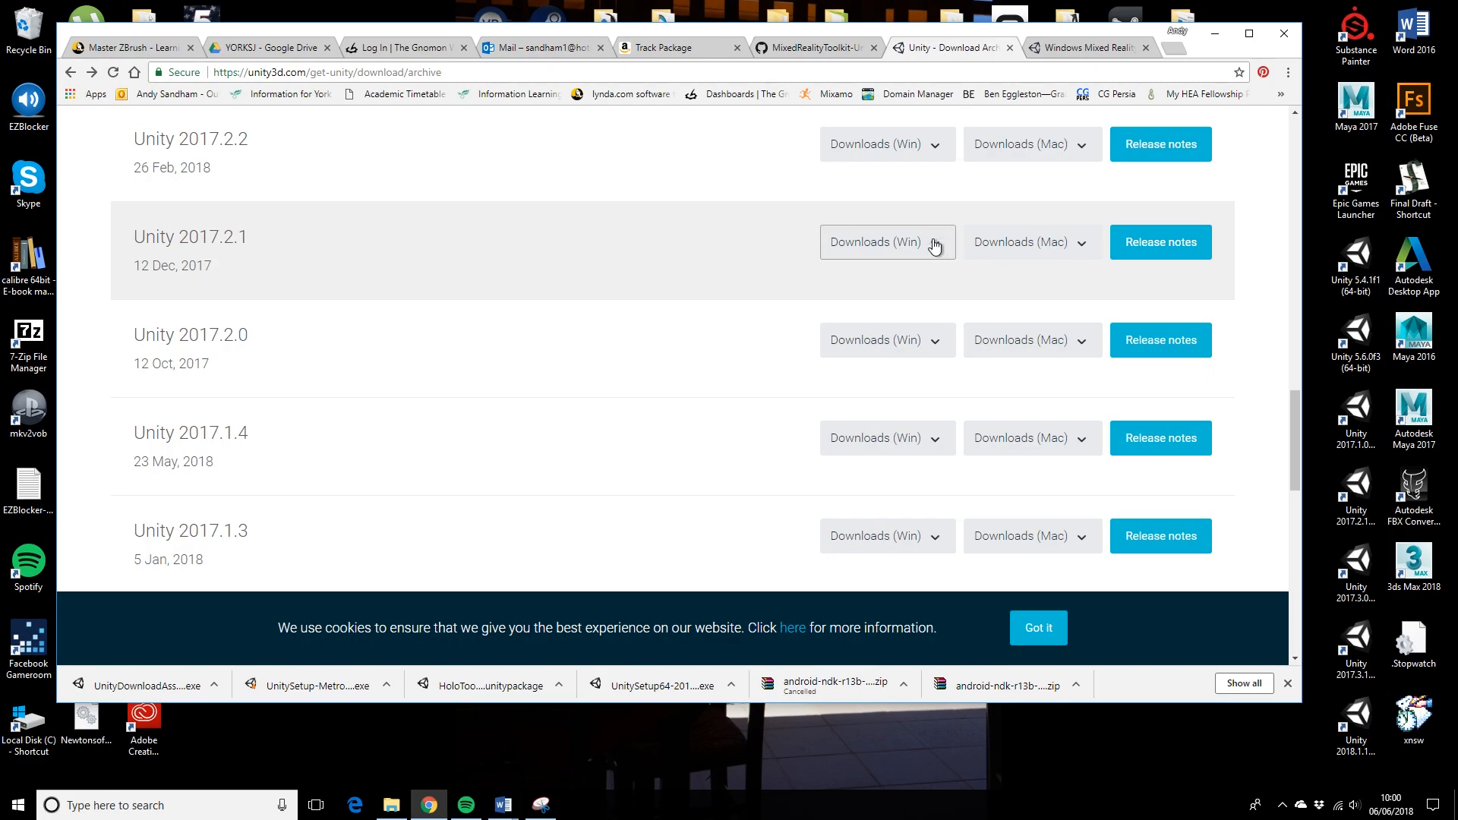
{"action": "left_click", "coordinate": [884, 241]}
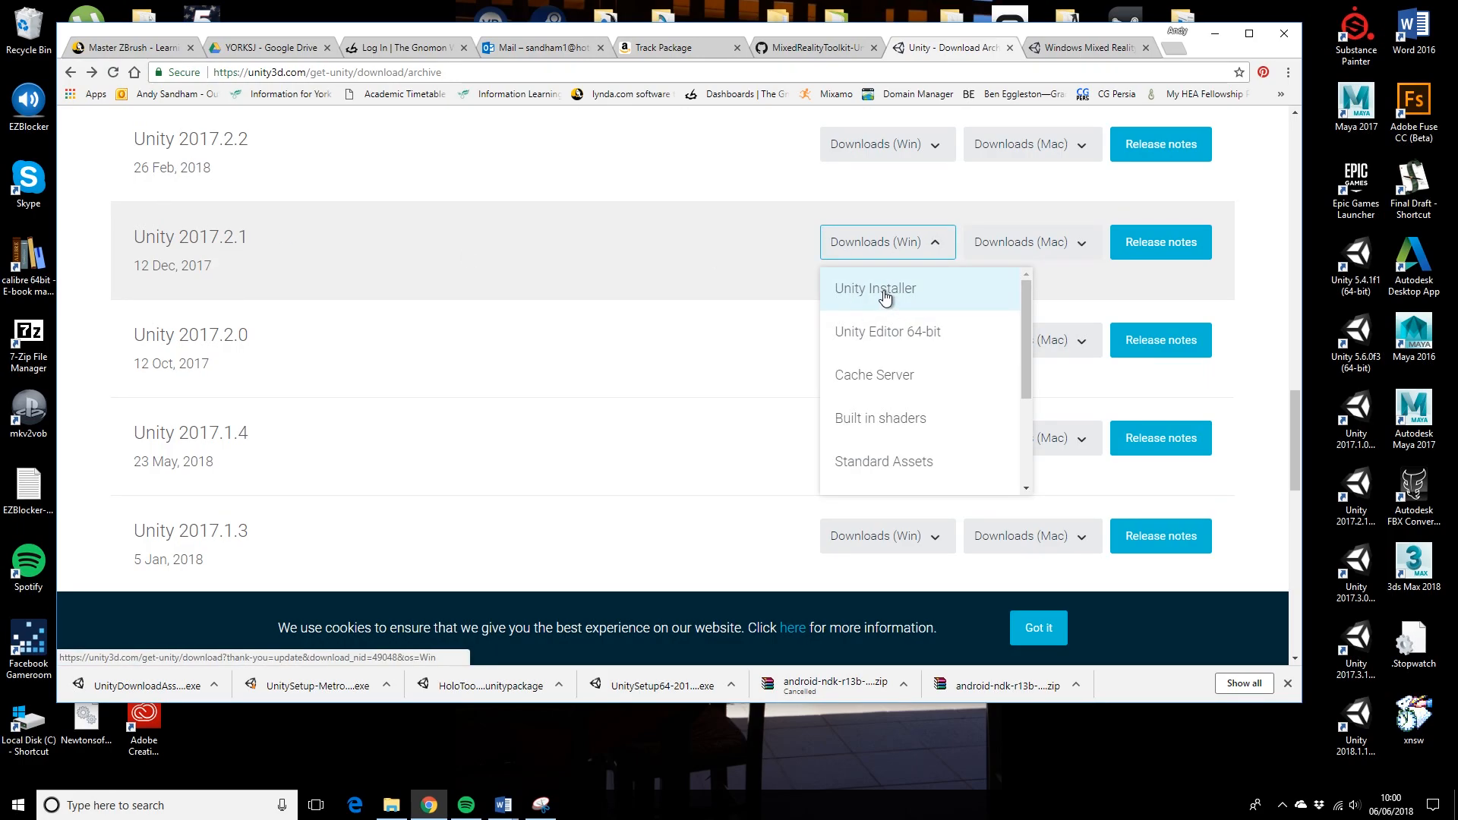
{"action": "mouse_move", "coordinate": [902, 331]}
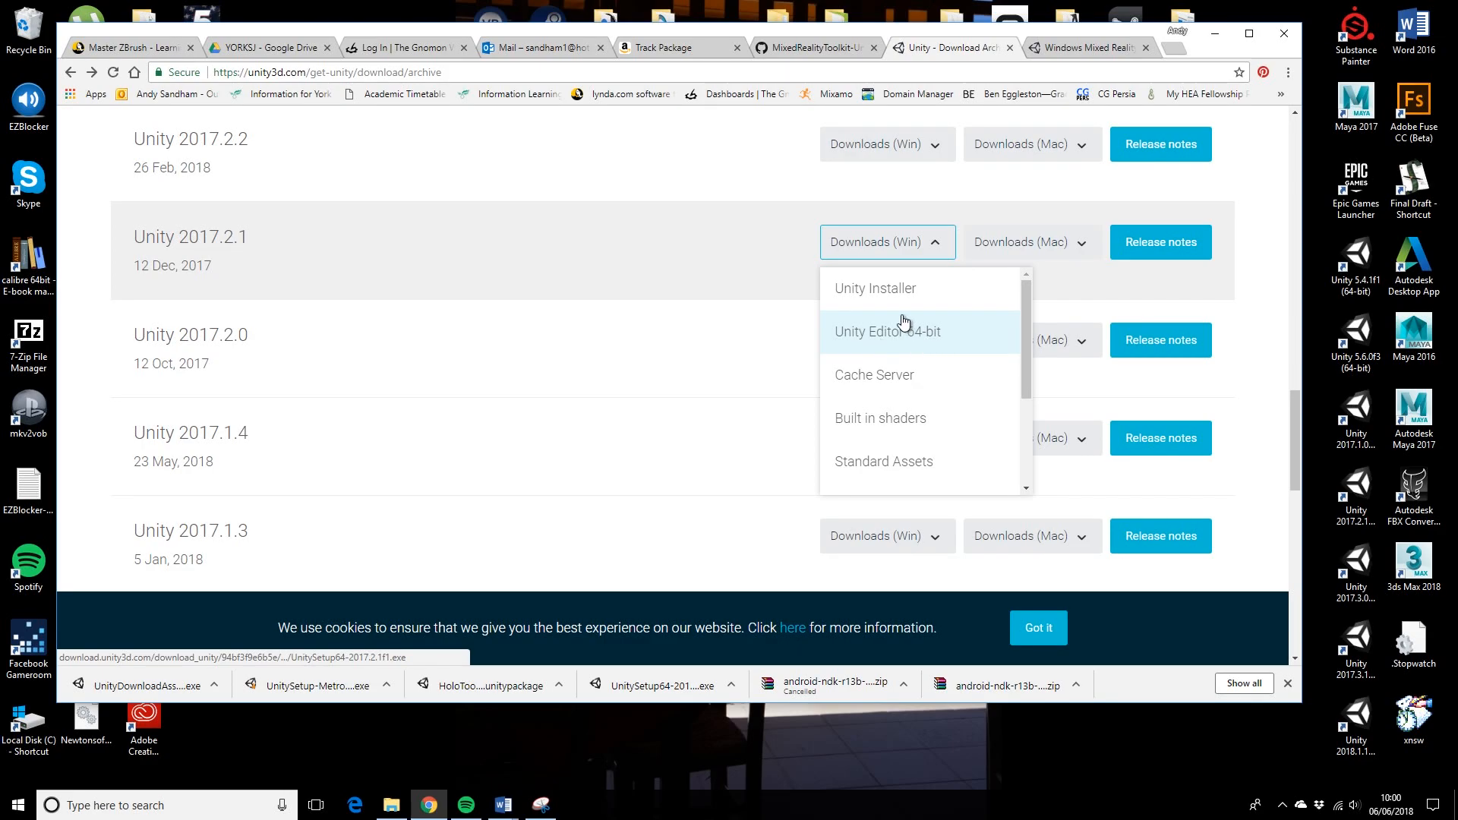
{"action": "left_click", "coordinate": [887, 331]}
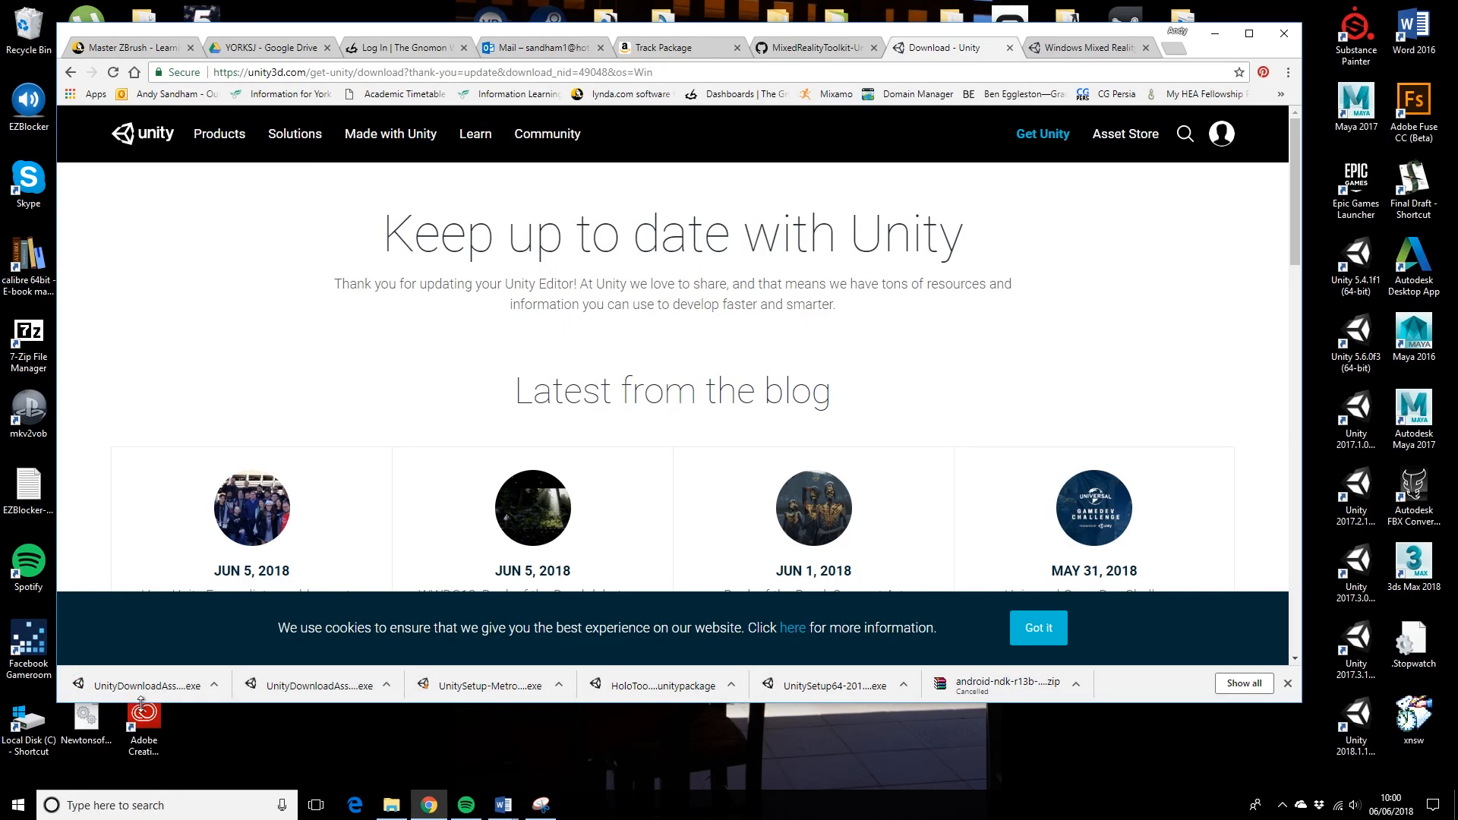
{"action": "mouse_move", "coordinate": [147, 685]}
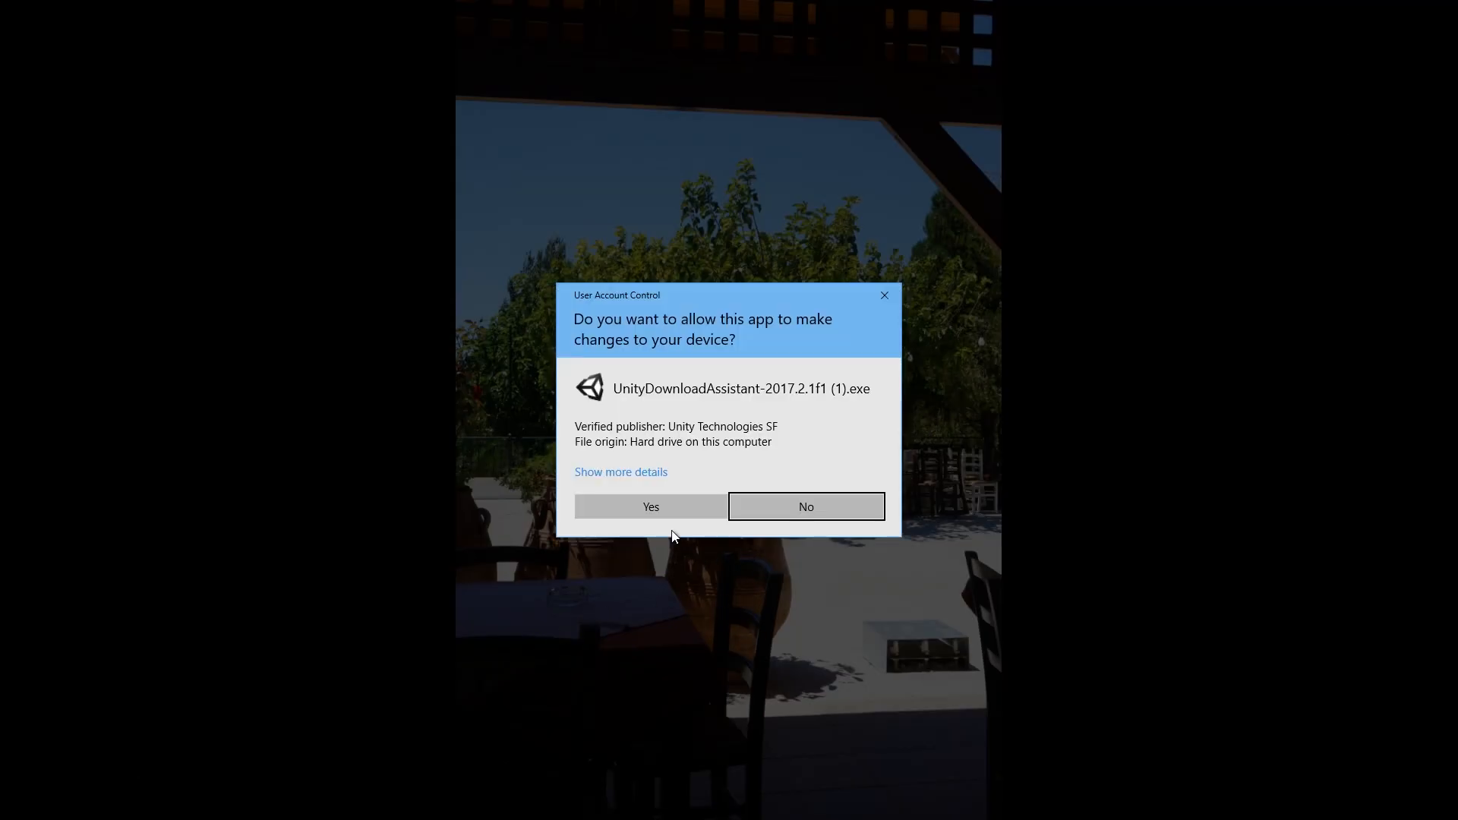
{"action": "left_click", "coordinate": [650, 507]}
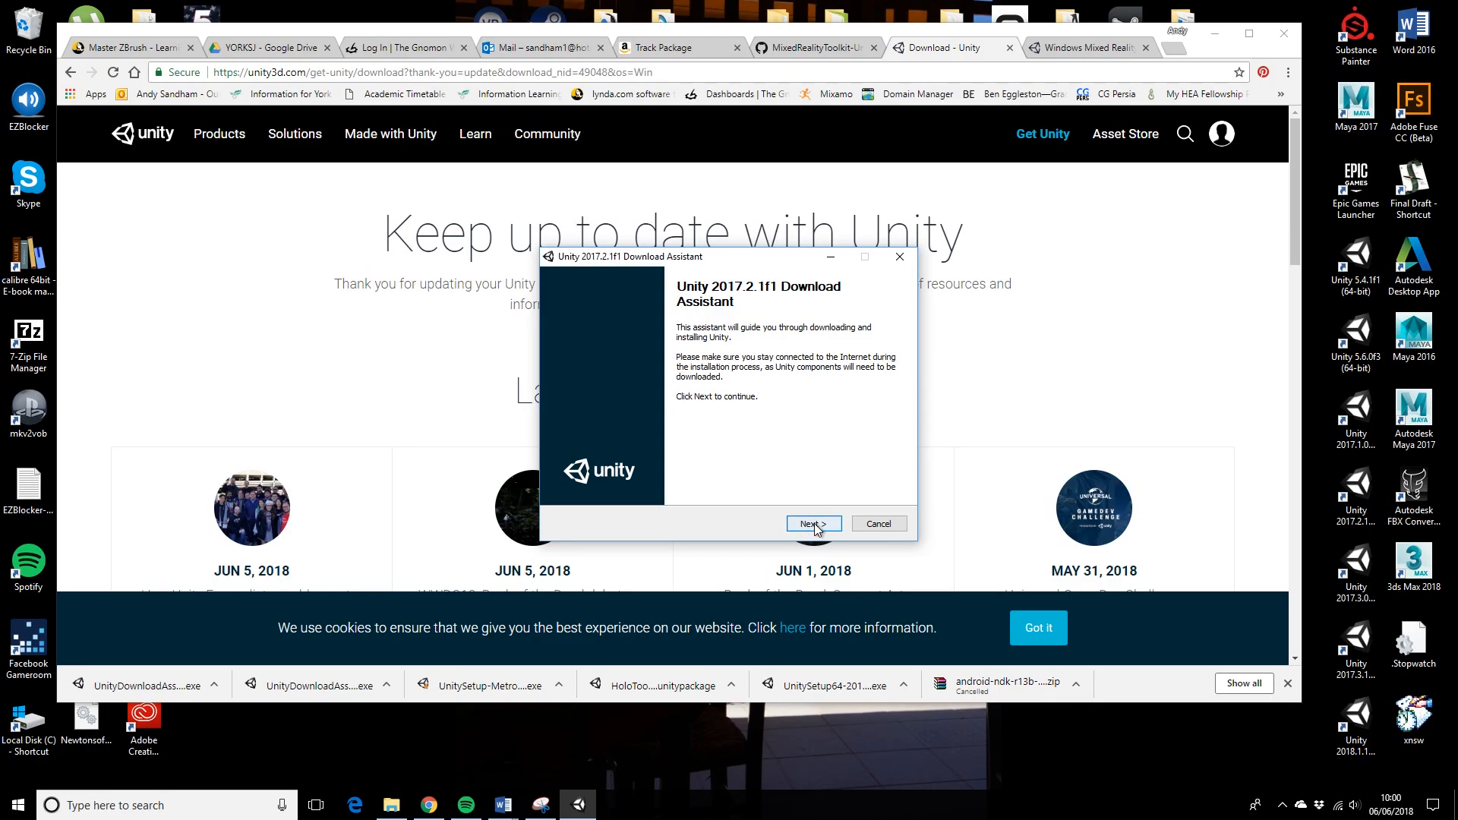
- Advance the Download Assistant from its welcome screen to component selection
{"action": "left_click", "coordinate": [812, 523]}
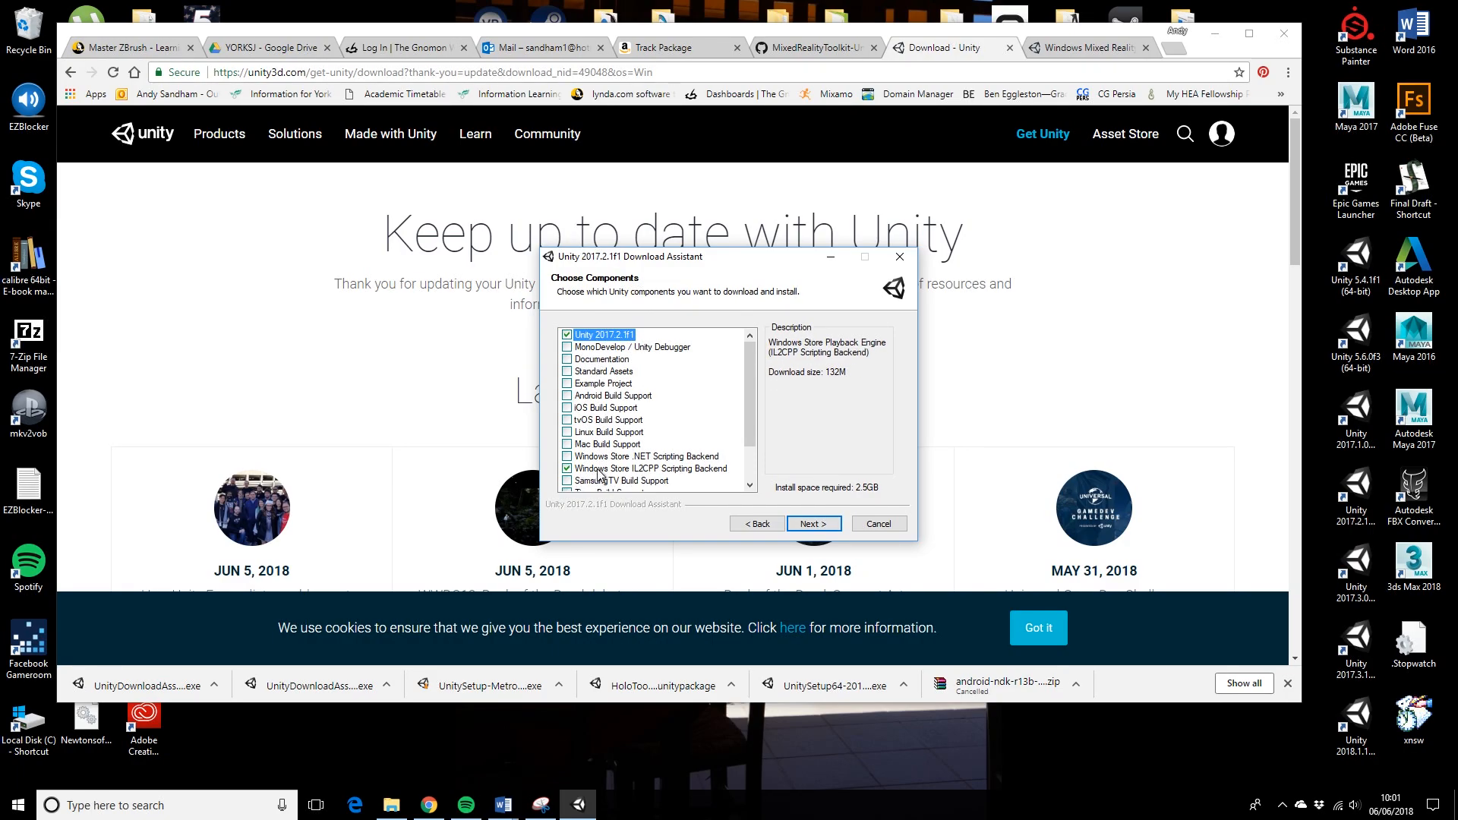
{"action": "mouse_move", "coordinate": [665, 312]}
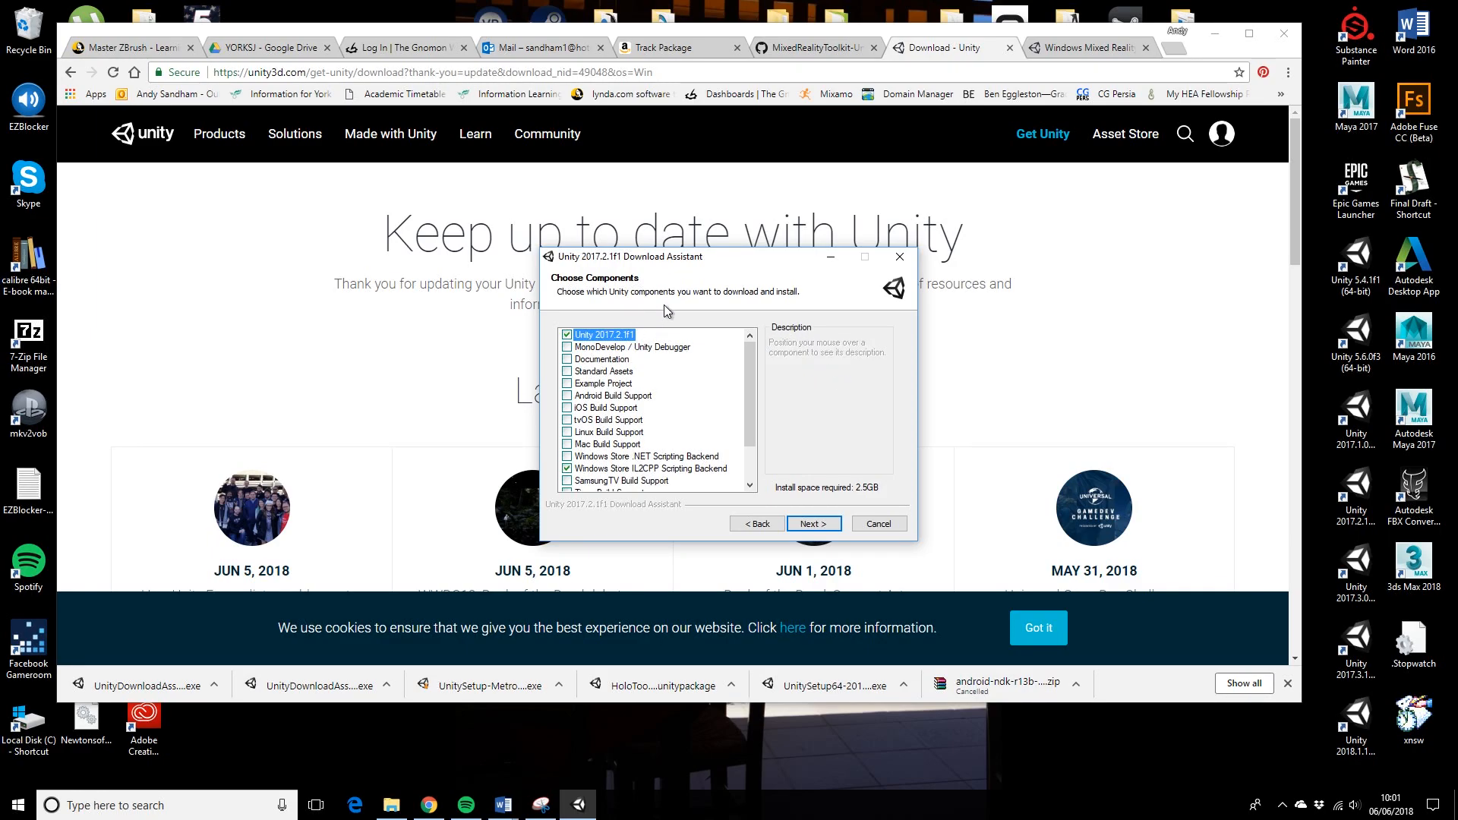
{"action": "mouse_move", "coordinate": [595, 409]}
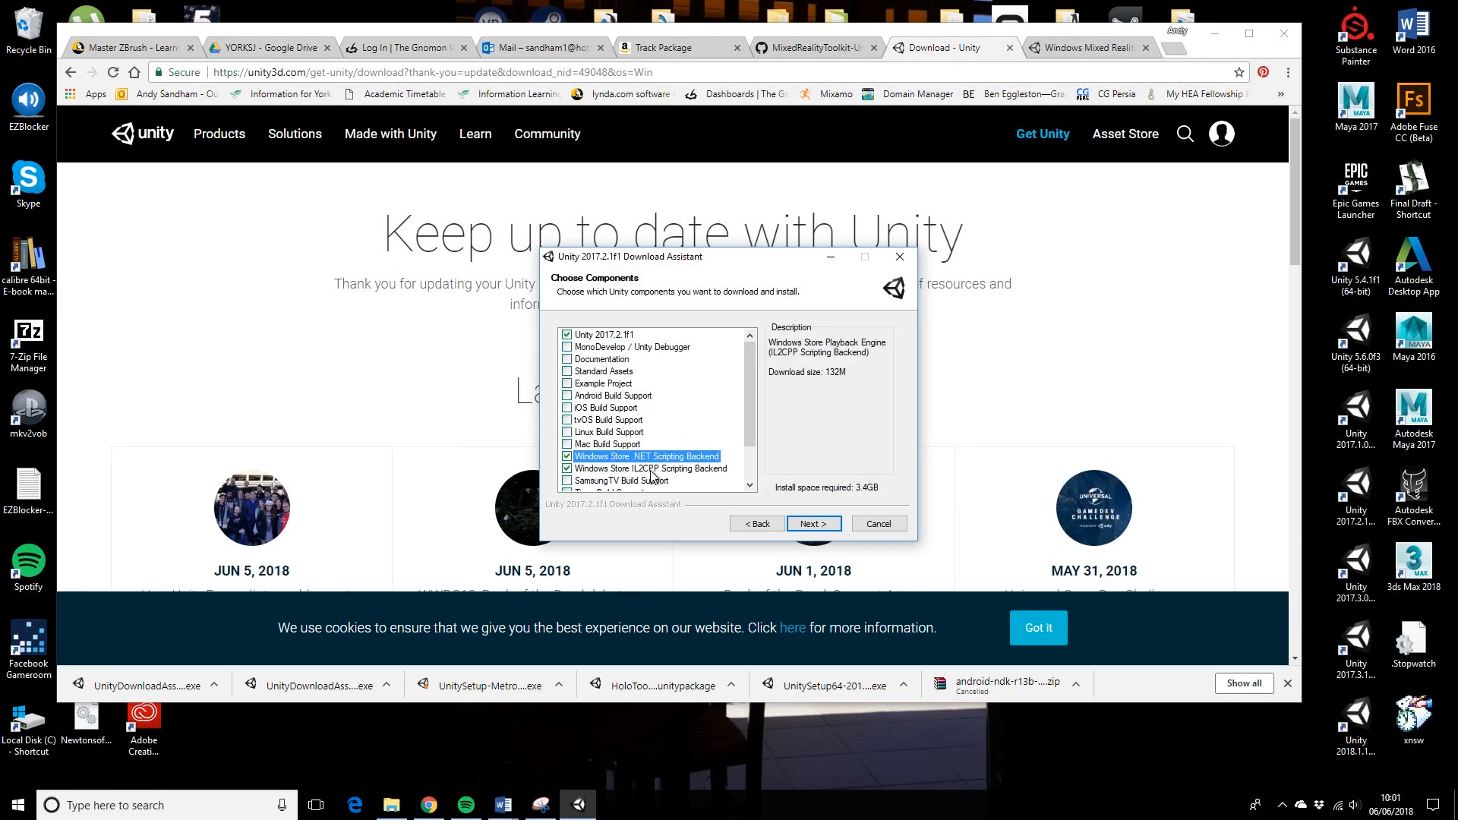
{"action": "mouse_move", "coordinate": [763, 364]}
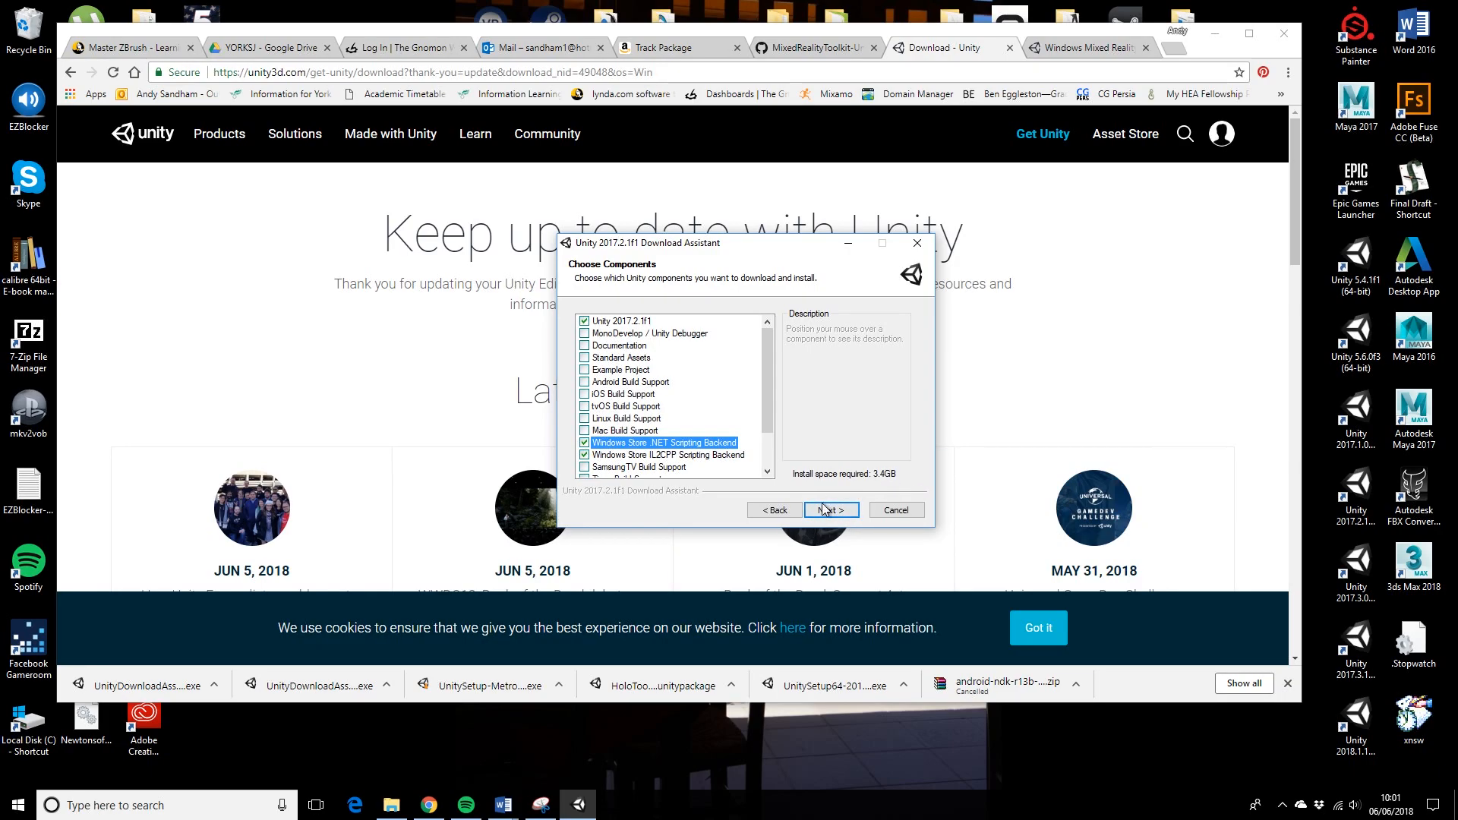
- Keep the default download location and C:\Program Files\Unity_2017.2.1\Unity, then install
{"action": "left_click", "coordinate": [828, 510]}
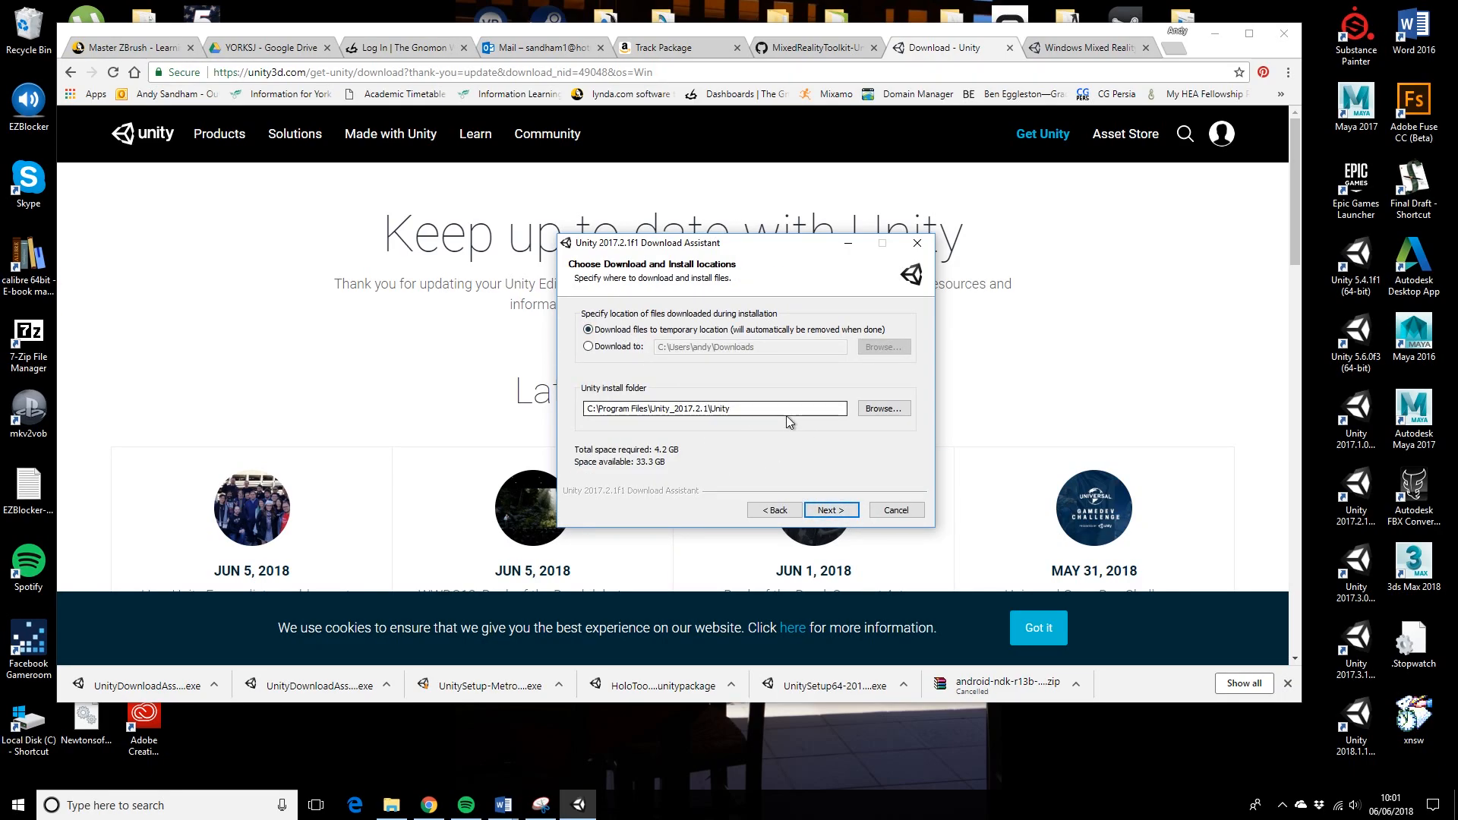
{"action": "left_click", "coordinate": [713, 409]}
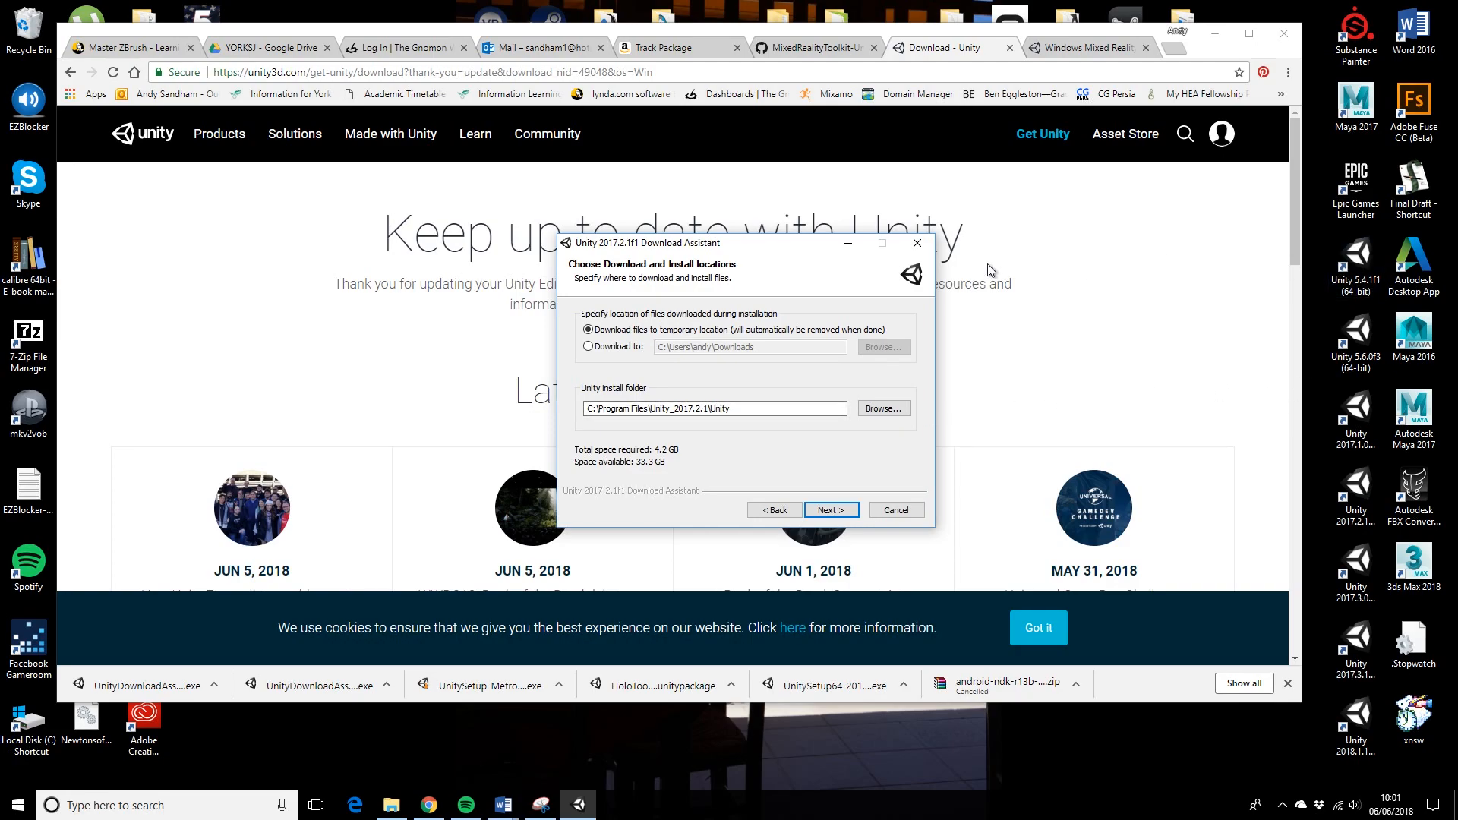
{"action": "left_click", "coordinate": [1355, 342]}
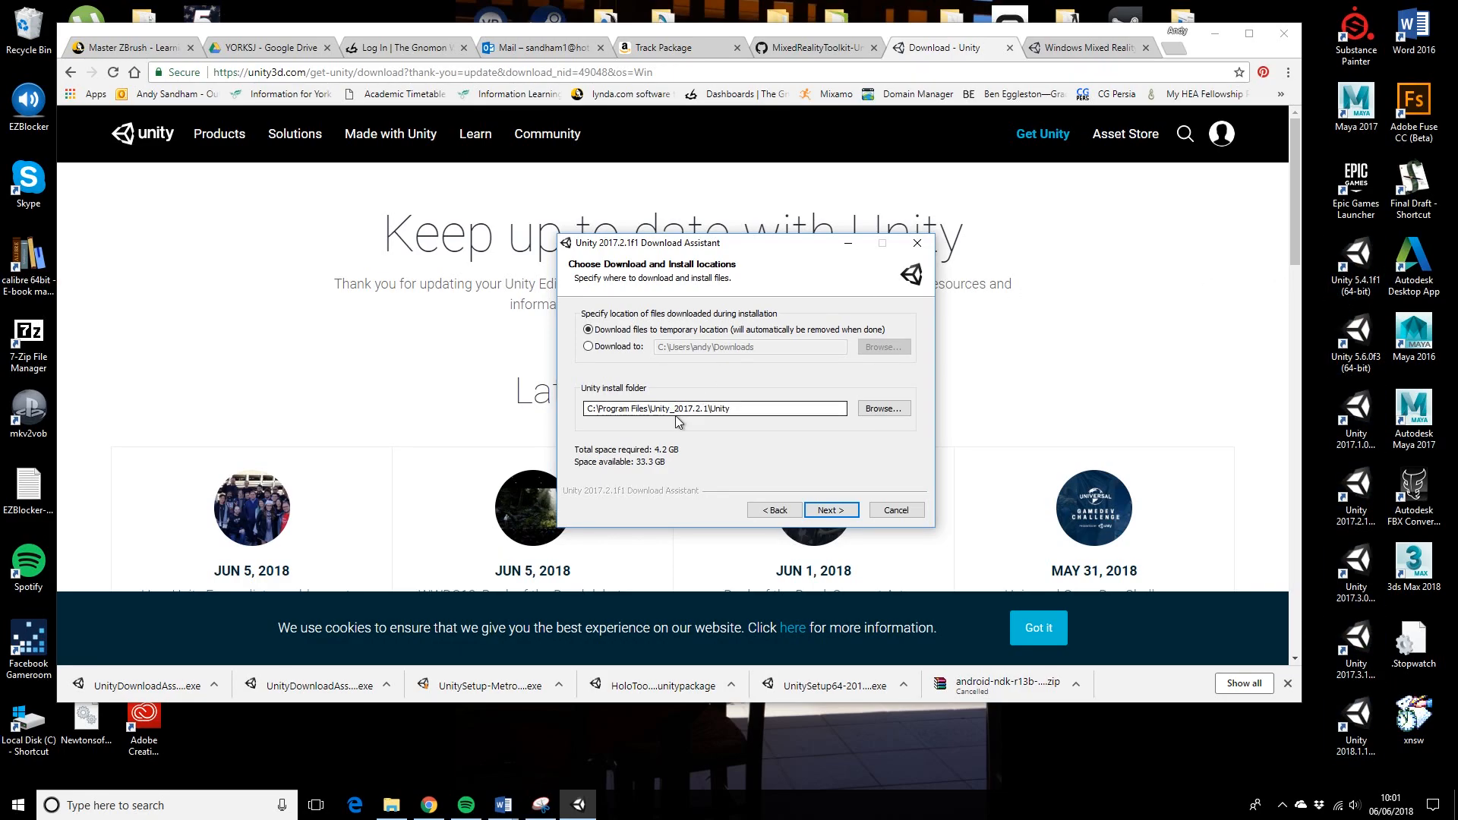
{"action": "left_click", "coordinate": [712, 409]}
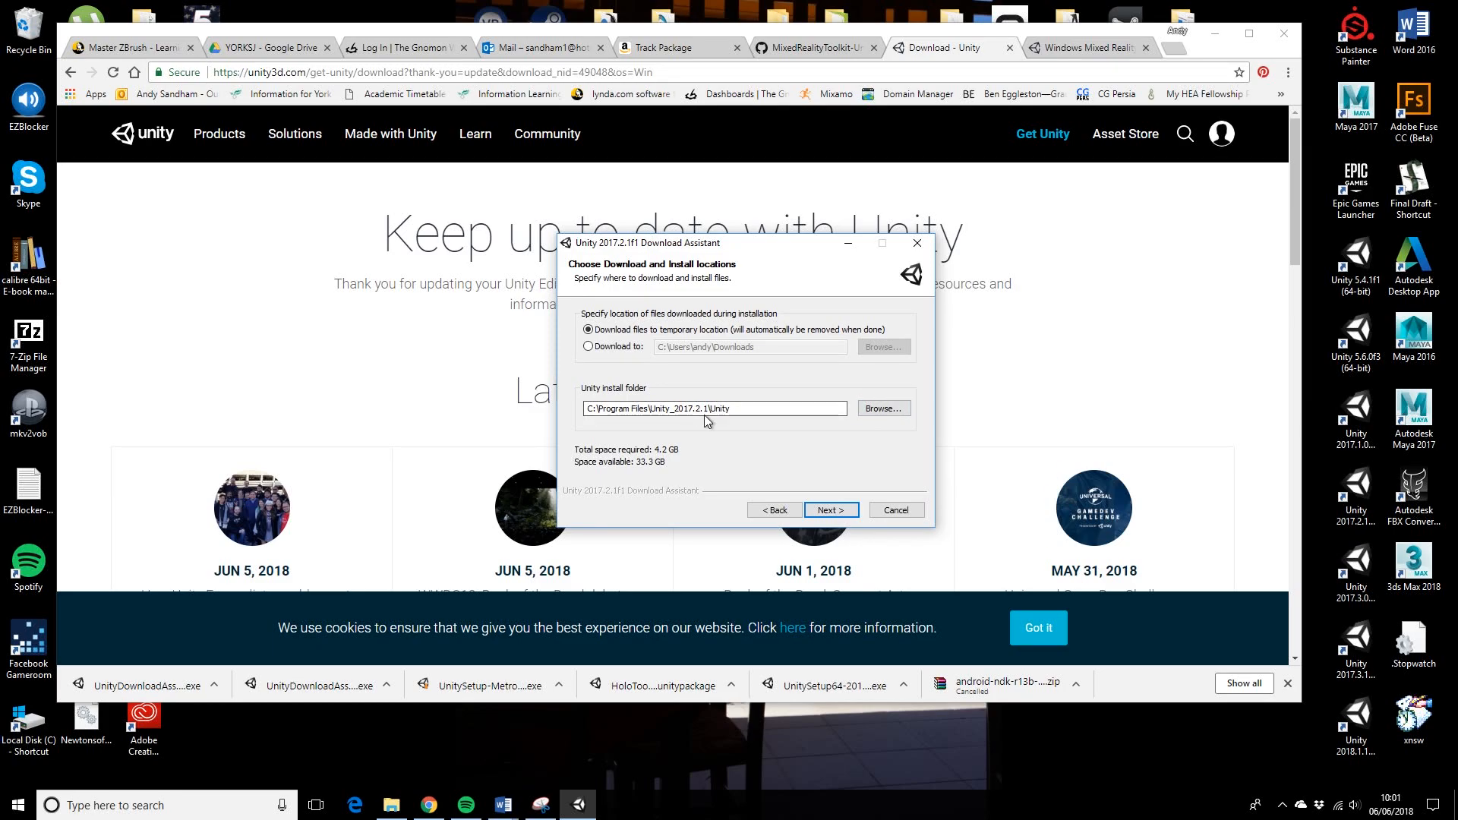
{"action": "left_click", "coordinate": [713, 408]}
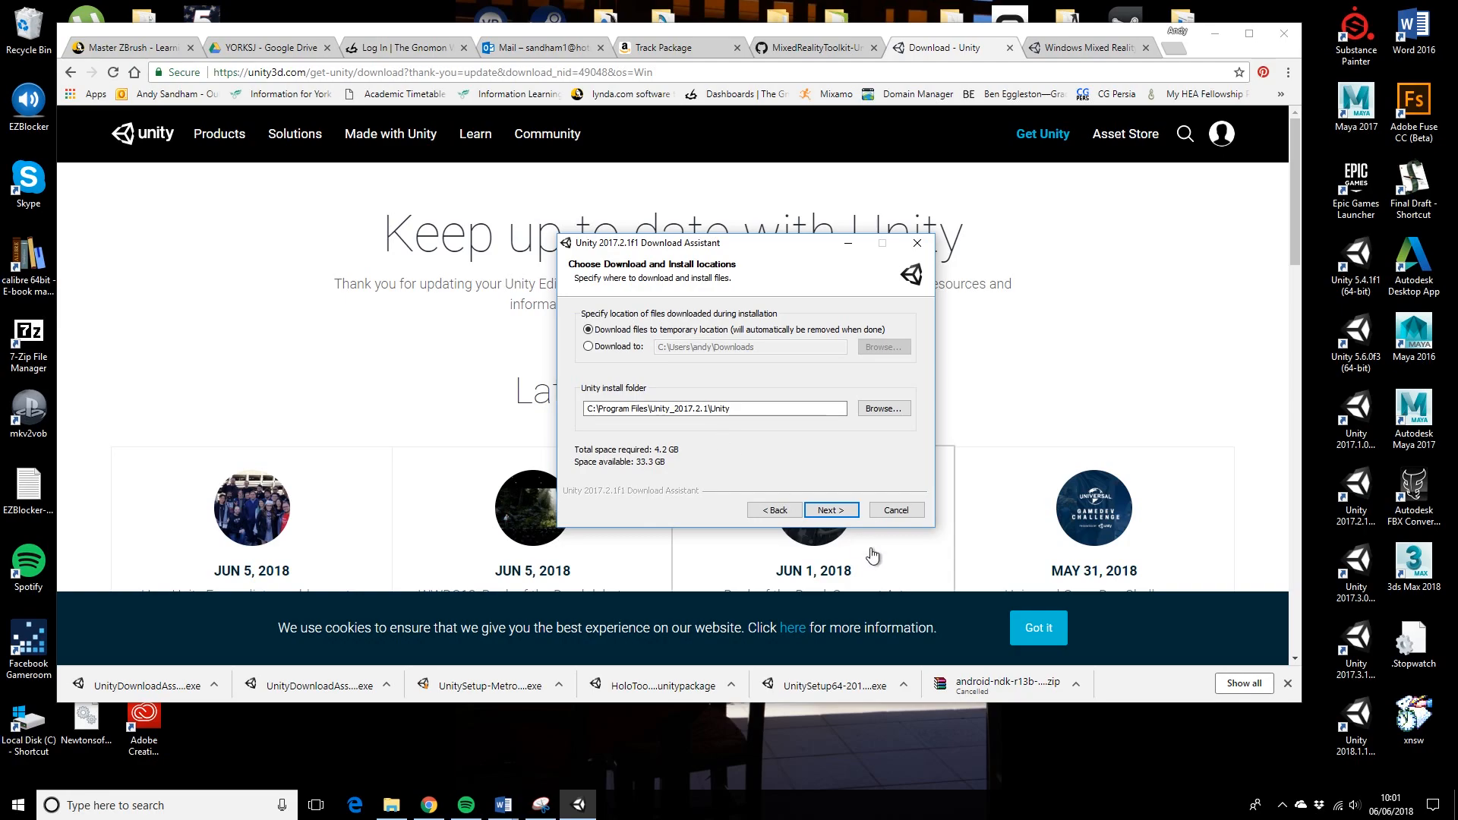
{"action": "mouse_move", "coordinate": [820, 546]}
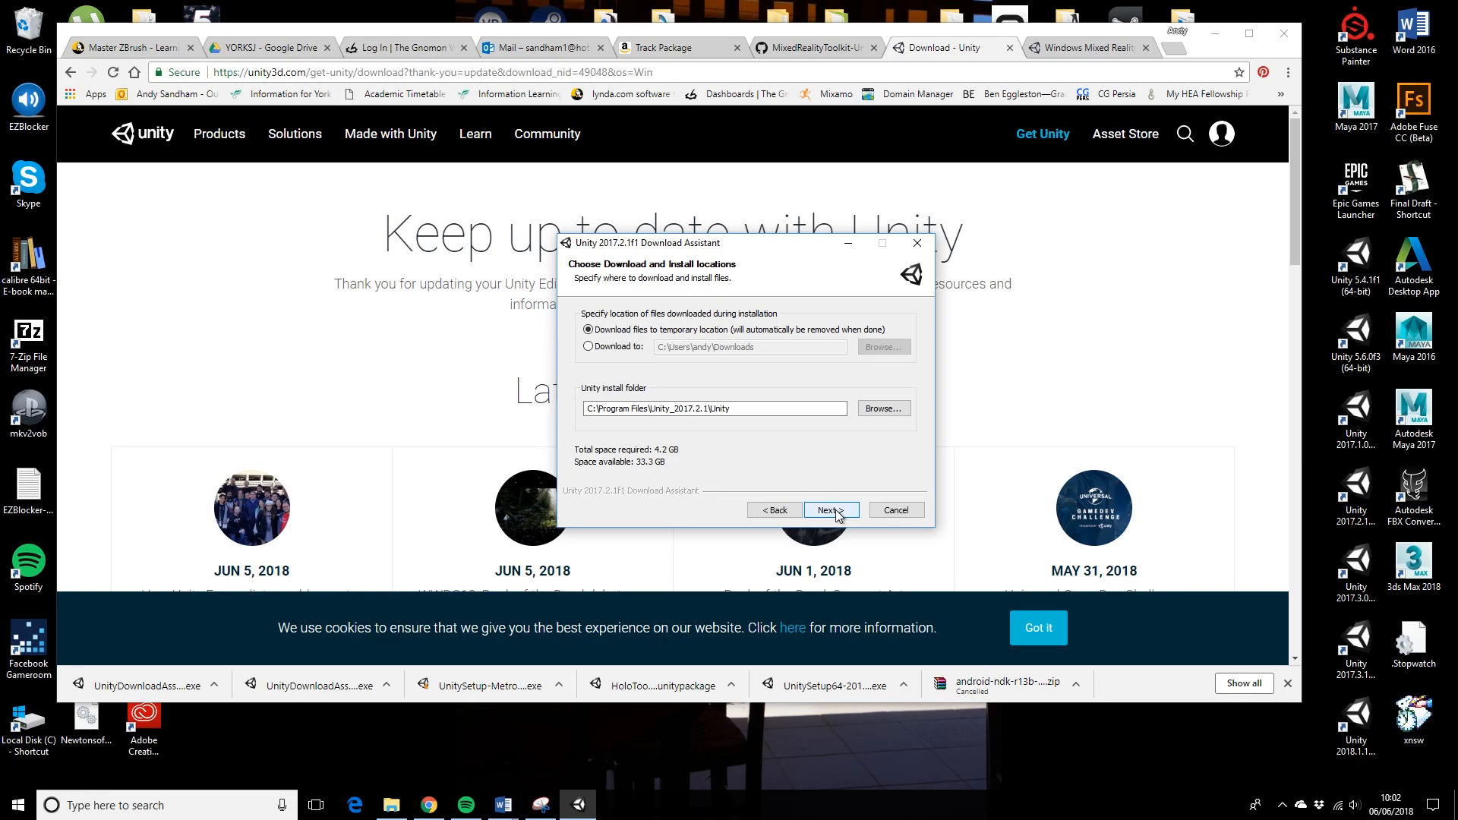
{"action": "left_click", "coordinate": [829, 510]}
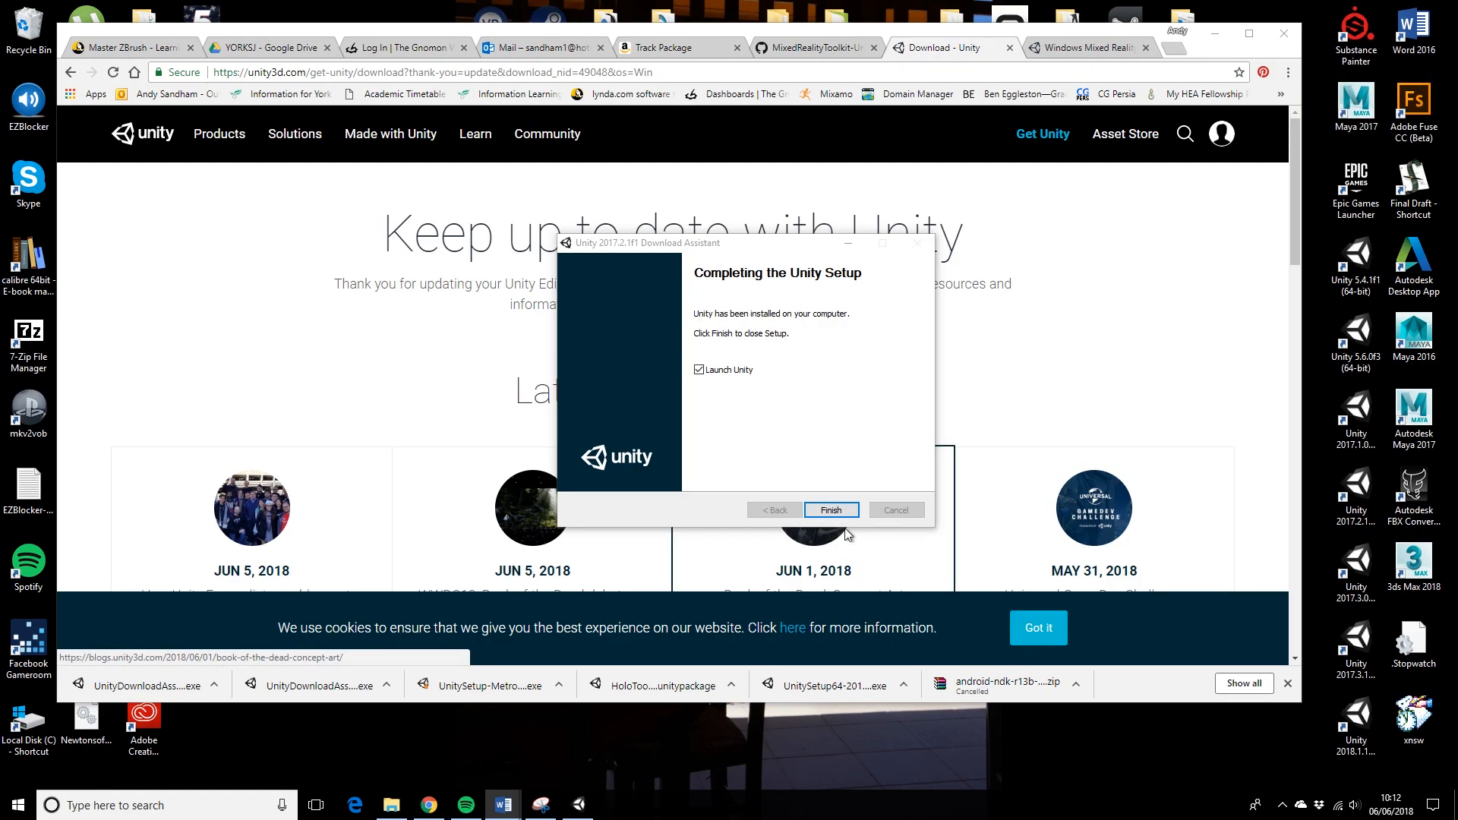
- Launch Unity and start a new 3D project named Hololens_setup_2
{"action": "left_click", "coordinate": [831, 510]}
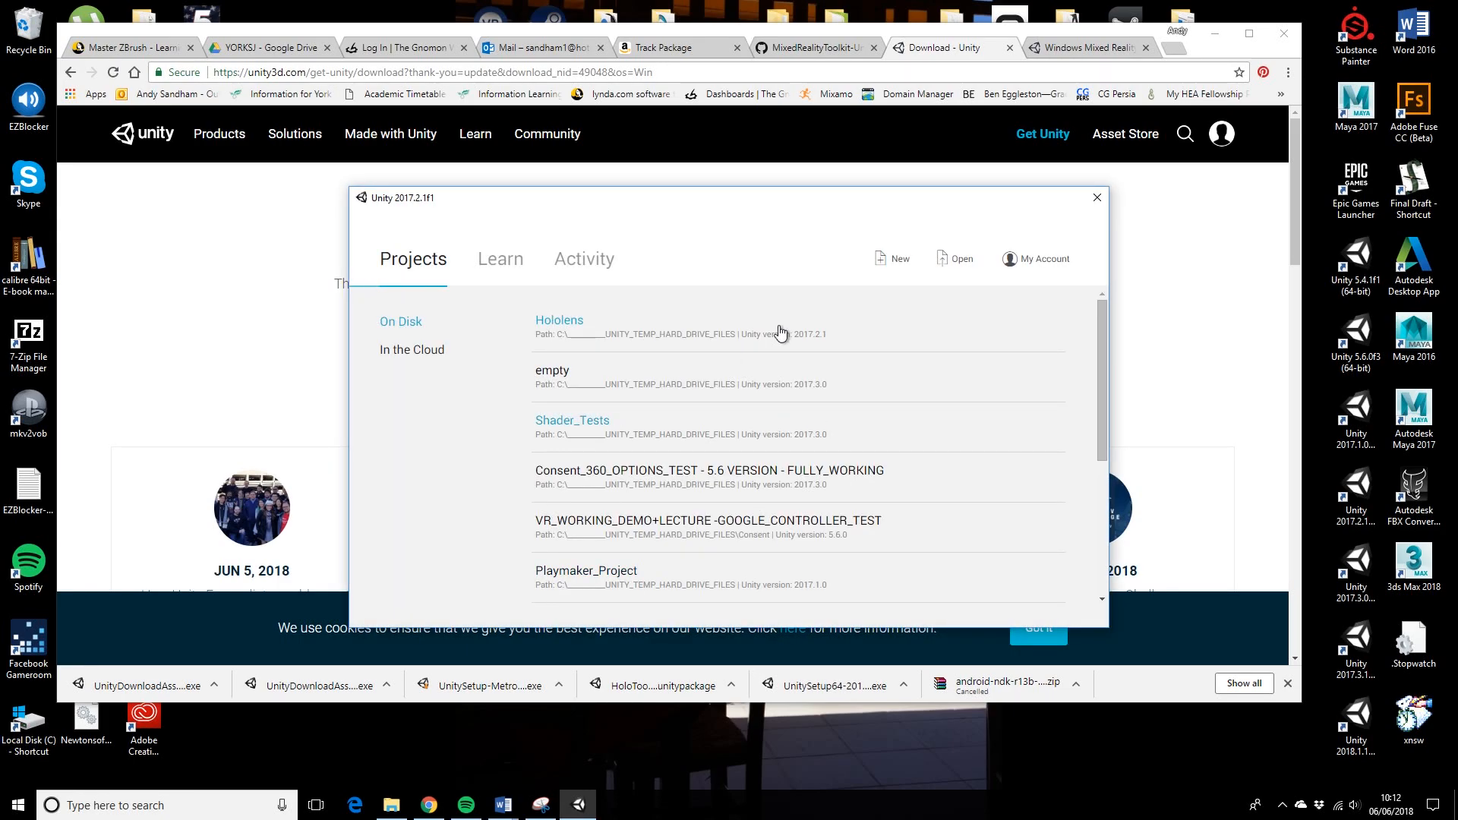
{"action": "left_click", "coordinate": [898, 259]}
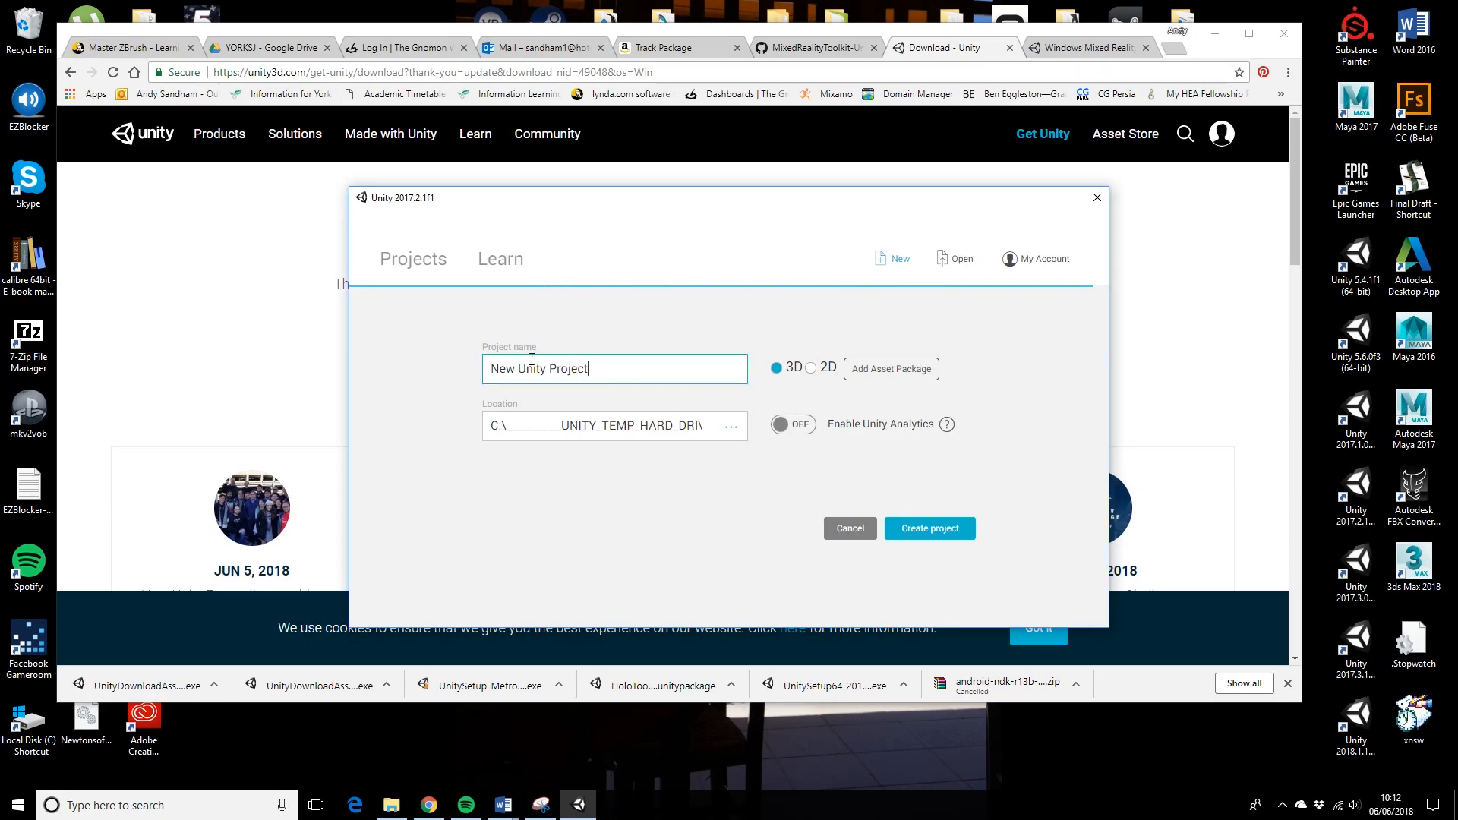
{"action": "type", "text": "Holo"}
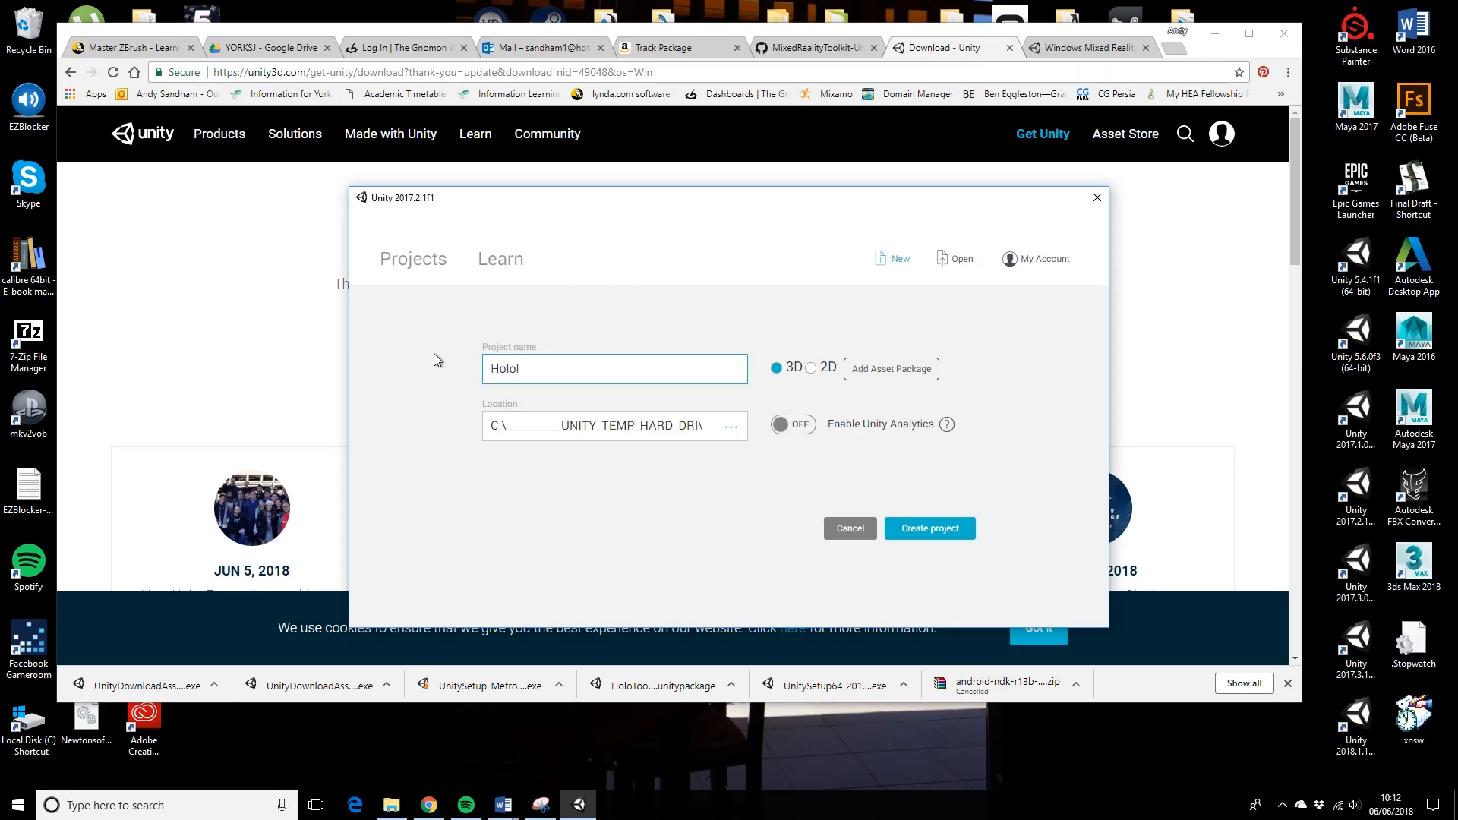
{"action": "type", "text": "ens"}
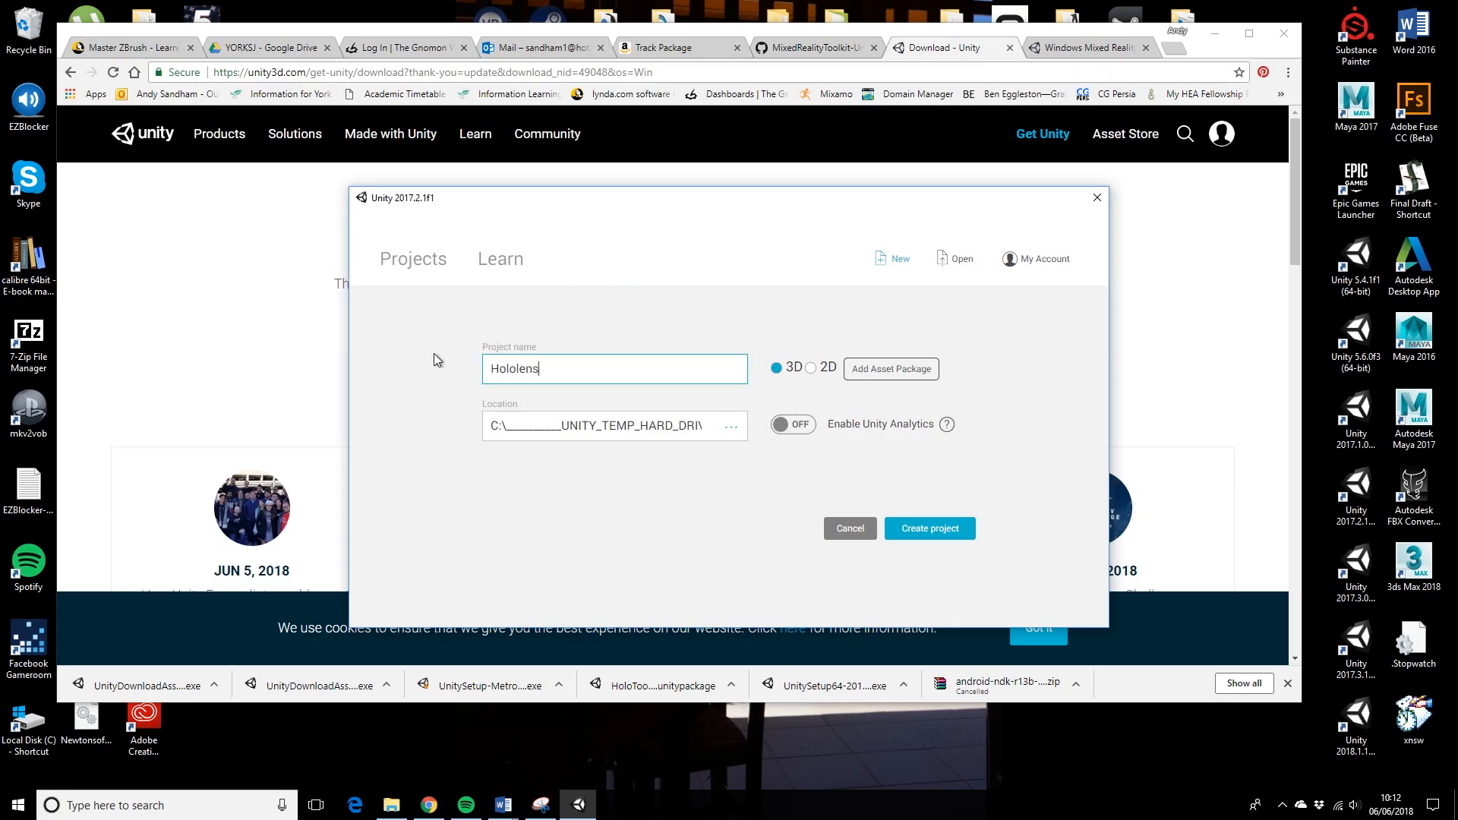
{"action": "type", "text": "_setup_2"}
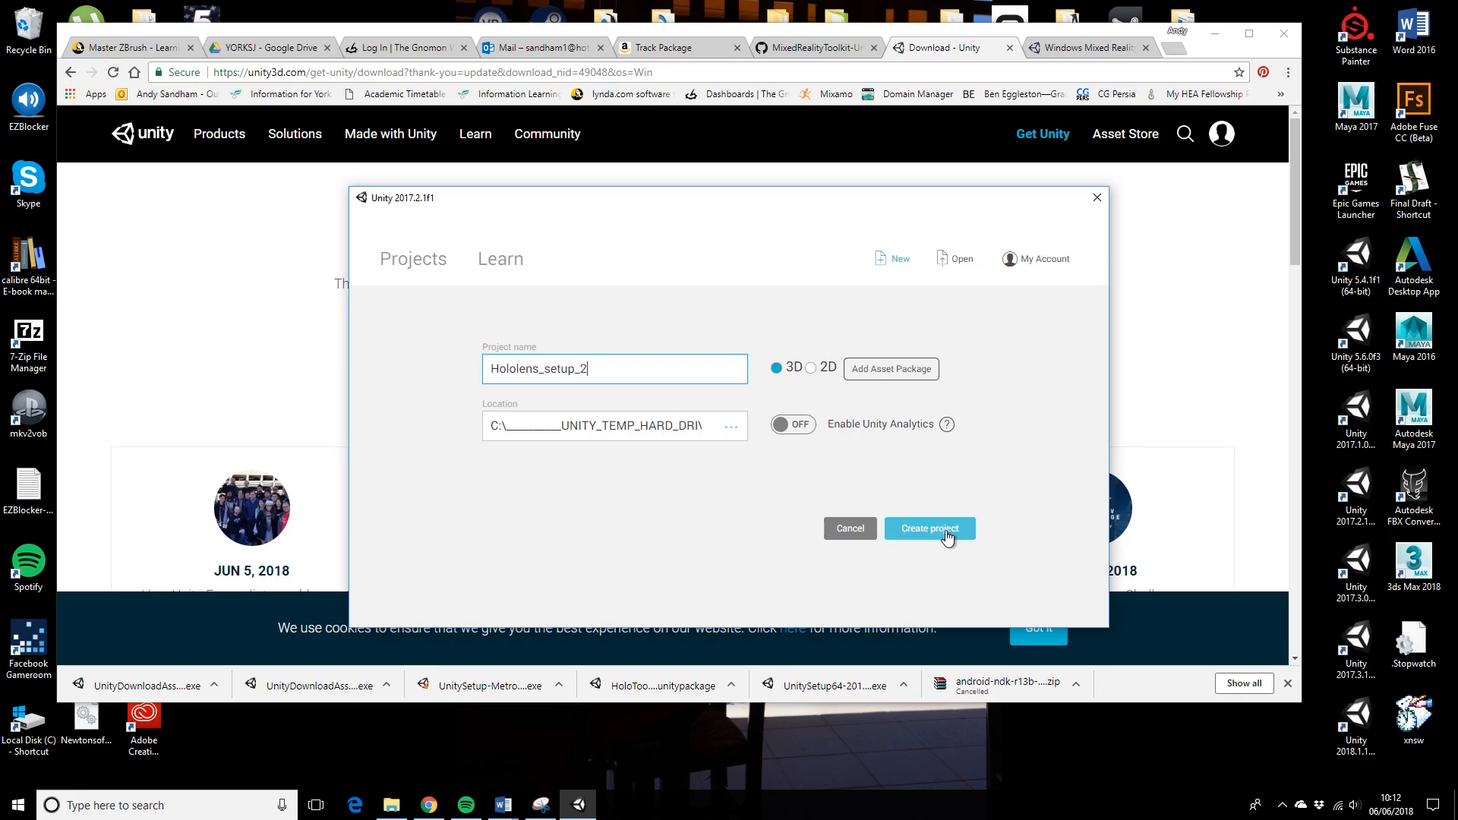
- Create the Hololens_setup_2 project and minimise Chrome to reveal the Unity editor
{"action": "left_click", "coordinate": [929, 528]}
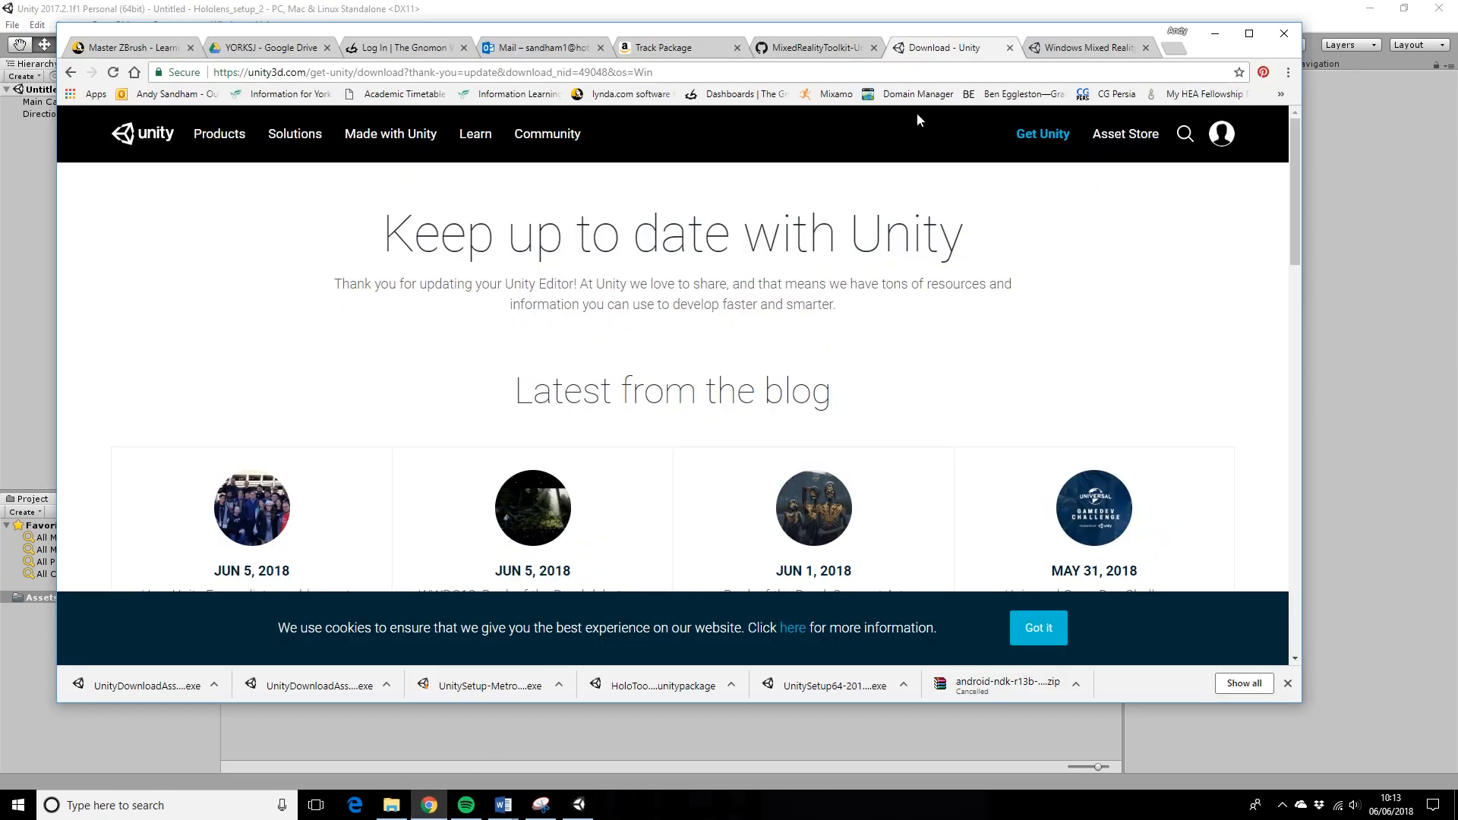
{"action": "left_click", "coordinate": [813, 47]}
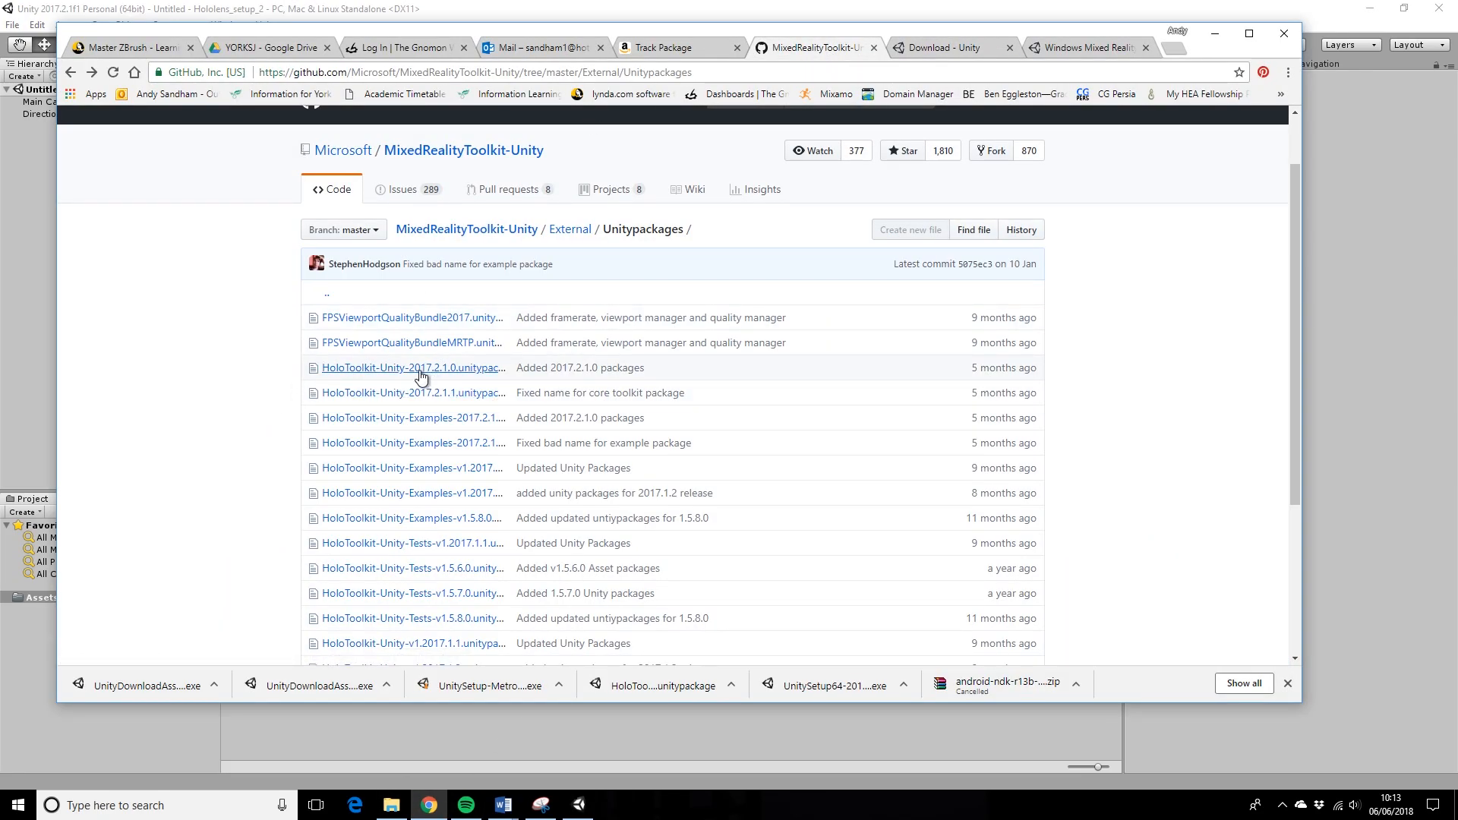
{"action": "mouse_move", "coordinate": [412, 368]}
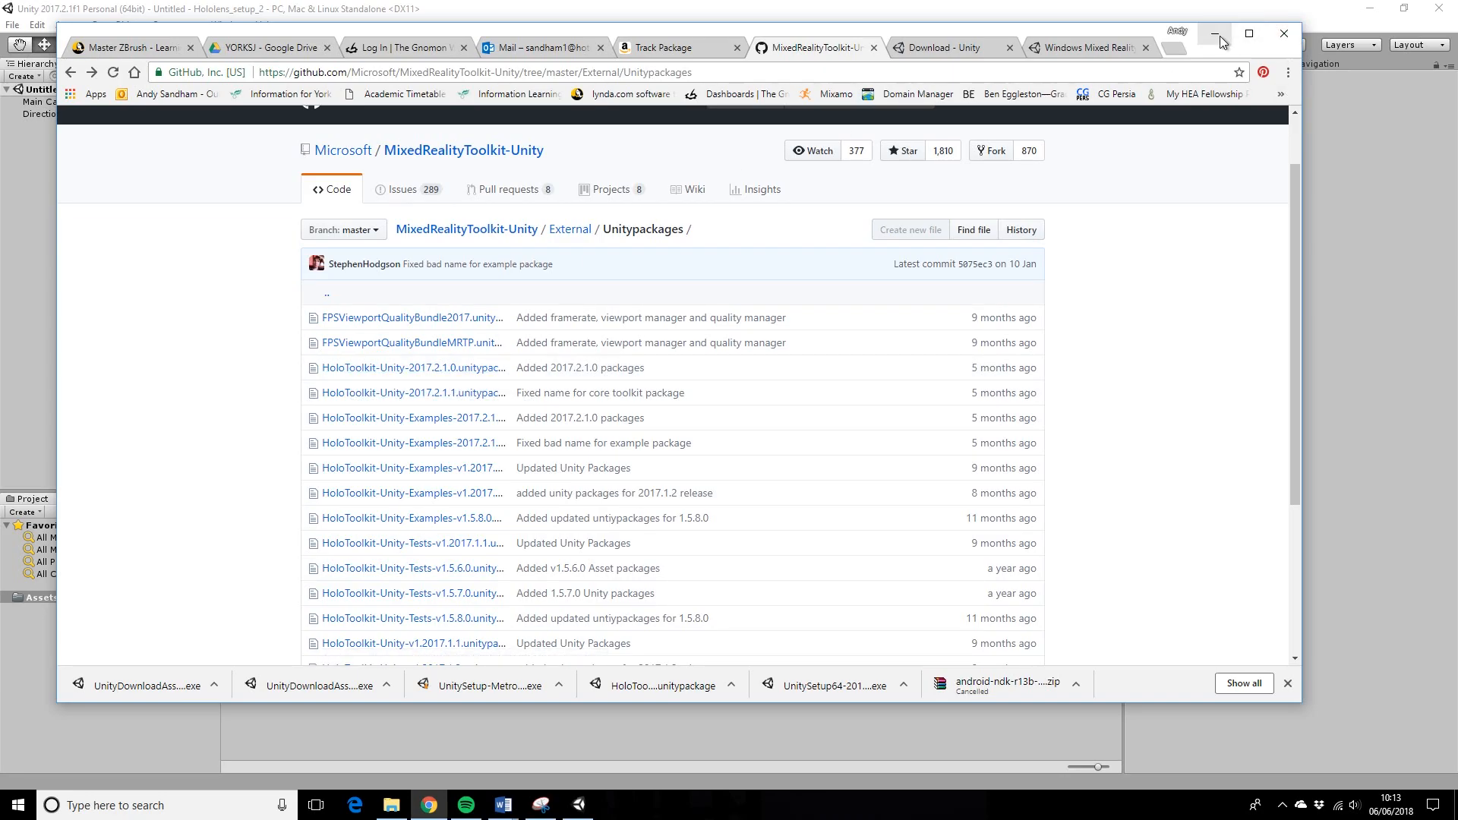
{"action": "left_click", "coordinate": [540, 805]}
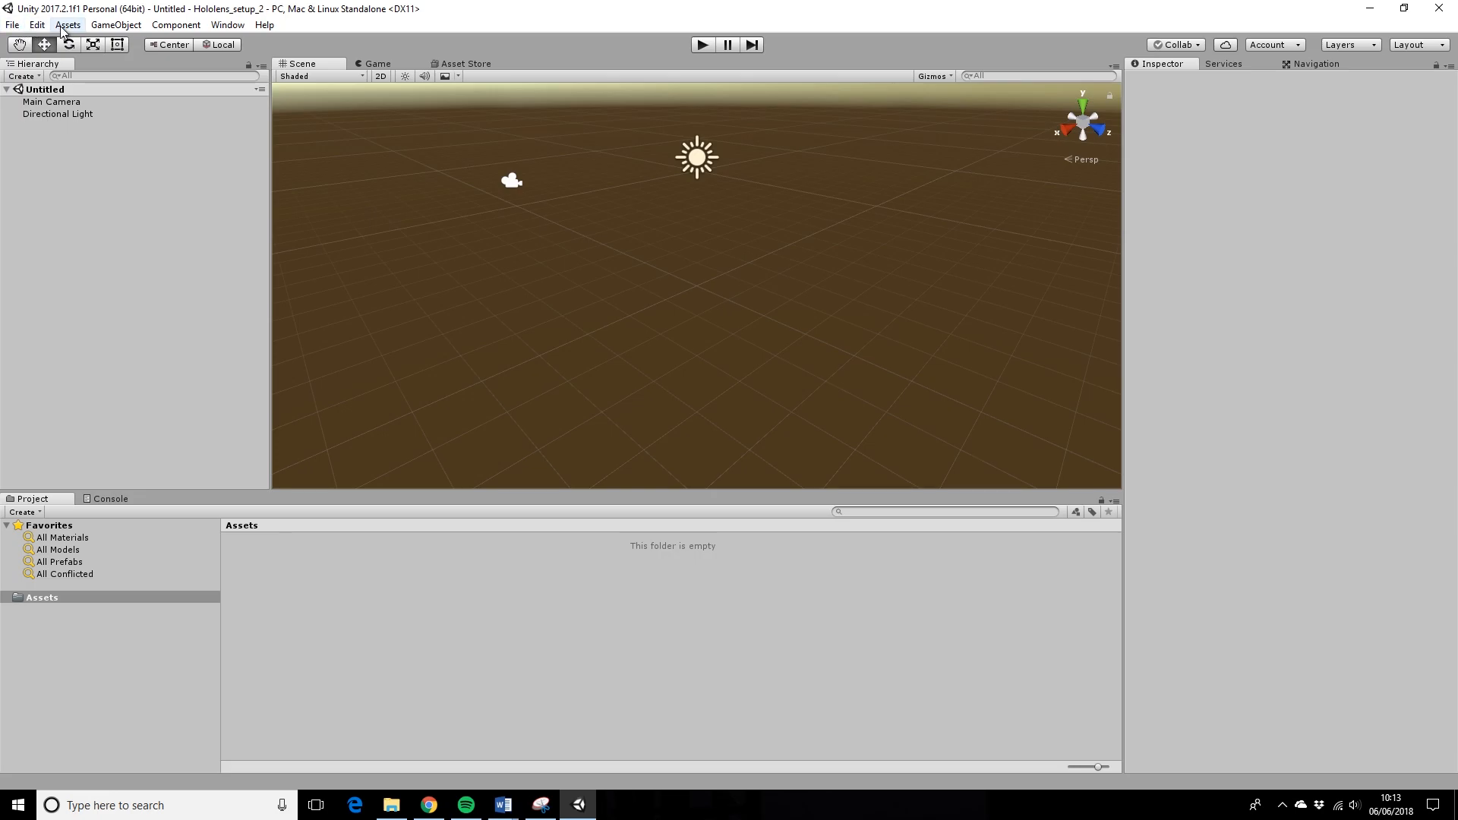
- Import the HoloToolkit-Unity-2017.2.1.0 custom package from the __ALL_ASSETS&PACKAGES folder
{"action": "left_click", "coordinate": [67, 24]}
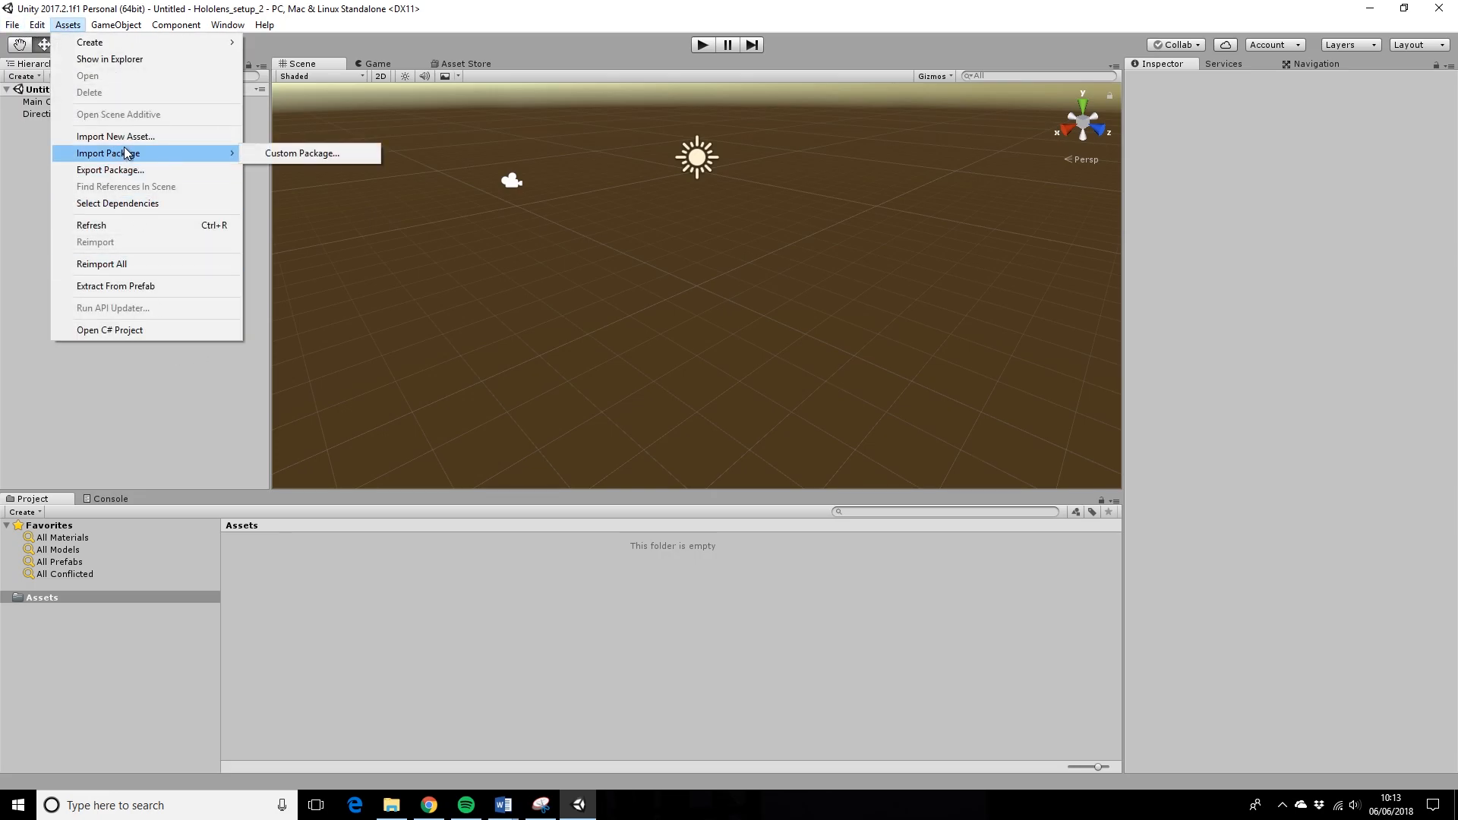
{"action": "left_click", "coordinate": [302, 153]}
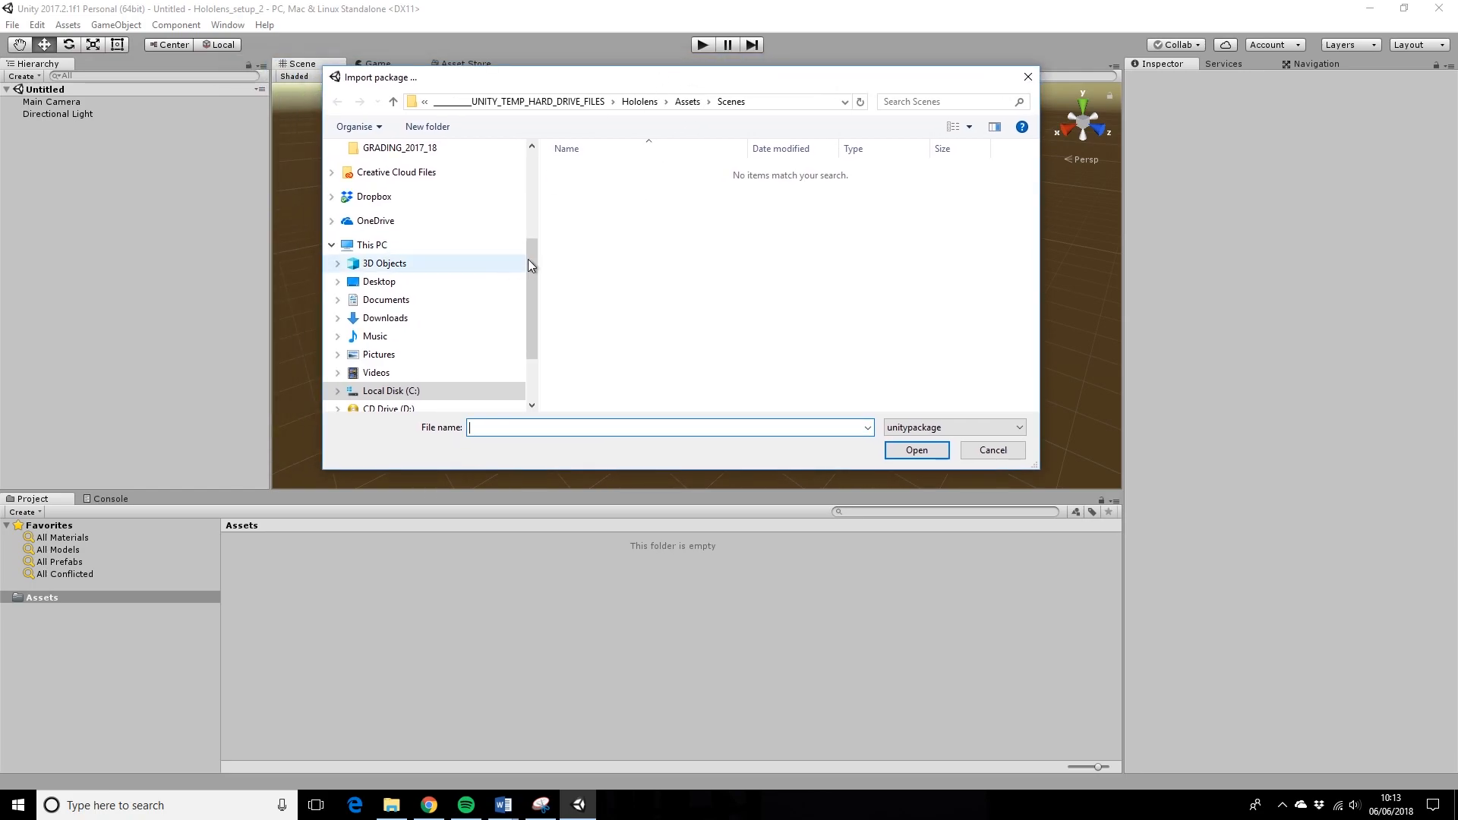
{"action": "left_click", "coordinate": [991, 450]}
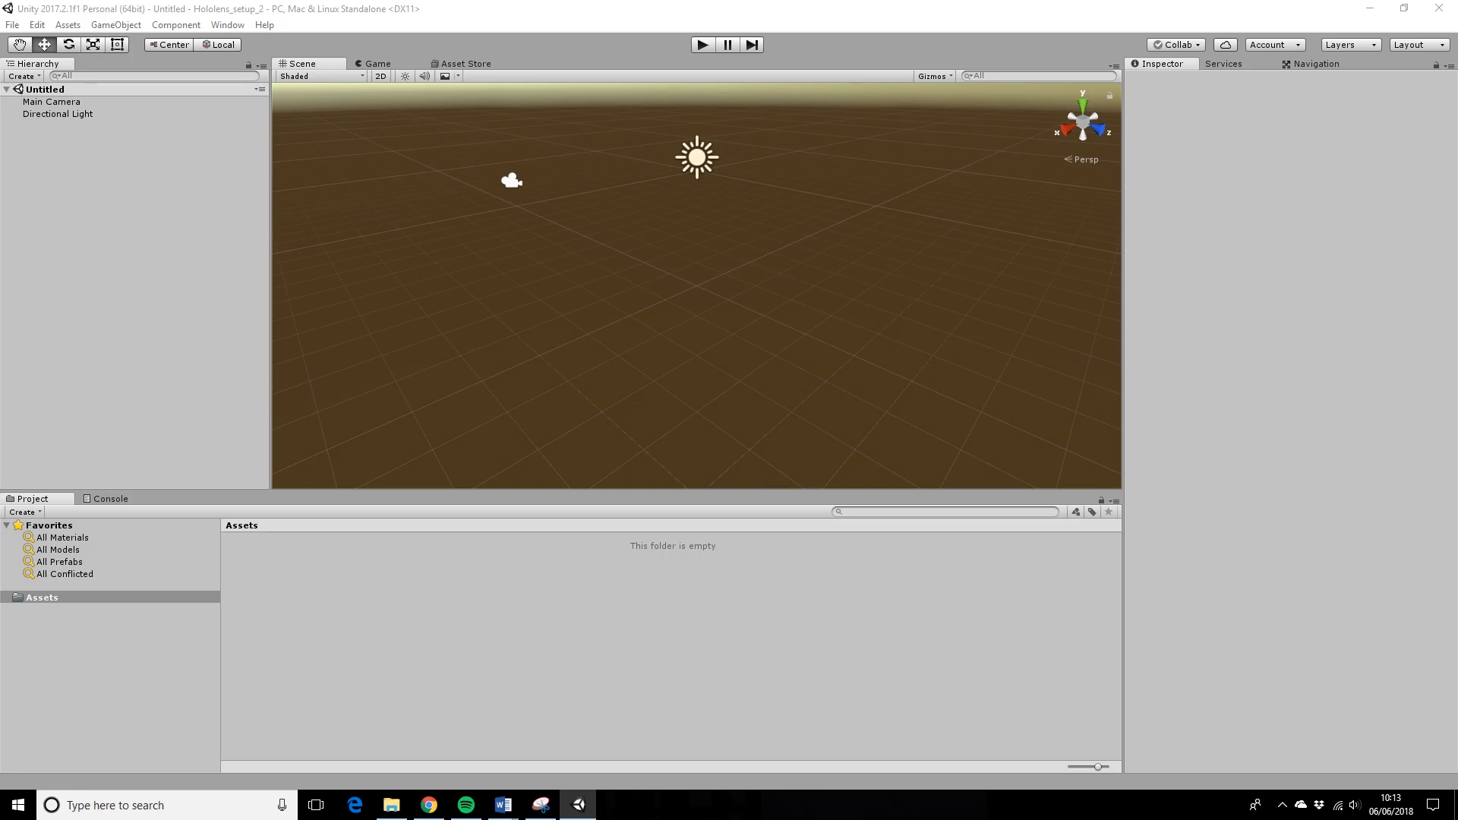
{"action": "left_click", "coordinate": [67, 24]}
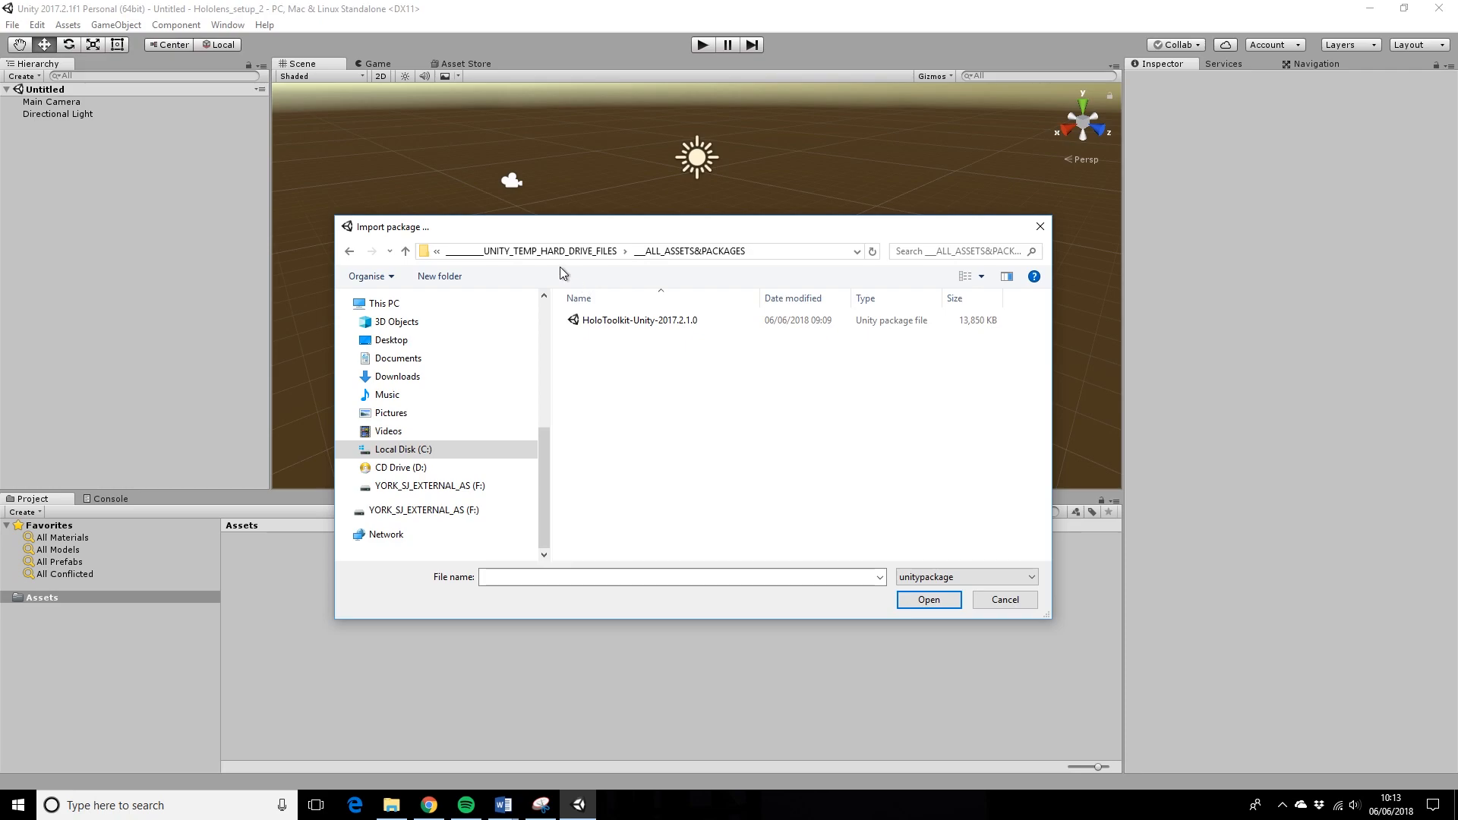
{"action": "mouse_move", "coordinate": [594, 268]}
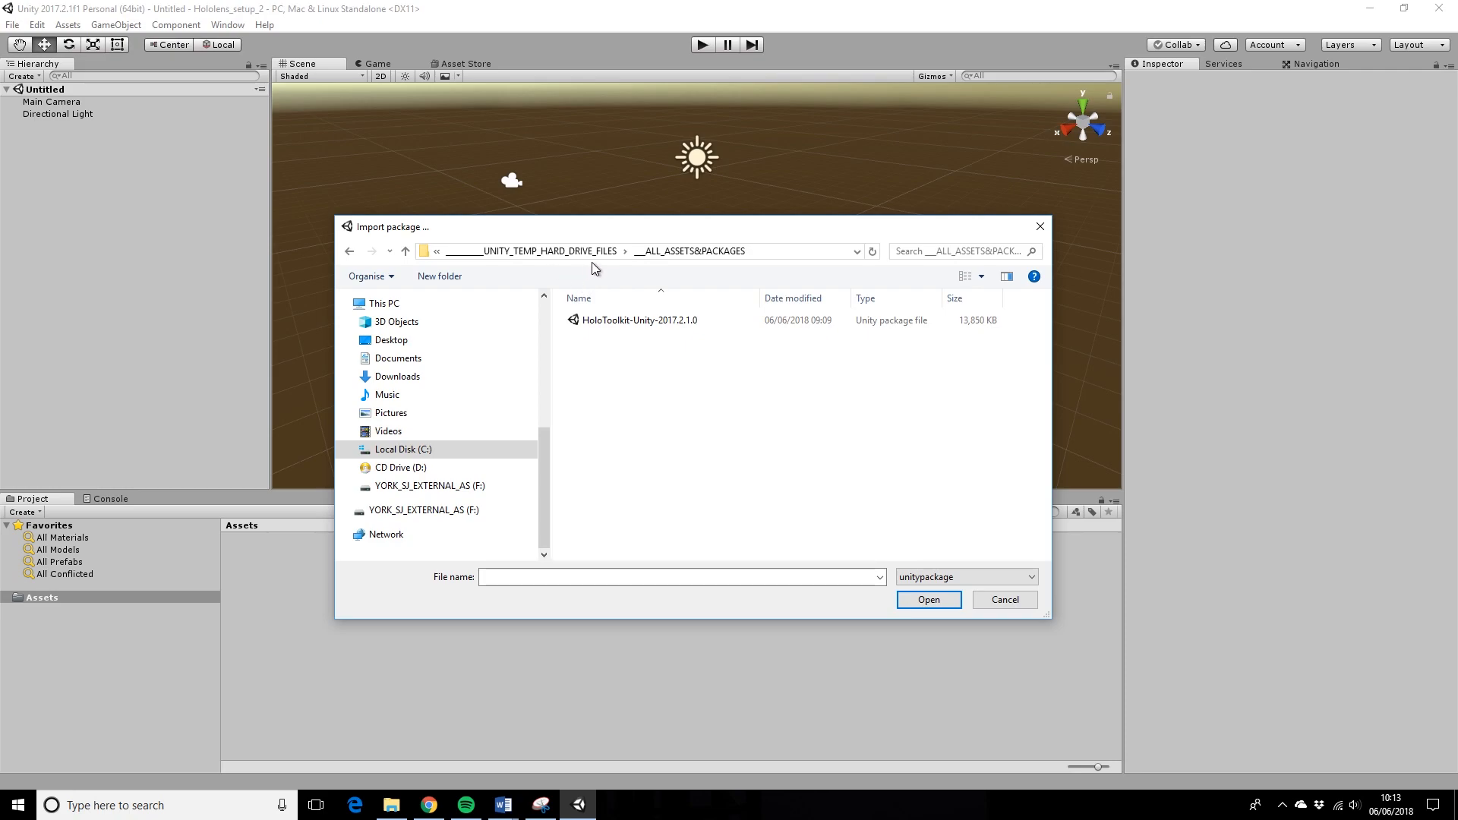
{"action": "mouse_move", "coordinate": [607, 230]}
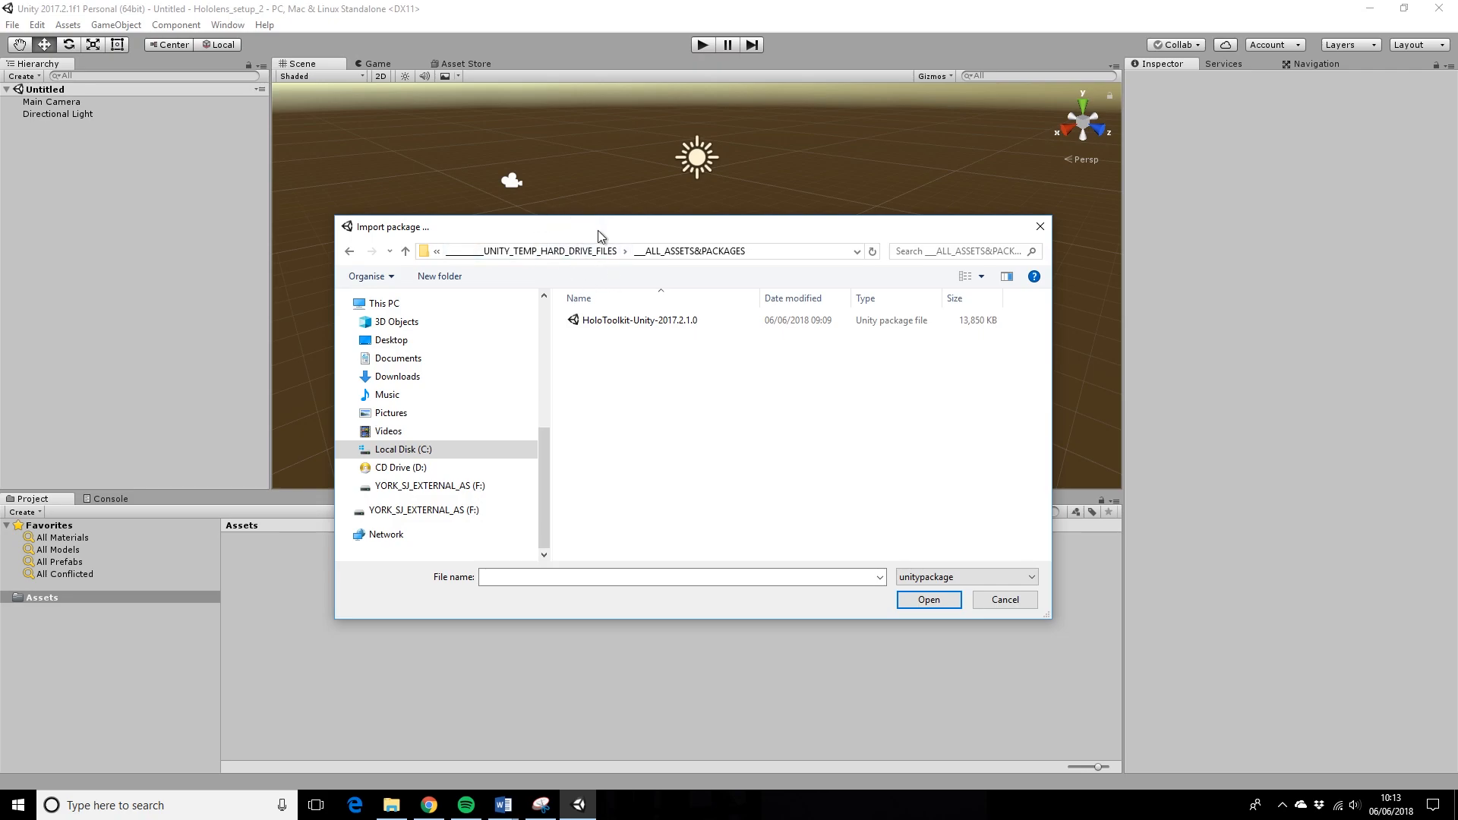
{"action": "left_click_drag", "start_coordinate": [600, 226], "coordinate": [745, 217]}
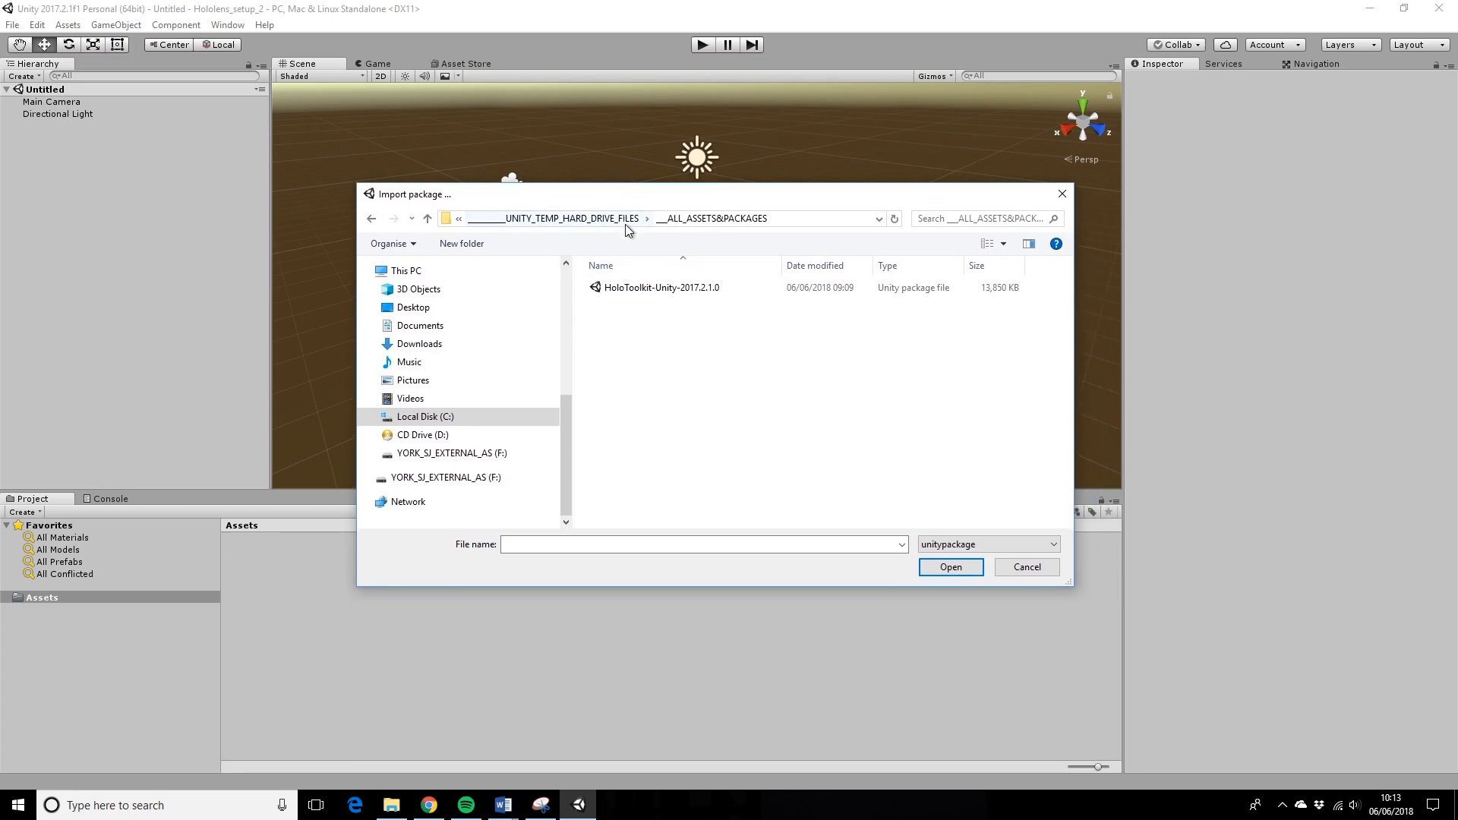
{"action": "mouse_move", "coordinate": [664, 306]}
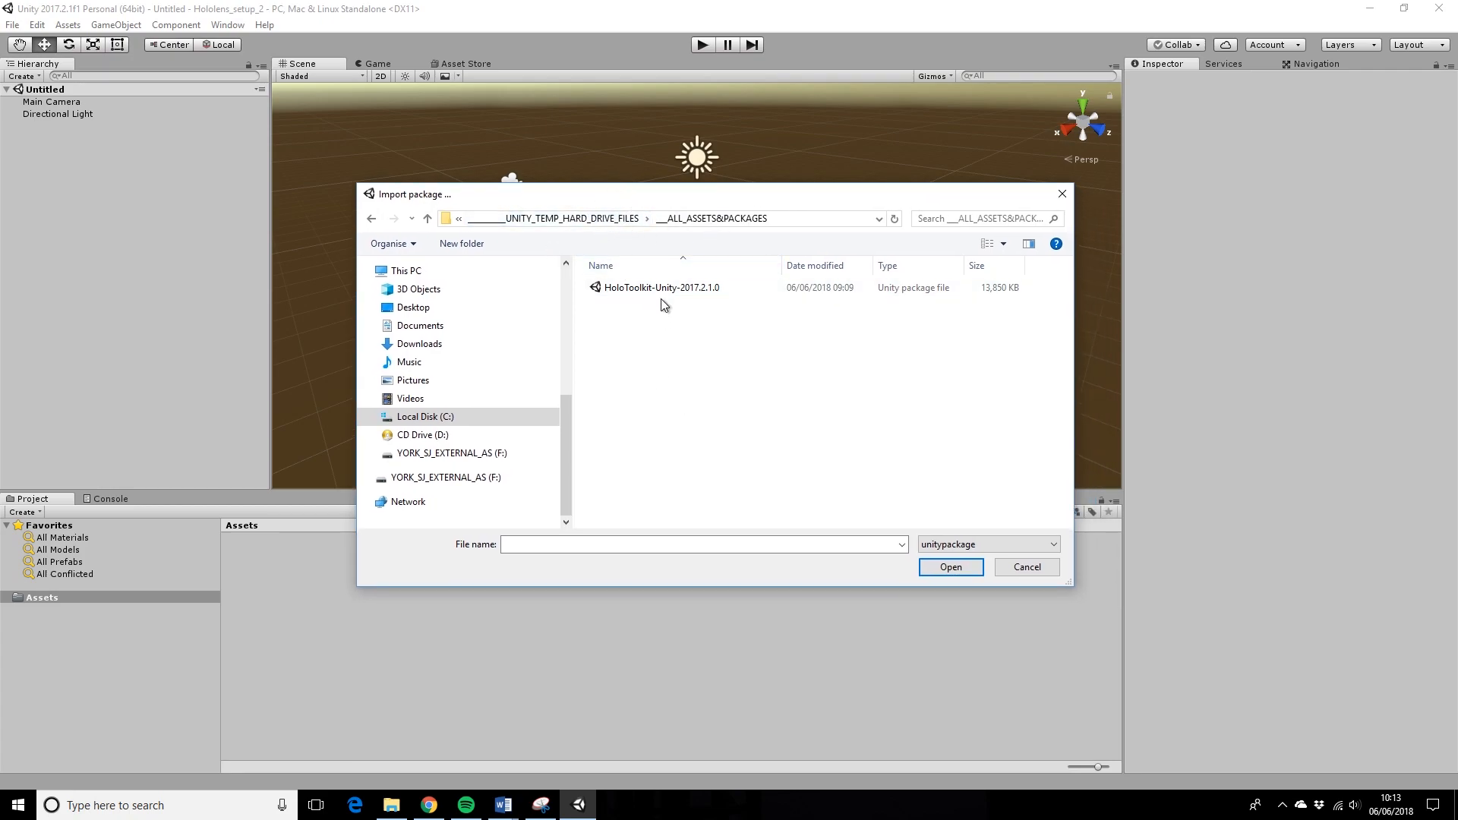
{"action": "double_click", "coordinate": [660, 286]}
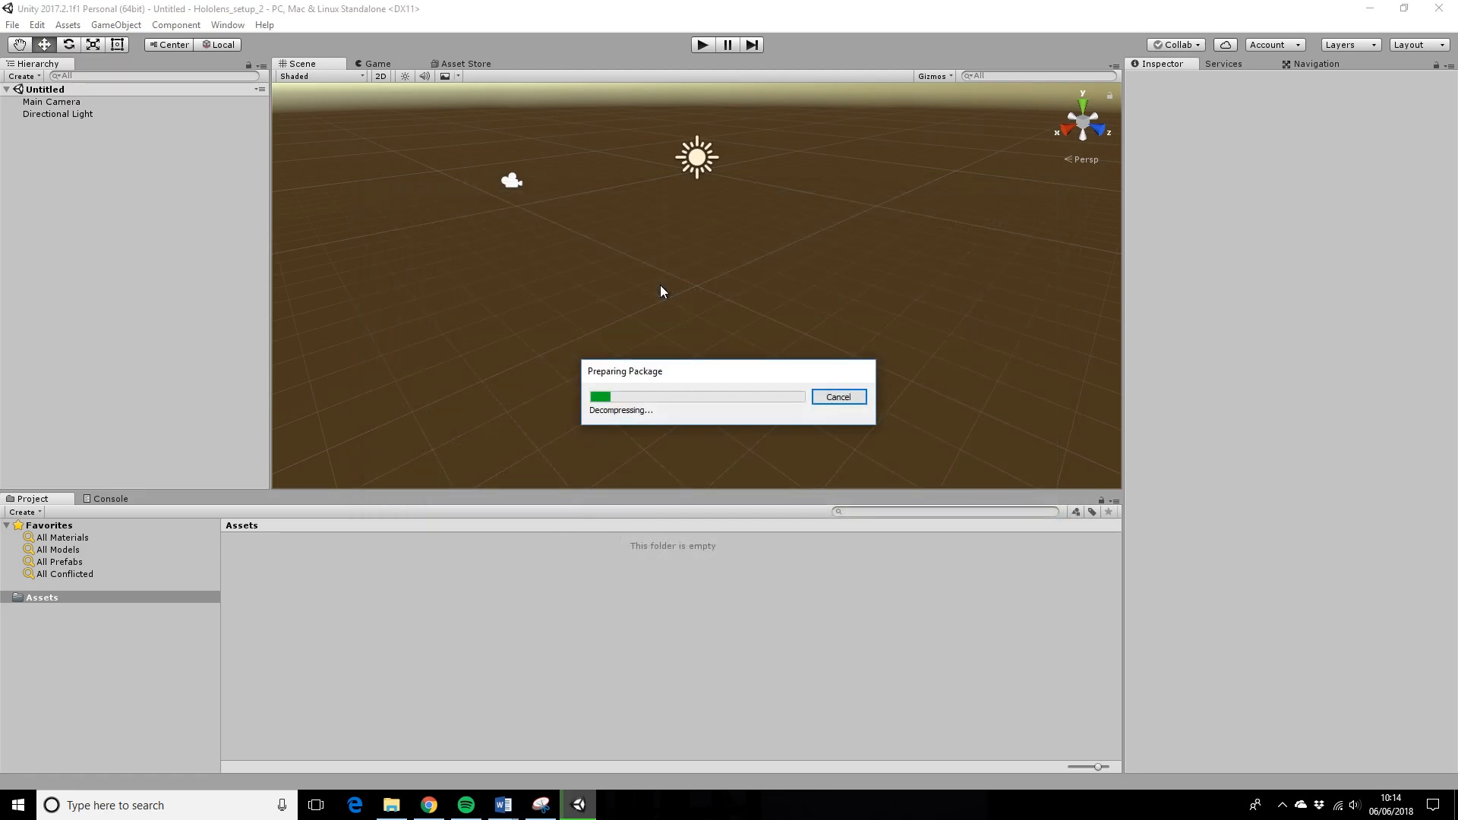
{"action": "mouse_move", "coordinate": [709, 403]}
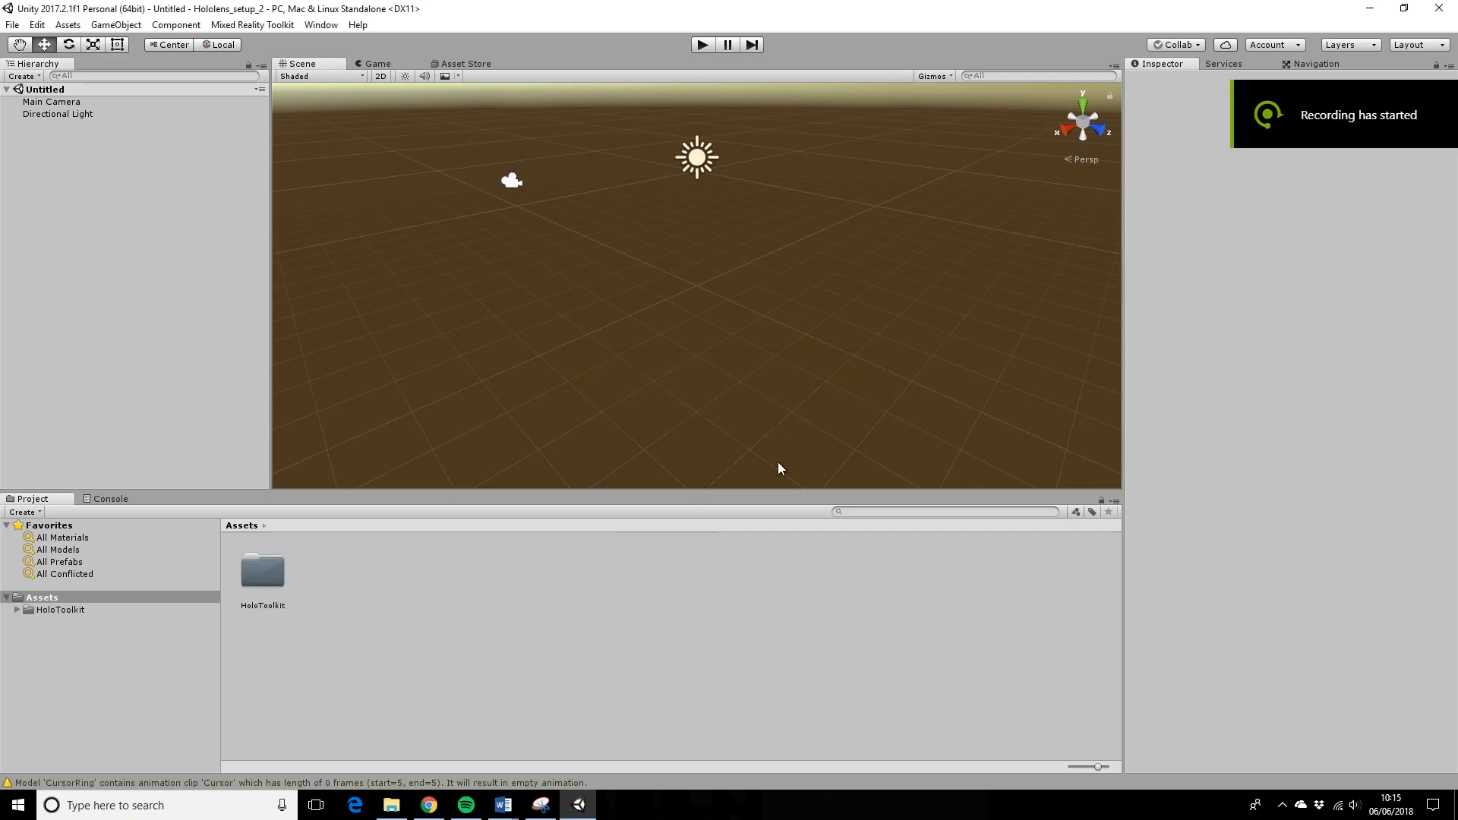
{"action": "mouse_move", "coordinate": [332, 620]}
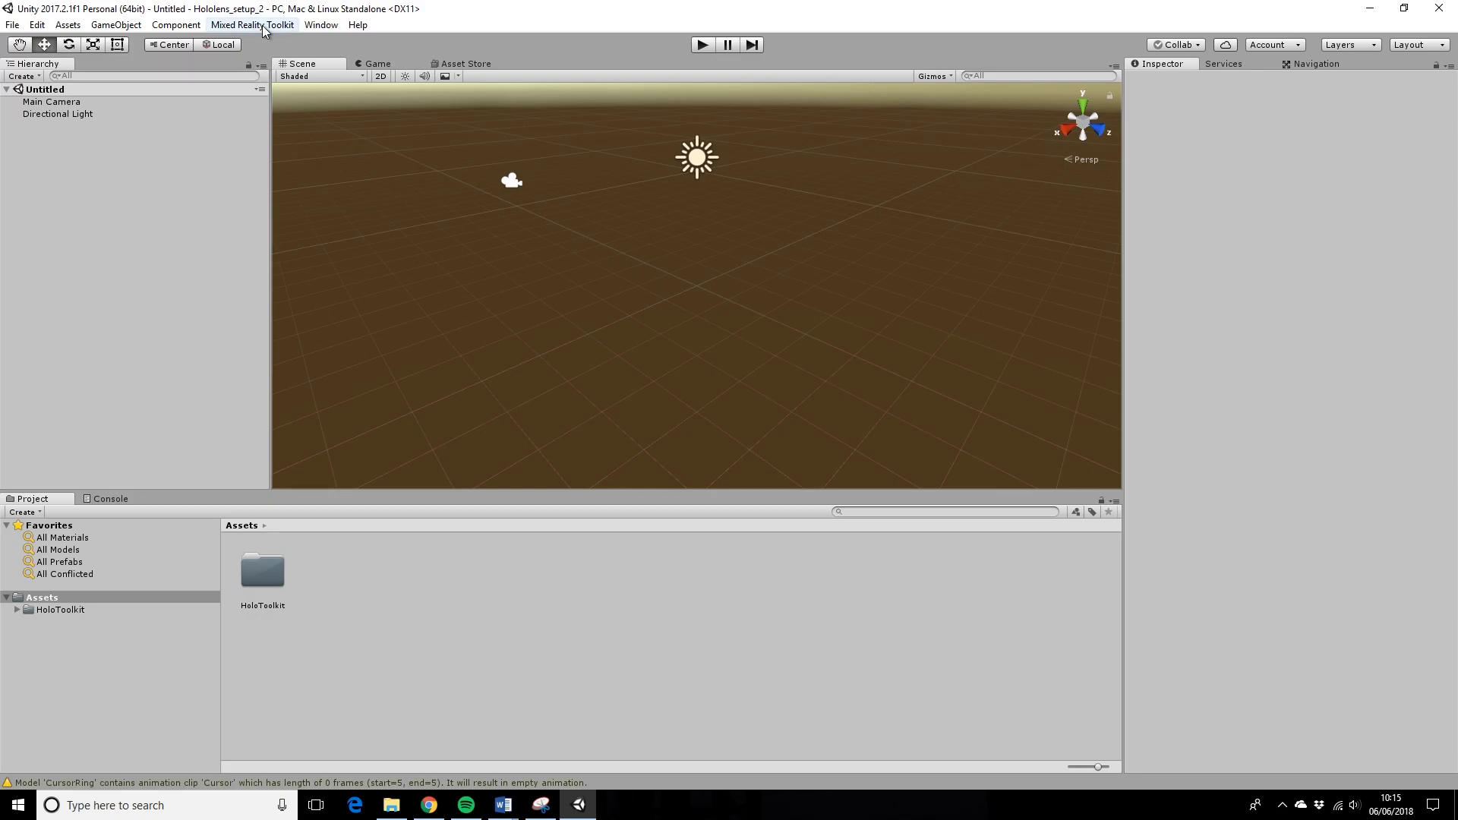
- Bring up Apply Mixed Reality Project Settings from the Mixed Reality Toolkit Configure menu
{"action": "left_click", "coordinate": [252, 24]}
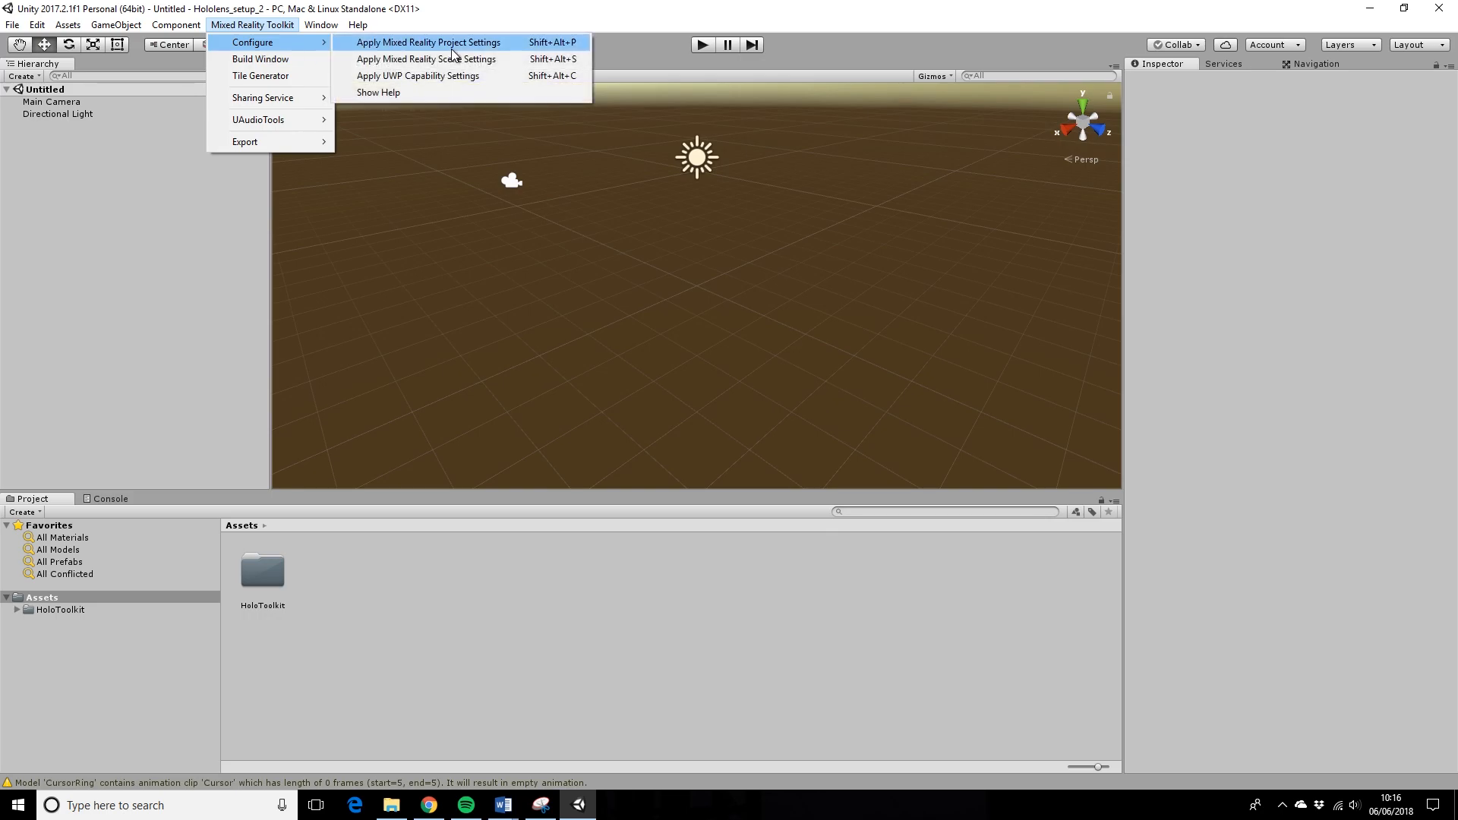
{"action": "left_click", "coordinate": [428, 42]}
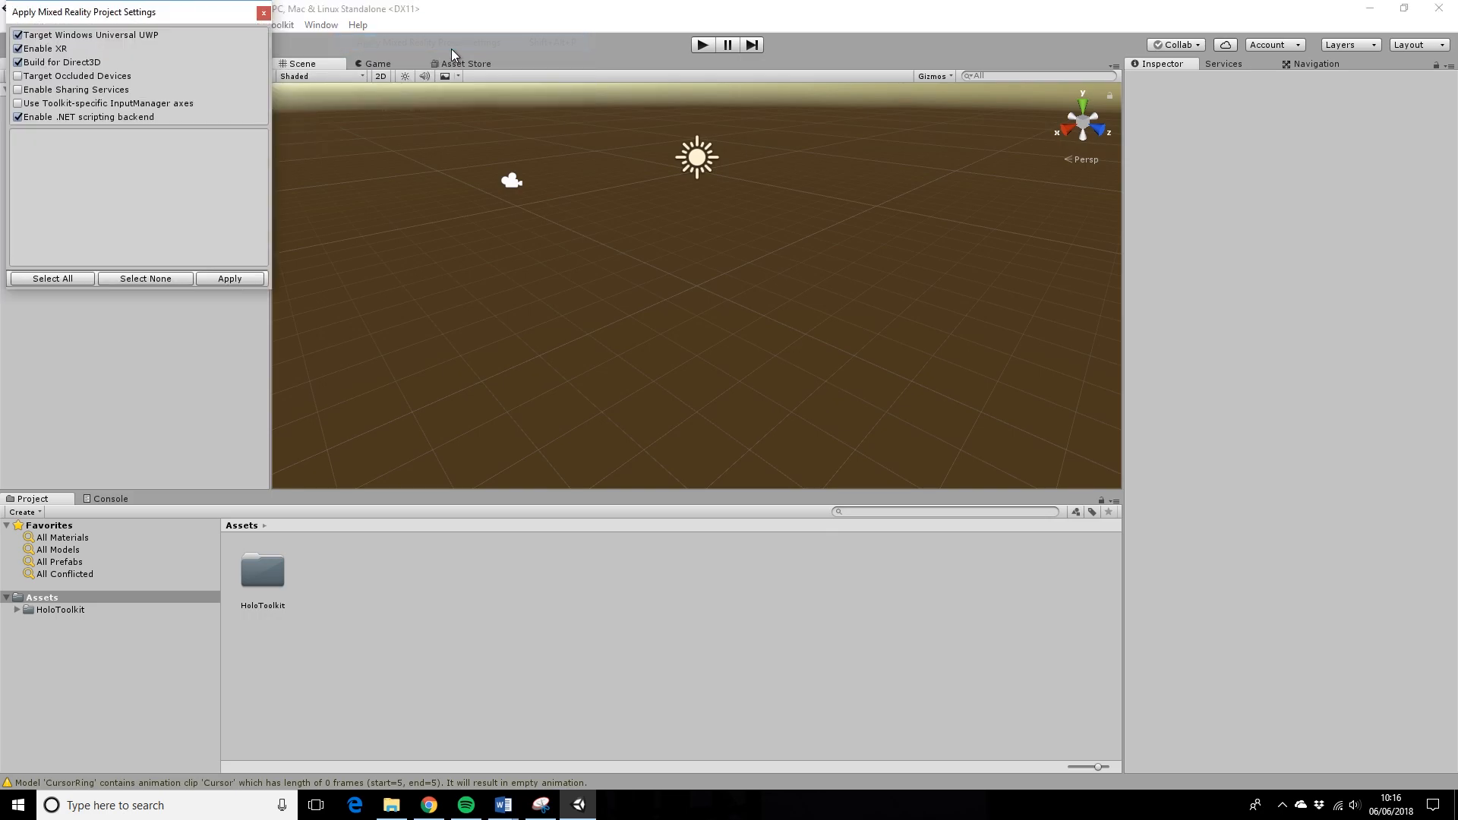
- Apply the checked Mixed Reality project settings, targeting Universal Windows Platform
{"action": "left_click", "coordinate": [229, 278]}
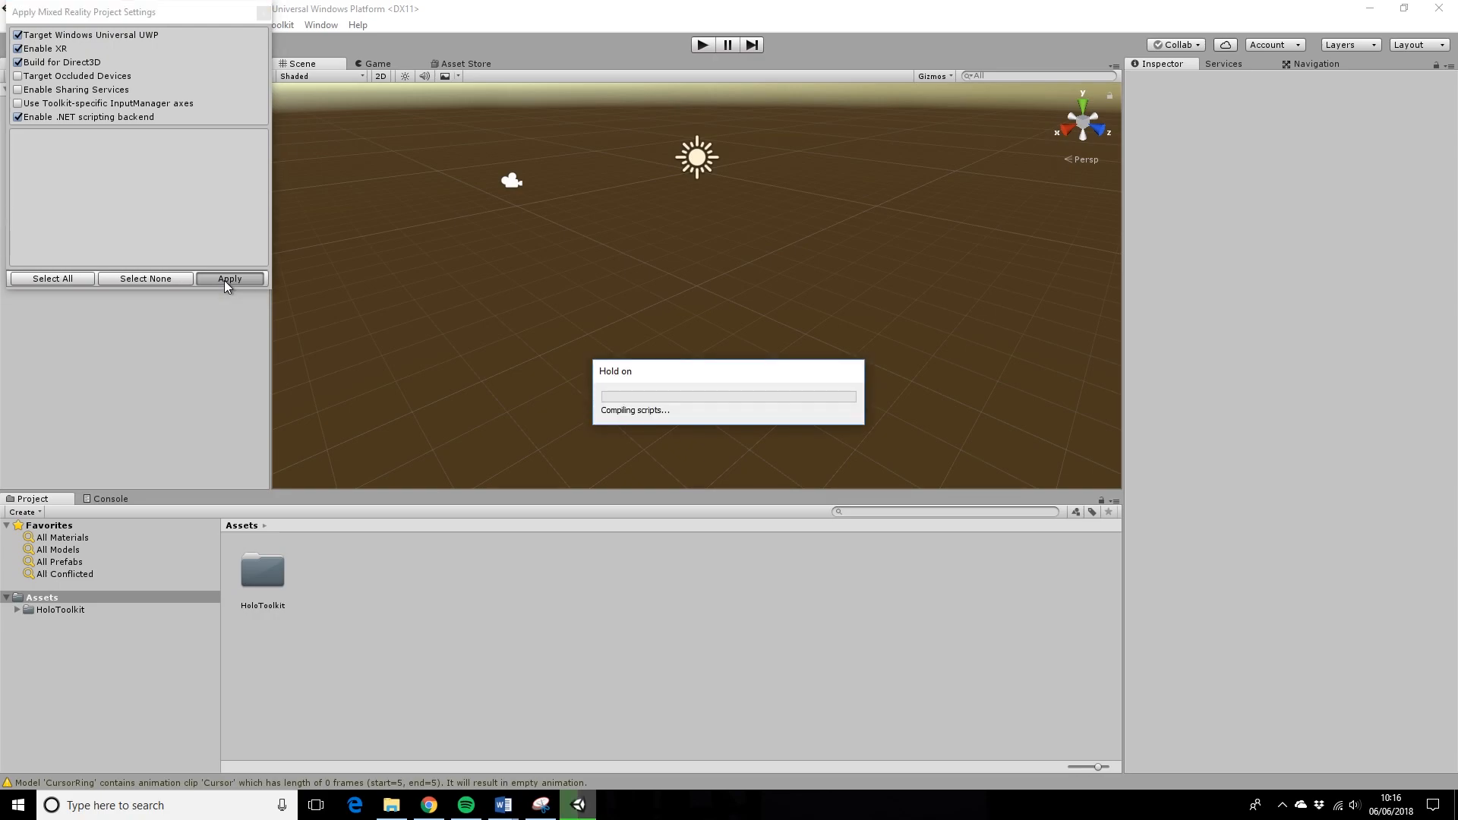
{"action": "mouse_move", "coordinate": [728, 337]}
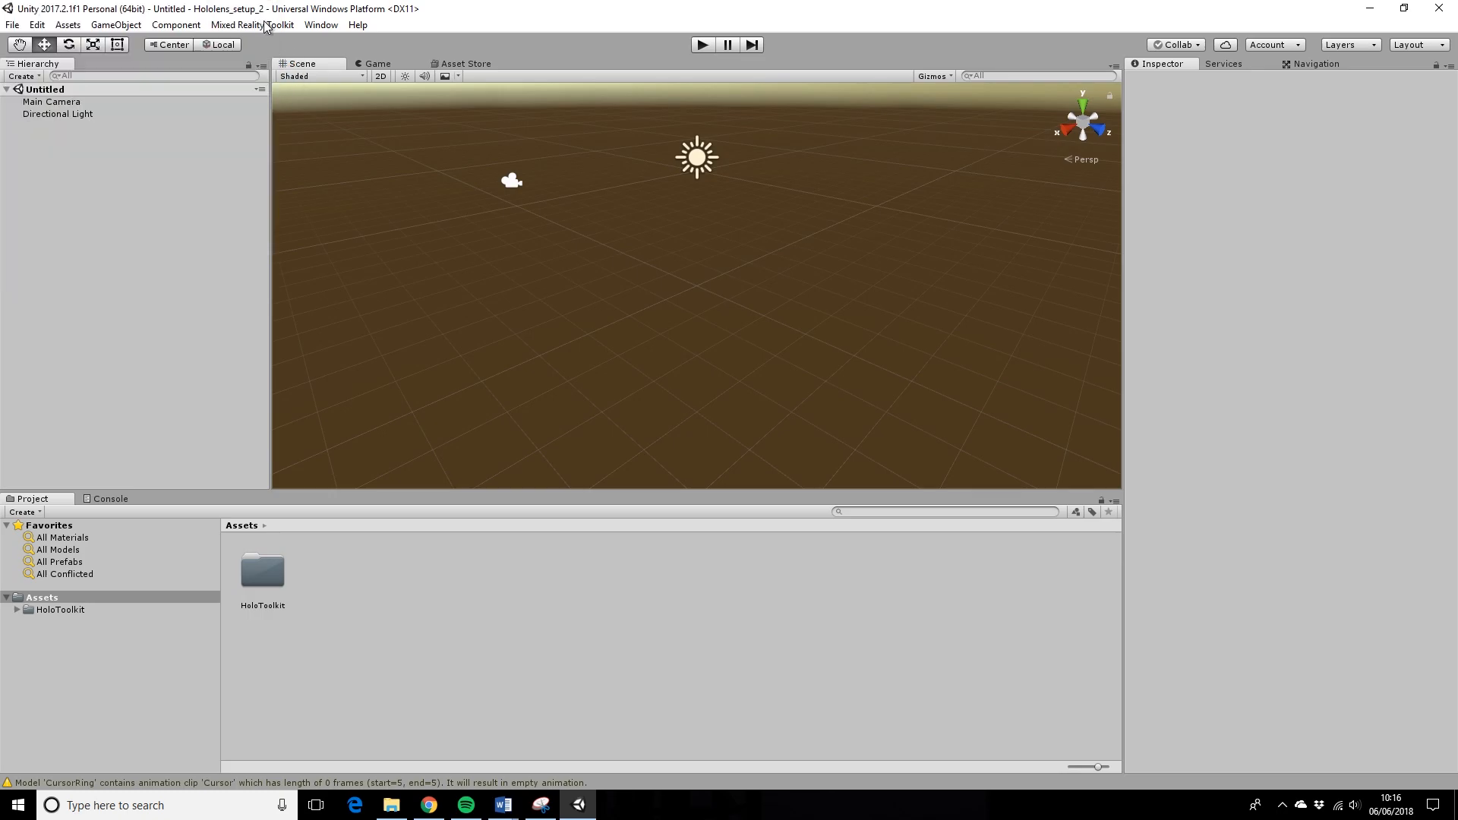
{"action": "left_click", "coordinate": [251, 25]}
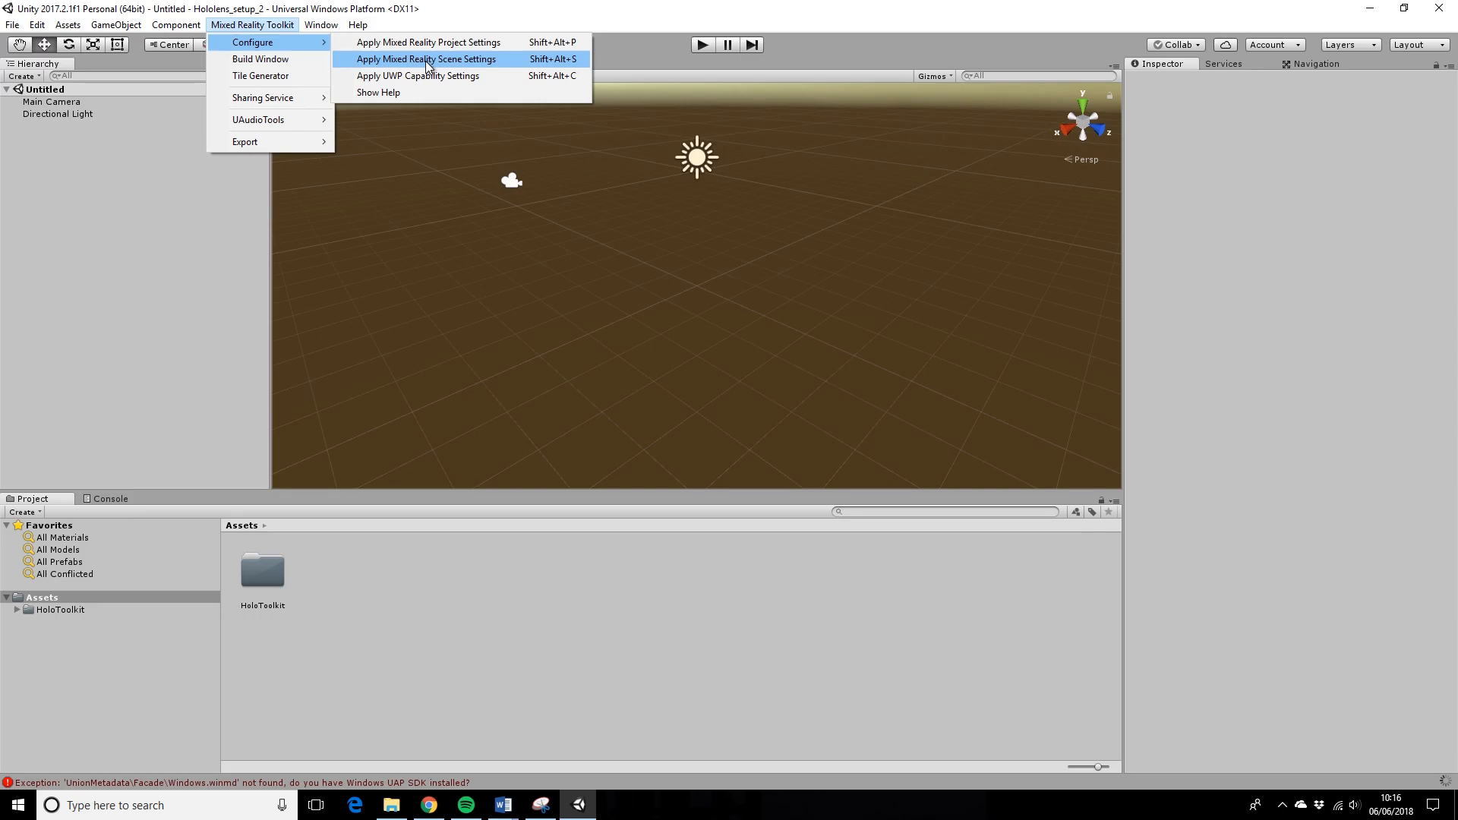
- Apply Mixed Reality Scene Settings, adding the camera parent, default cursor and input manager
{"action": "left_click", "coordinate": [426, 59]}
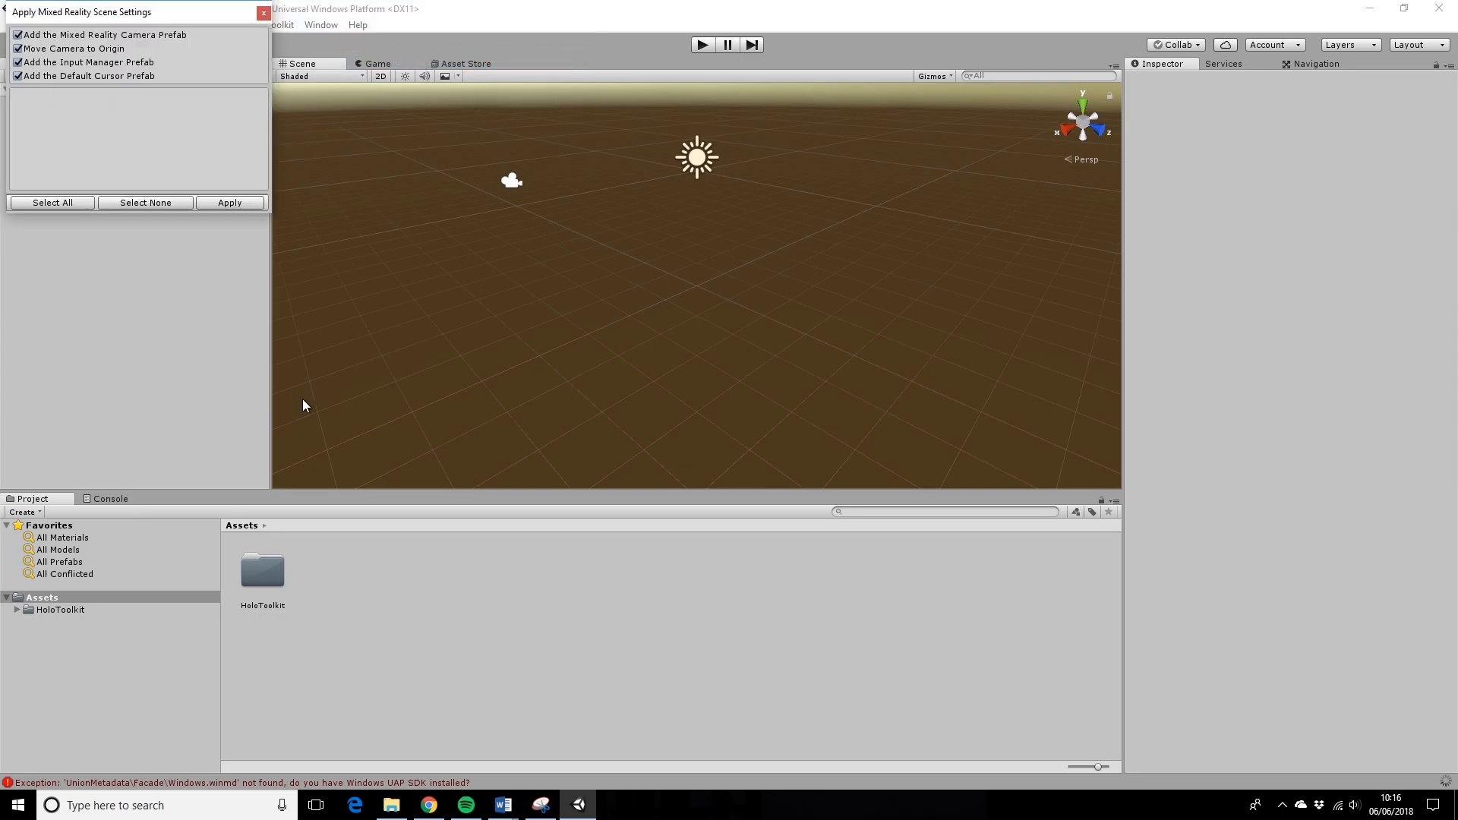
{"action": "left_click", "coordinate": [229, 203]}
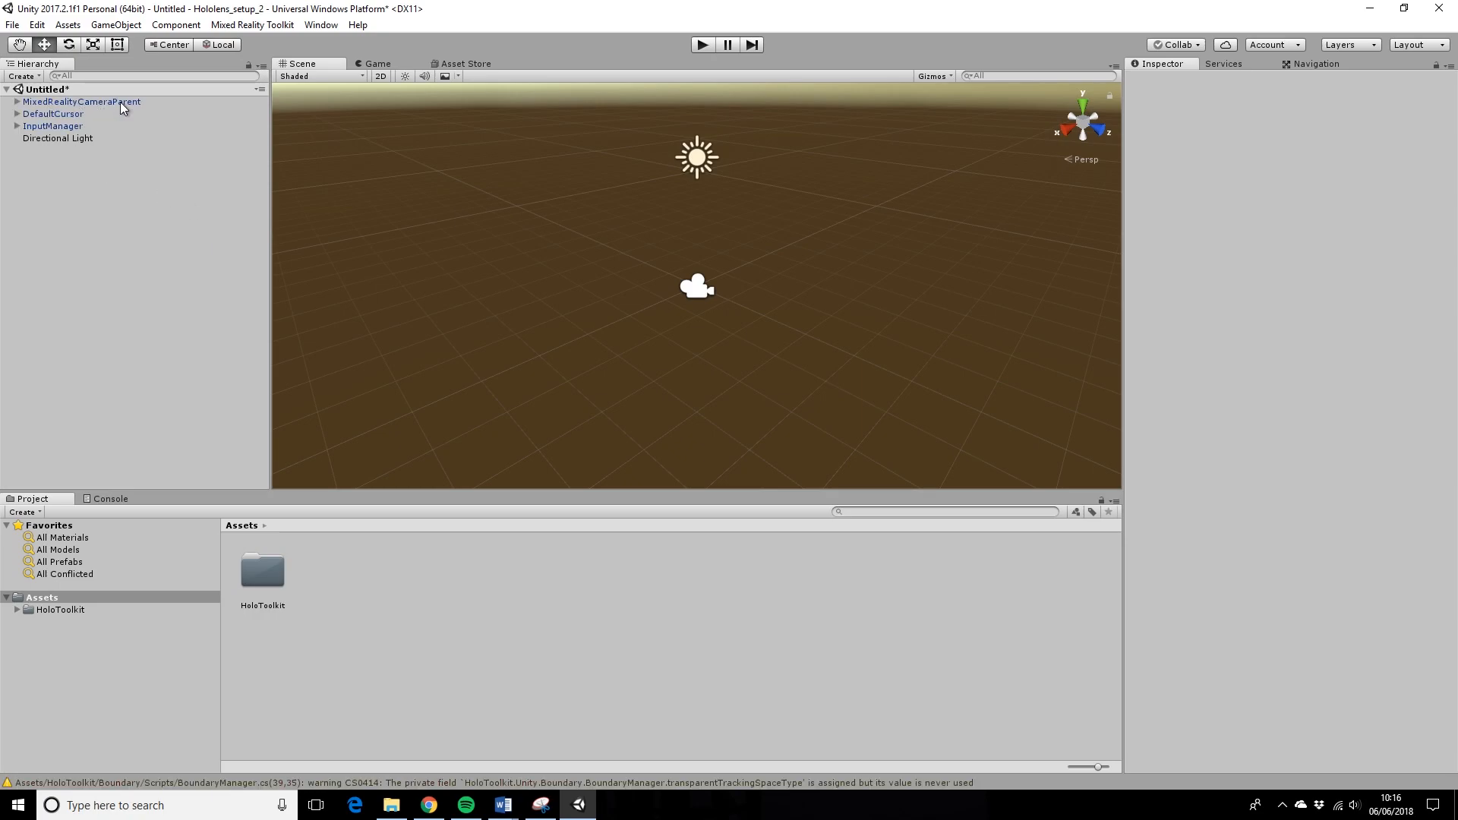
{"action": "mouse_move", "coordinate": [728, 306]}
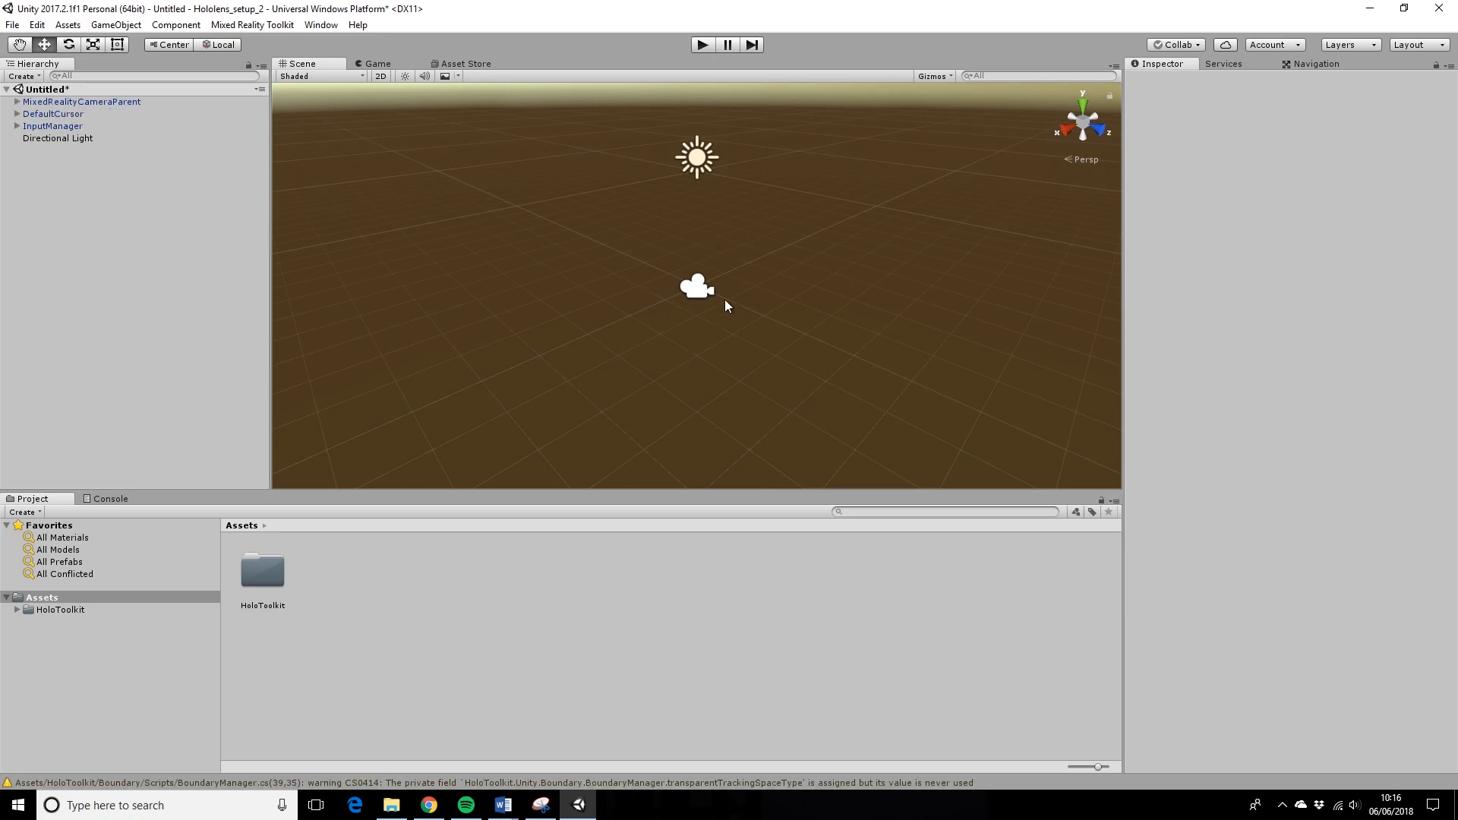
{"action": "left_click", "coordinate": [252, 24]}
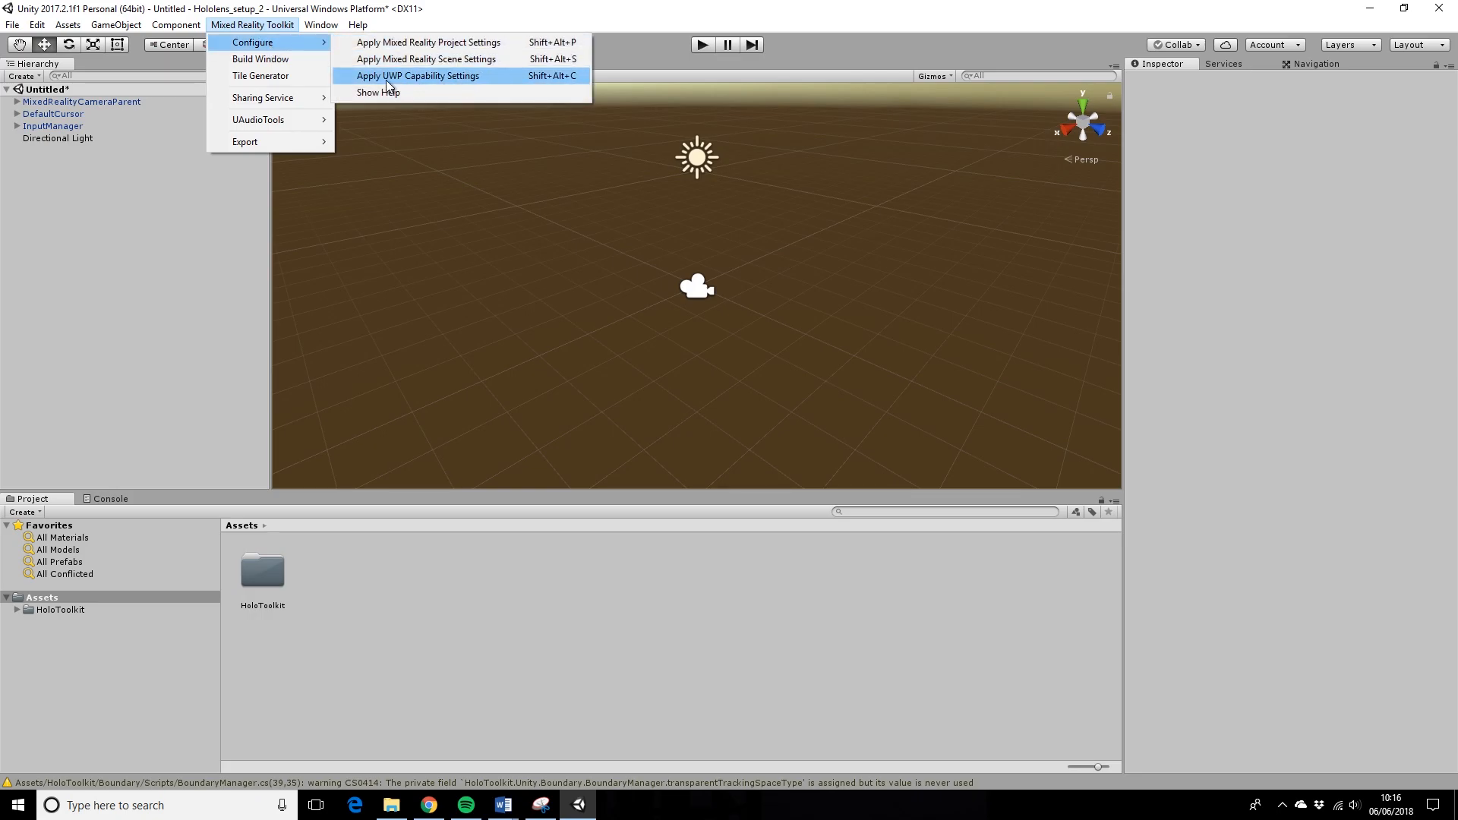
{"action": "mouse_move", "coordinate": [449, 84]}
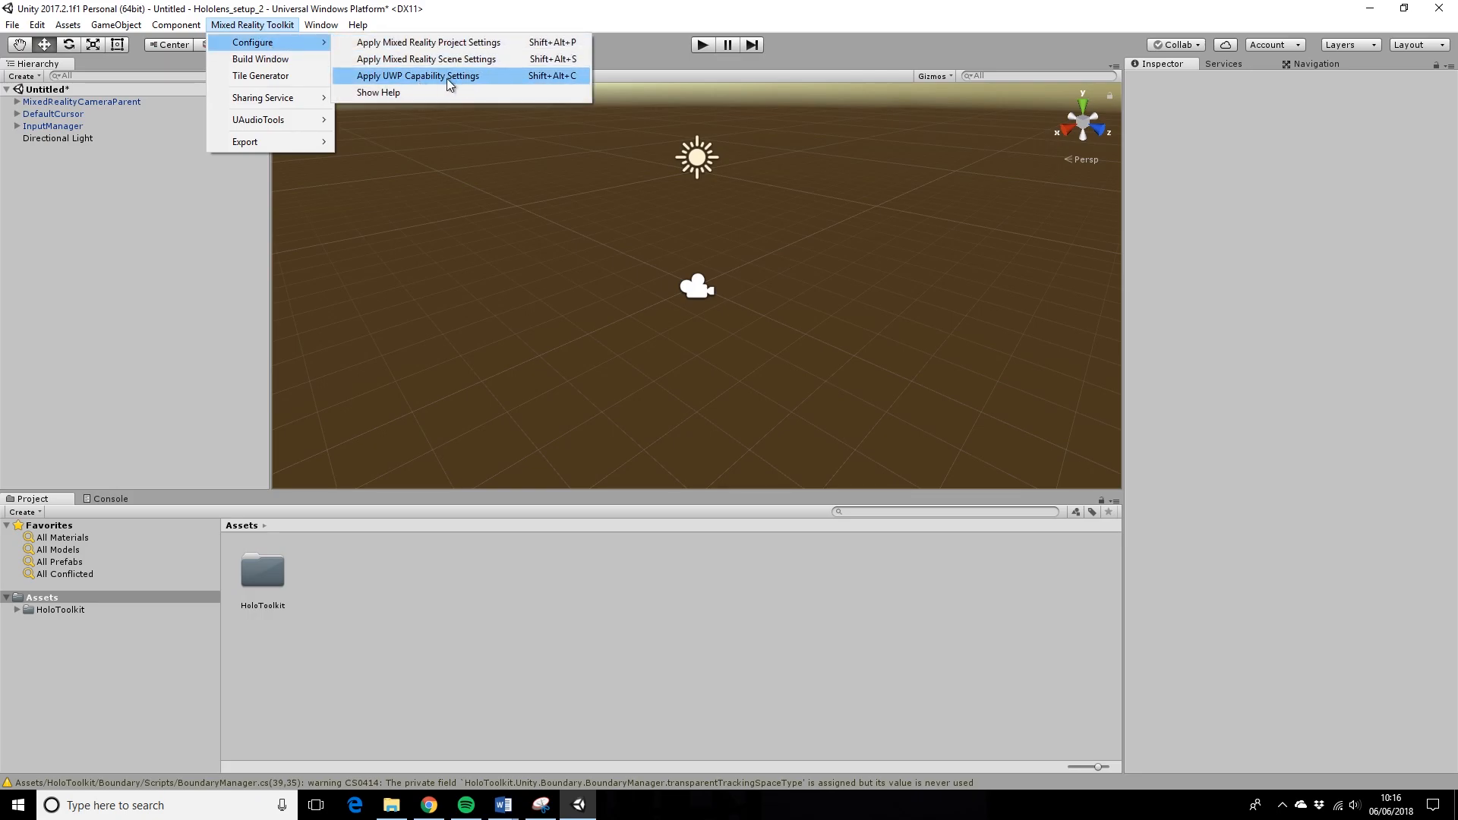
- Apply the UWP capability settings, then bring up the File menu
{"action": "left_click", "coordinate": [417, 75]}
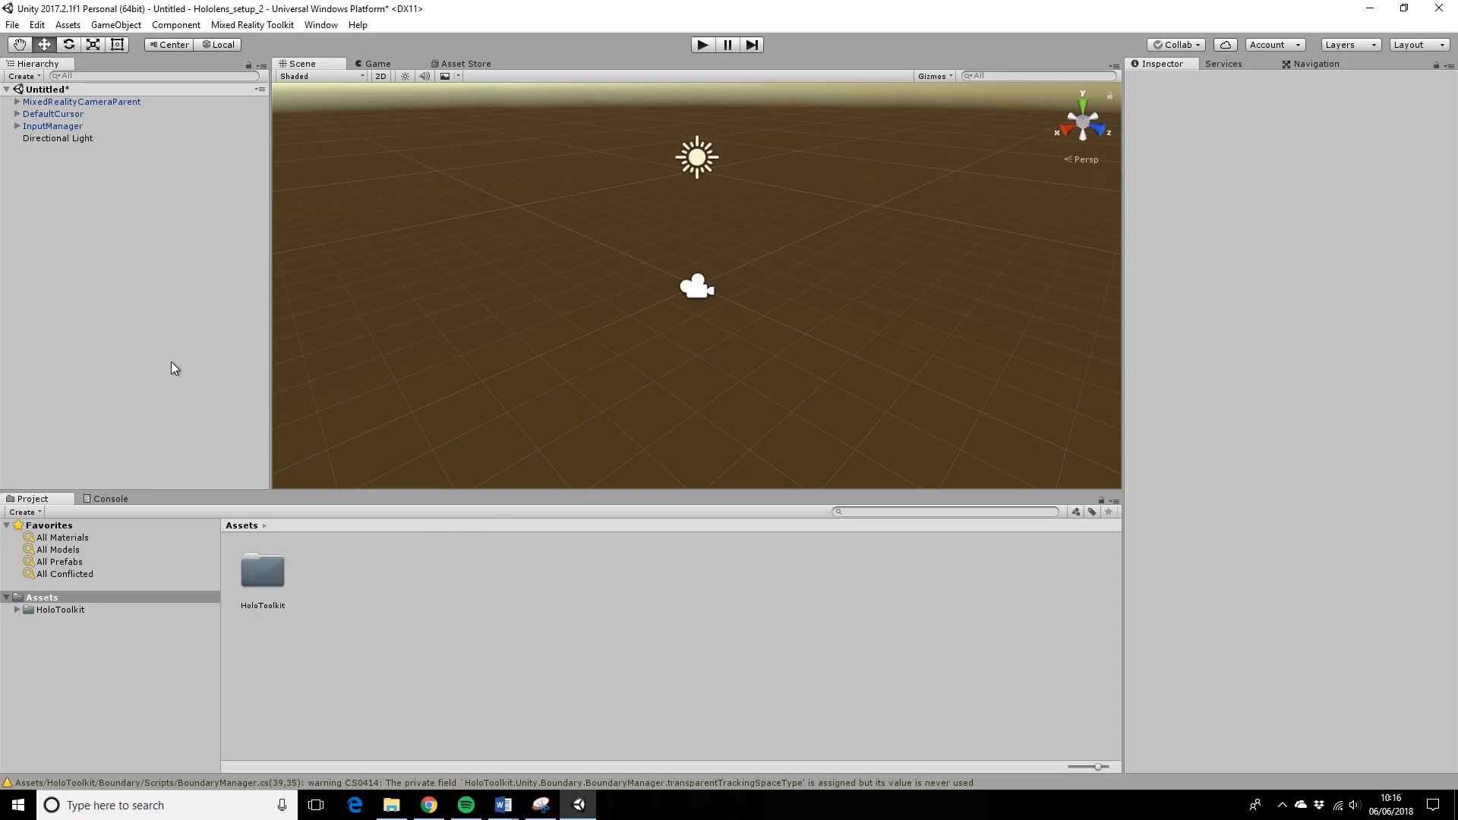
{"action": "mouse_move", "coordinate": [302, 544]}
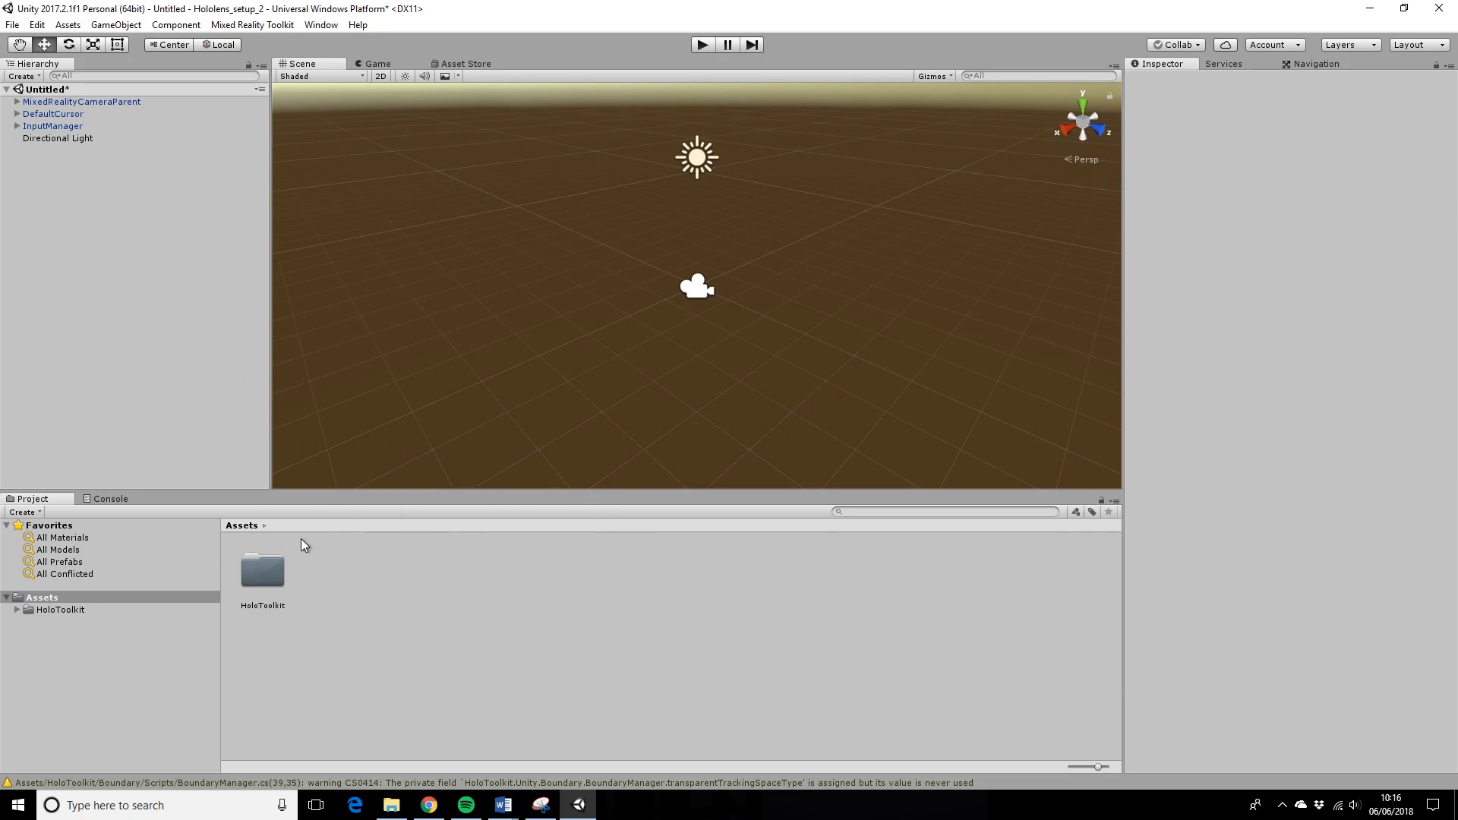
{"action": "mouse_move", "coordinate": [484, 793]}
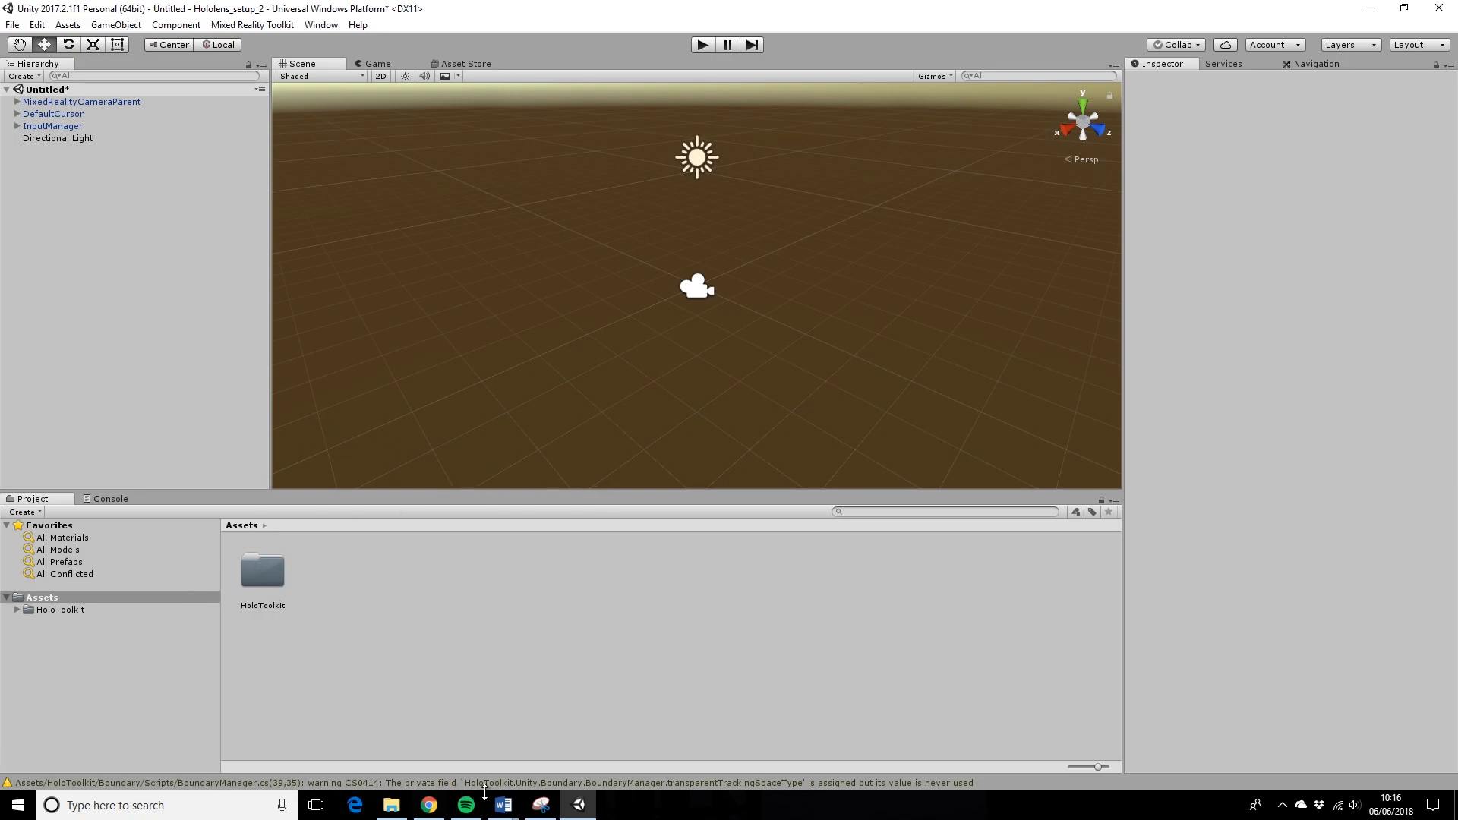
{"action": "mouse_move", "coordinate": [473, 583]}
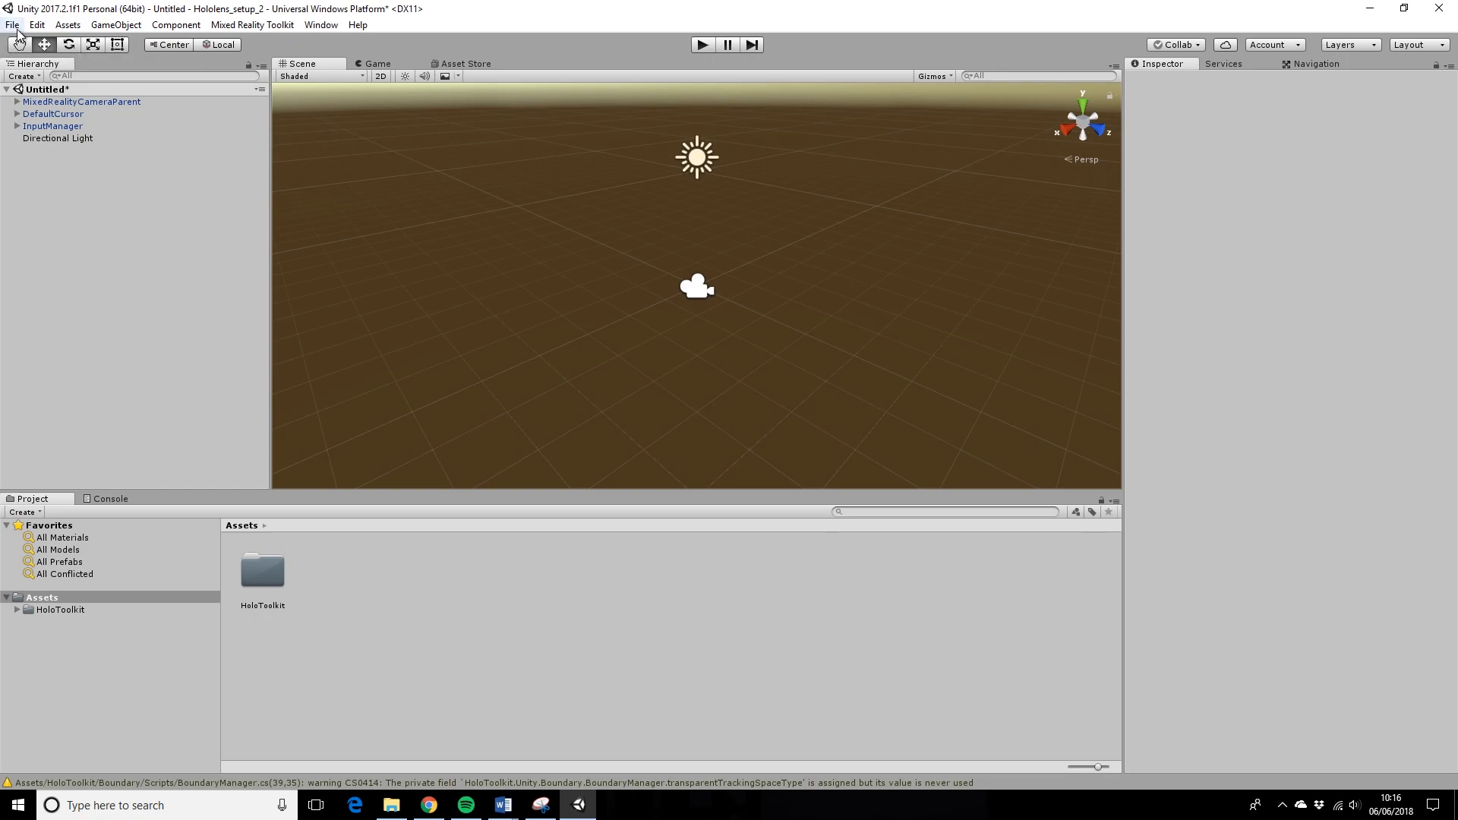
{"action": "left_click", "coordinate": [12, 24]}
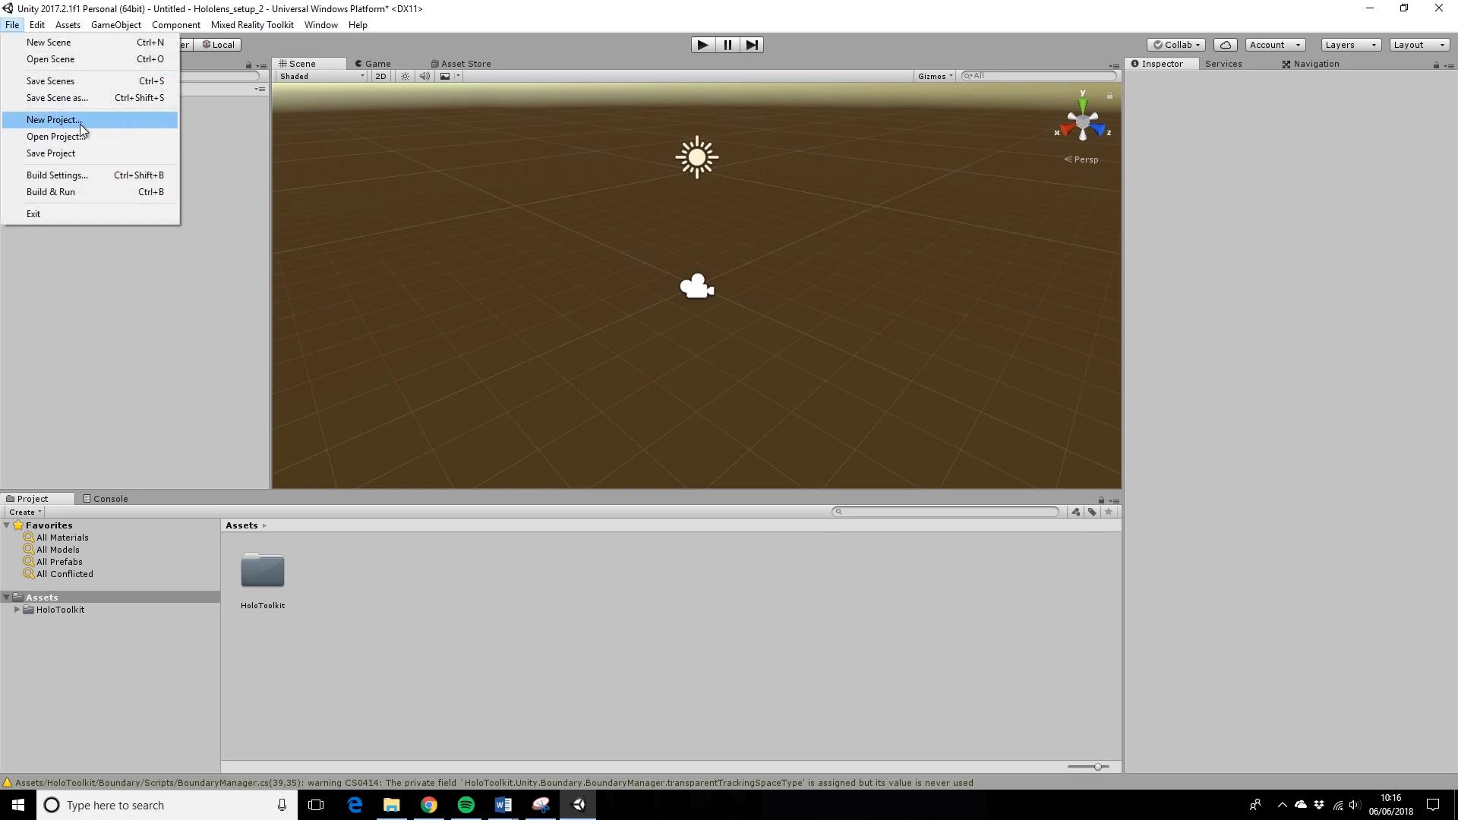
{"action": "mouse_move", "coordinate": [78, 177]}
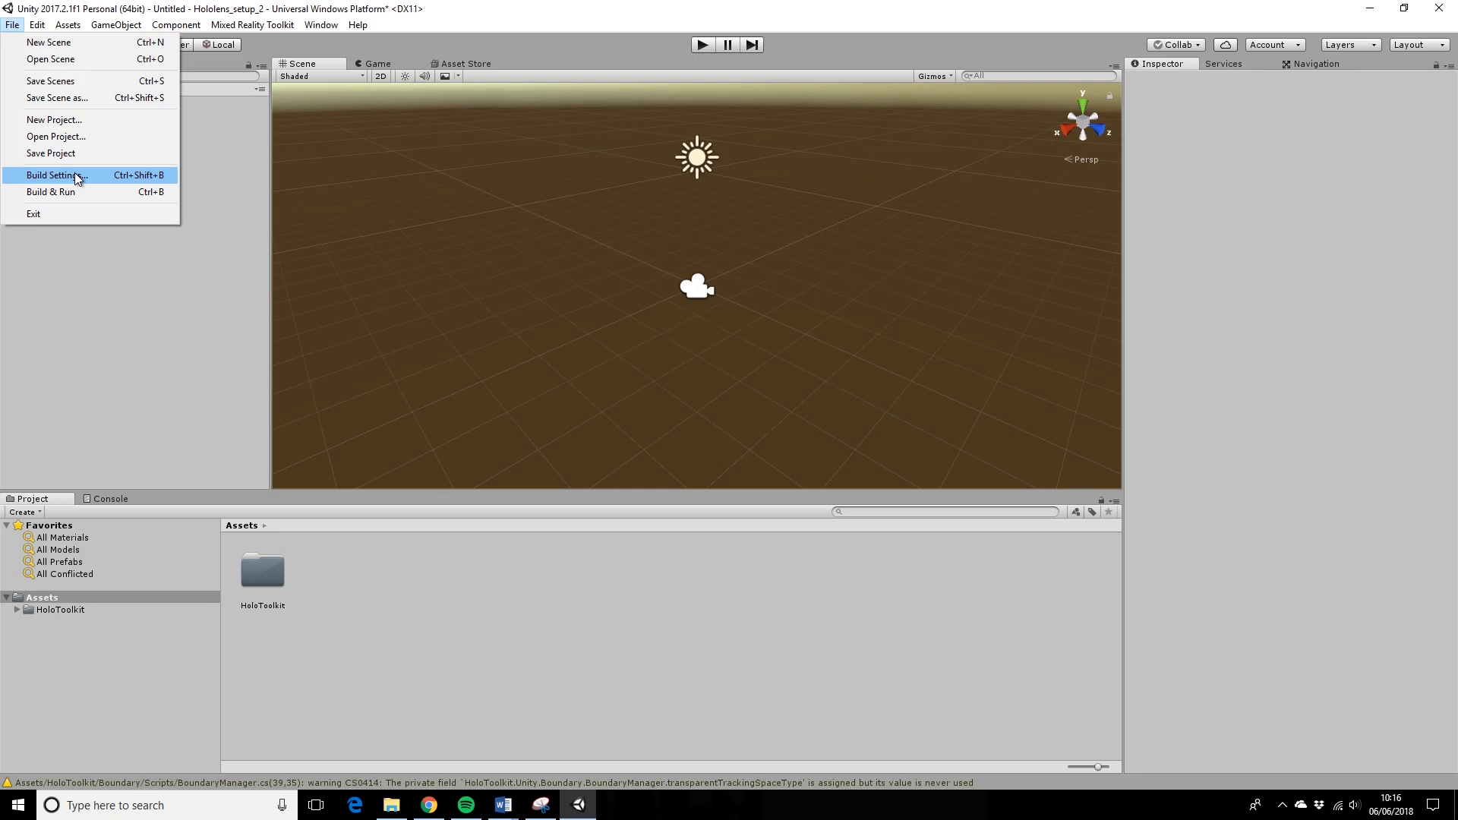
- In Build Settings, tick Unity C# Projects and start the UWP build
{"action": "left_click", "coordinate": [53, 175]}
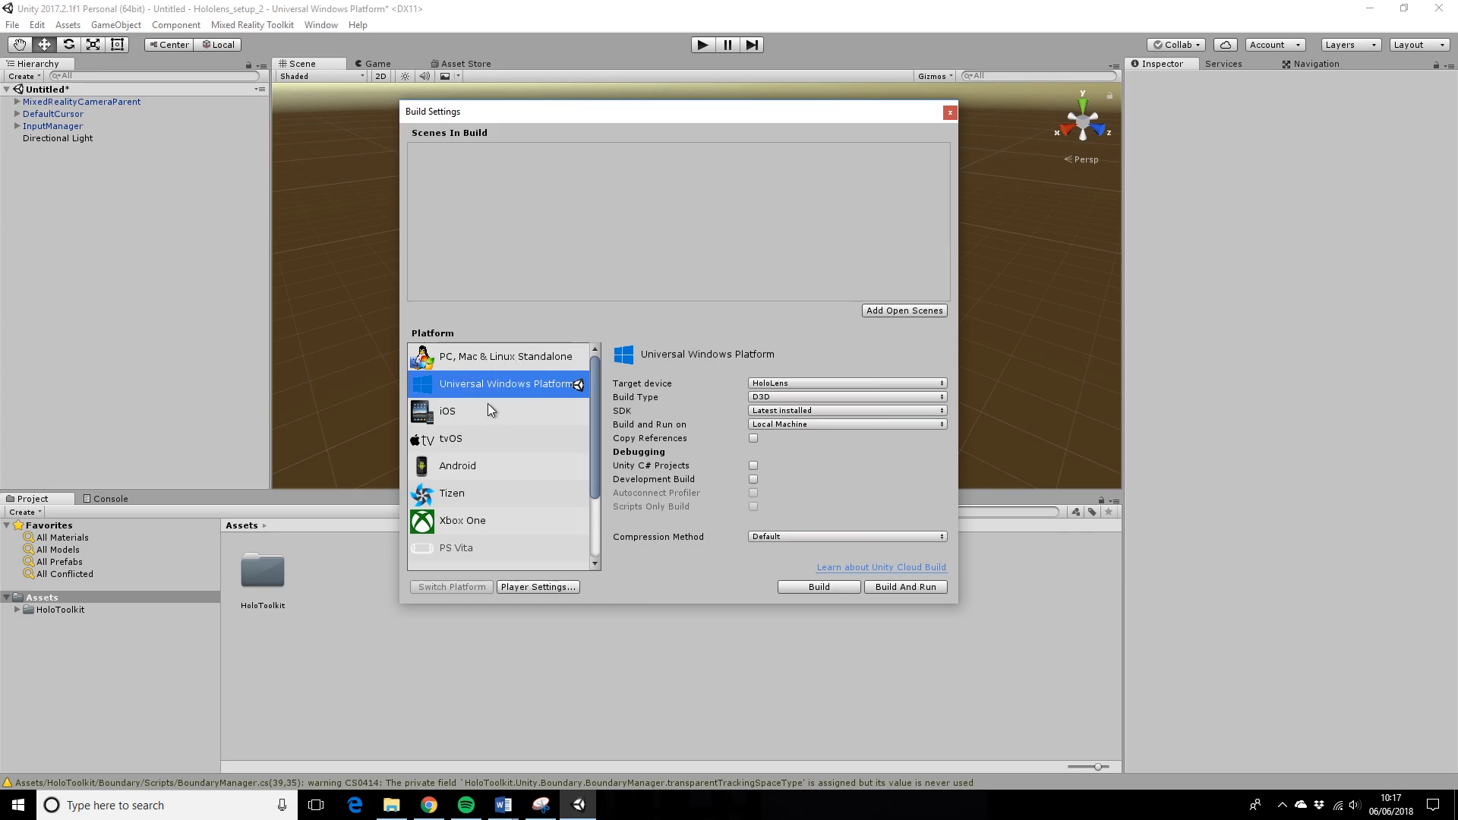
{"action": "mouse_move", "coordinate": [445, 380]}
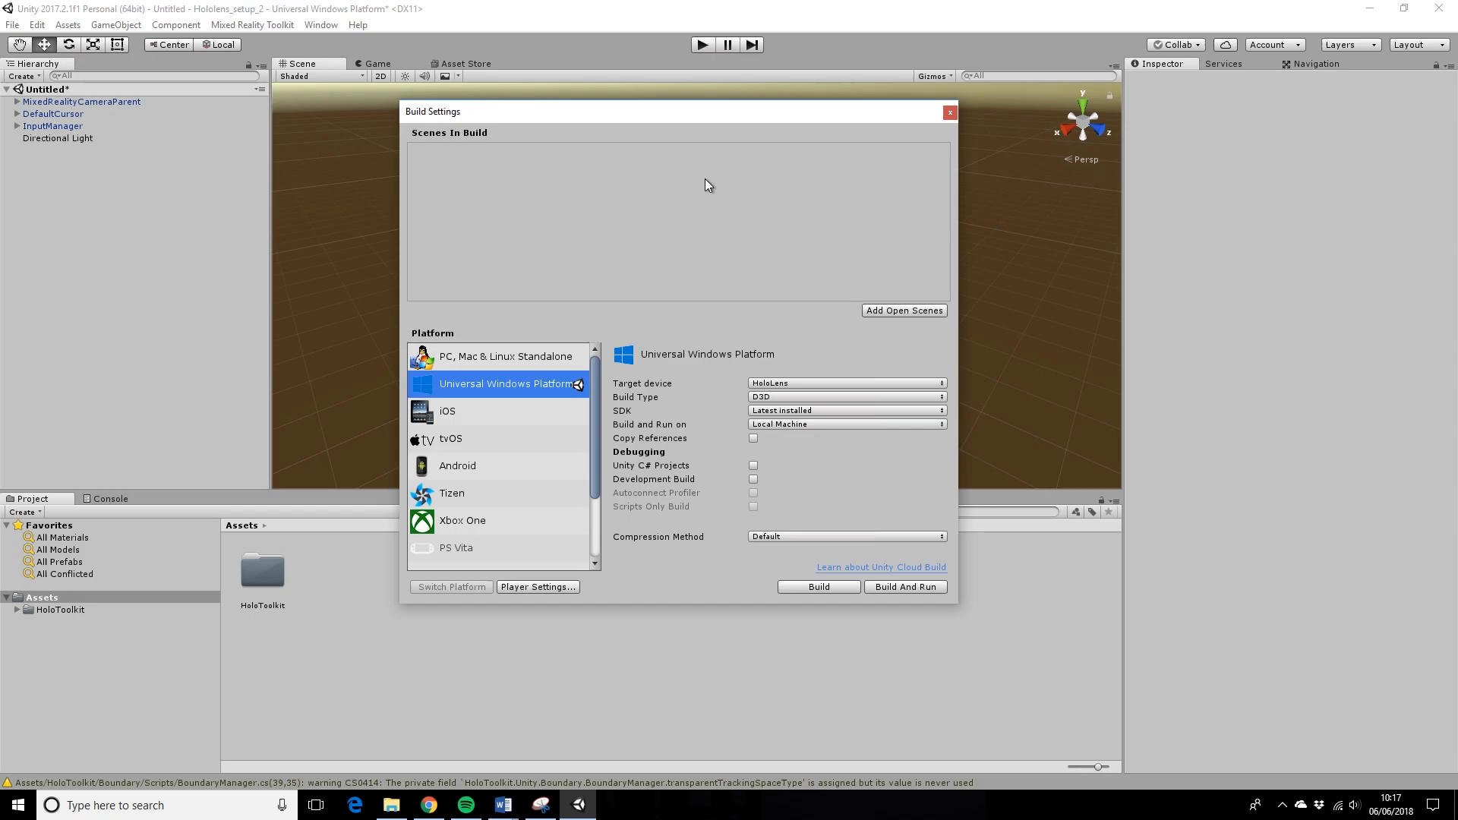
{"action": "mouse_move", "coordinate": [812, 392]}
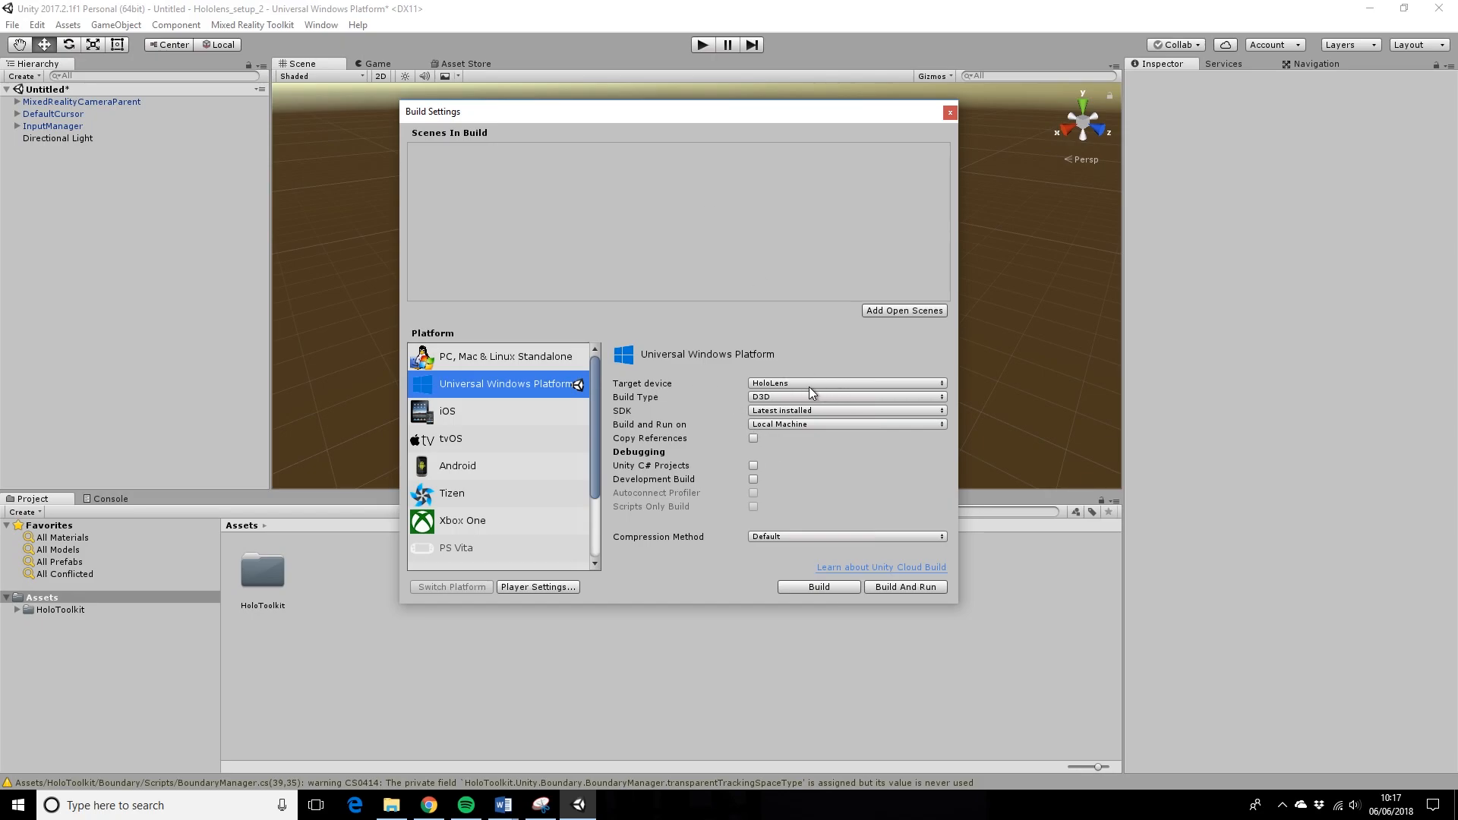
{"action": "mouse_move", "coordinate": [971, 402]}
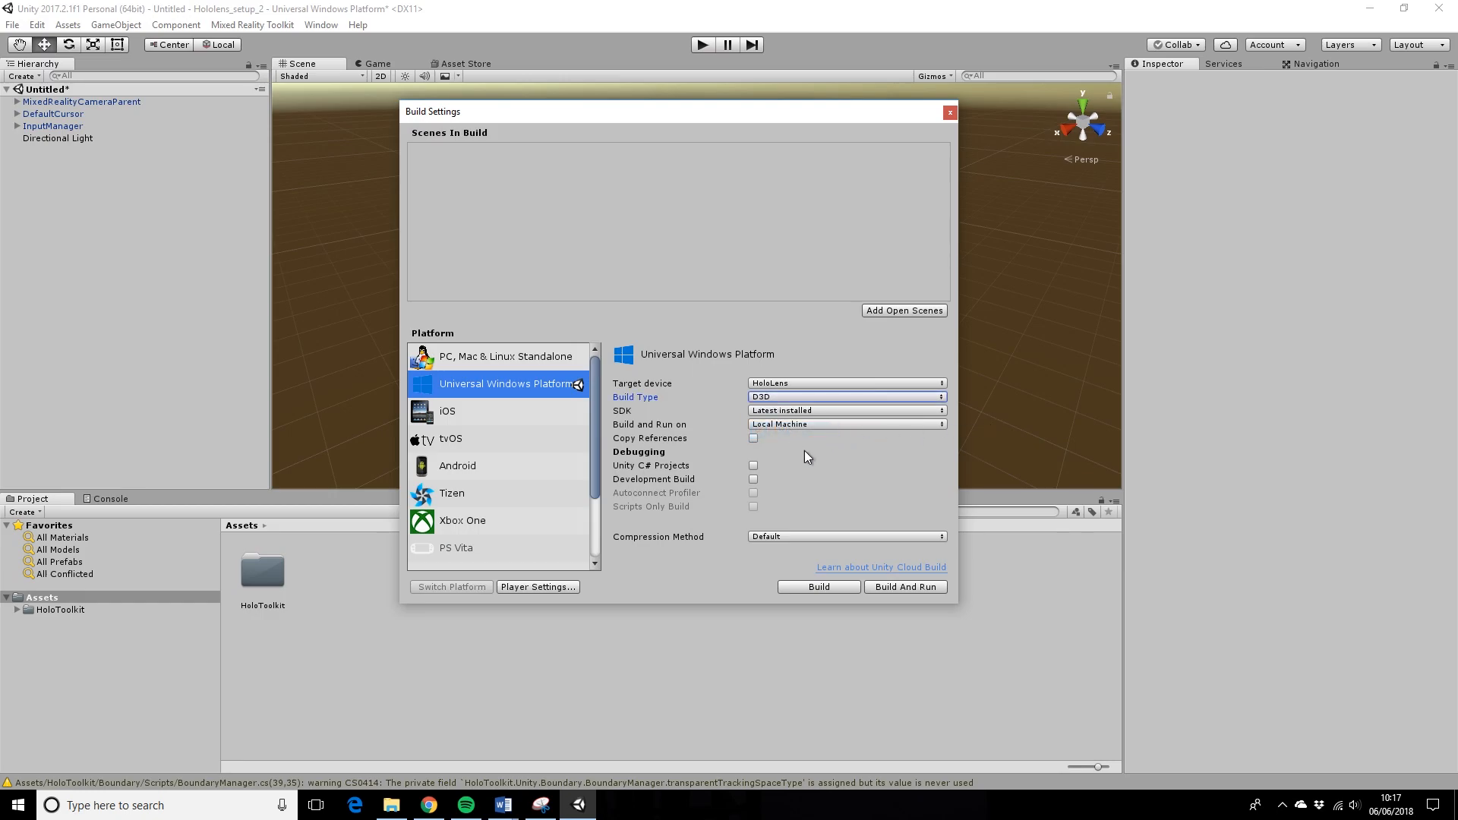
{"action": "mouse_move", "coordinate": [723, 469]}
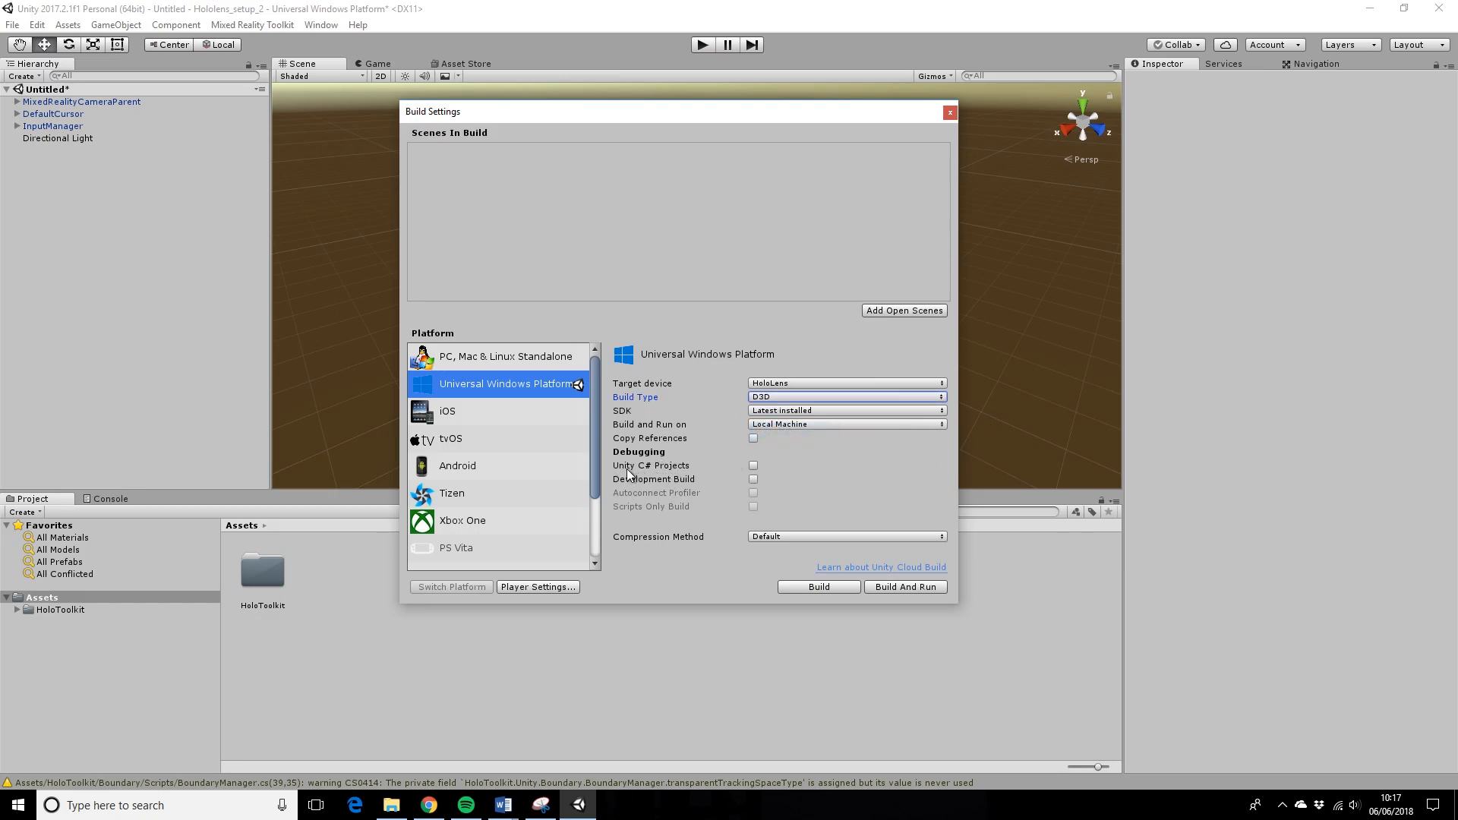
{"action": "left_click", "coordinate": [753, 465]}
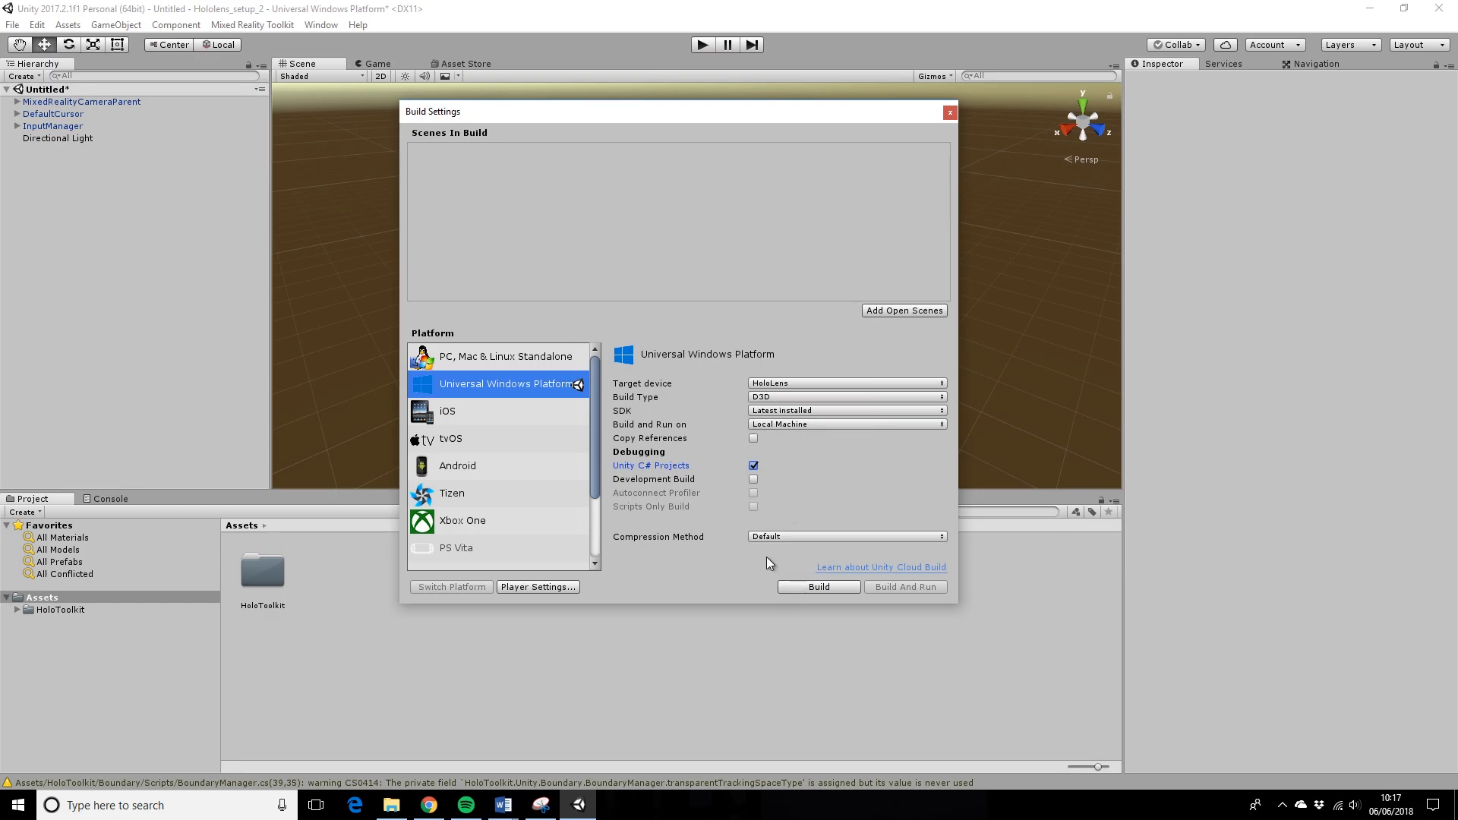
{"action": "mouse_move", "coordinate": [786, 285]}
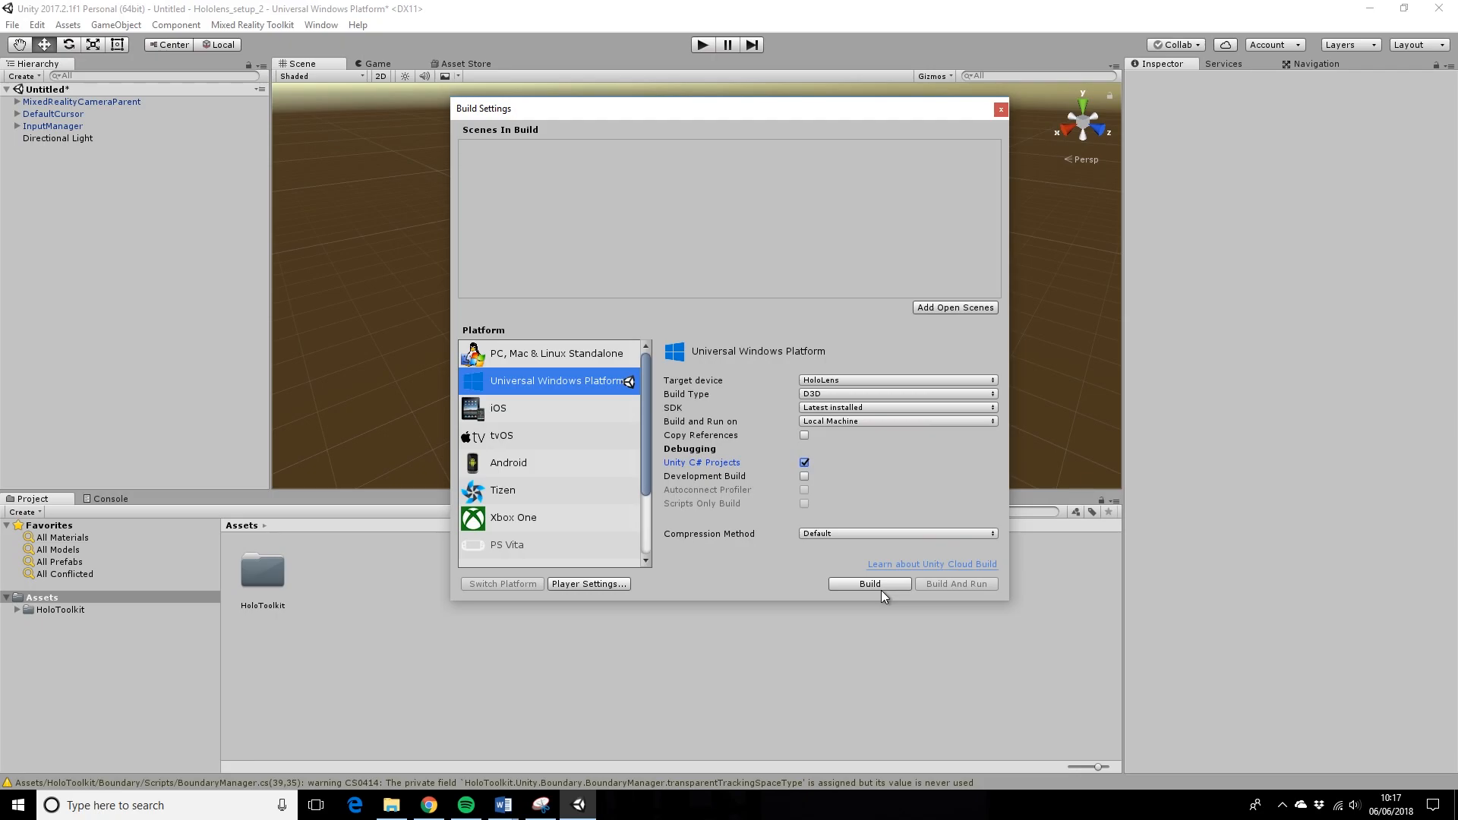
{"action": "mouse_move", "coordinate": [875, 593]}
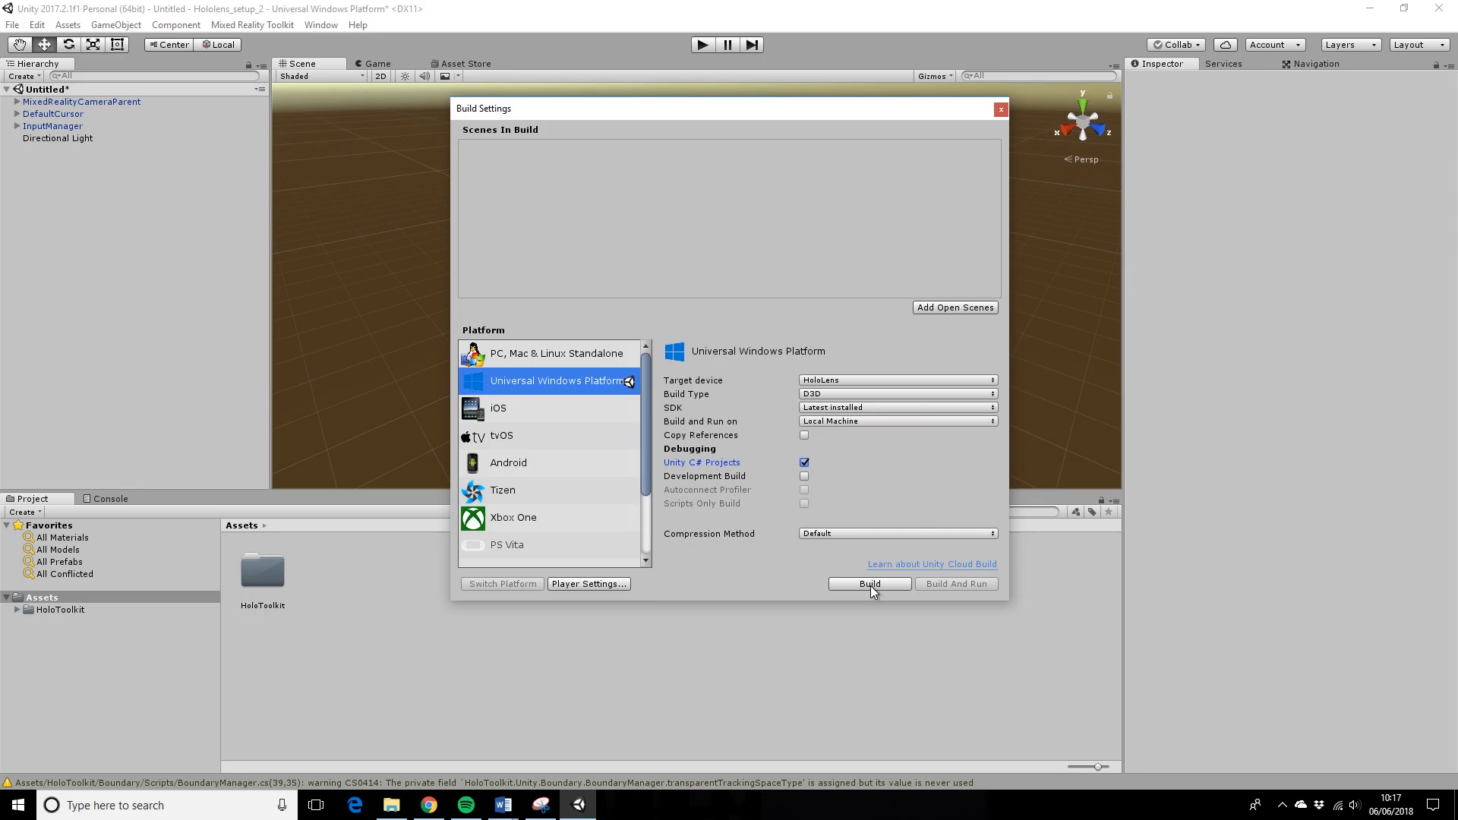
{"action": "left_click", "coordinate": [869, 584]}
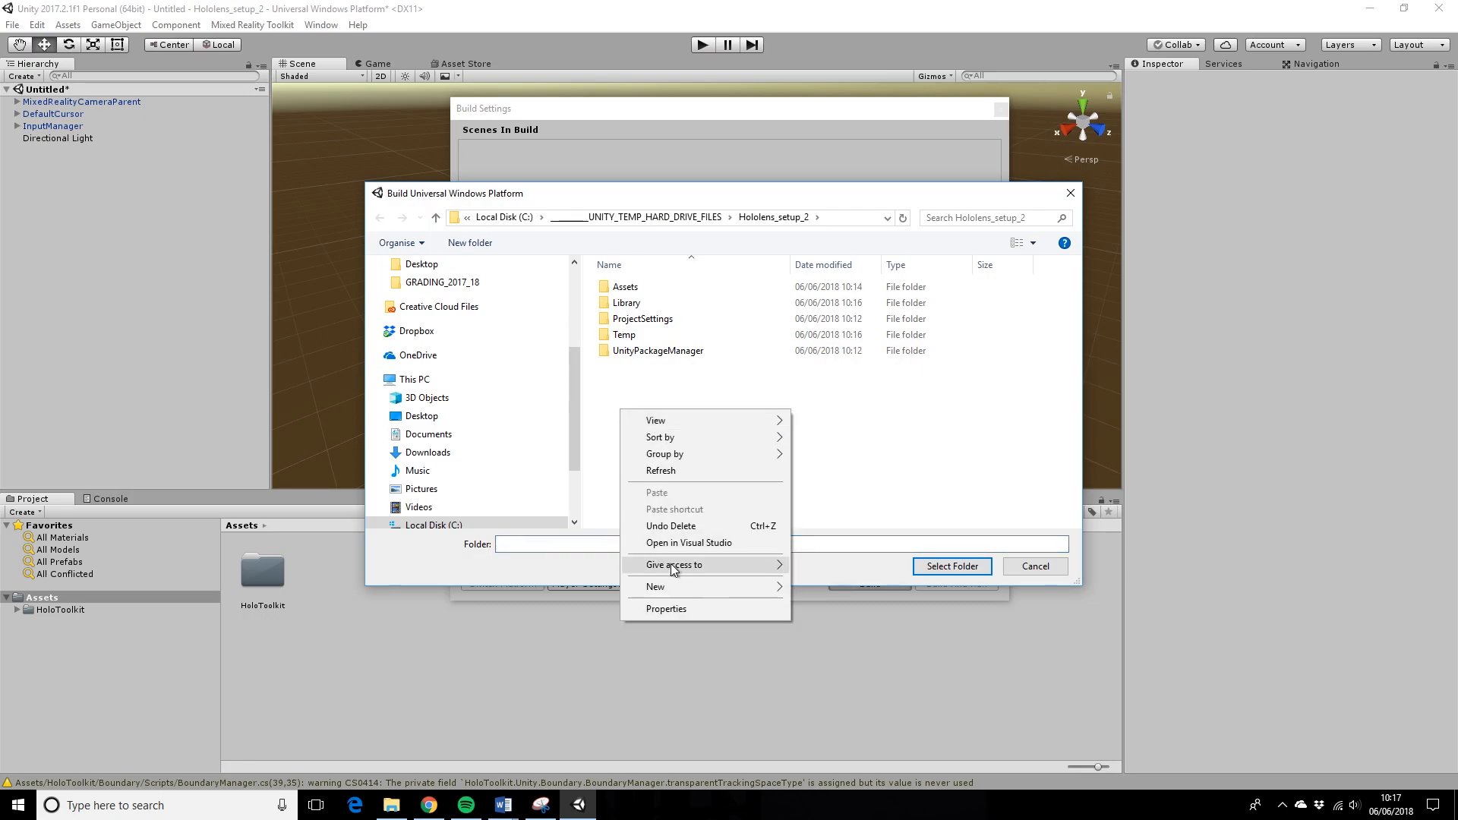
- Create a Visual_Studio_Files folder, select it as the build destination, and build again
{"action": "left_click", "coordinate": [654, 587]}
{"action": "type", "text": "Visual_Studio_Files"}
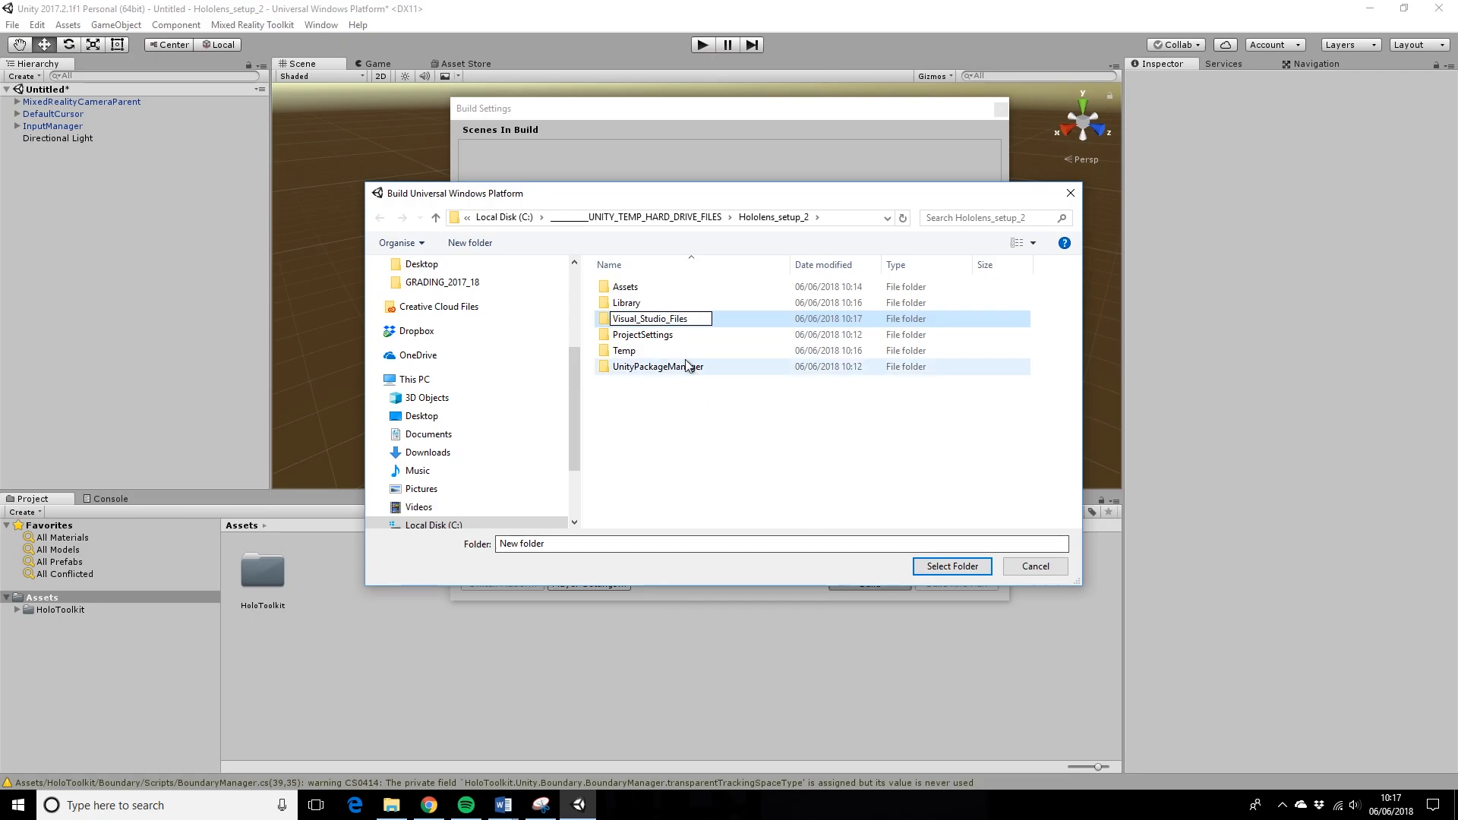
{"action": "double_click", "coordinate": [651, 318]}
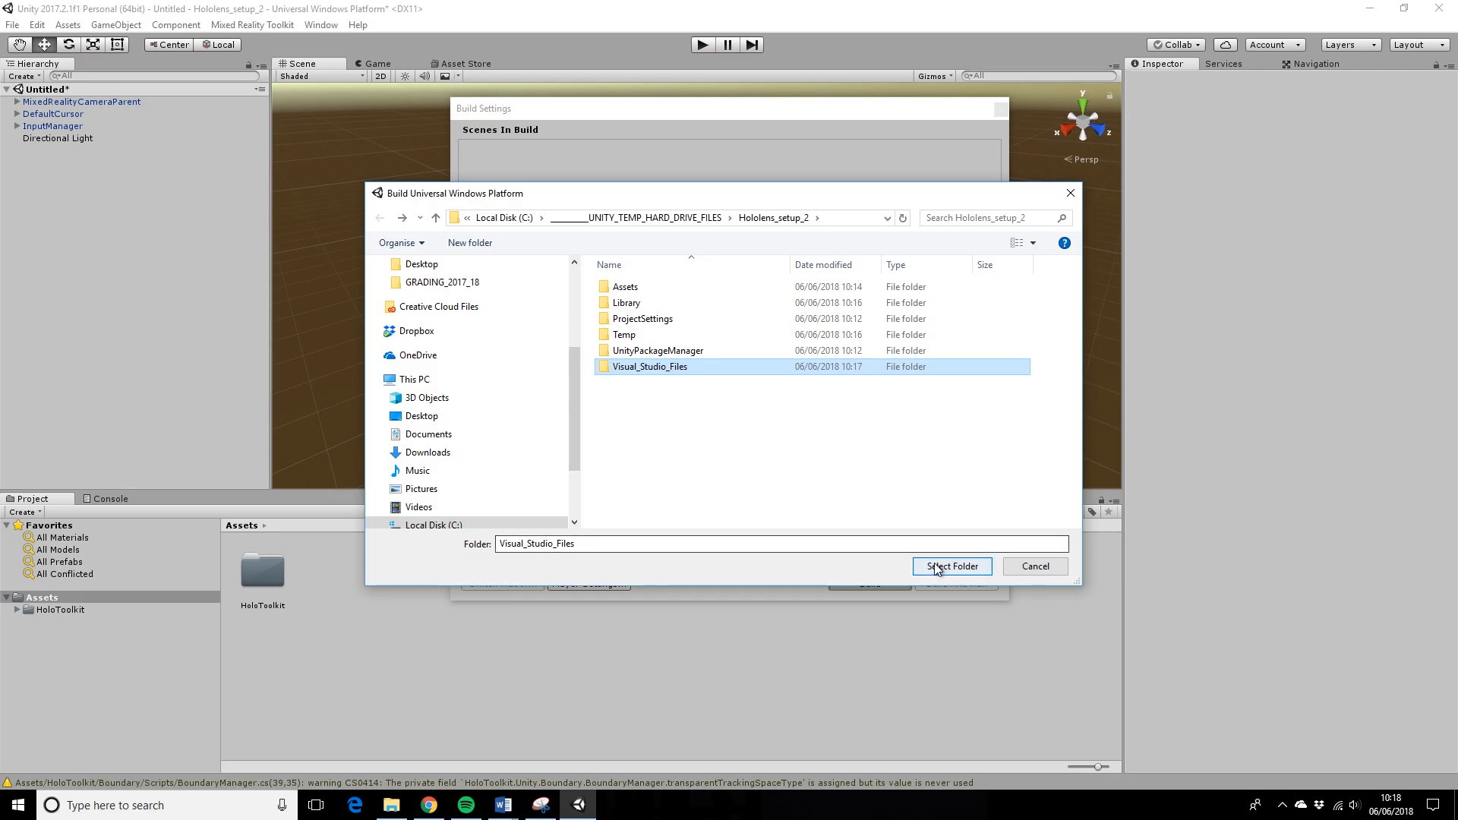
{"action": "left_click", "coordinate": [951, 567]}
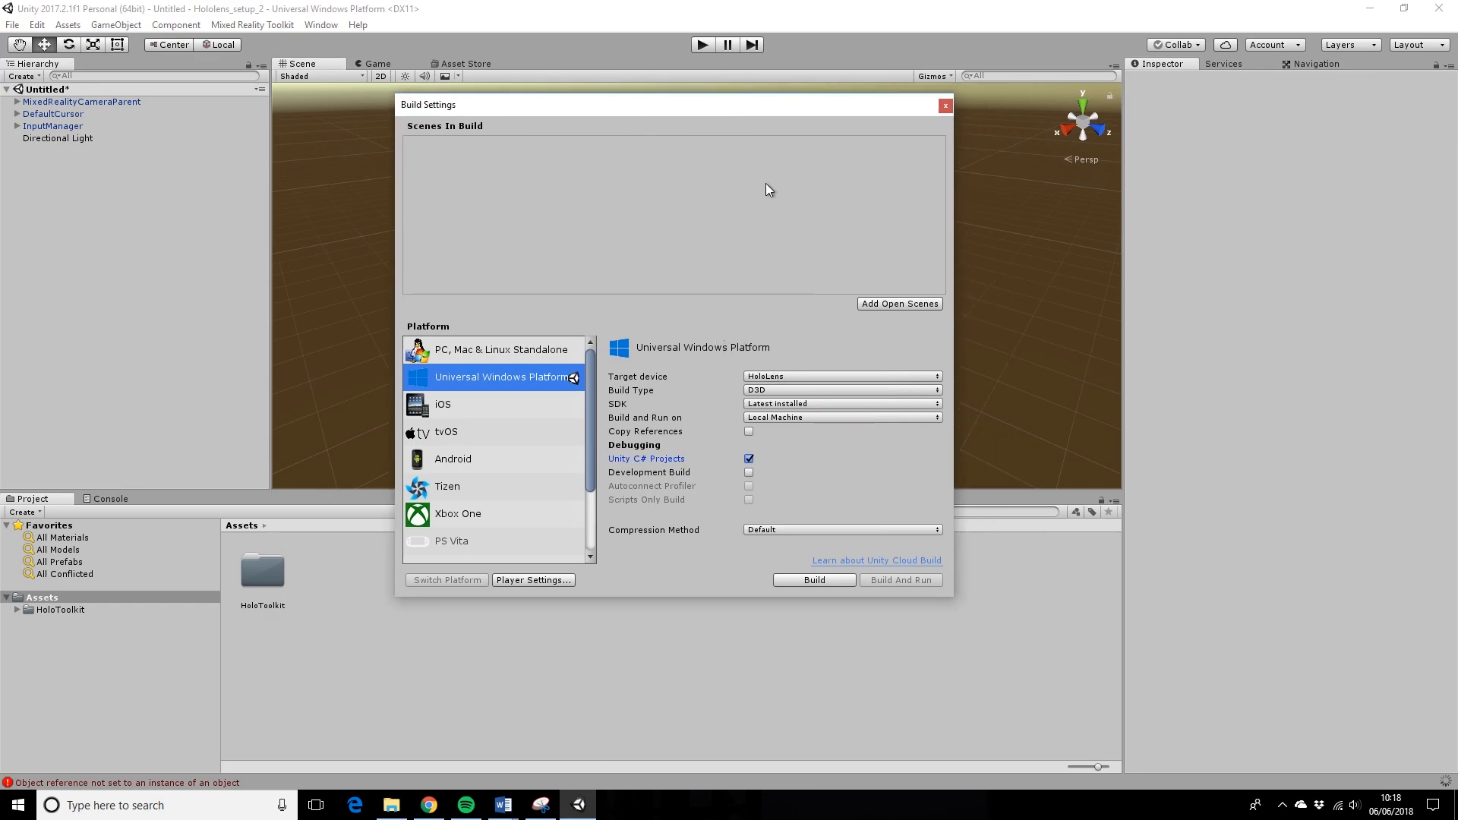
{"action": "left_click", "coordinate": [812, 580]}
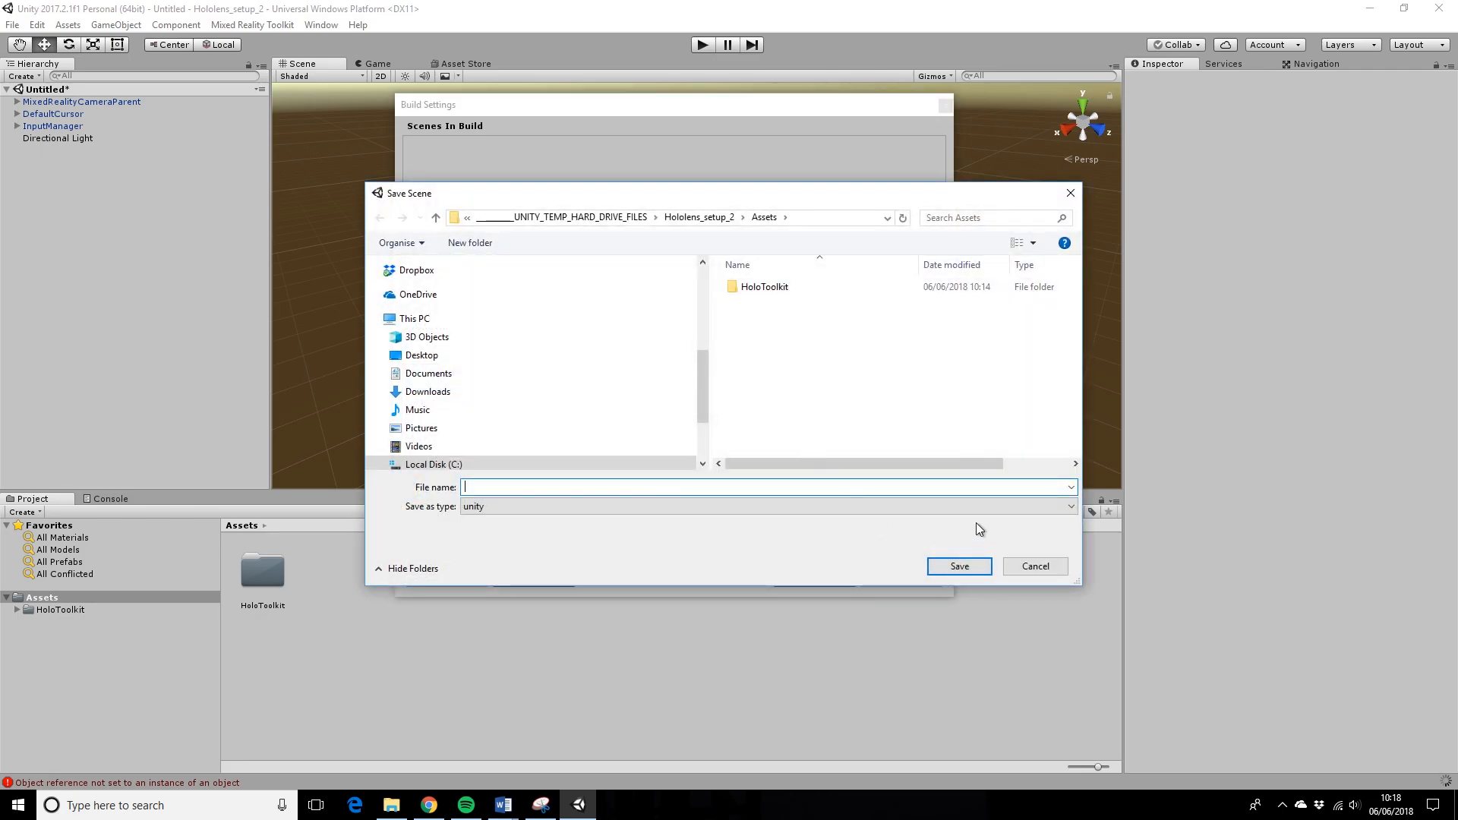
- Create a Scenes folder in Assets and save the scene there as Holo_PleaseWork
{"action": "left_click", "coordinate": [1035, 567]}
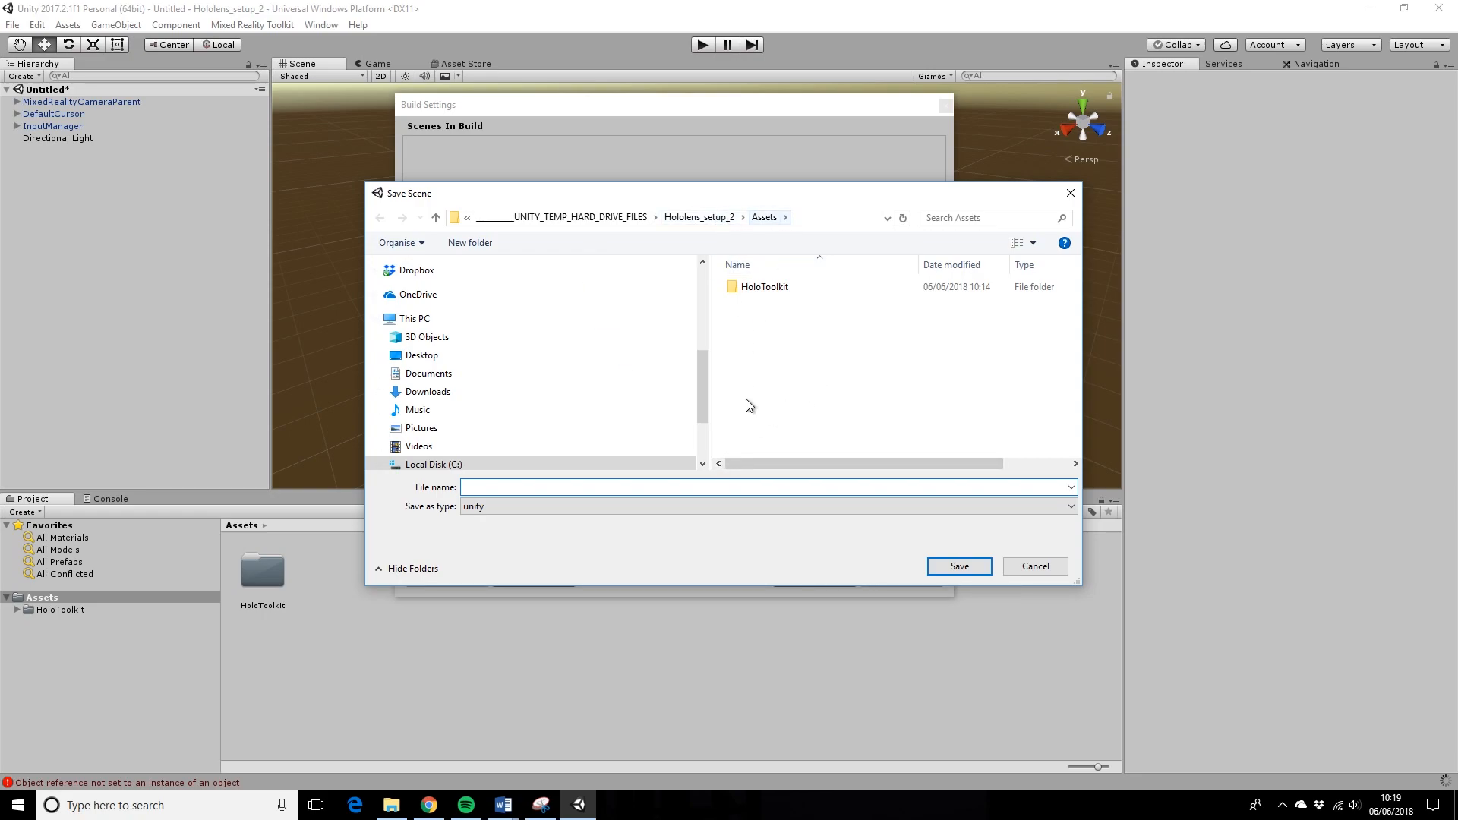
{"action": "left_click", "coordinate": [469, 243]}
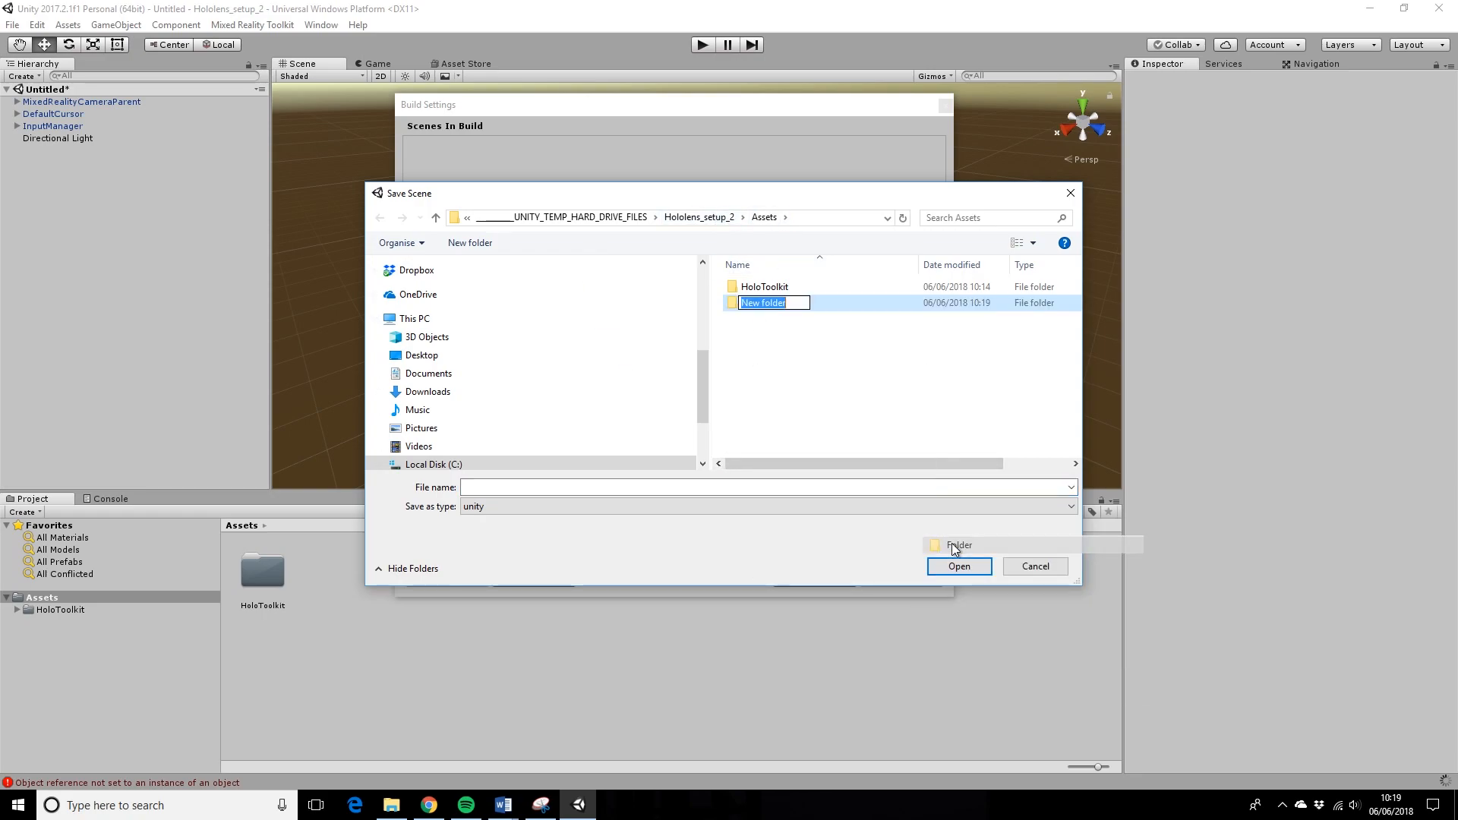
{"action": "type", "text": "Scenes"}
{"action": "left_click", "coordinate": [768, 487]}
{"action": "type", "text": "H"}
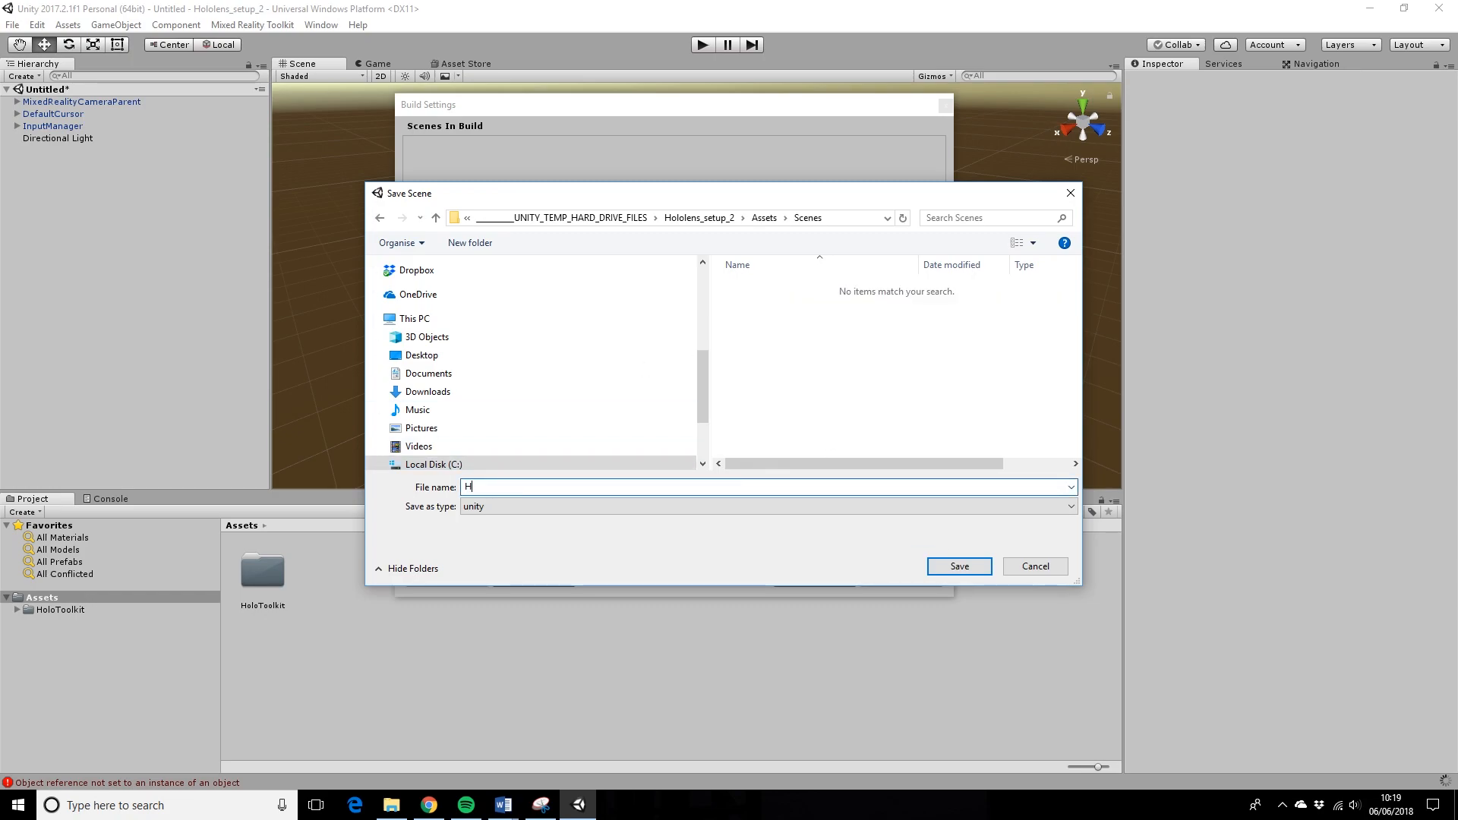
{"action": "type", "text": "olo_Please"}
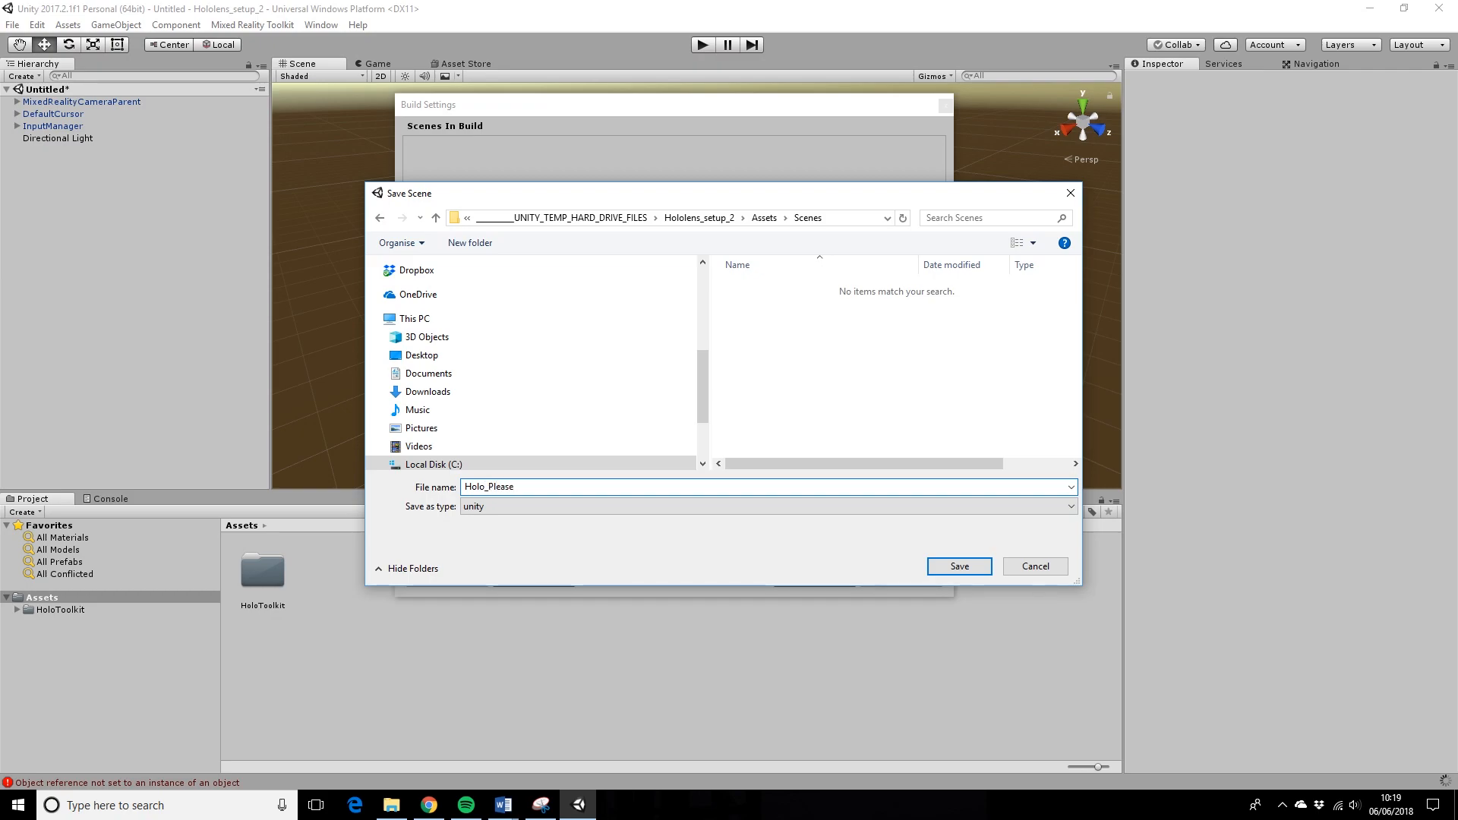
{"action": "type", "text": "Woek"}
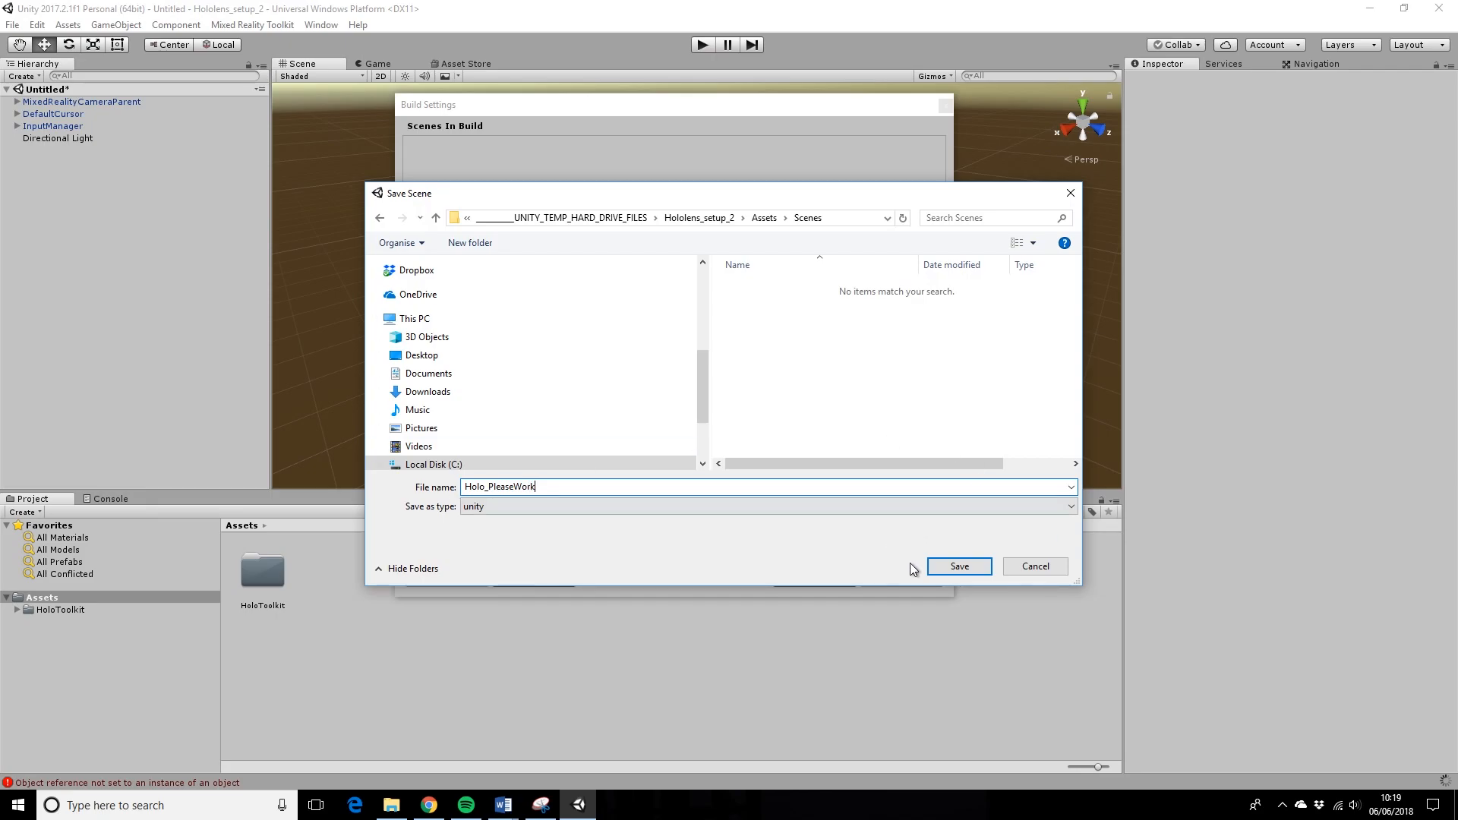
{"action": "left_click", "coordinate": [958, 567]}
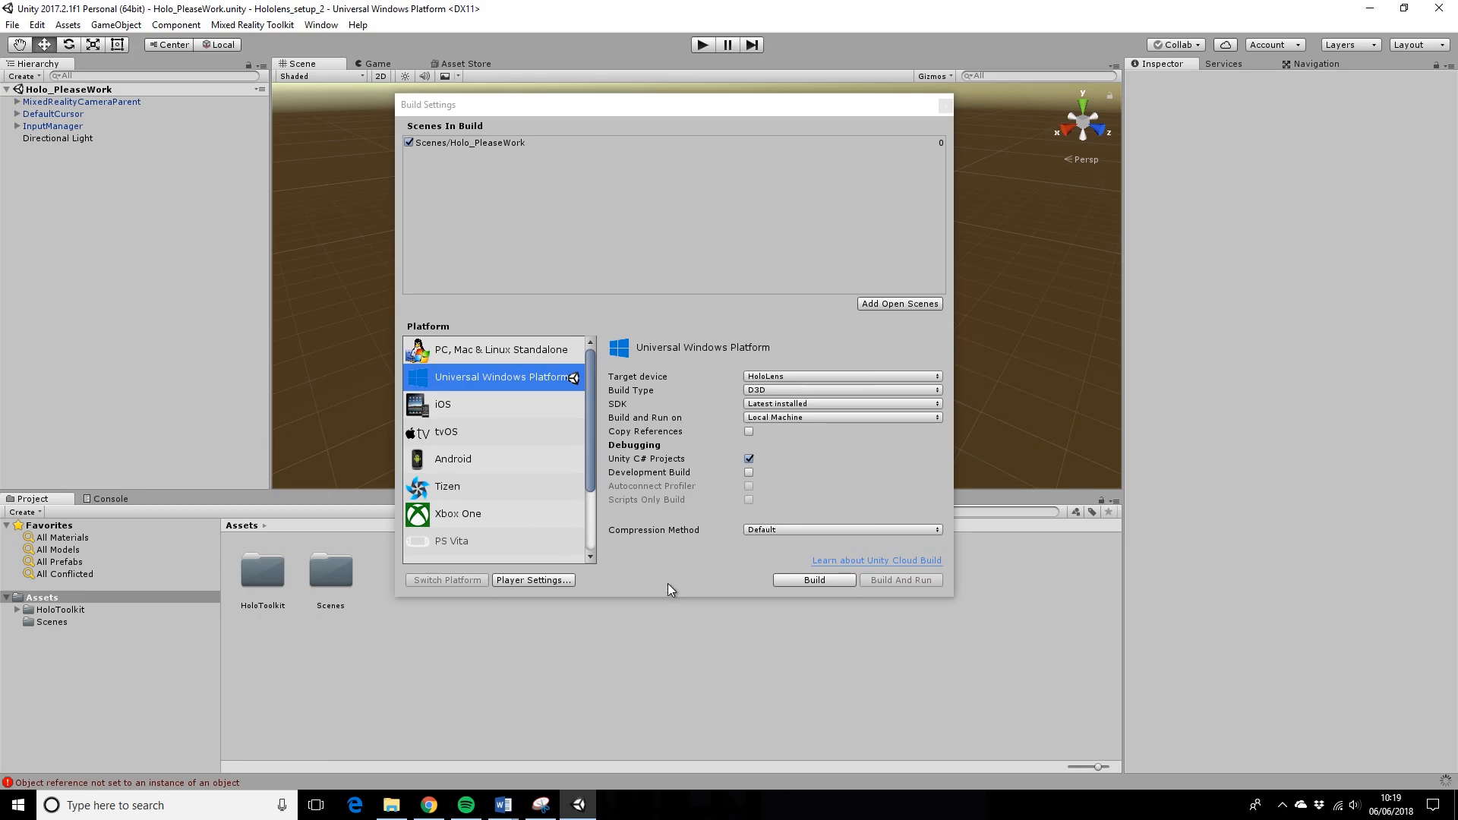
- Build the UWP project into Visual_Studio_Files, then close the Build Settings window
{"action": "left_click", "coordinate": [812, 580]}
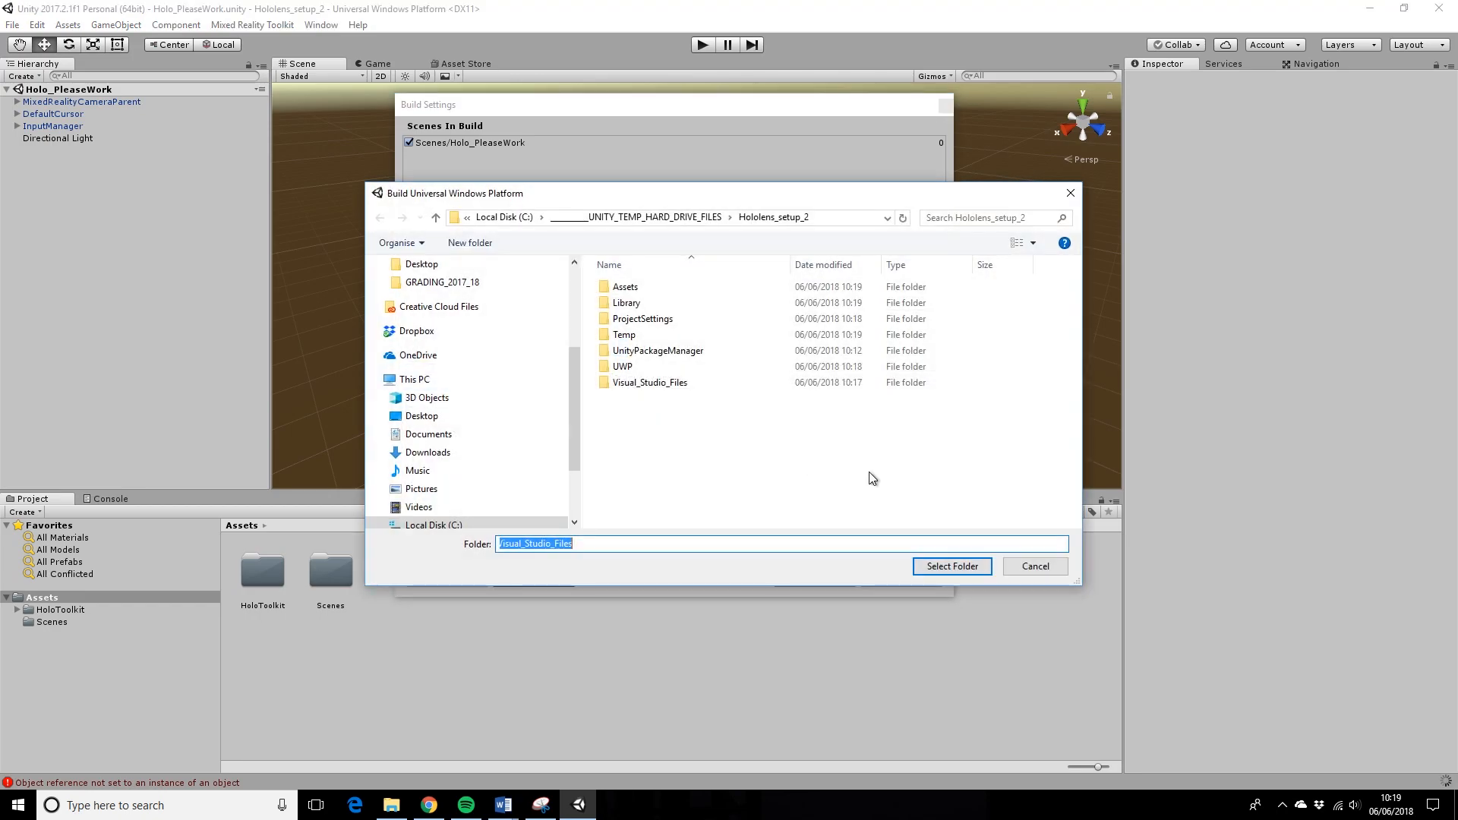
{"action": "left_click", "coordinate": [650, 382]}
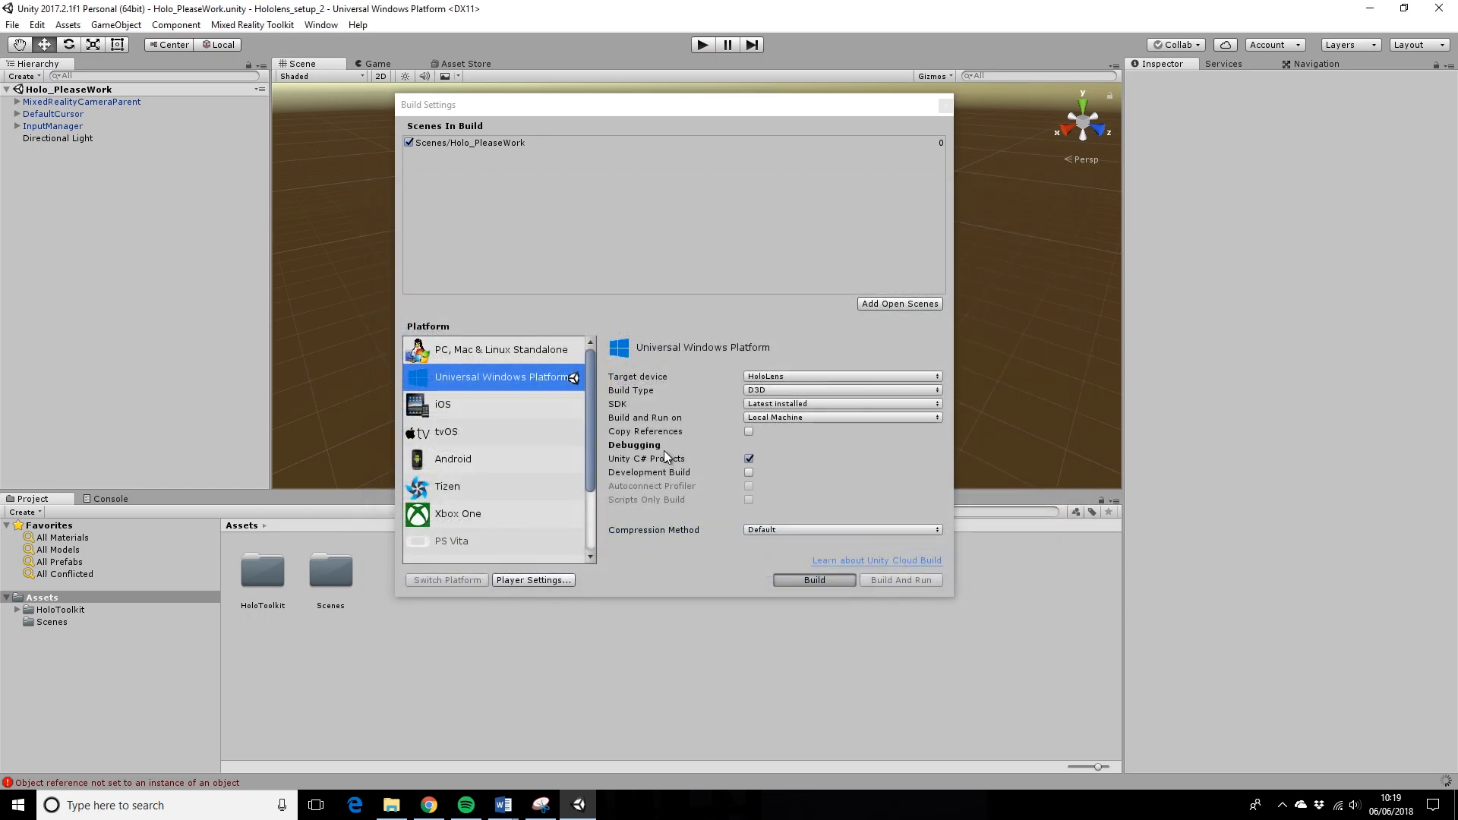
{"action": "mouse_move", "coordinate": [966, 551]}
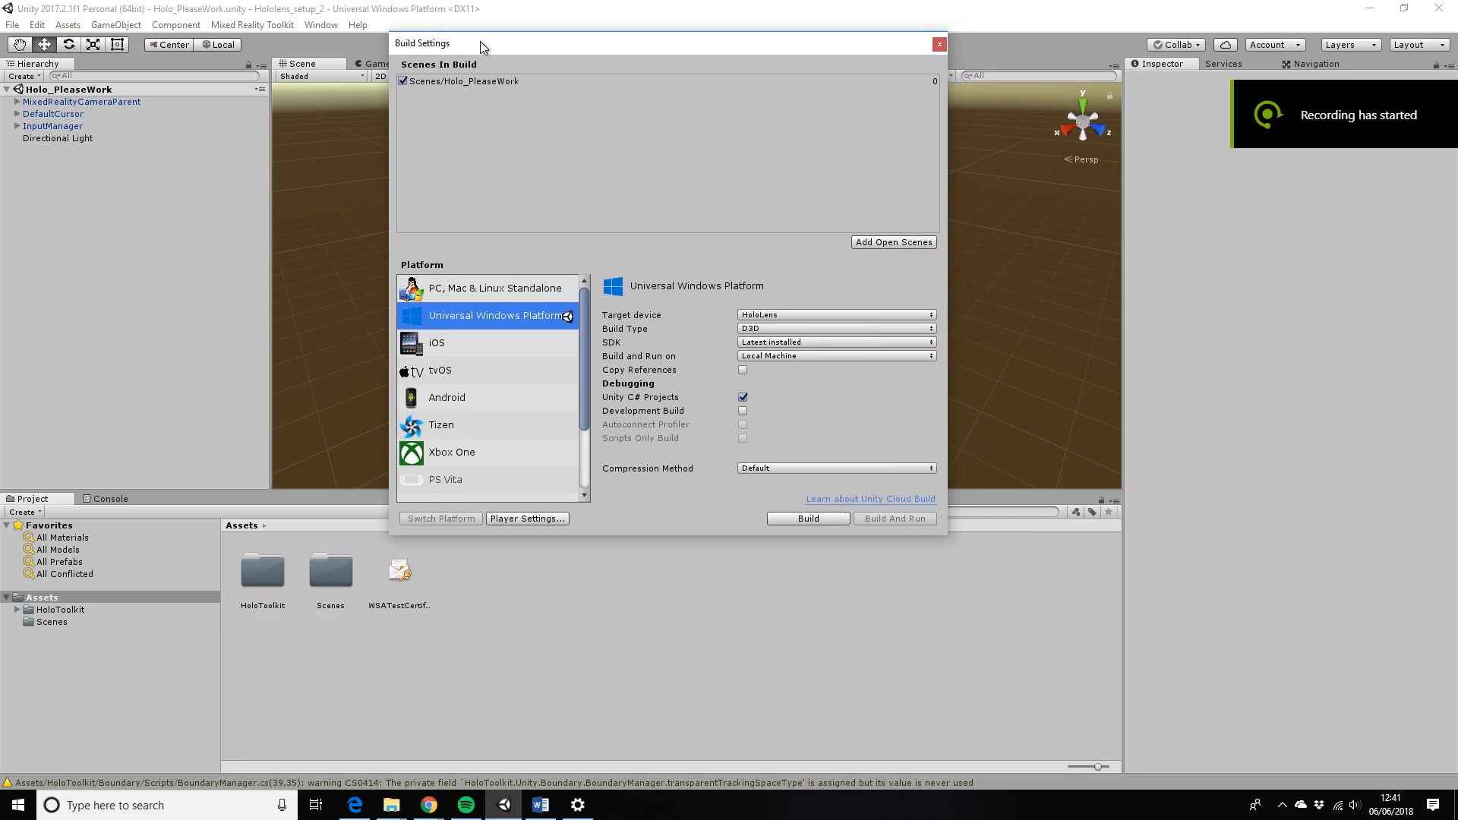
{"action": "mouse_move", "coordinate": [59, 632]}
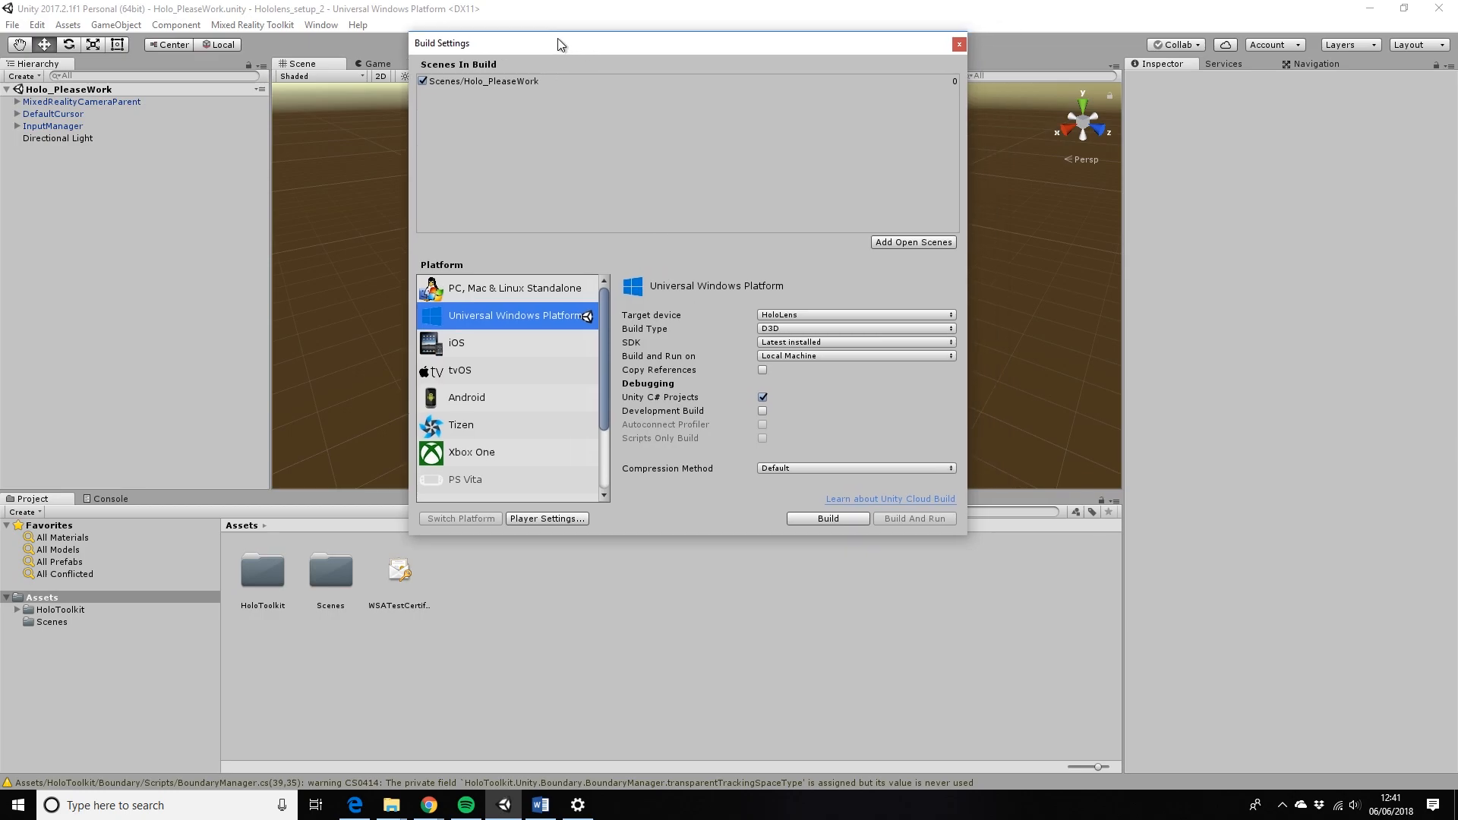
{"action": "left_click", "coordinate": [957, 44]}
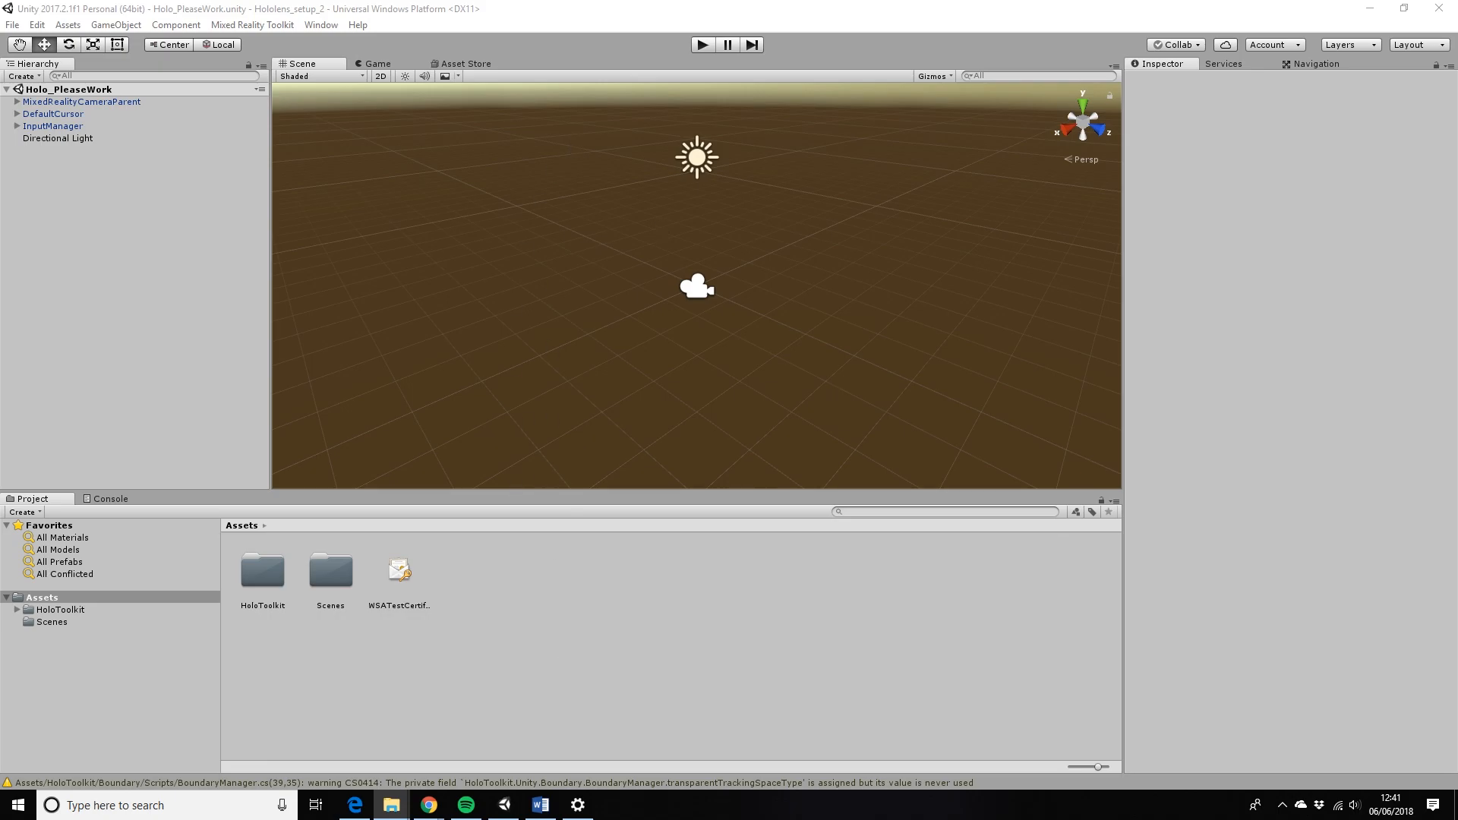
{"action": "mouse_move", "coordinate": [509, 546]}
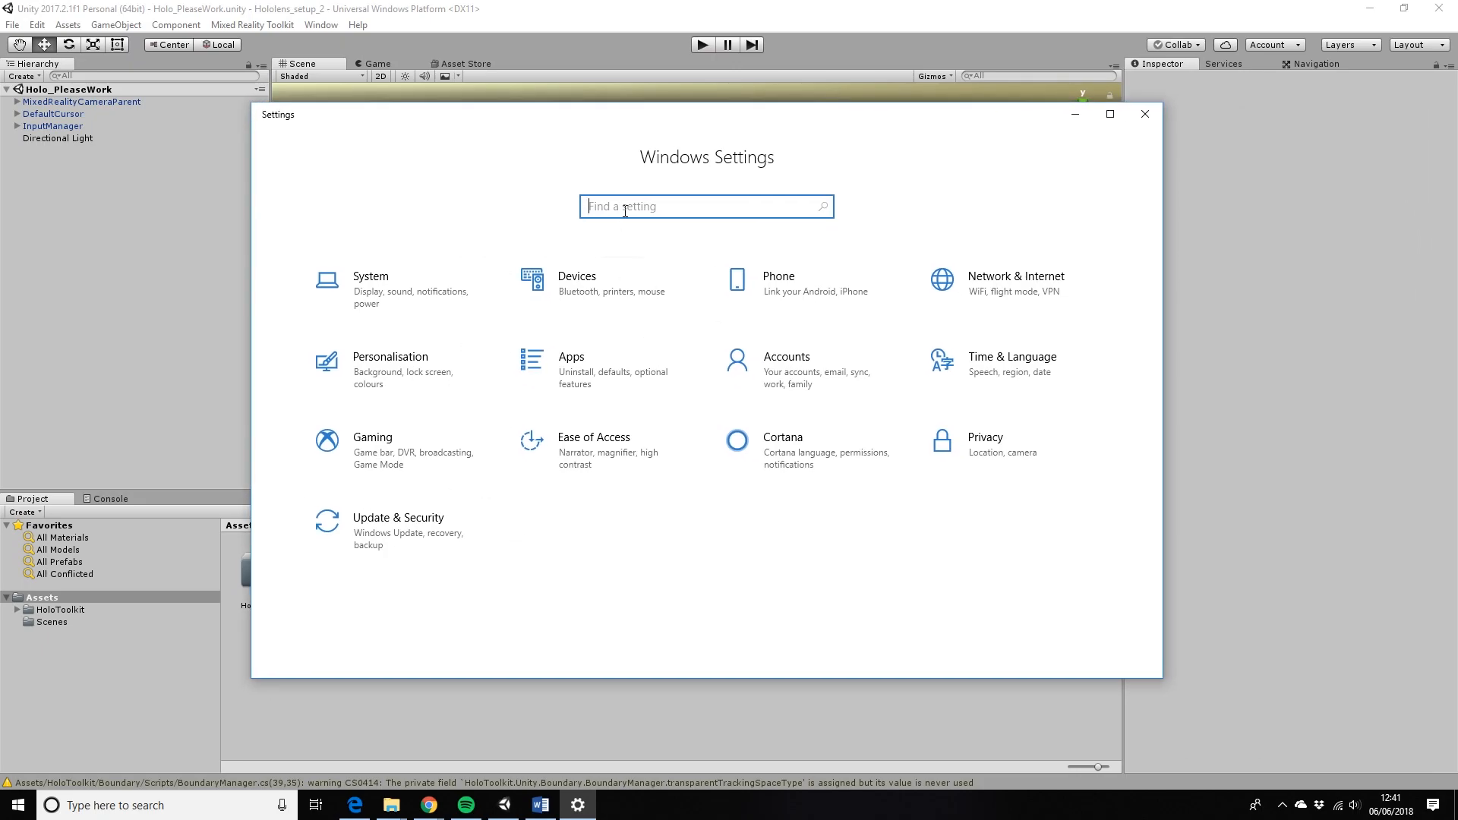
- Filter Apps & features for 'visual studio' and modify Visual Studio Professional 2015
{"action": "type", "text": "apps"}
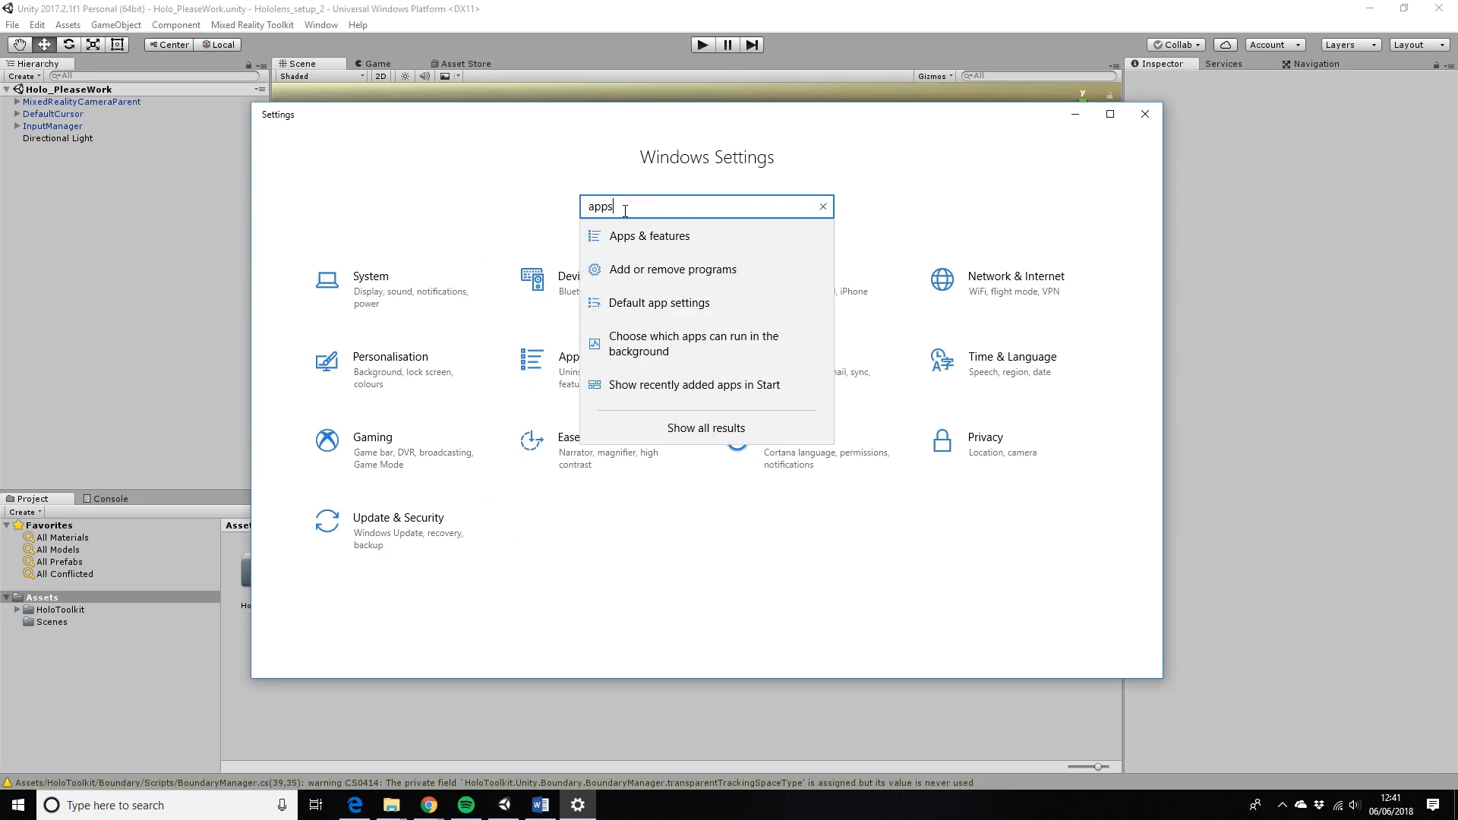
{"action": "left_click", "coordinate": [648, 236]}
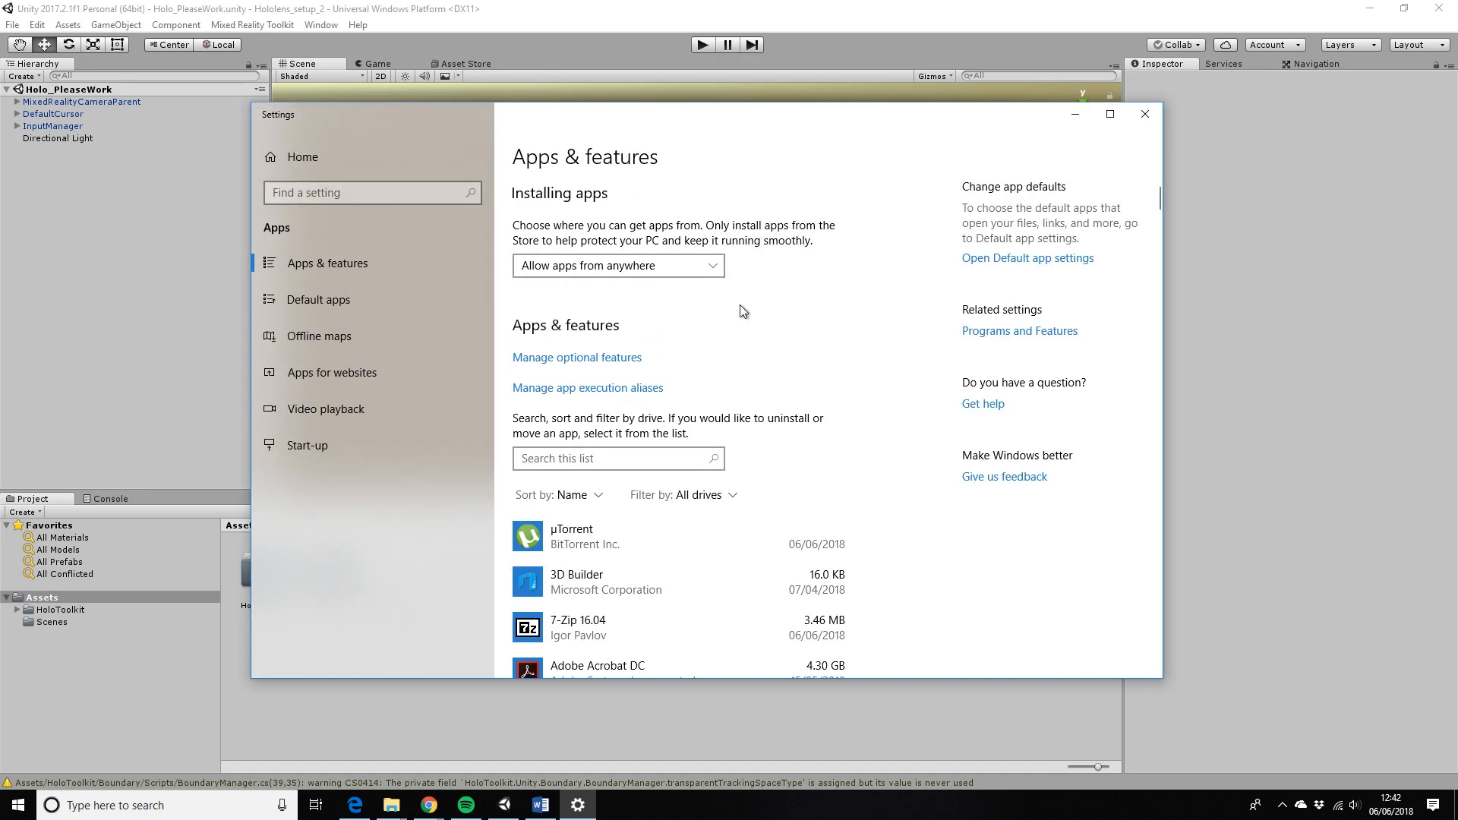
{"action": "left_click", "coordinate": [614, 459]}
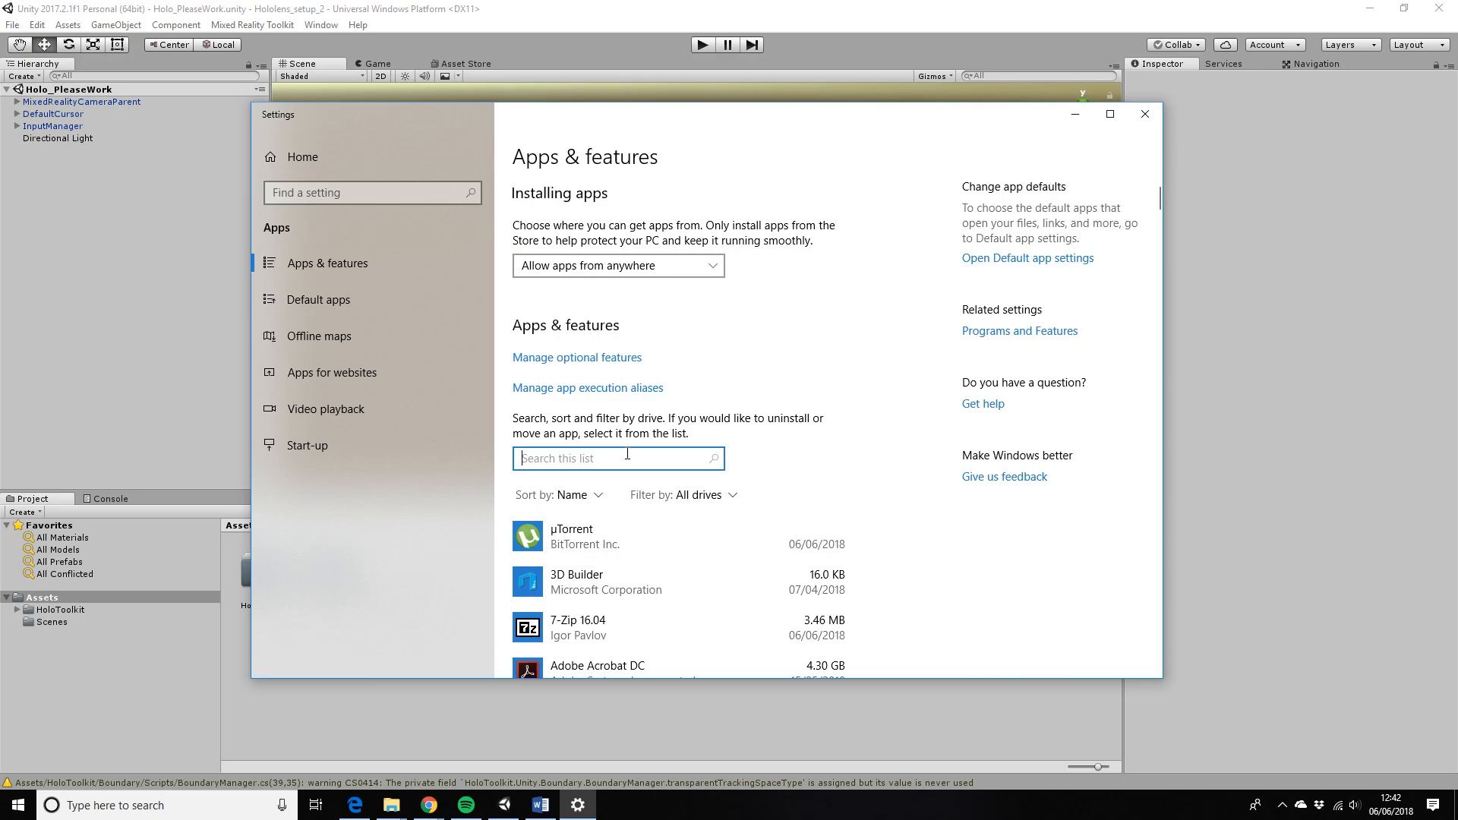
{"action": "type", "text": "visual"}
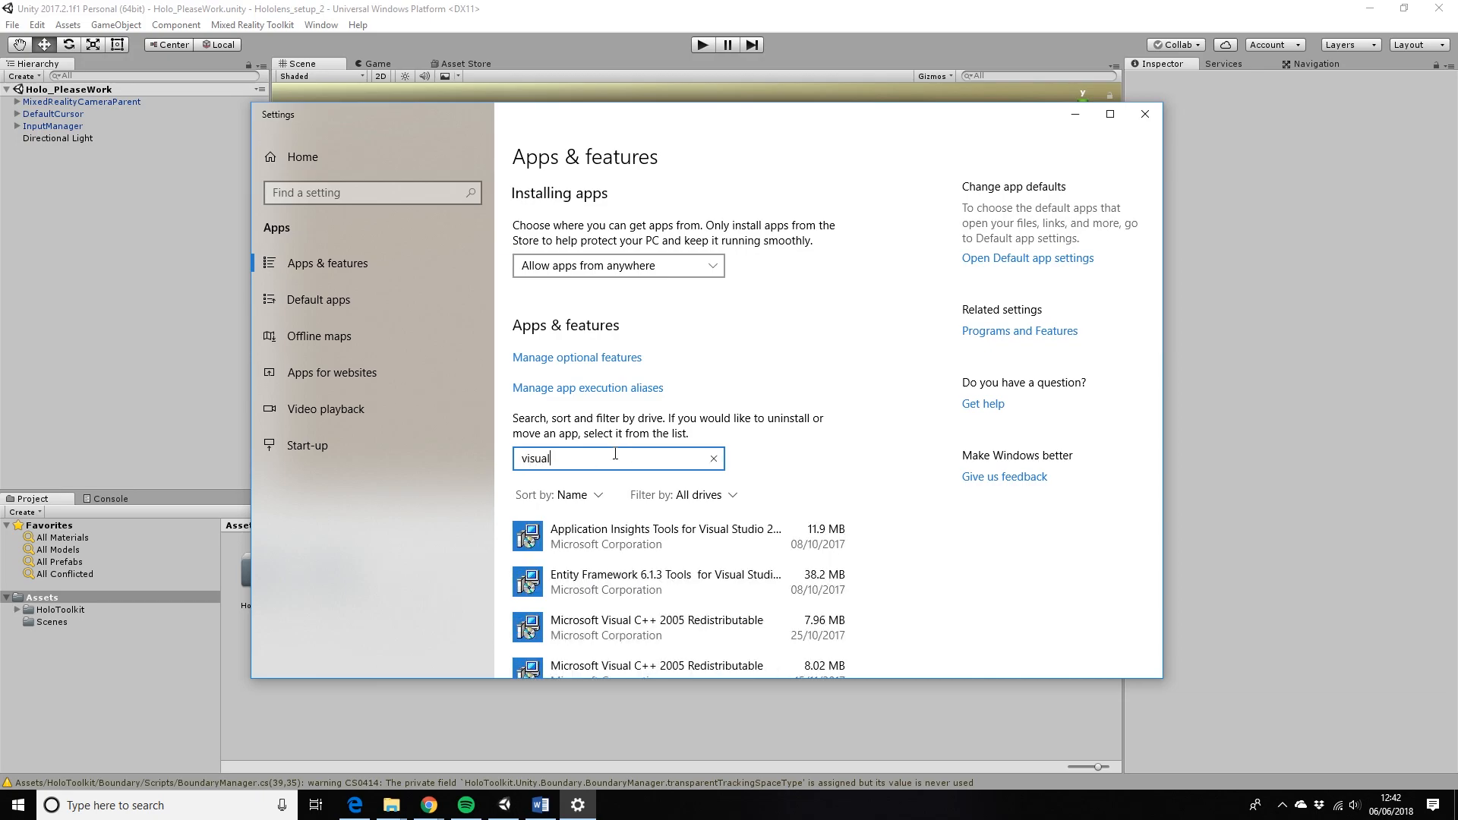
{"action": "type", "text": "studio"}
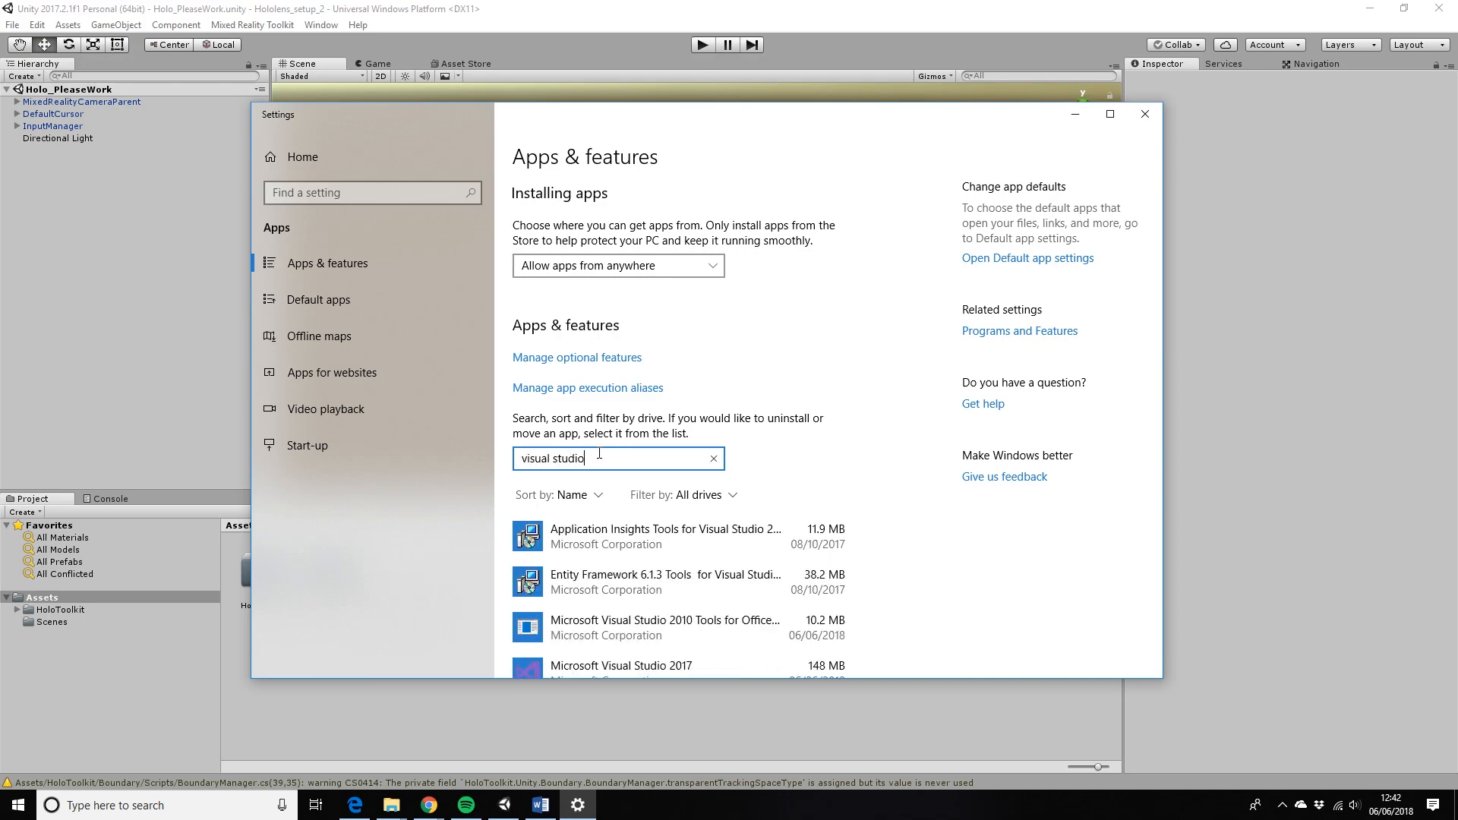
{"action": "scroll", "scroll_direction": "down", "scroll_amount": 3}
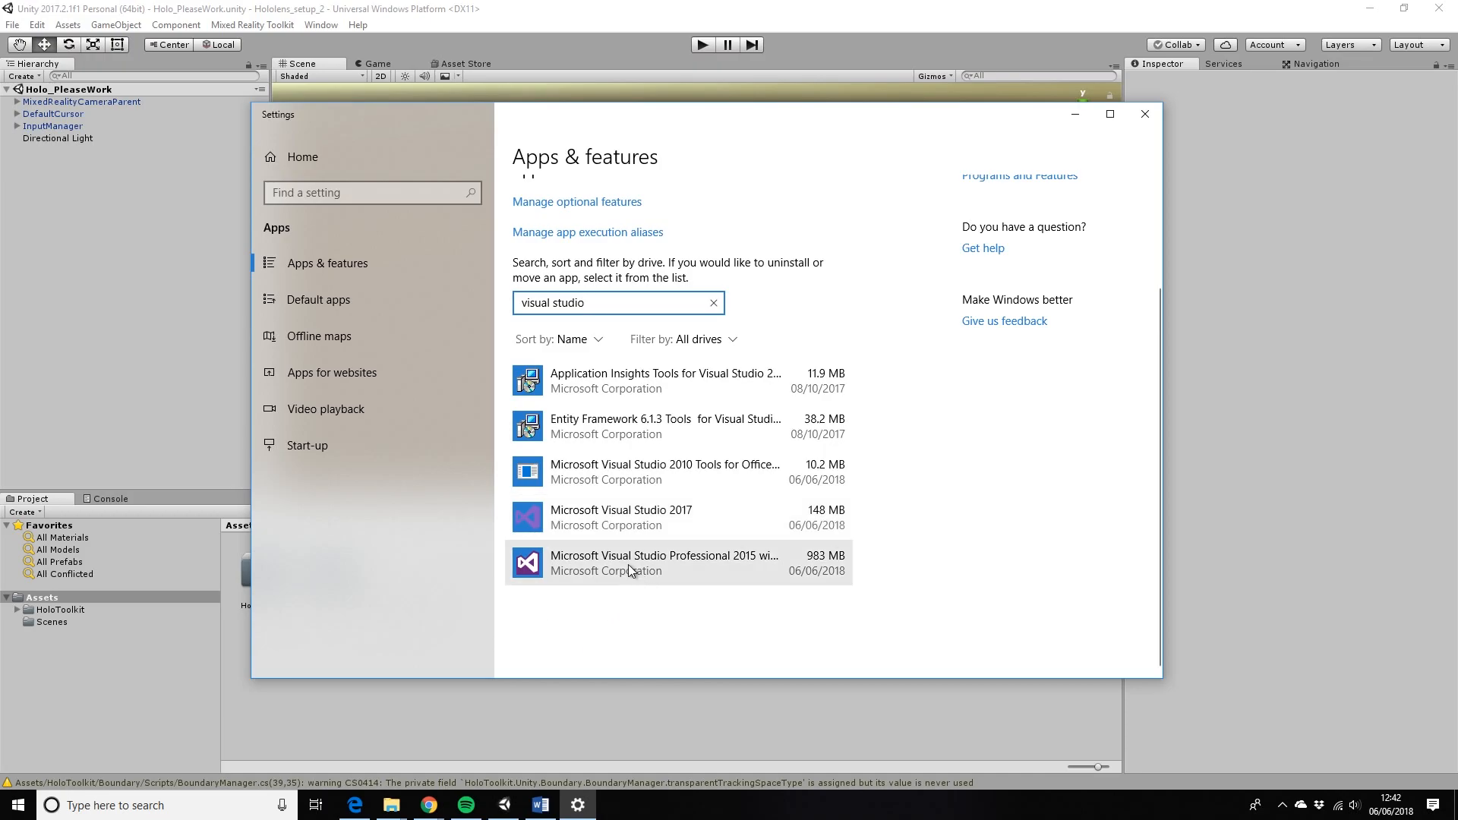
{"action": "left_click", "coordinate": [663, 563]}
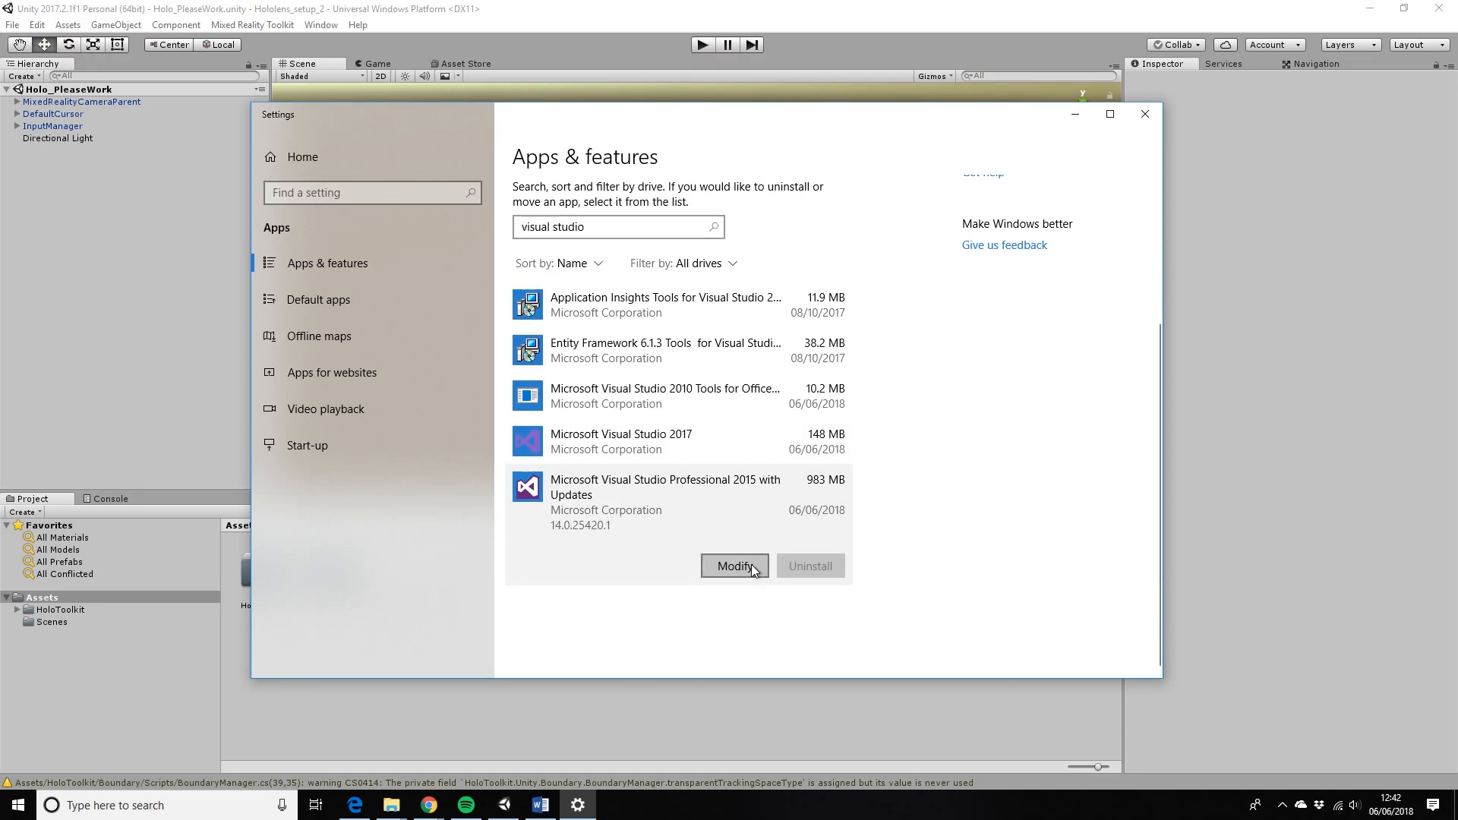
{"action": "left_click", "coordinate": [734, 565]}
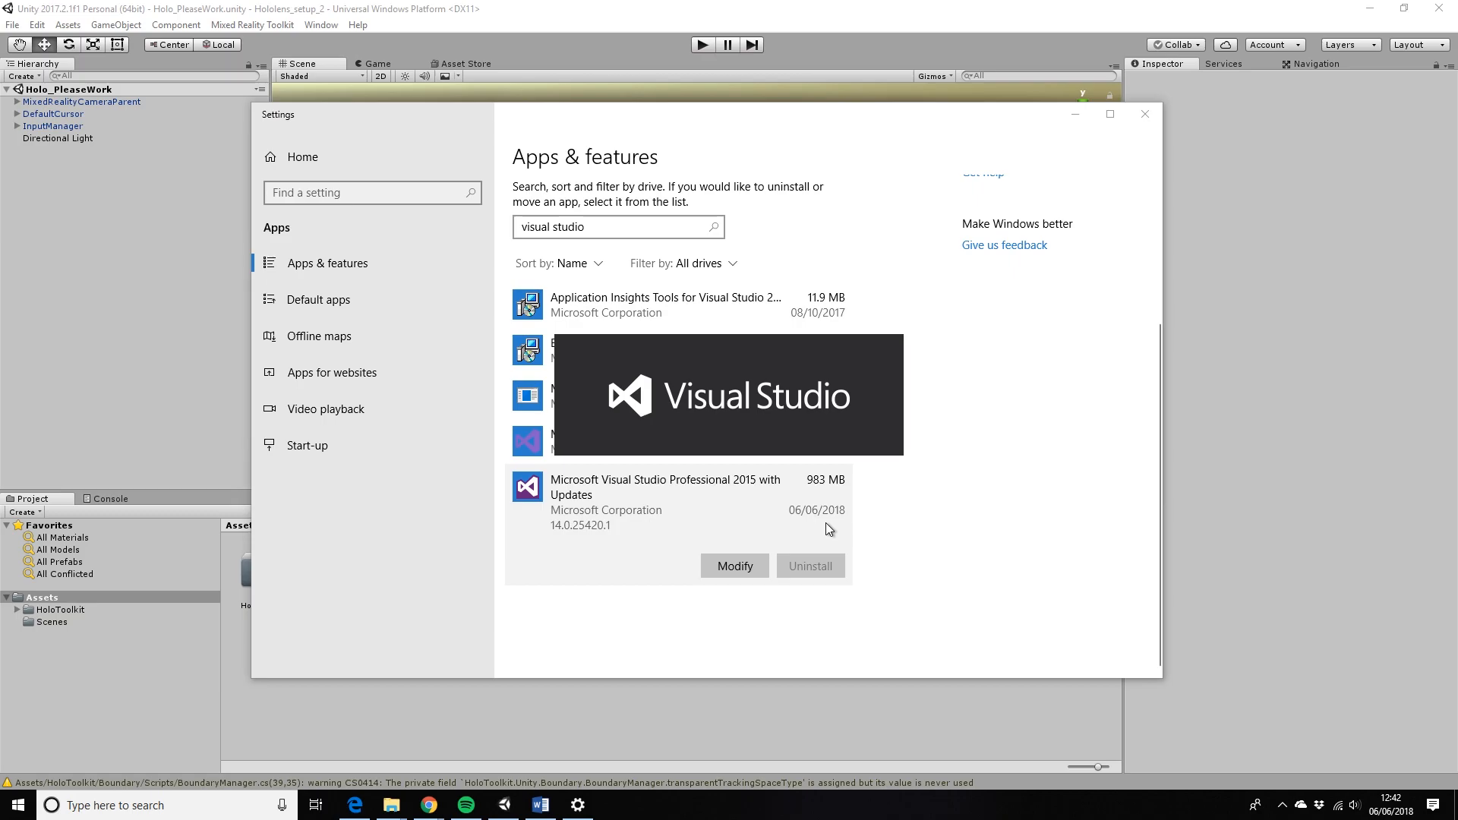
{"action": "mouse_move", "coordinate": [759, 489]}
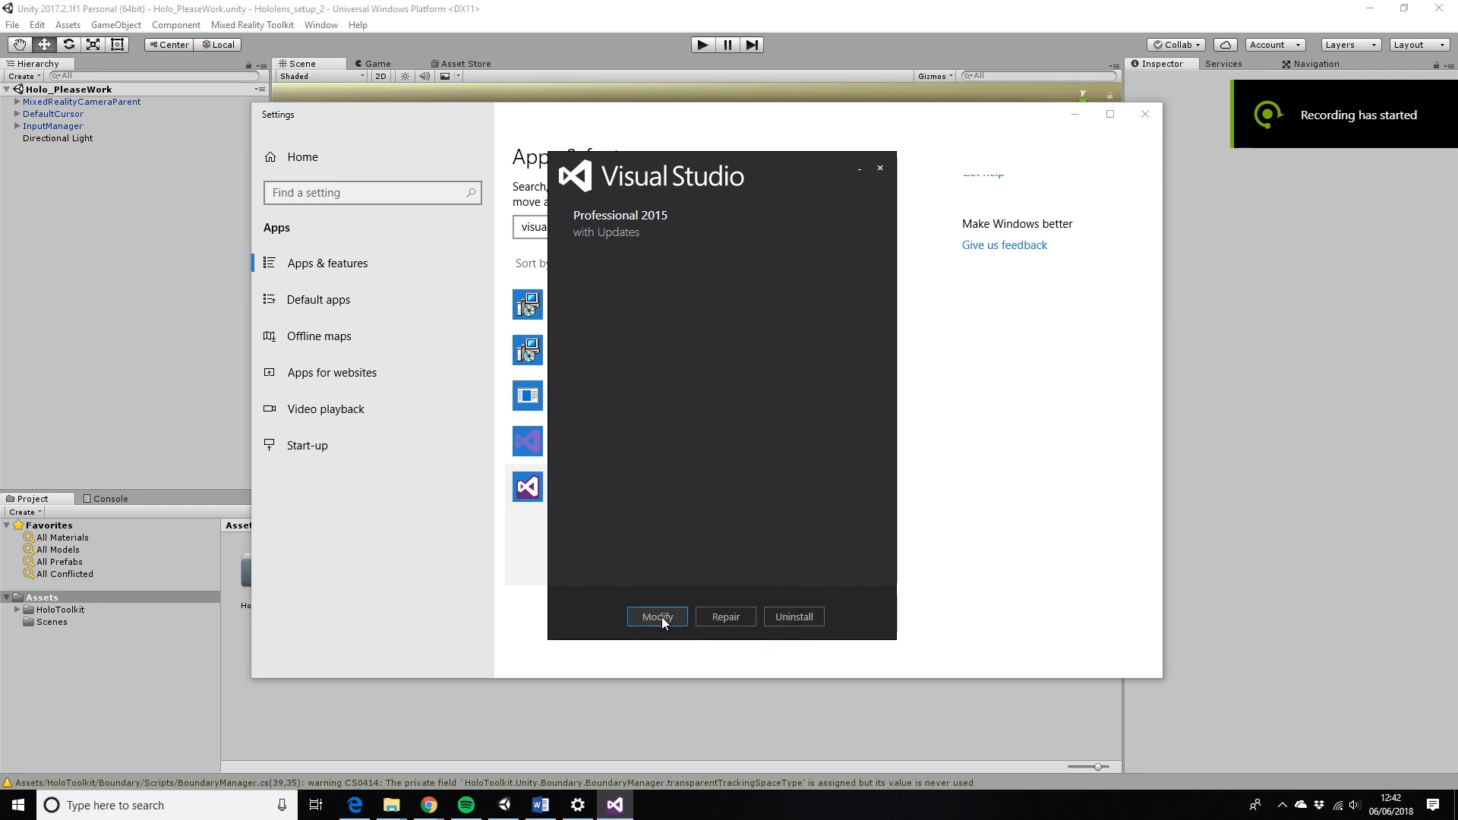
- View the Visual Studio 2015 feature options, then cancel setup without changes
{"action": "left_click", "coordinate": [656, 617]}
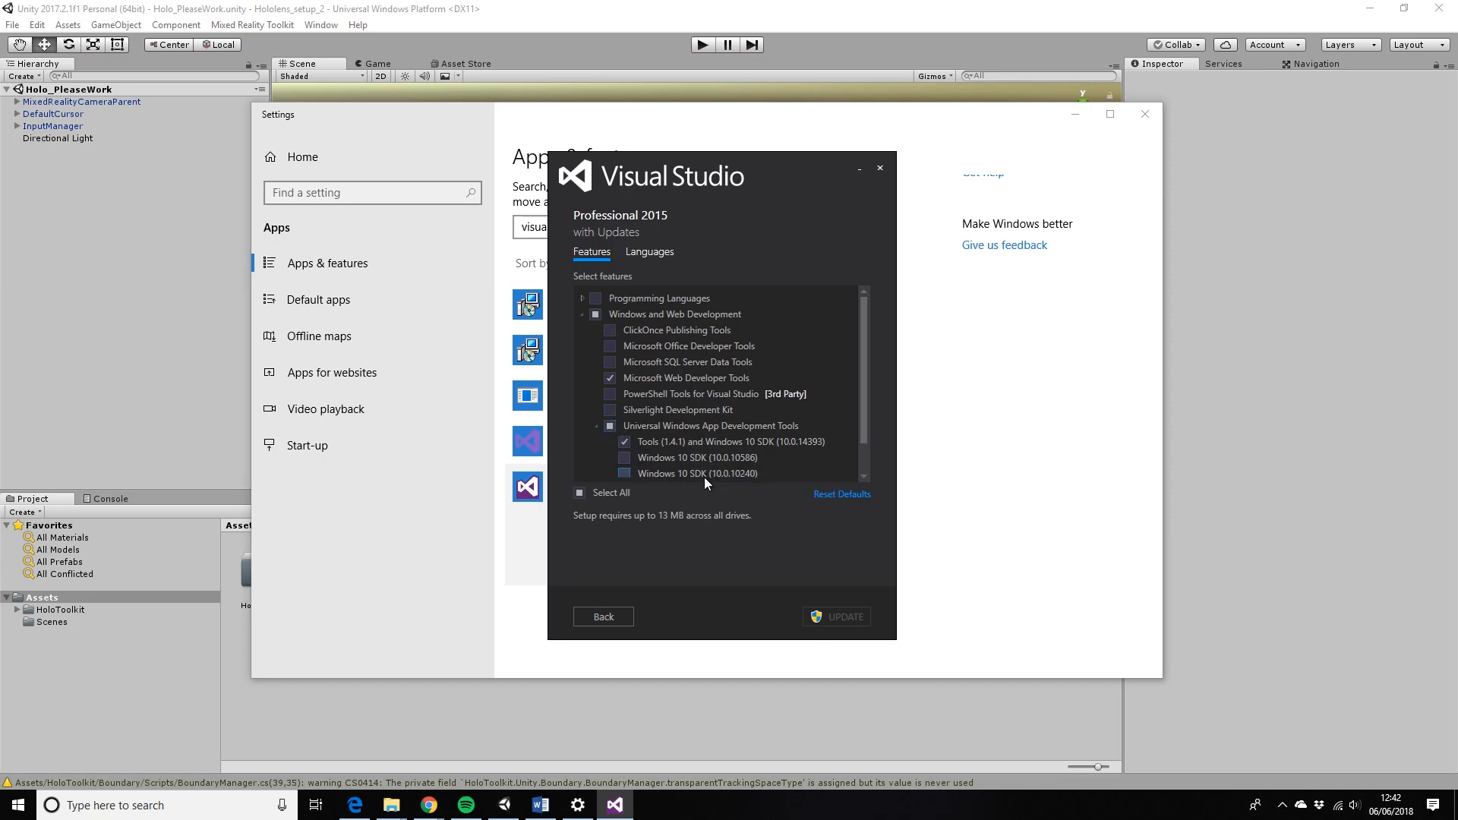
{"action": "mouse_move", "coordinate": [741, 474]}
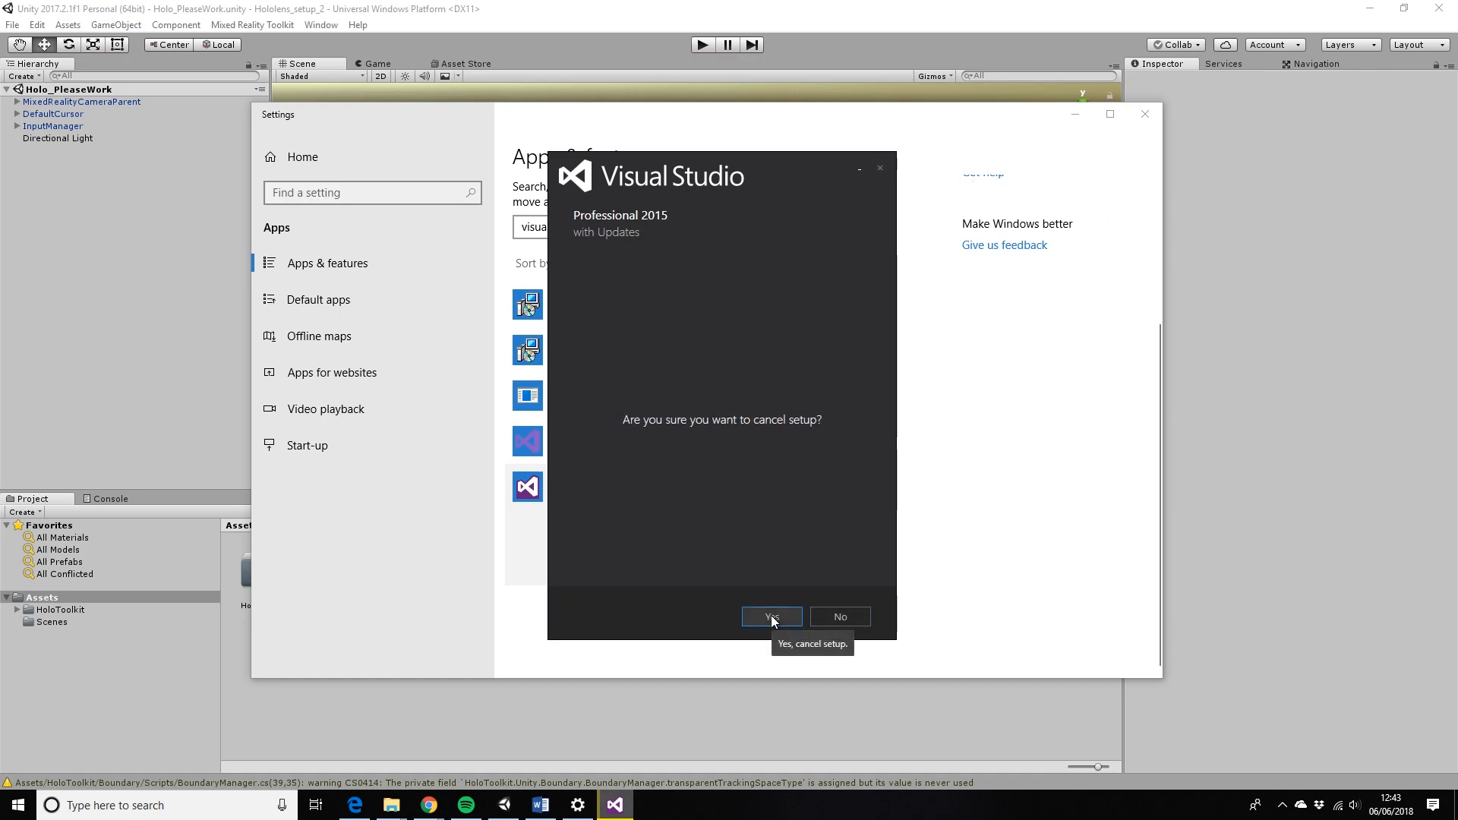
{"action": "left_click", "coordinate": [770, 617]}
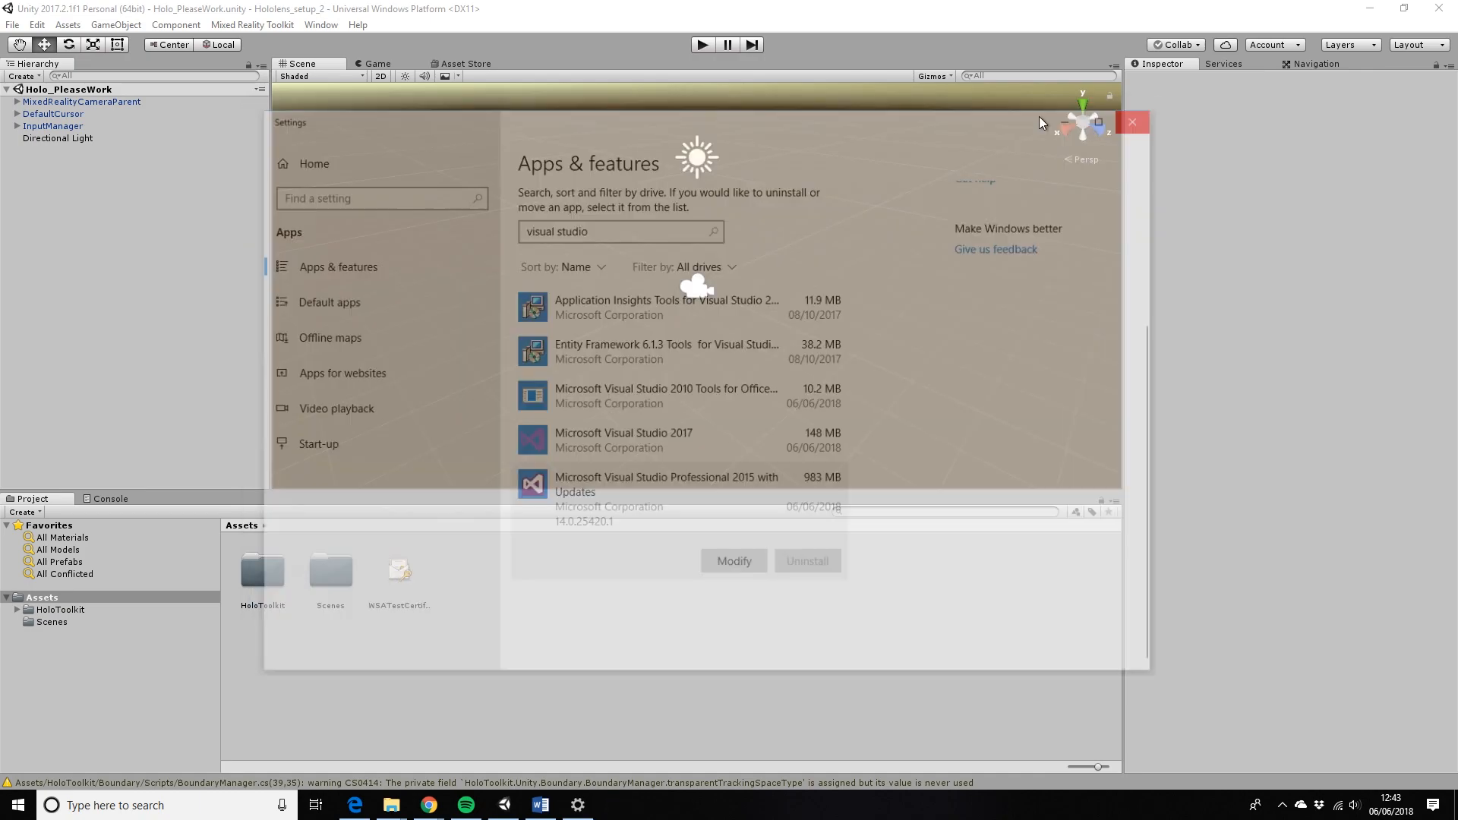
- Close Windows Settings and rerun the UWP build from Unity's Build Settings
{"action": "left_click", "coordinate": [1132, 122]}
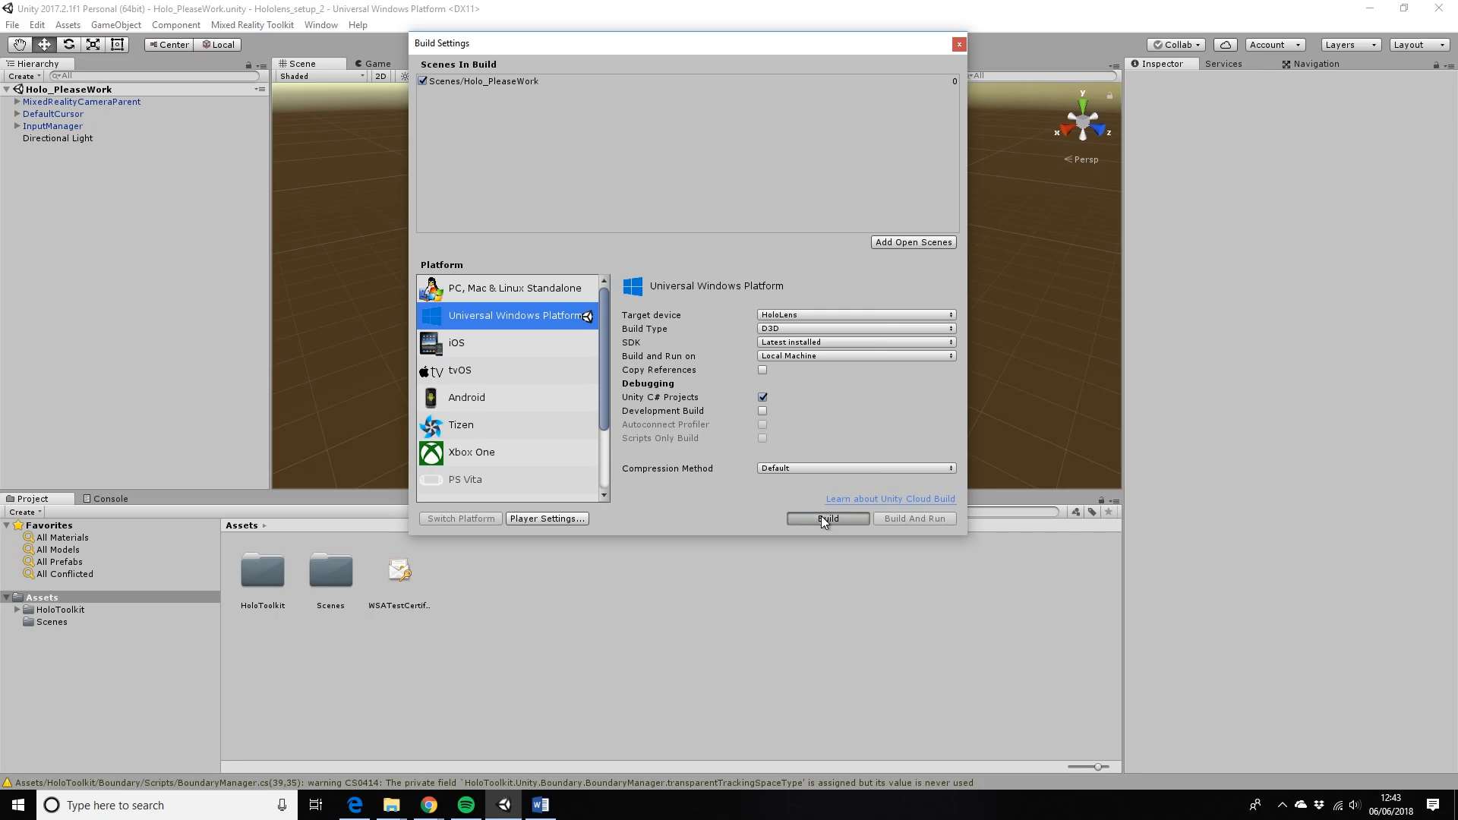
{"action": "left_click", "coordinate": [826, 518]}
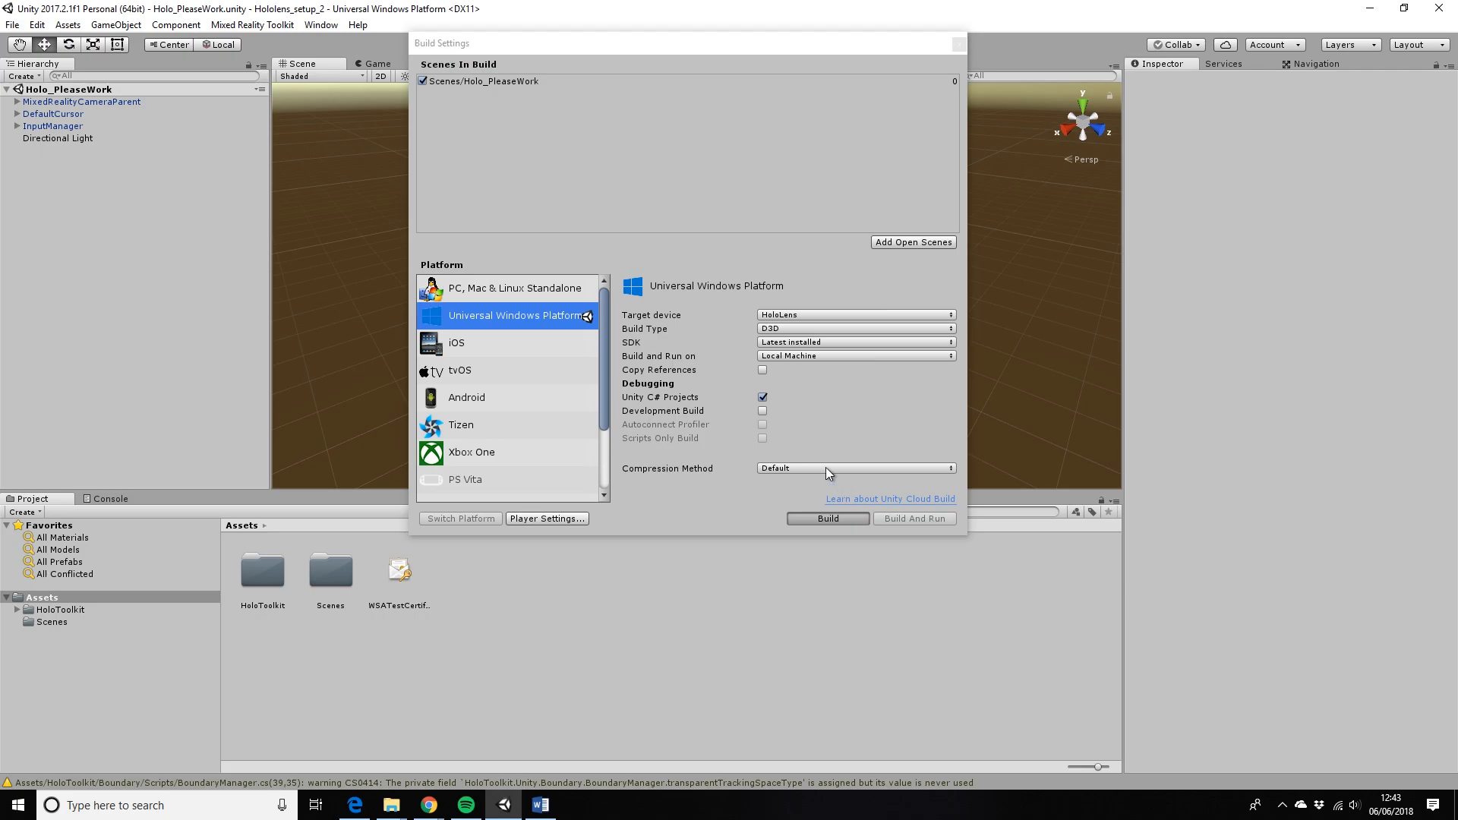
{"action": "mouse_move", "coordinate": [733, 240]}
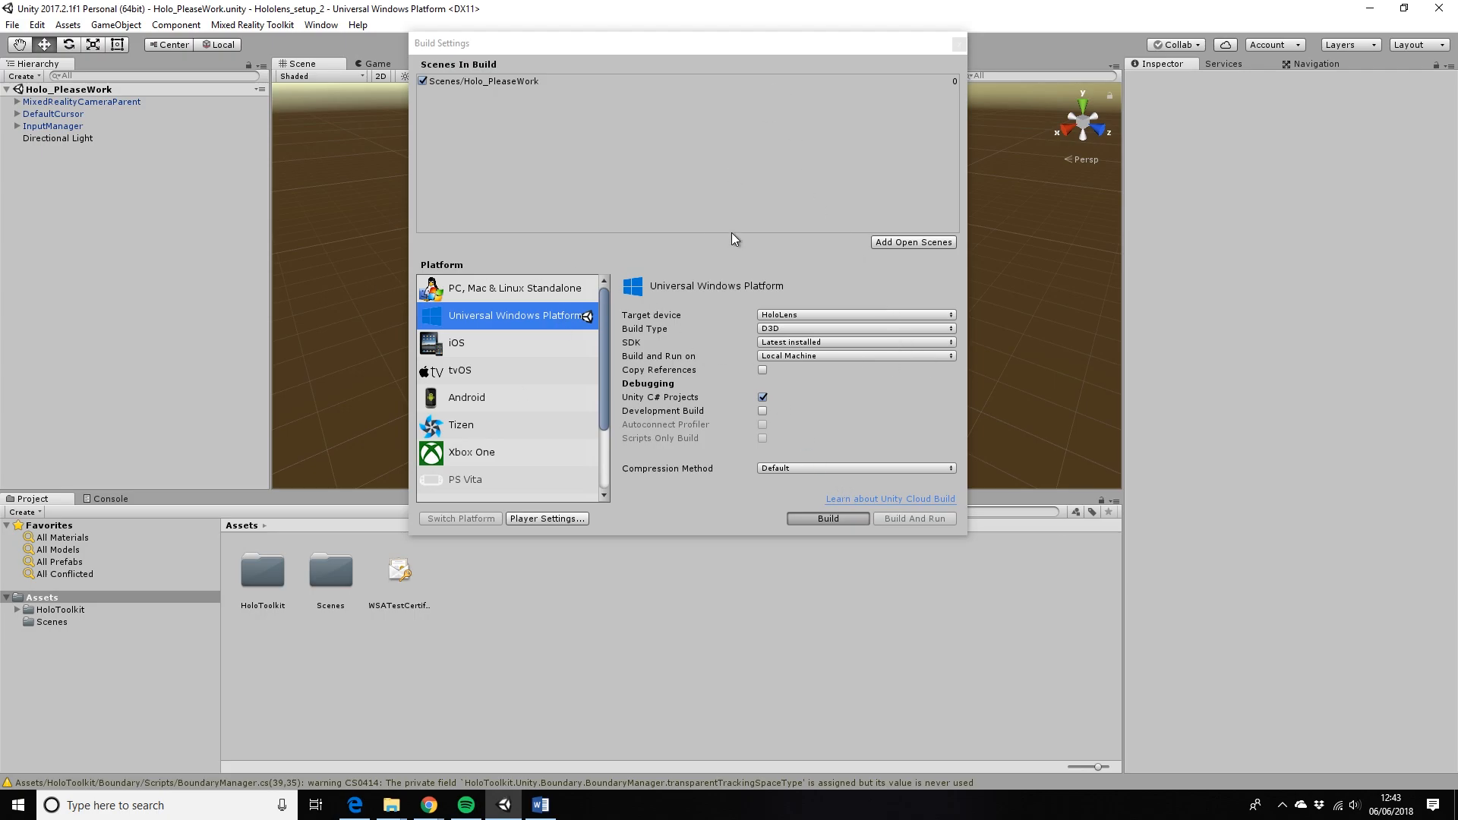
{"action": "left_click", "coordinate": [826, 518]}
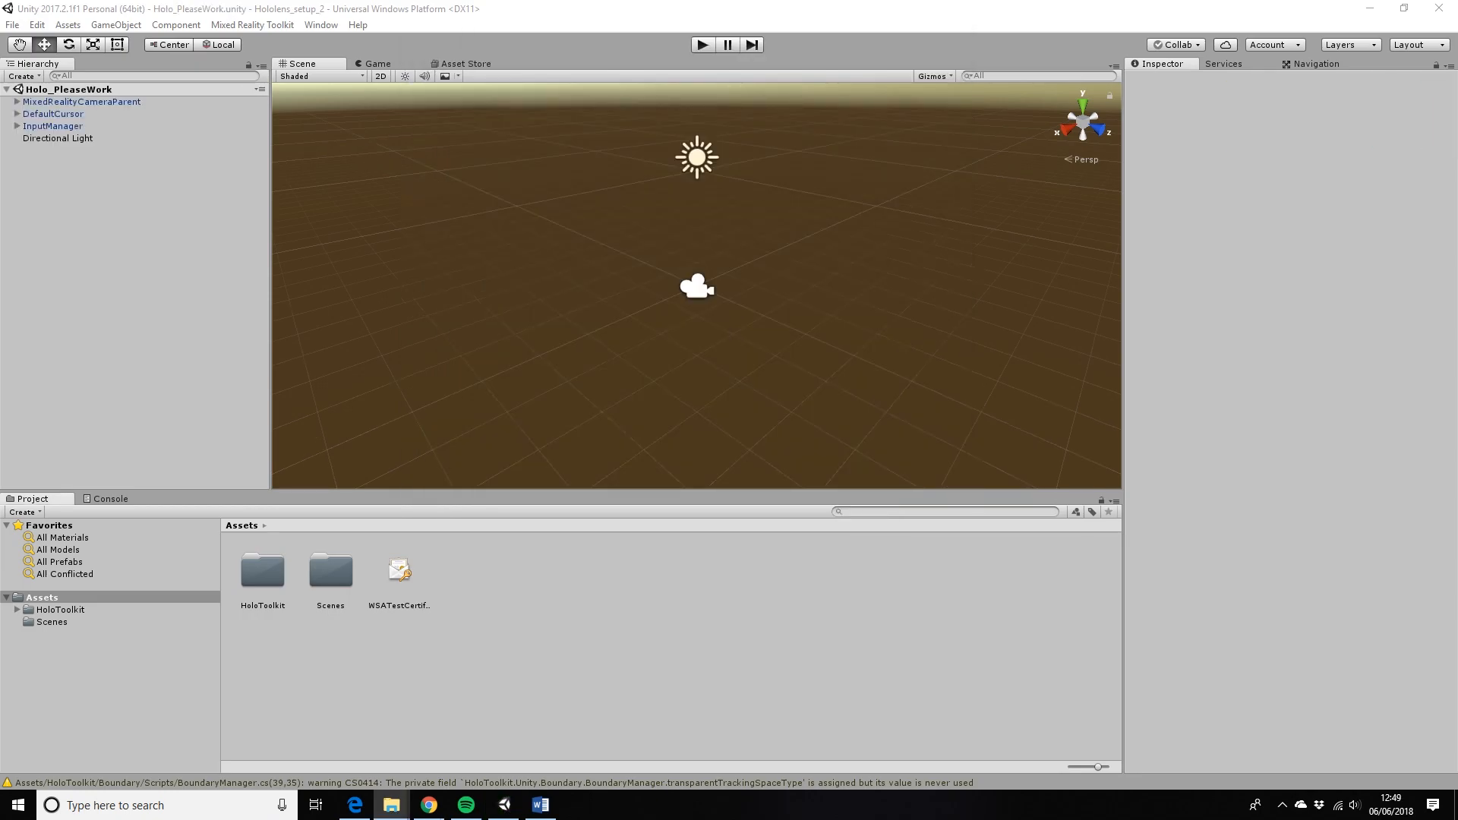
- Open Hololens_setup_2.sln in Visual Studio 2017, always using it for .sln files
{"action": "left_click", "coordinate": [390, 805]}
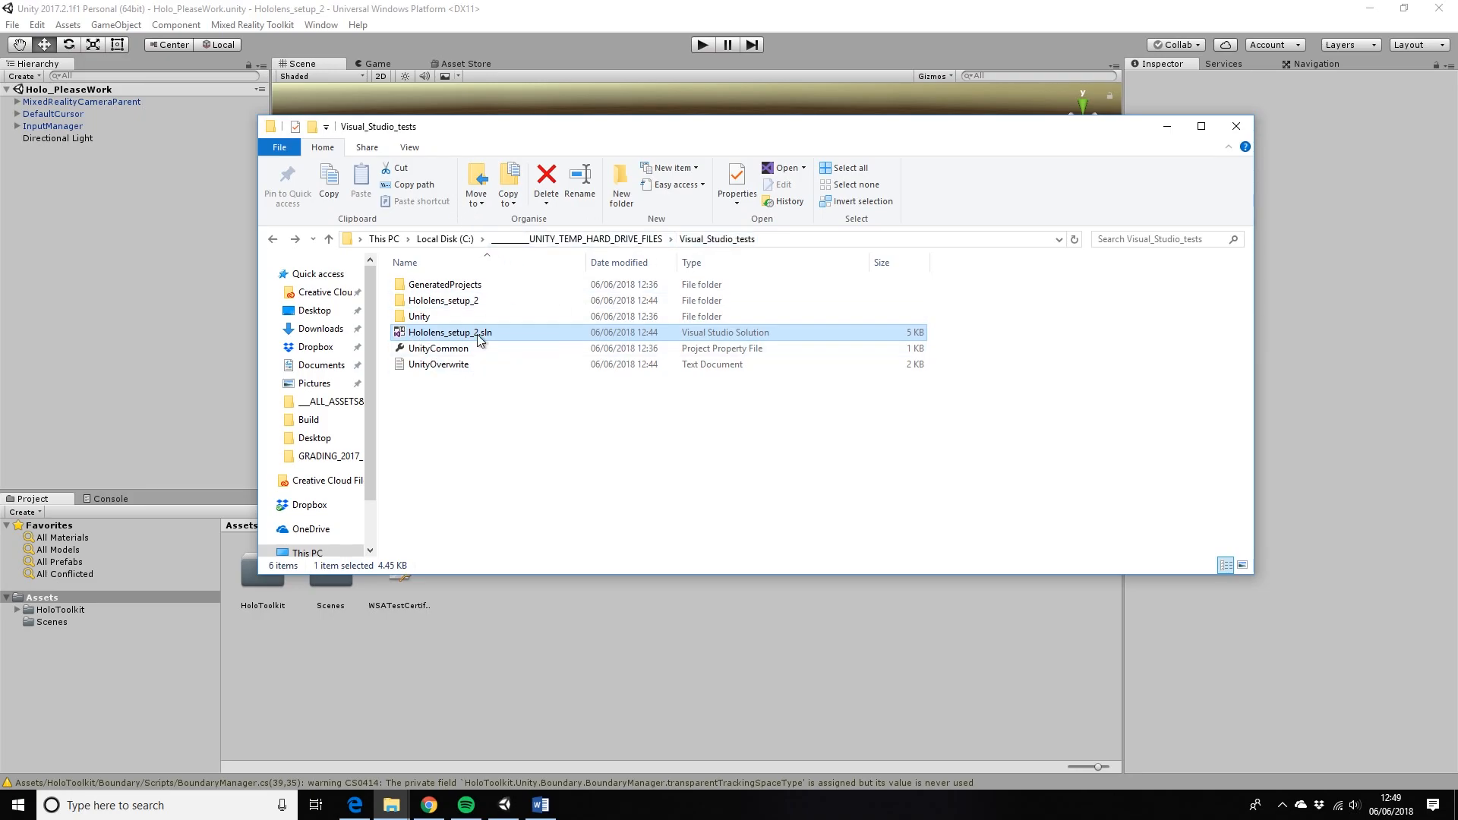
{"action": "double_click", "coordinate": [450, 332]}
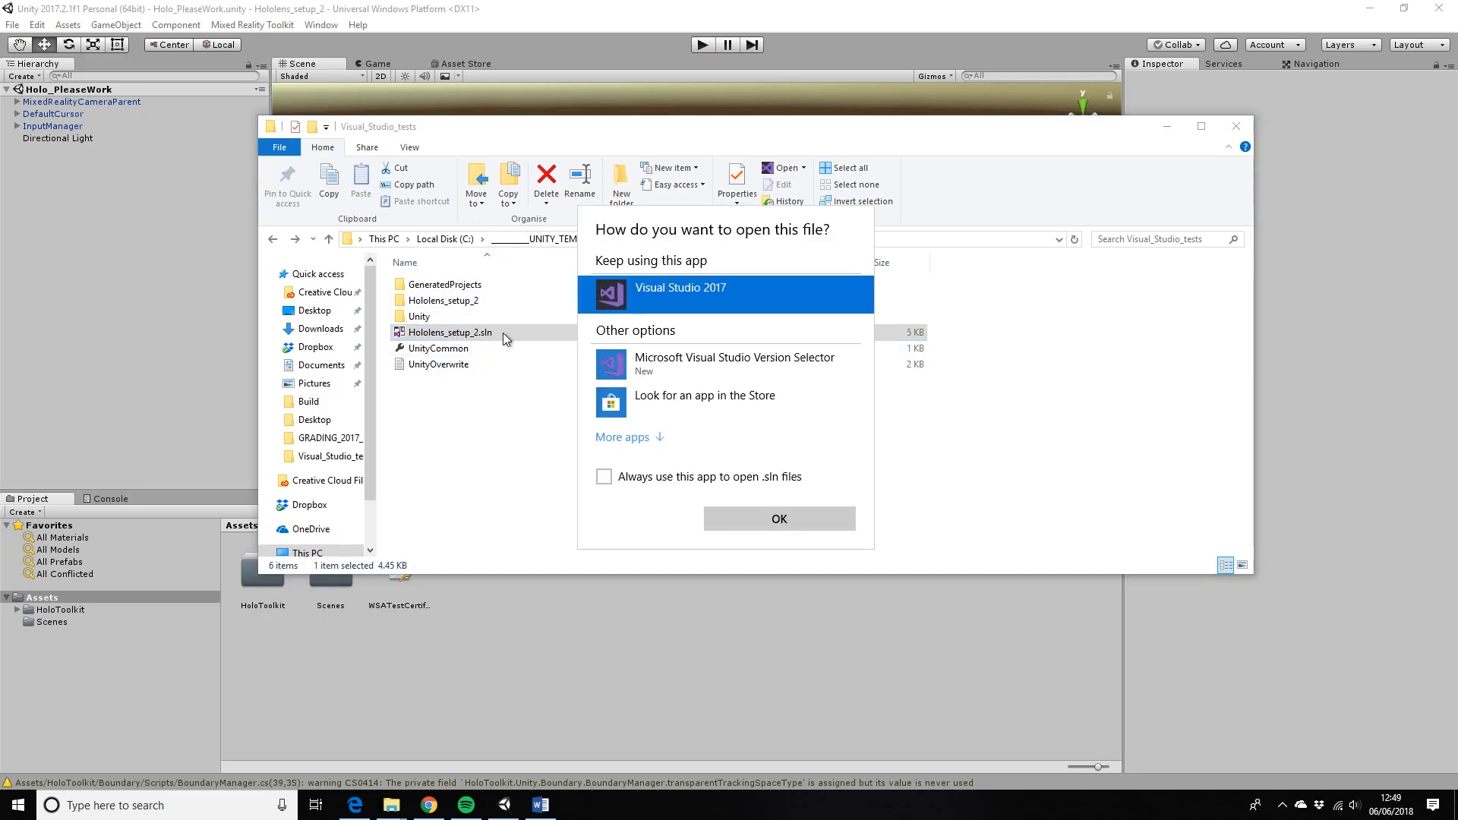
{"action": "mouse_move", "coordinate": [702, 299]}
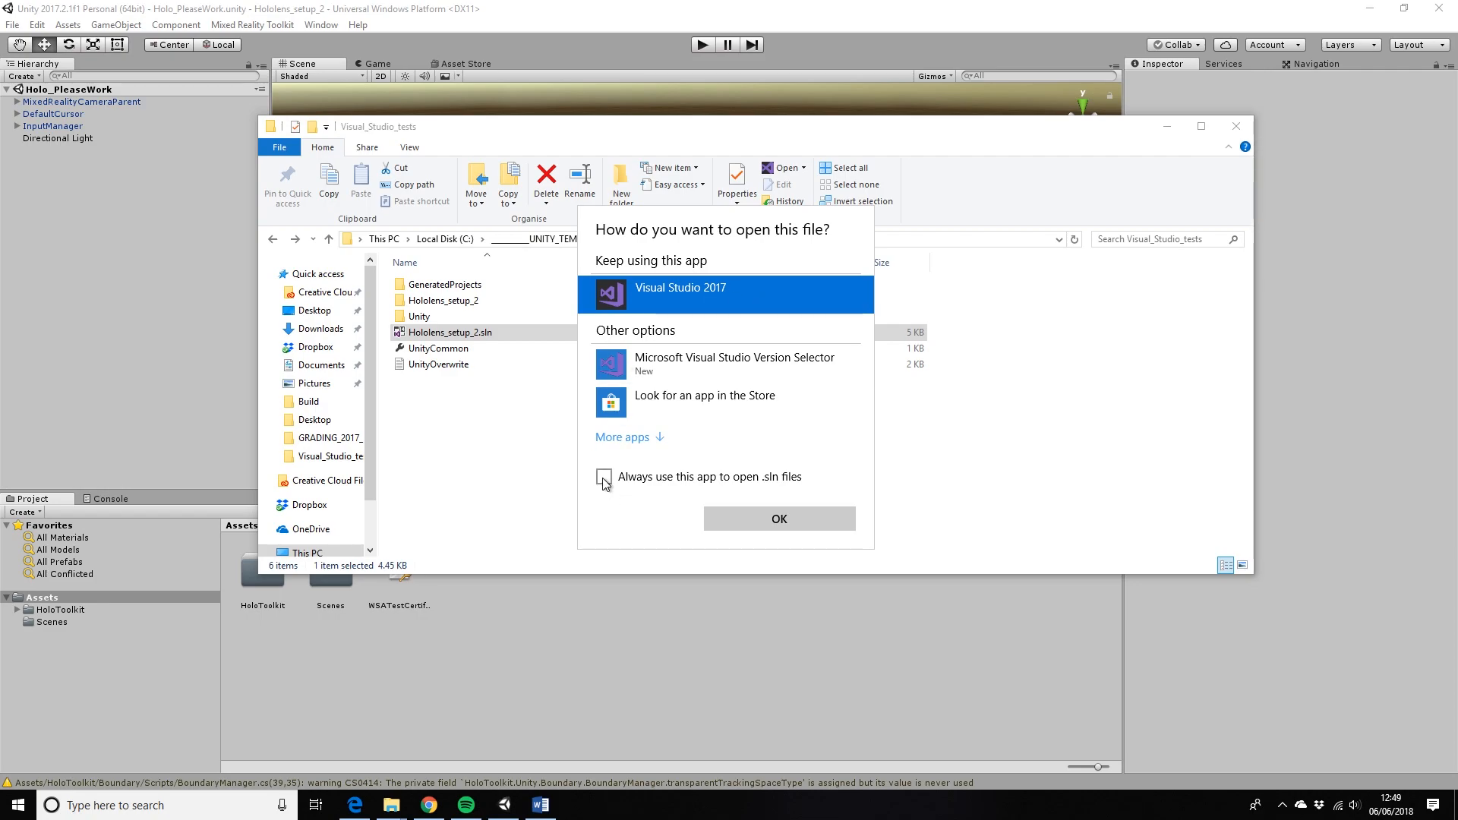
{"action": "left_click", "coordinate": [604, 476]}
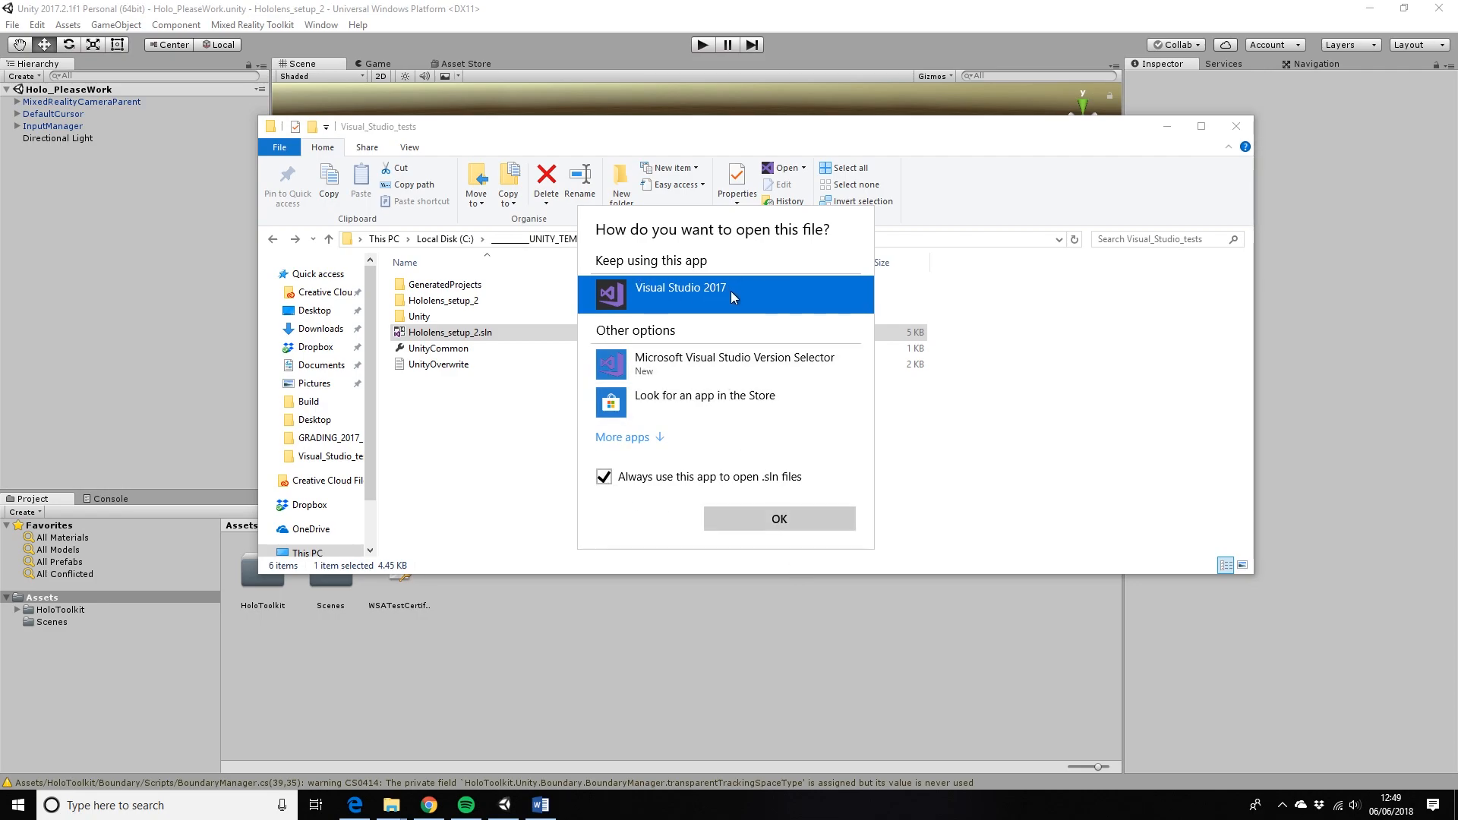
{"action": "mouse_move", "coordinate": [757, 402]}
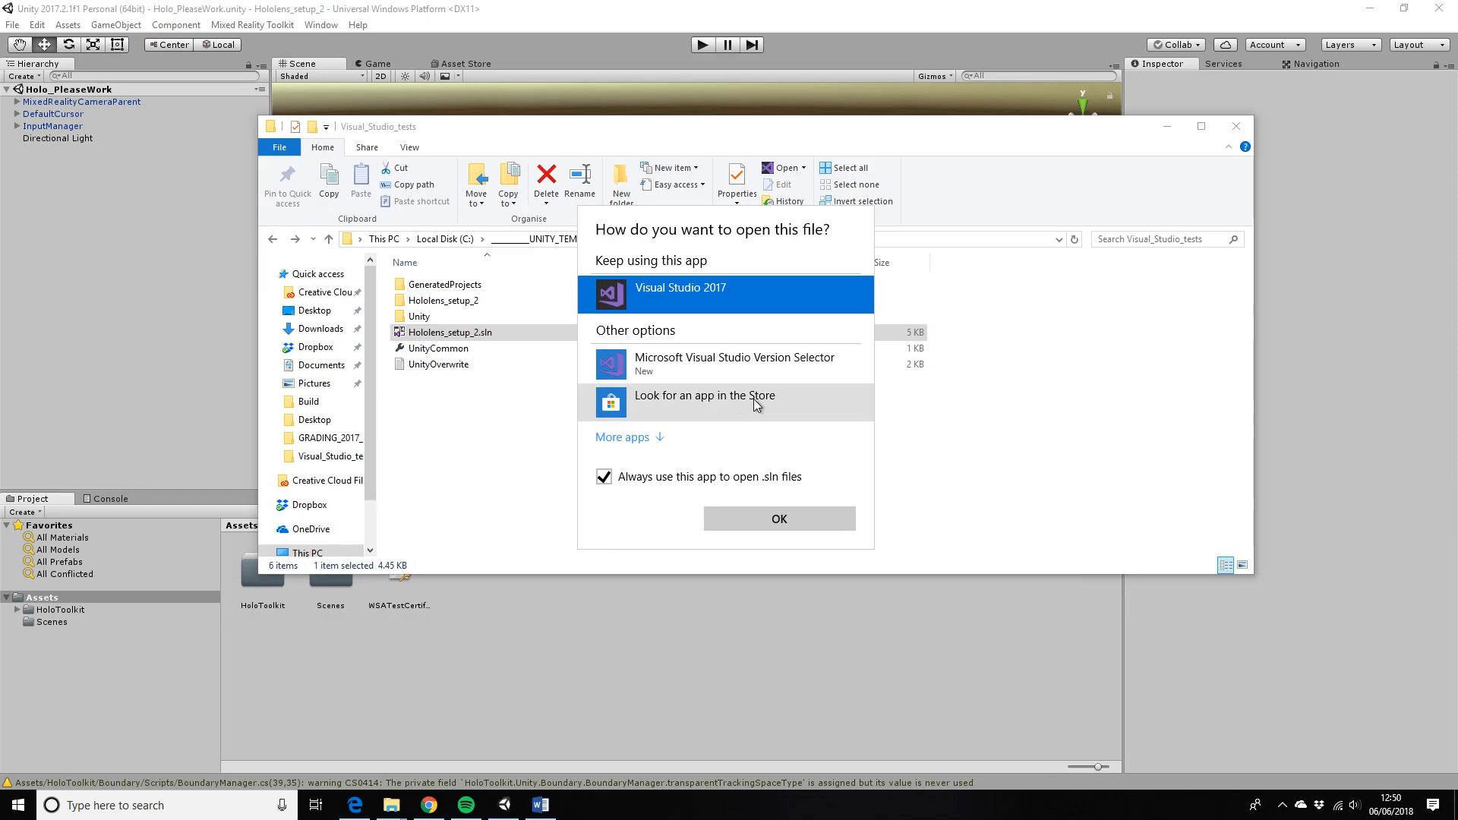
{"action": "mouse_move", "coordinate": [778, 518]}
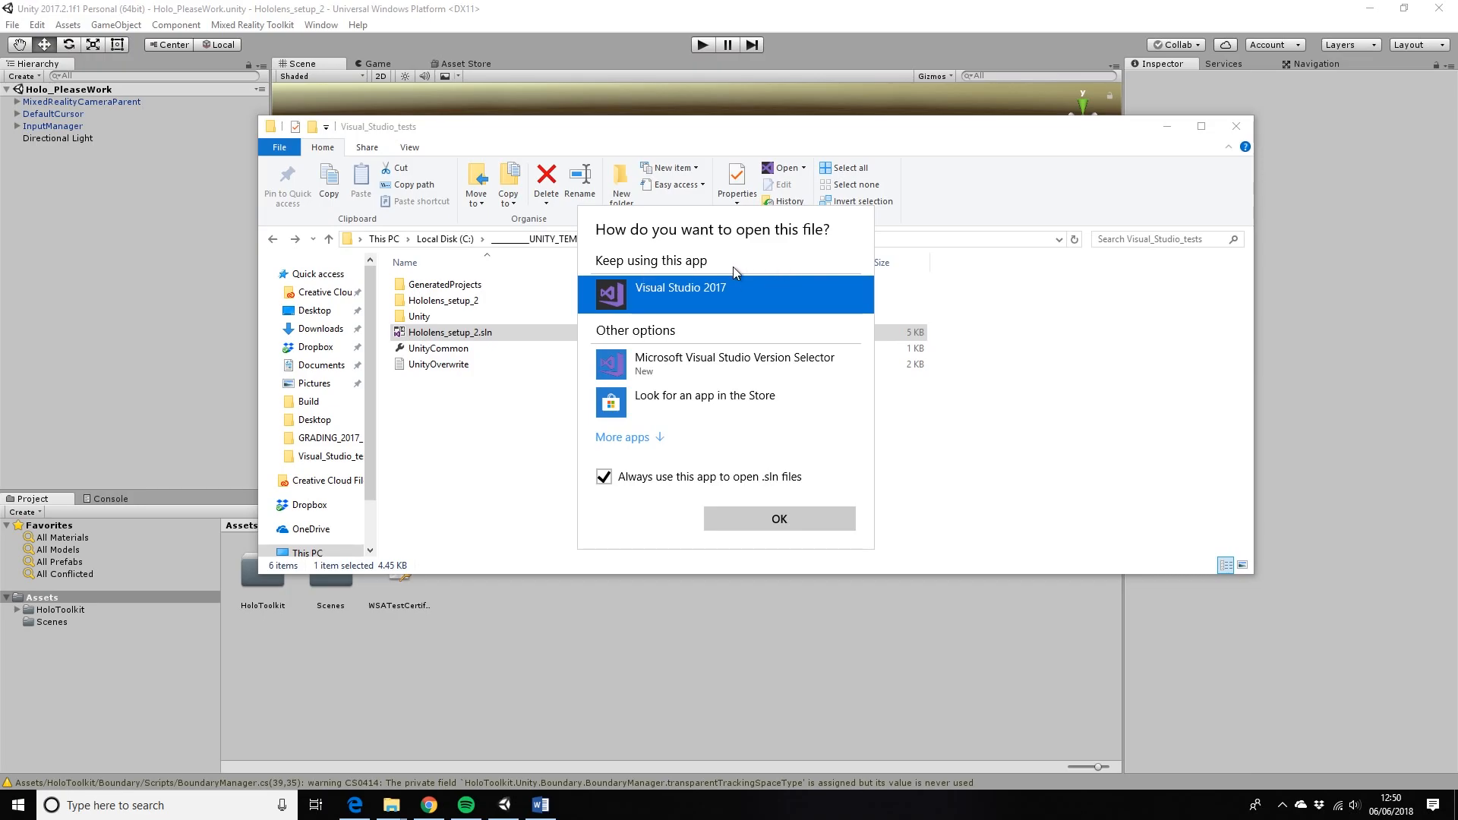
{"action": "left_click", "coordinate": [779, 518]}
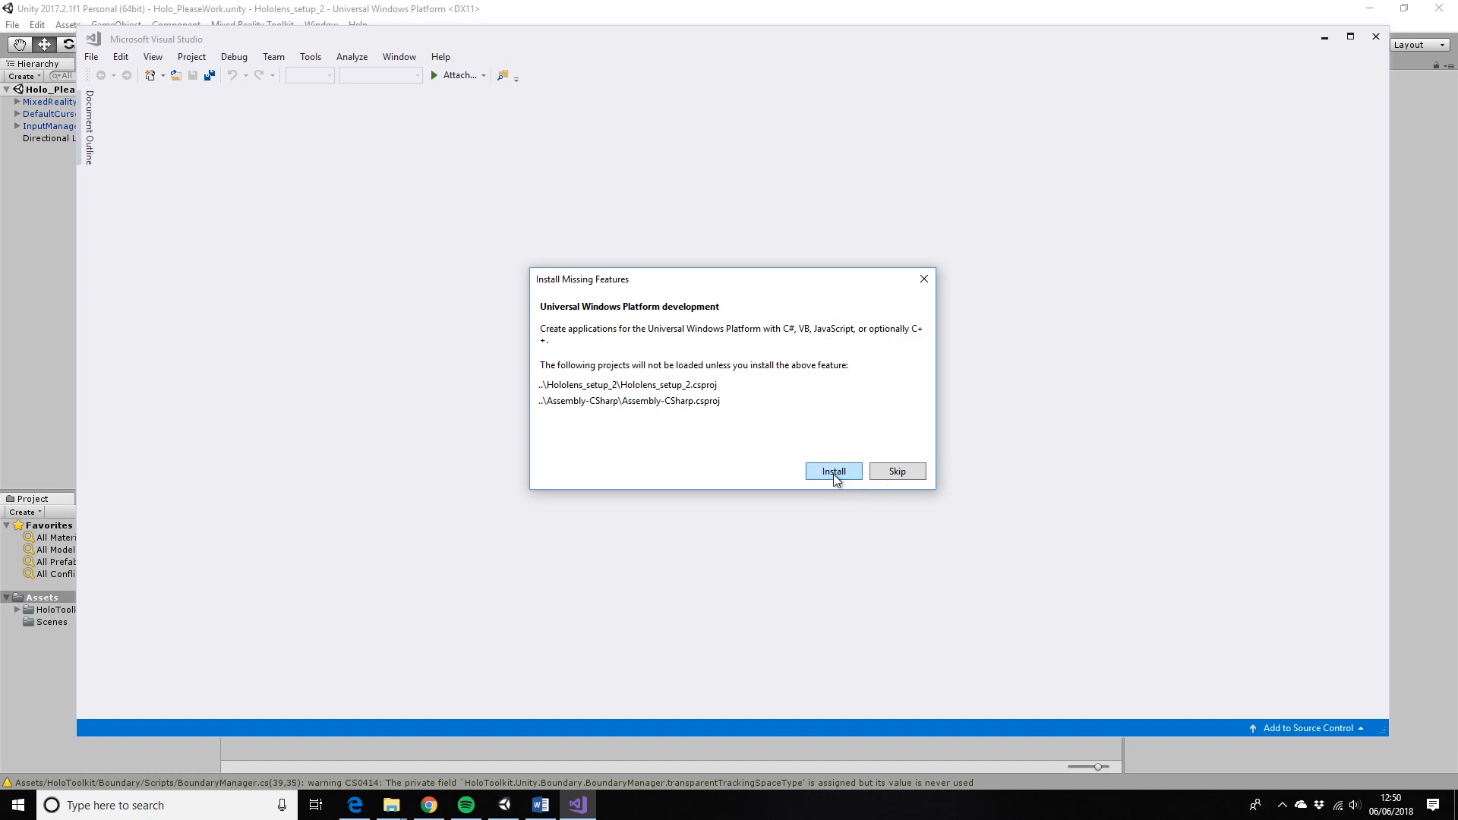
{"action": "mouse_move", "coordinate": [822, 419]}
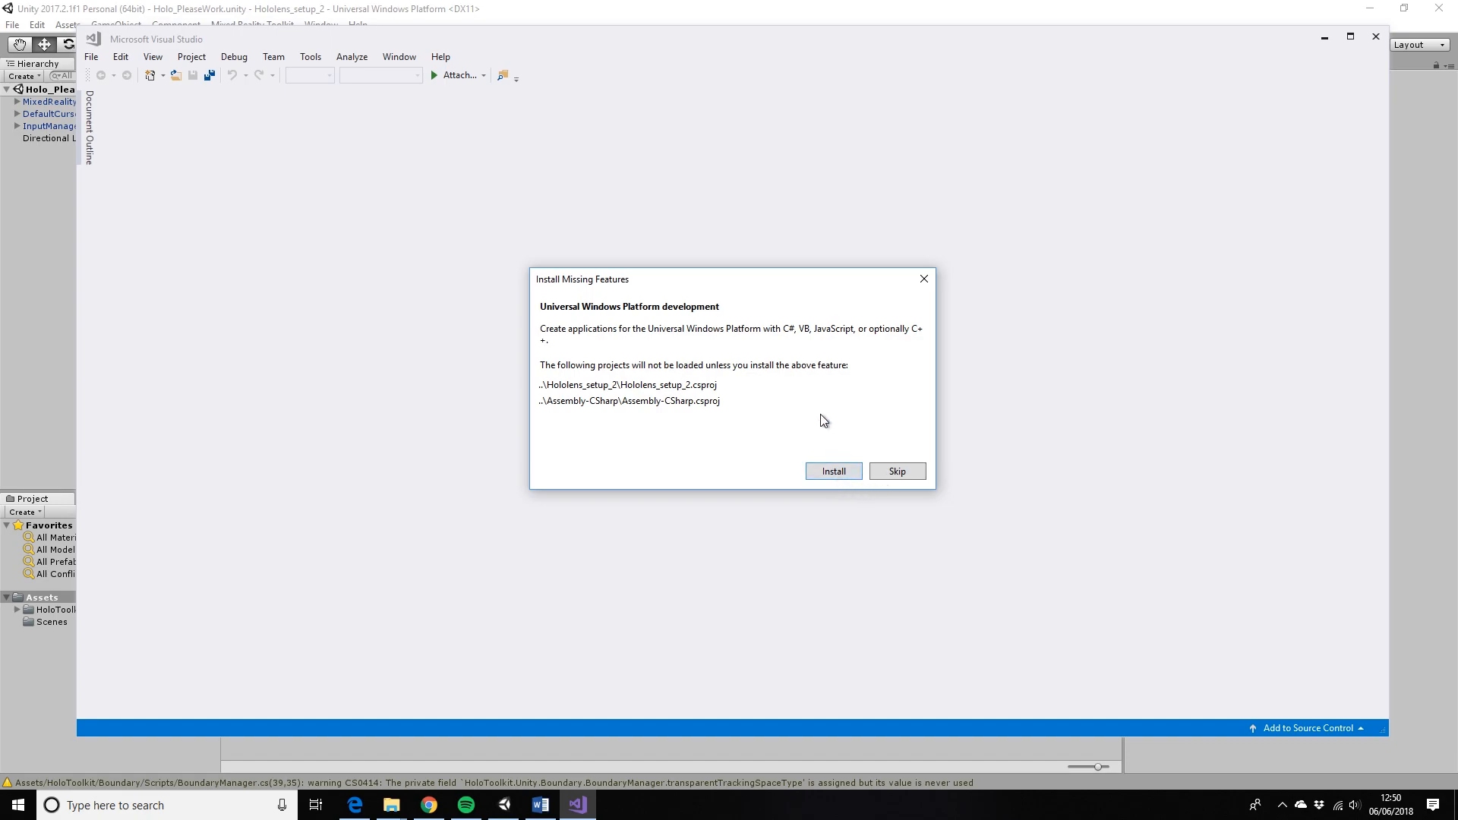
{"action": "mouse_move", "coordinate": [933, 270]}
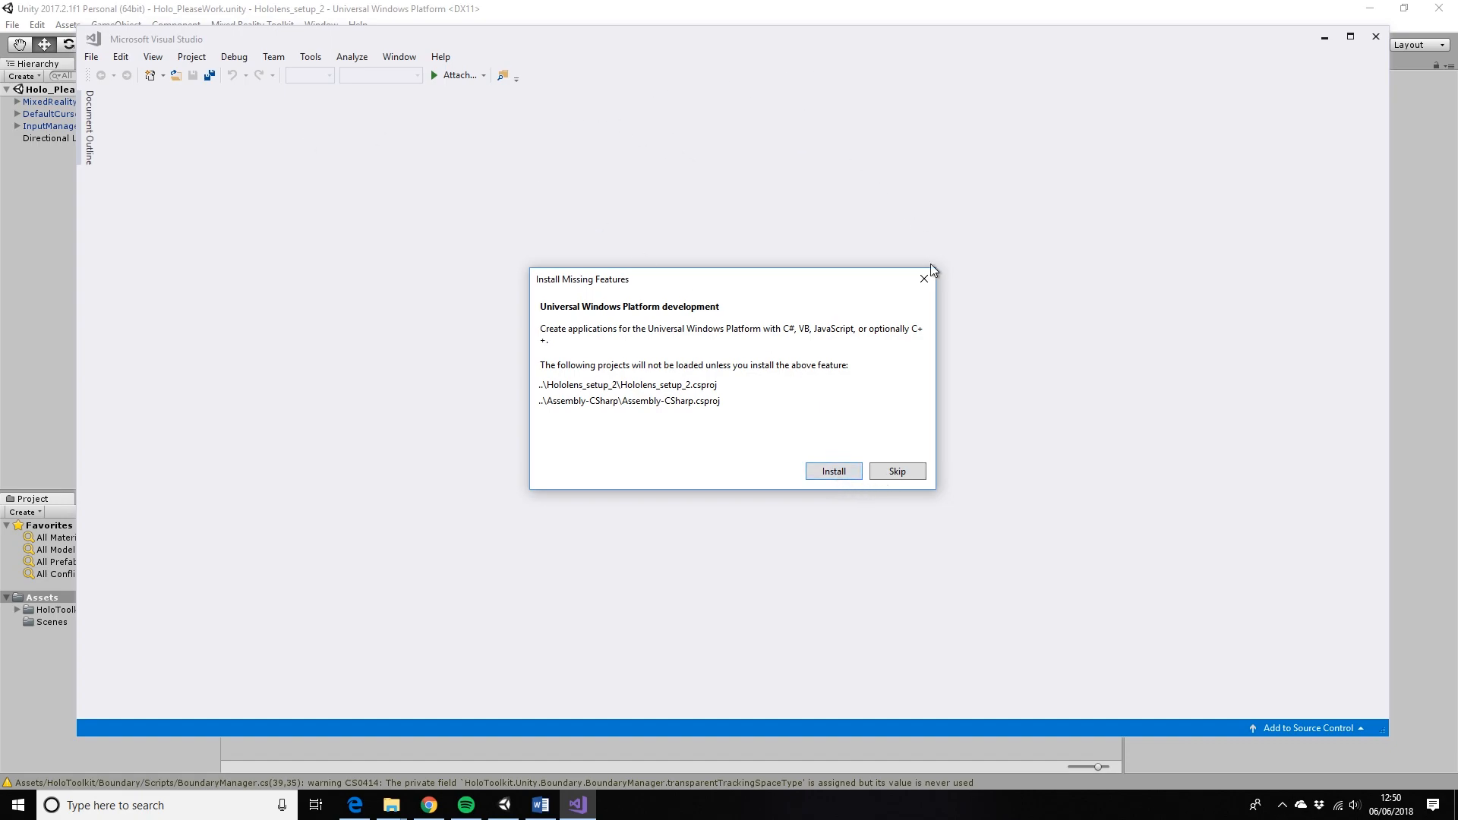
- Install the missing Universal Windows Platform development feature from Visual Studio's prompt
{"action": "left_click", "coordinate": [833, 471]}
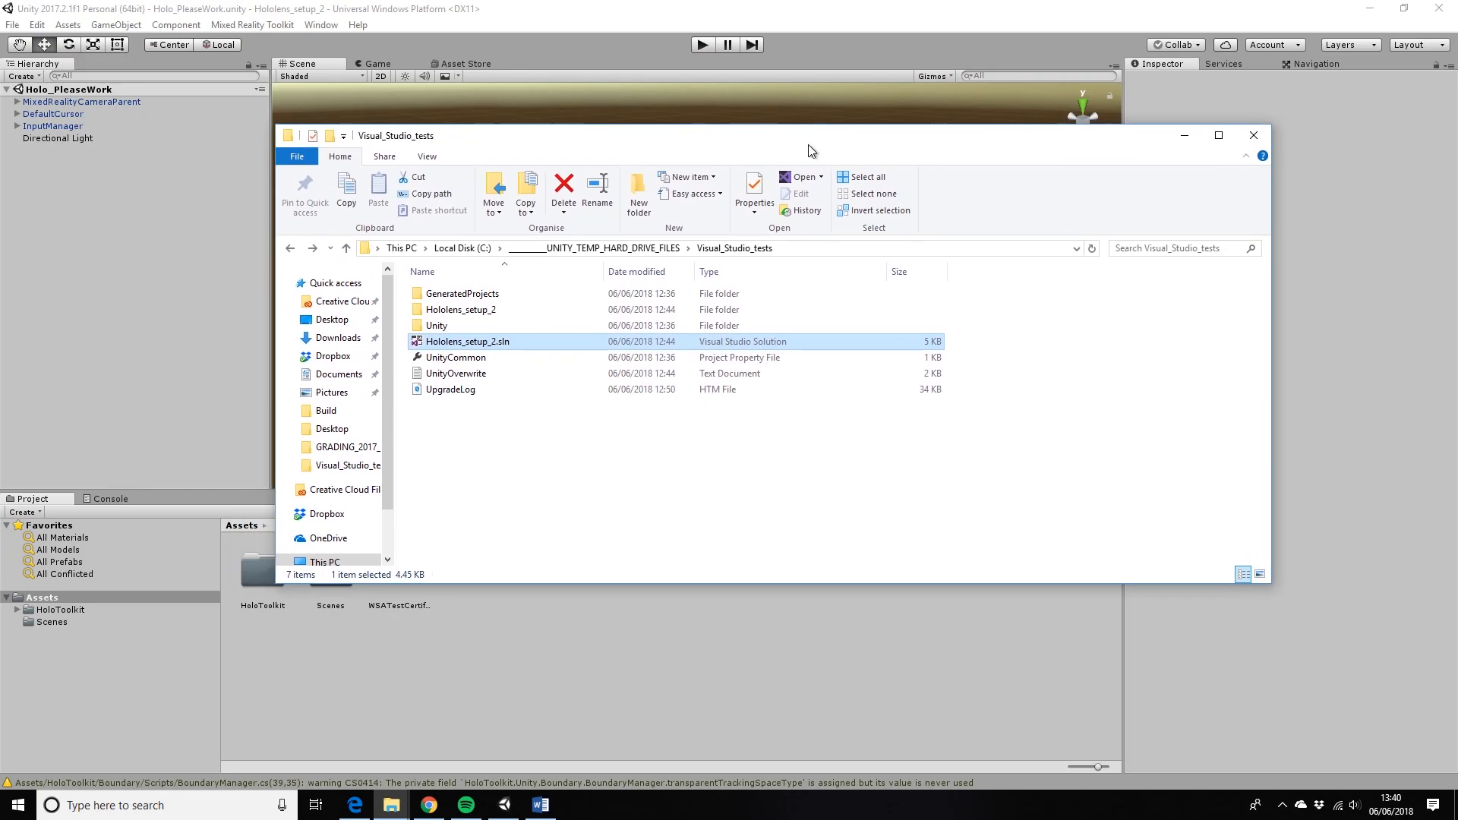
{"action": "mouse_move", "coordinate": [623, 179]}
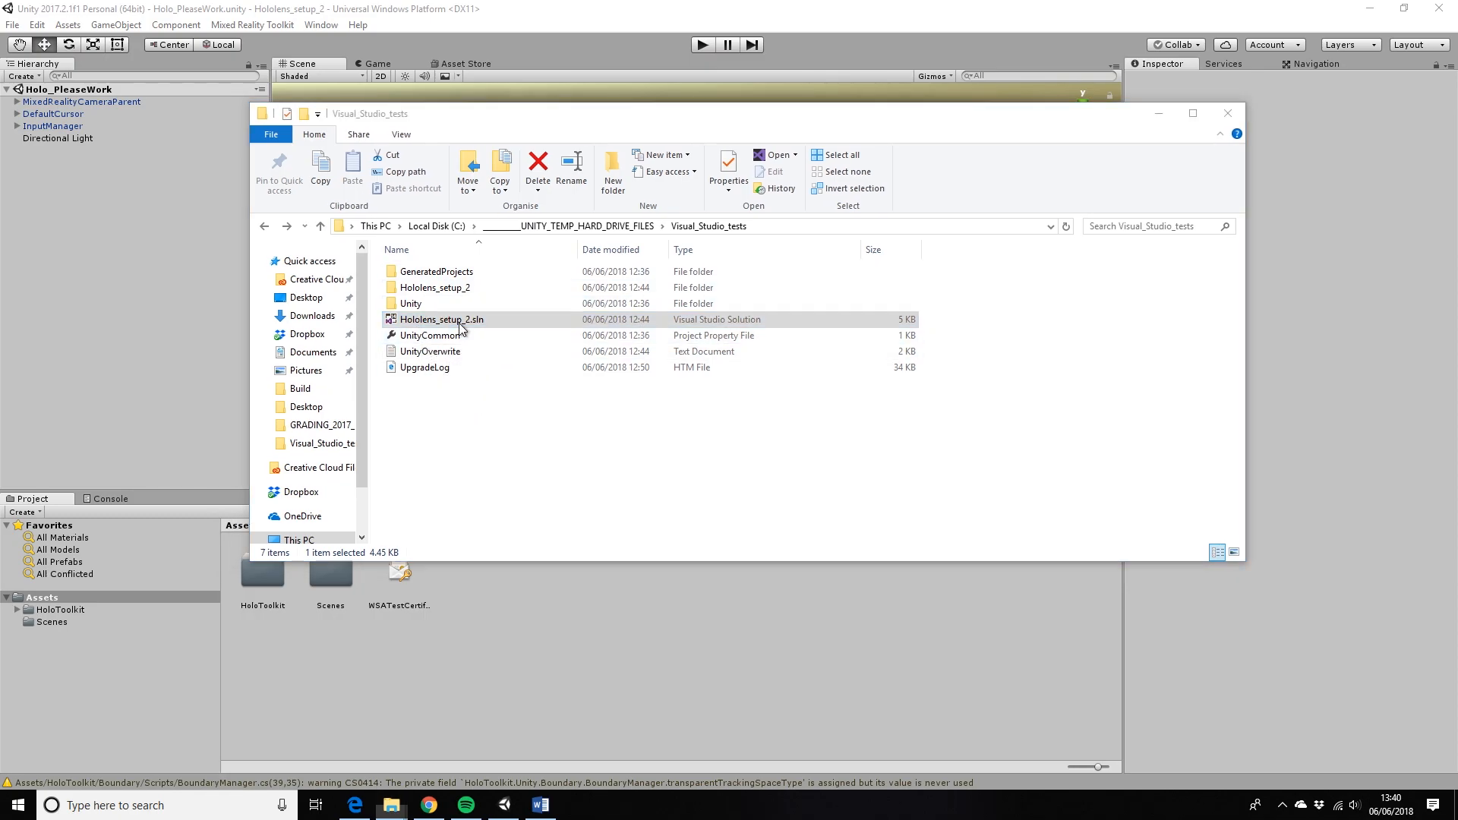
- Reopen Hololens_setup_2.sln with Visual Studio 2017 as the default .sln app
{"action": "double_click", "coordinate": [441, 319]}
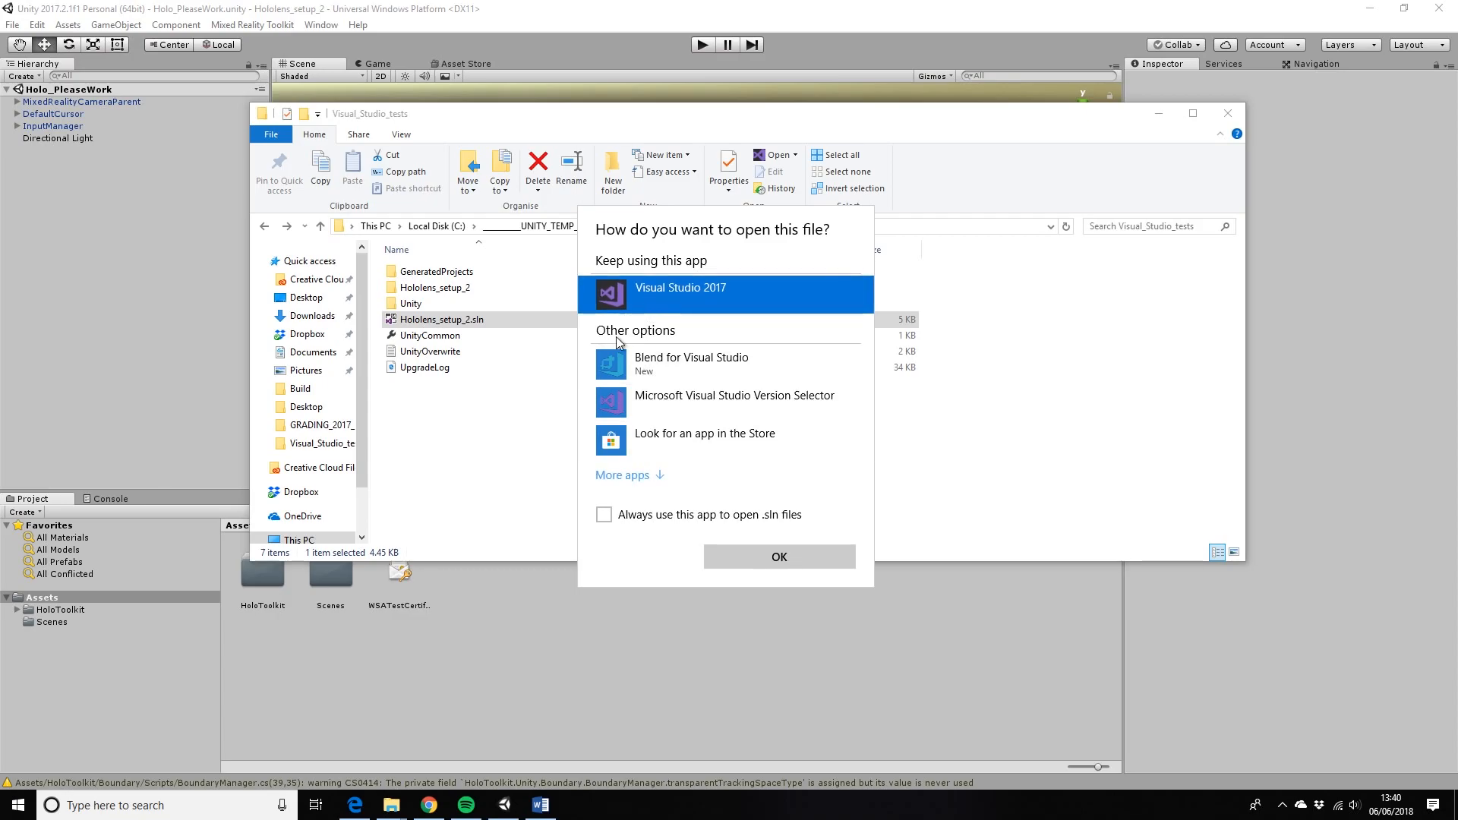
{"action": "left_click", "coordinate": [604, 515]}
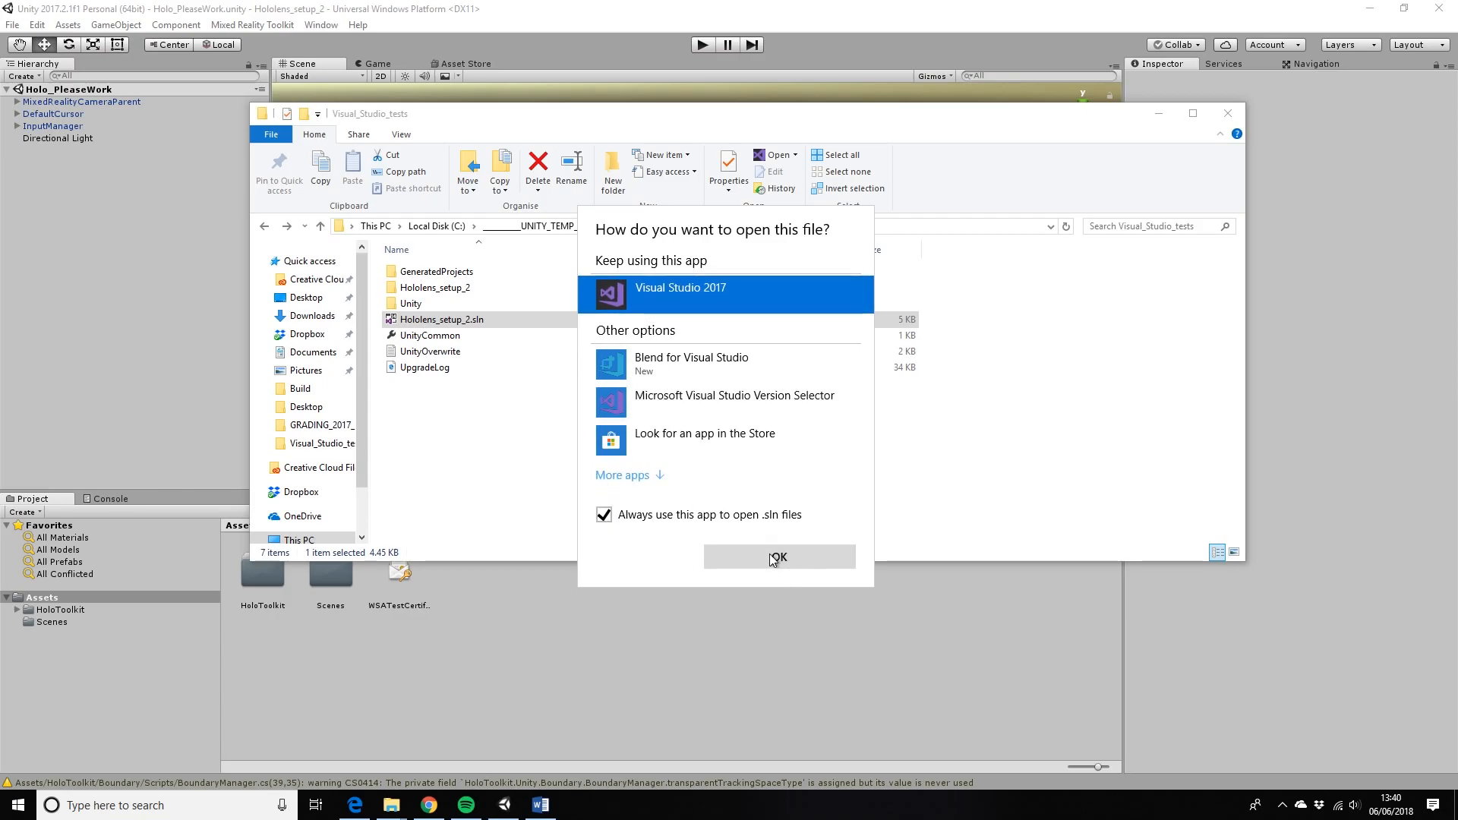
{"action": "left_click", "coordinate": [778, 558]}
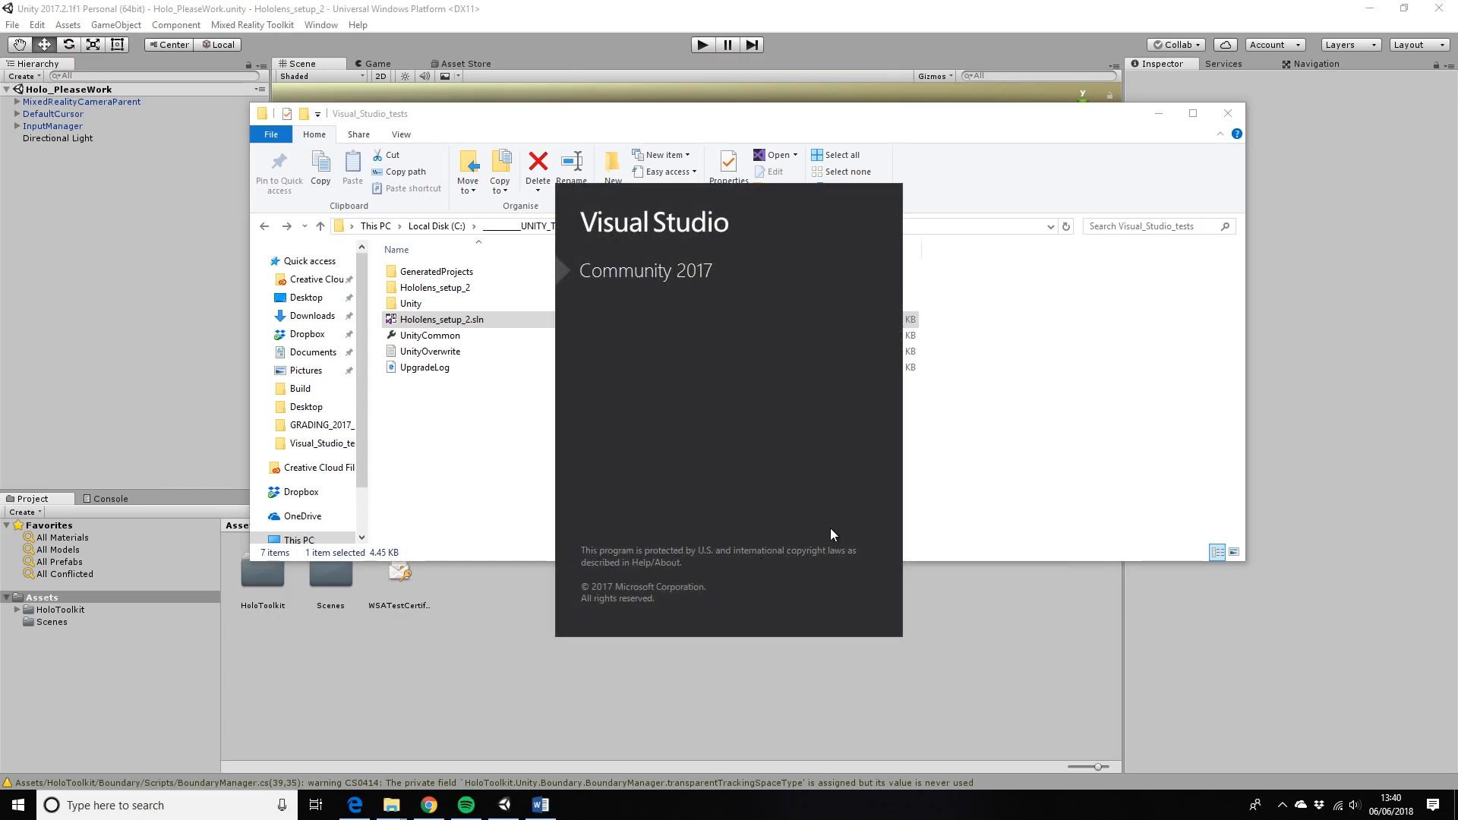
{"action": "mouse_move", "coordinate": [776, 316]}
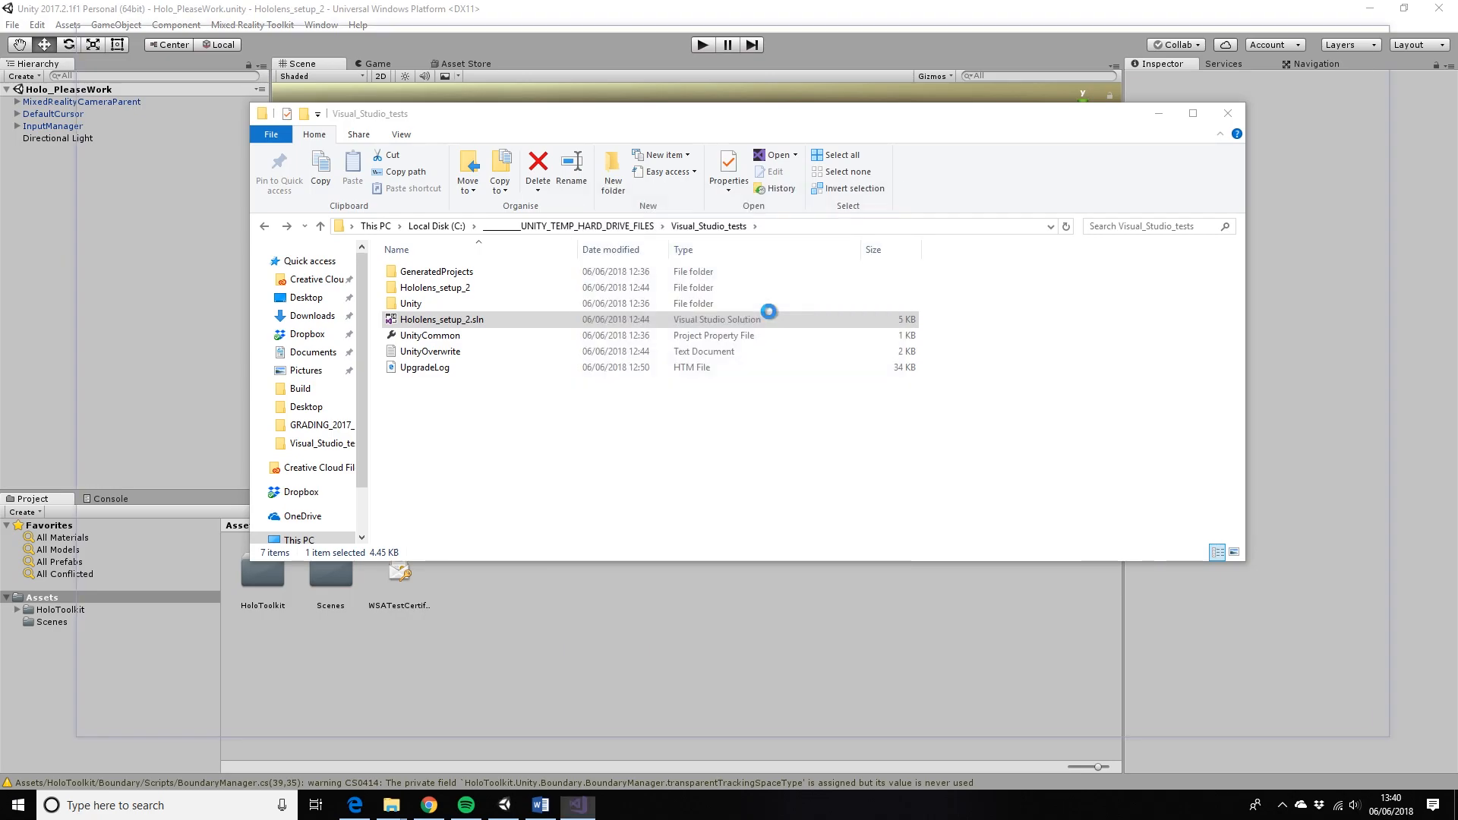
{"action": "double_click", "coordinate": [442, 319]}
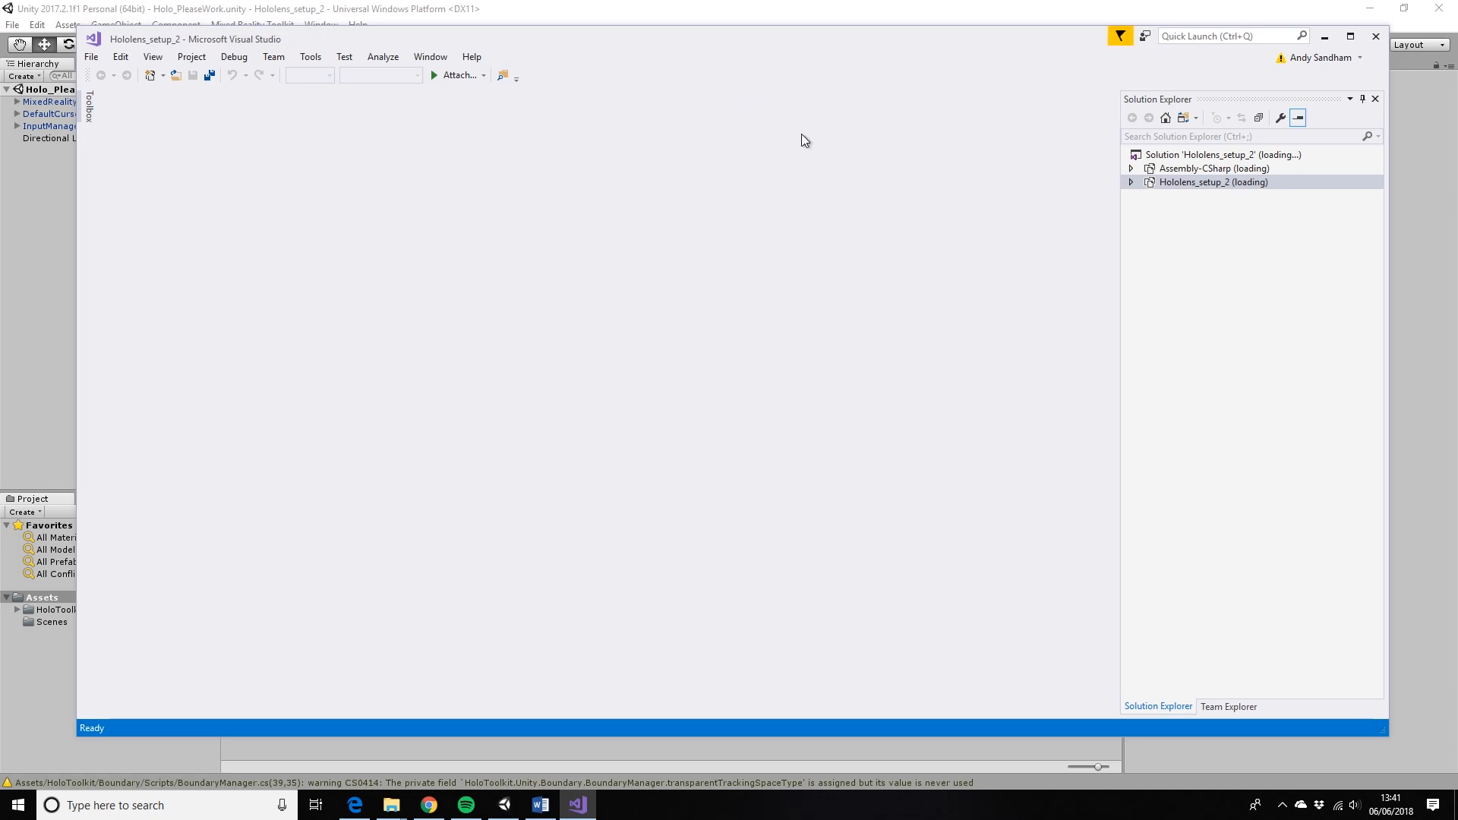
{"action": "mouse_move", "coordinate": [390, 16]}
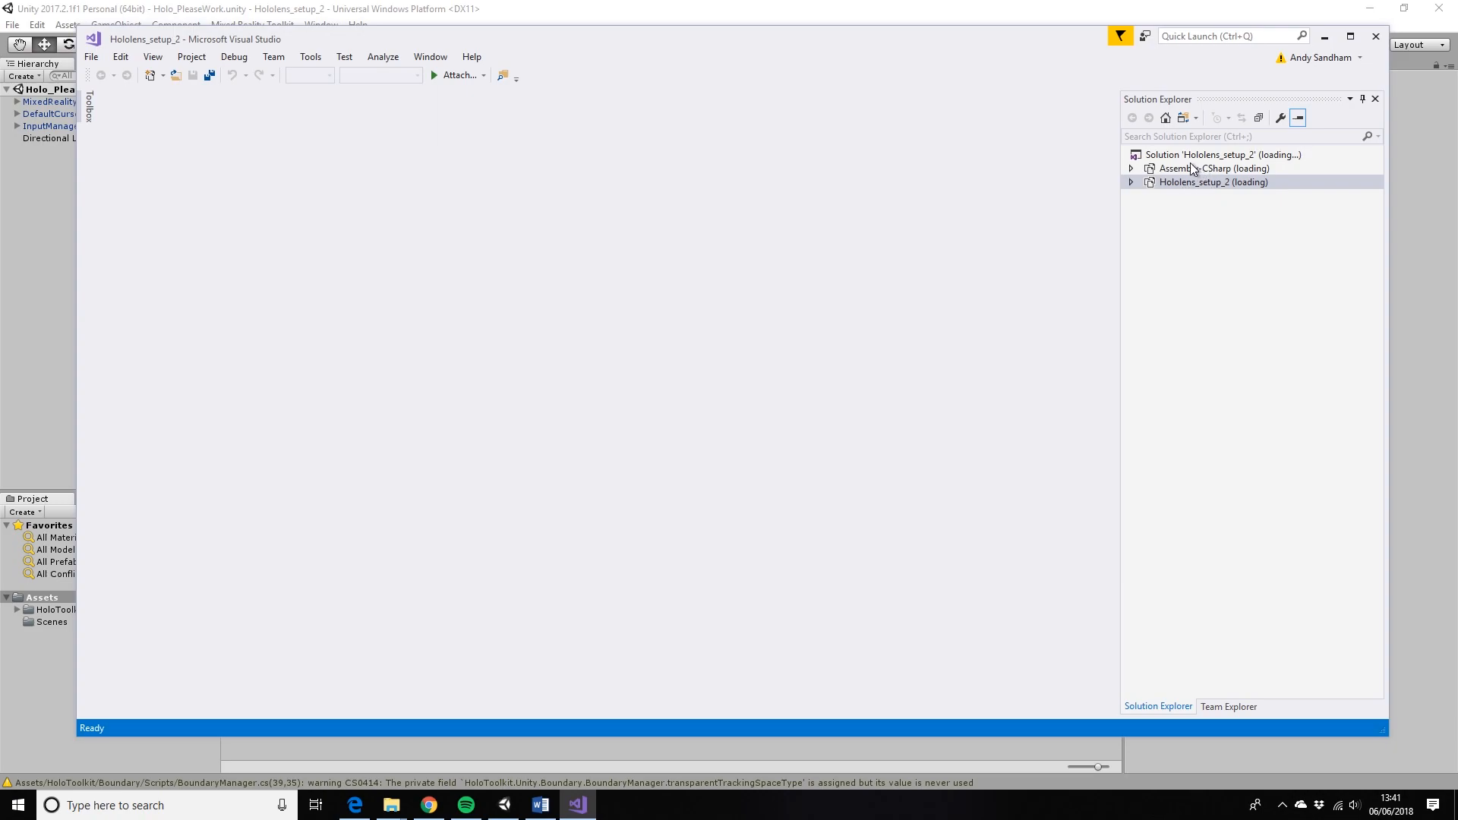
{"action": "mouse_move", "coordinate": [805, 186]}
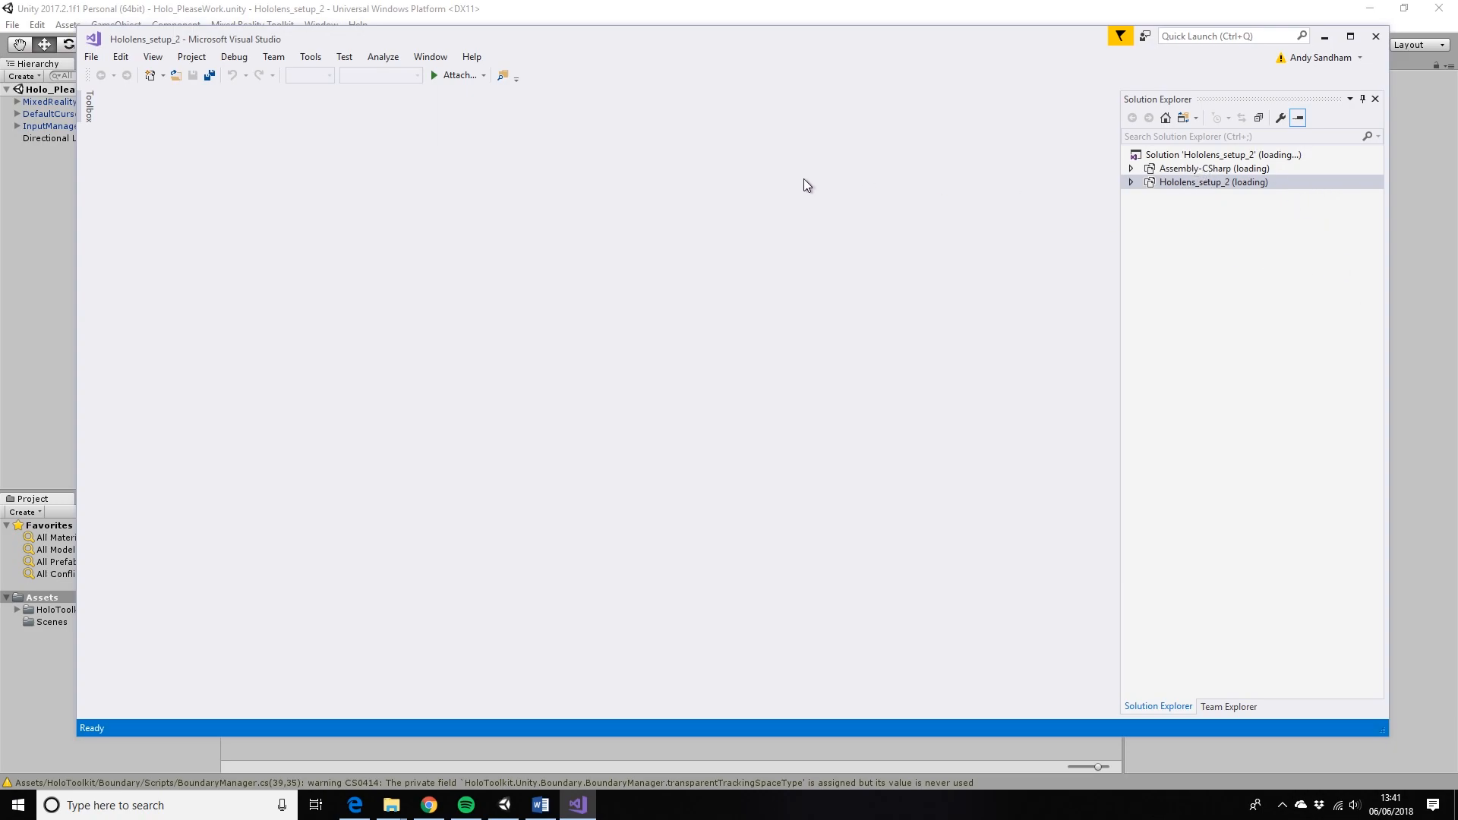
{"action": "mouse_move", "coordinate": [738, 112]}
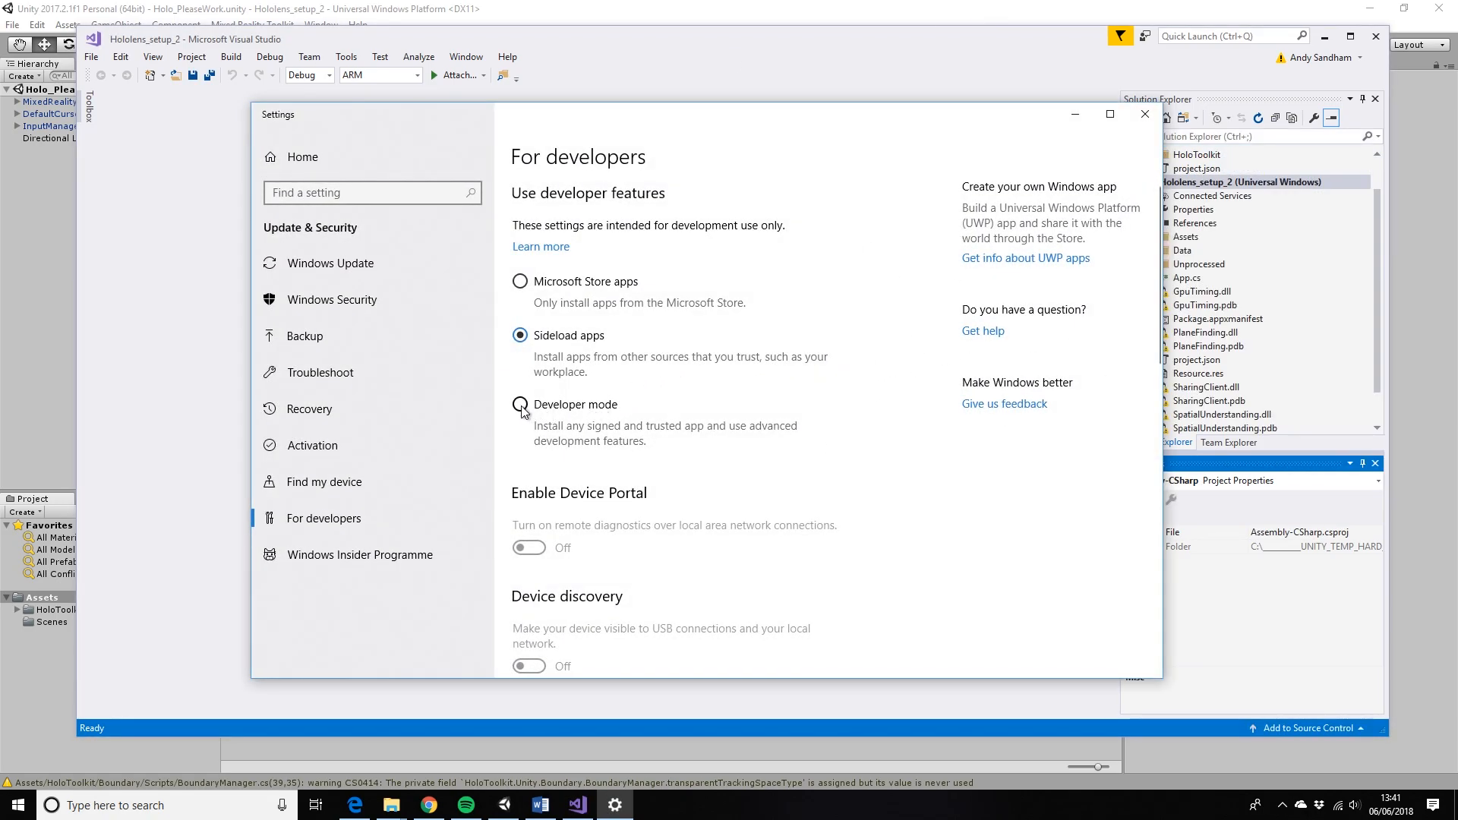
- Select Developer mode in For developers settings and confirm with Yes
{"action": "left_click", "coordinate": [519, 408]}
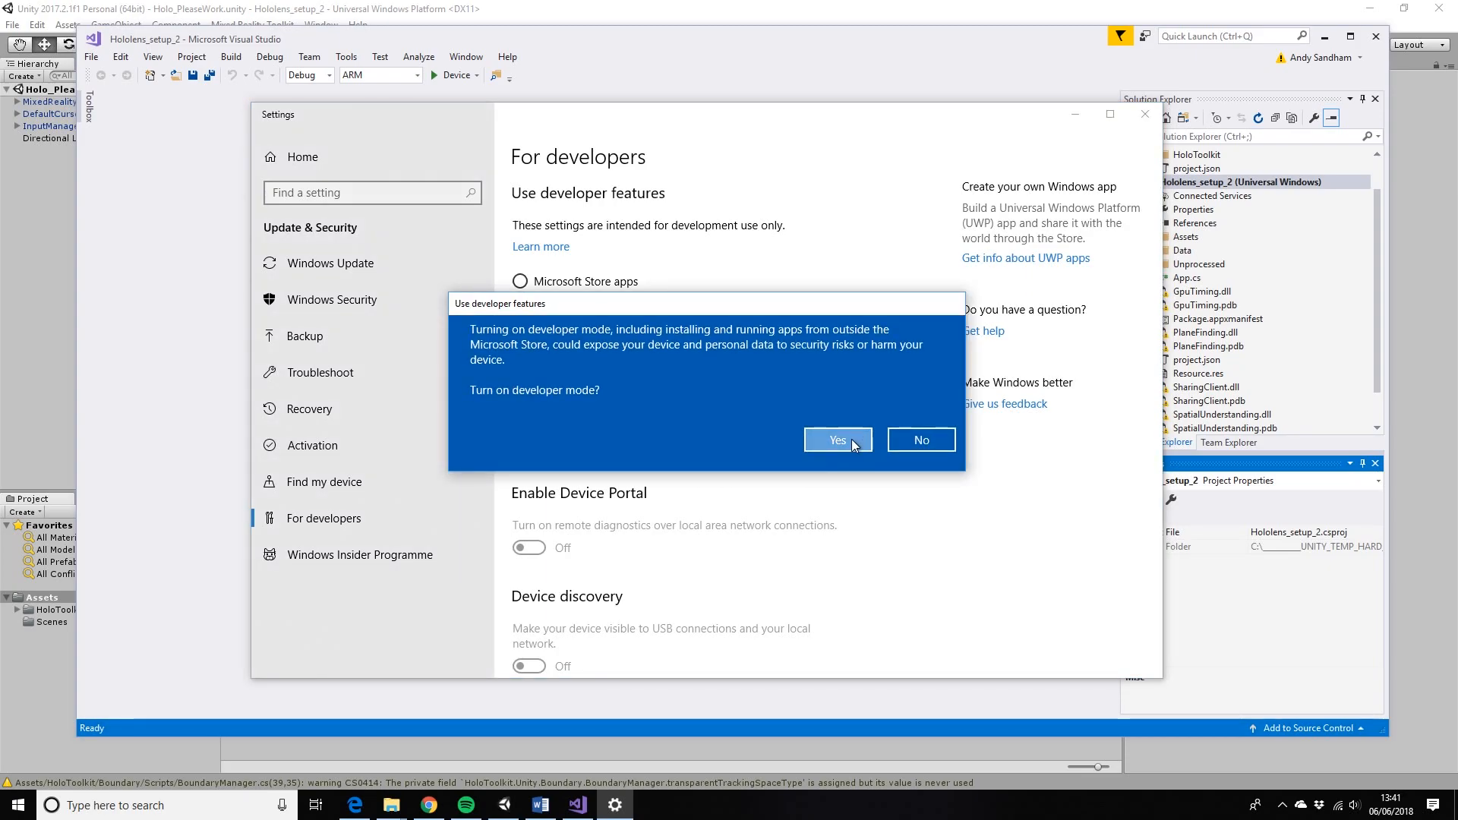
{"action": "left_click", "coordinate": [836, 439]}
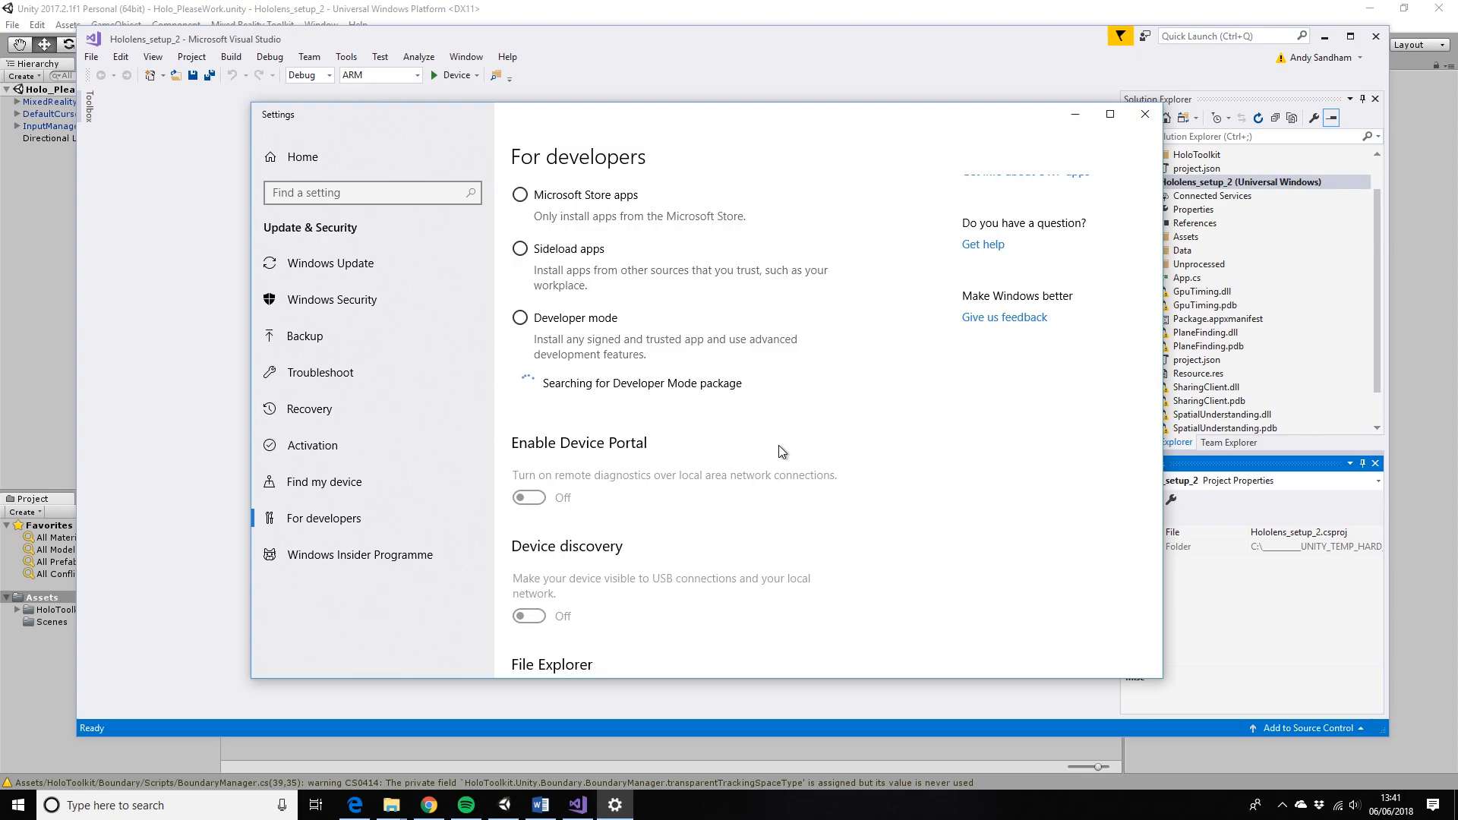
{"action": "scroll", "scroll_direction": "down", "scroll_amount": 3}
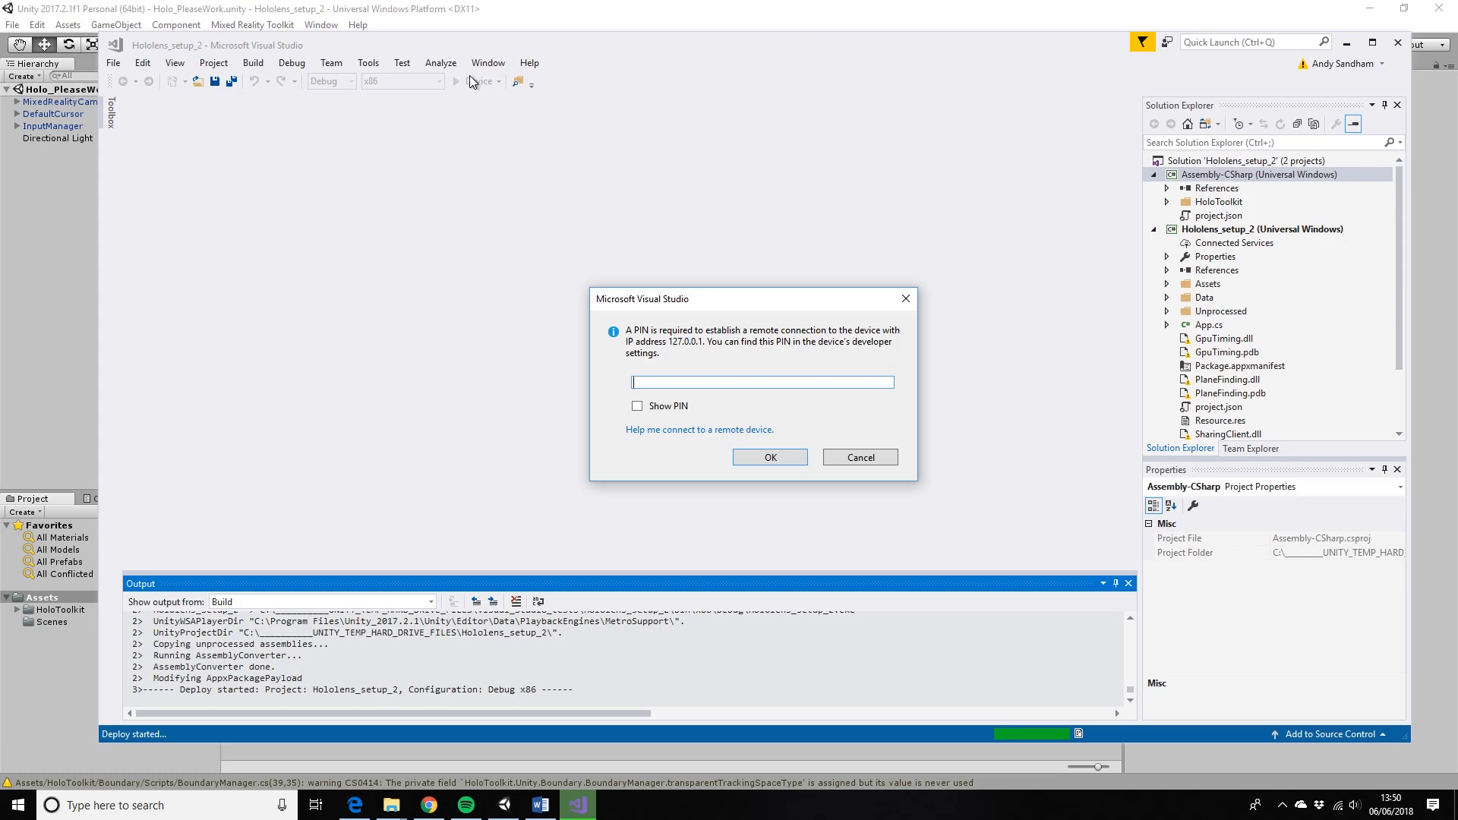
{"action": "mouse_move", "coordinate": [477, 78]}
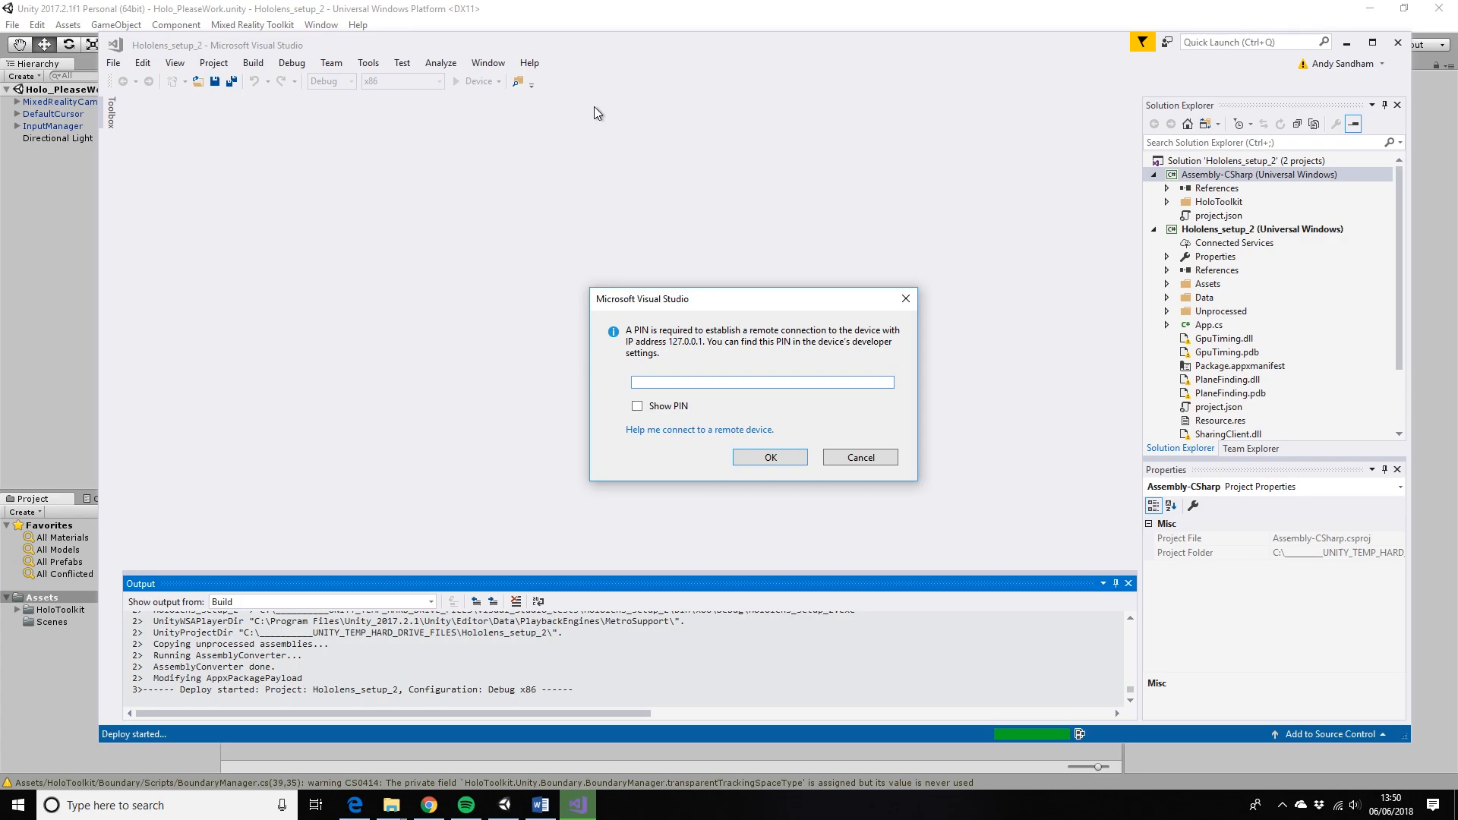
{"action": "mouse_move", "coordinate": [818, 207]}
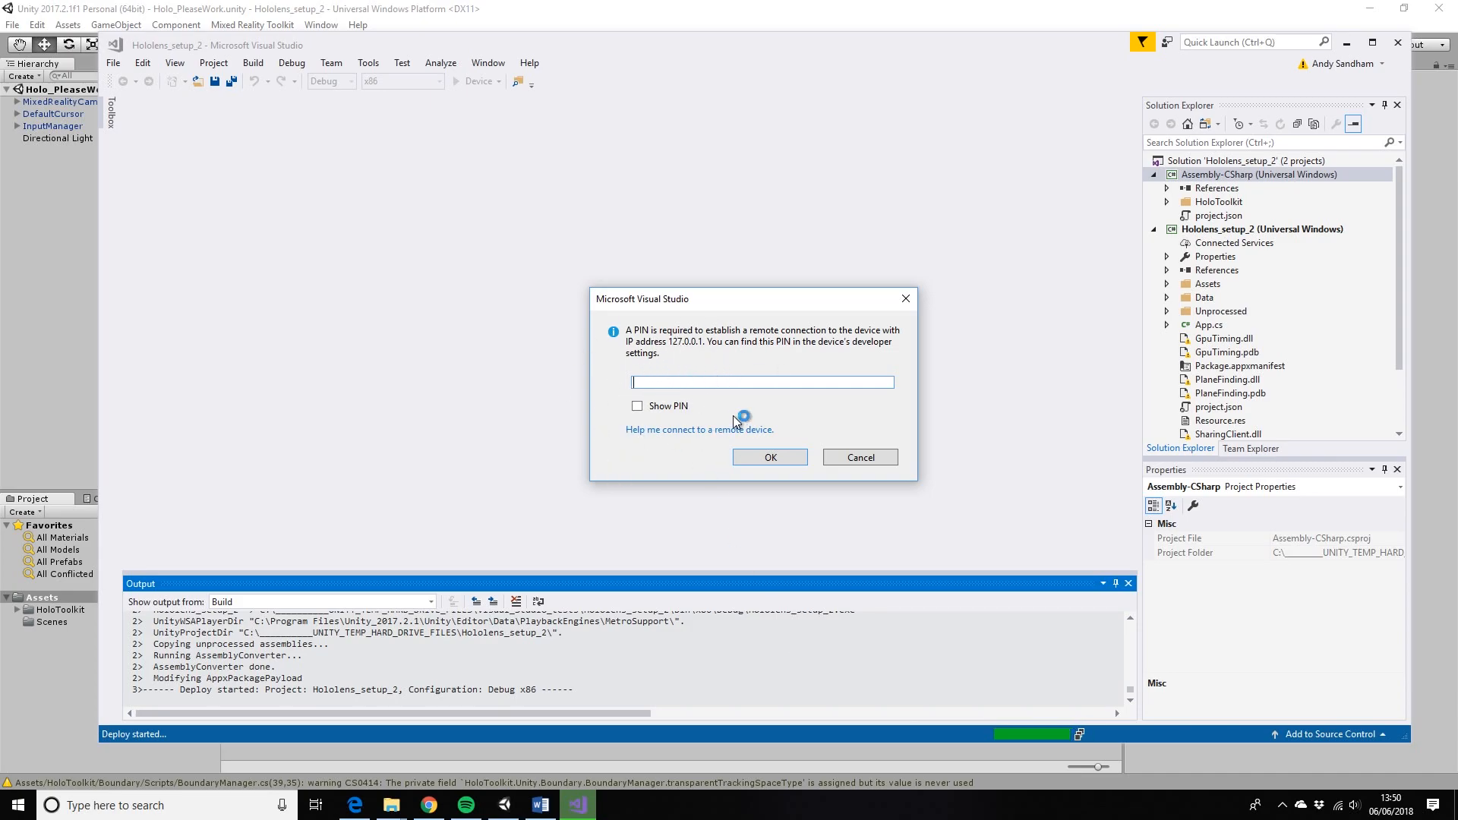
{"action": "mouse_move", "coordinate": [720, 368]}
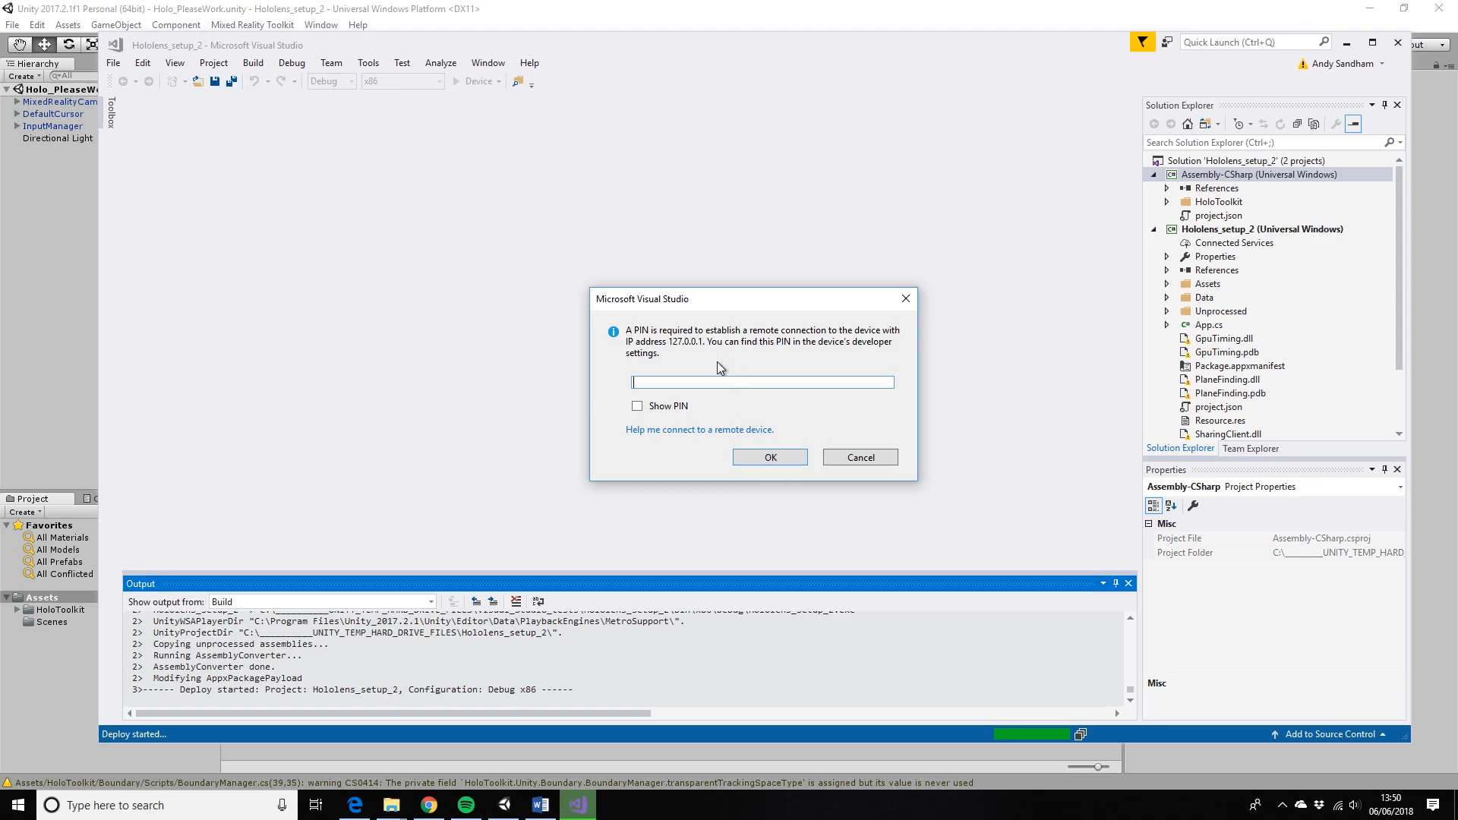
{"action": "mouse_move", "coordinate": [767, 474]}
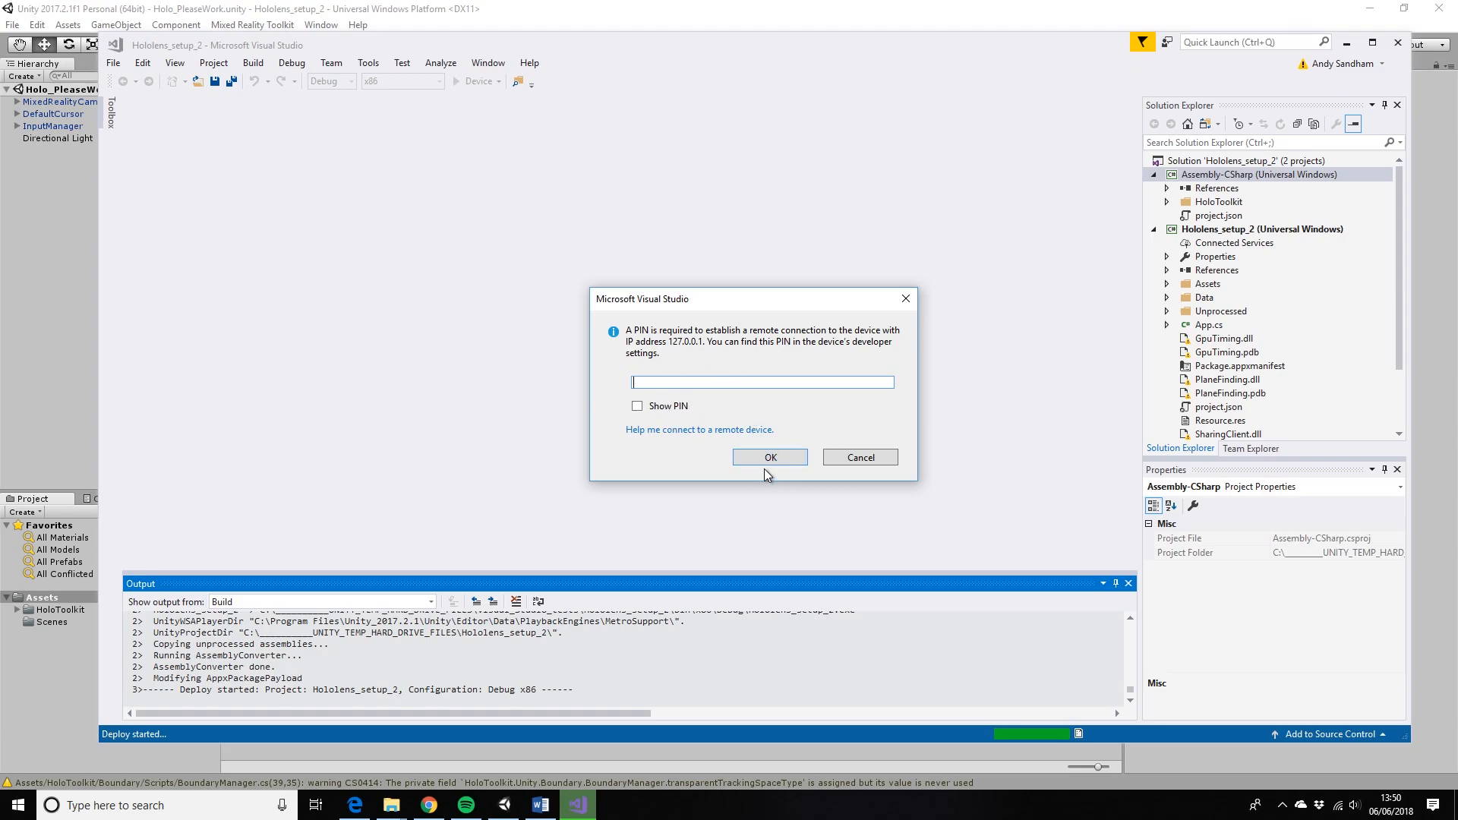
{"action": "mouse_move", "coordinate": [565, 472]}
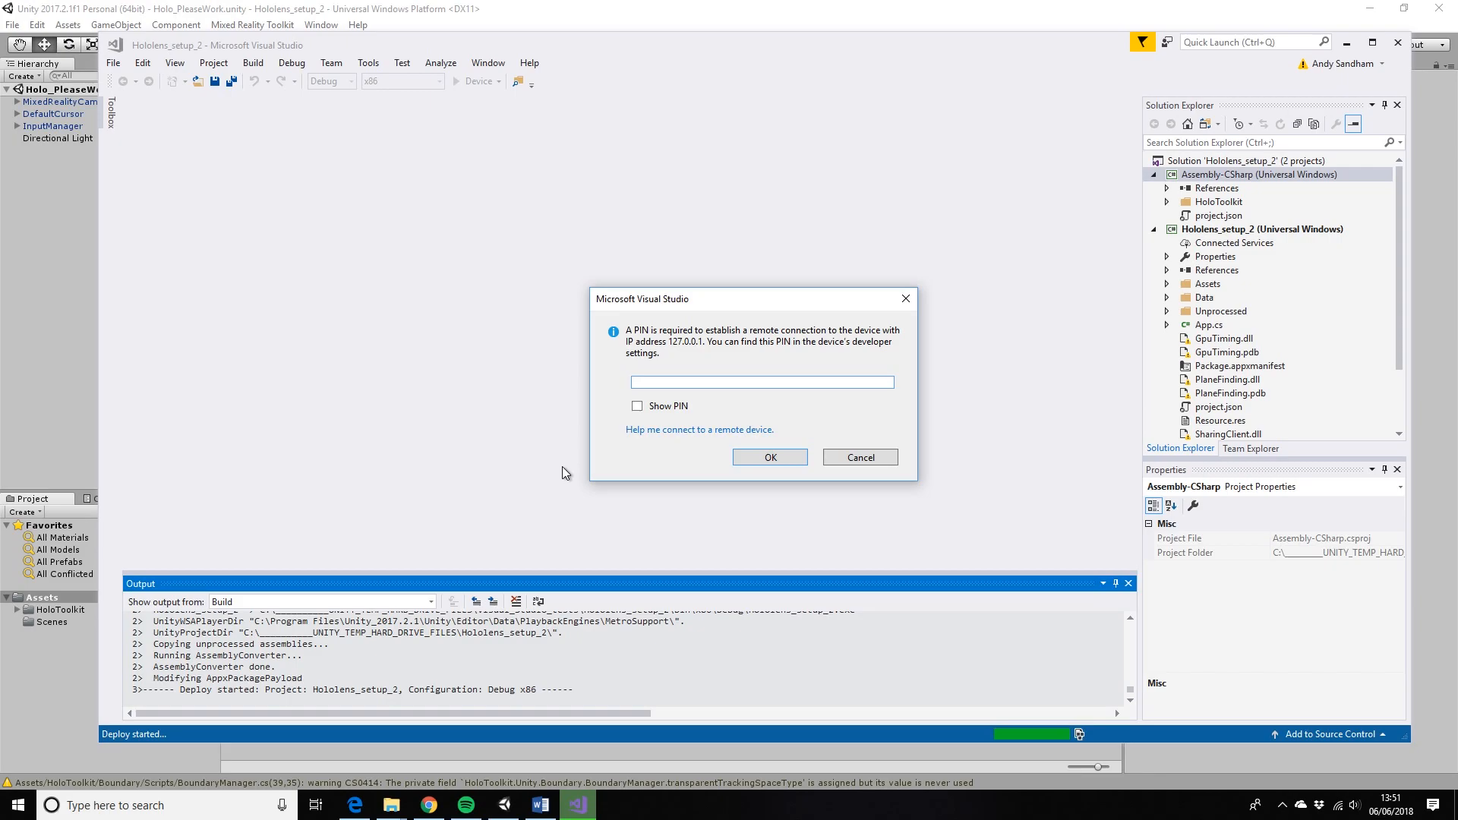
- Submit the device pairing PIN so Hololens_setup_2 deploys and launches on the HoloLens
{"action": "left_click", "coordinate": [769, 456]}
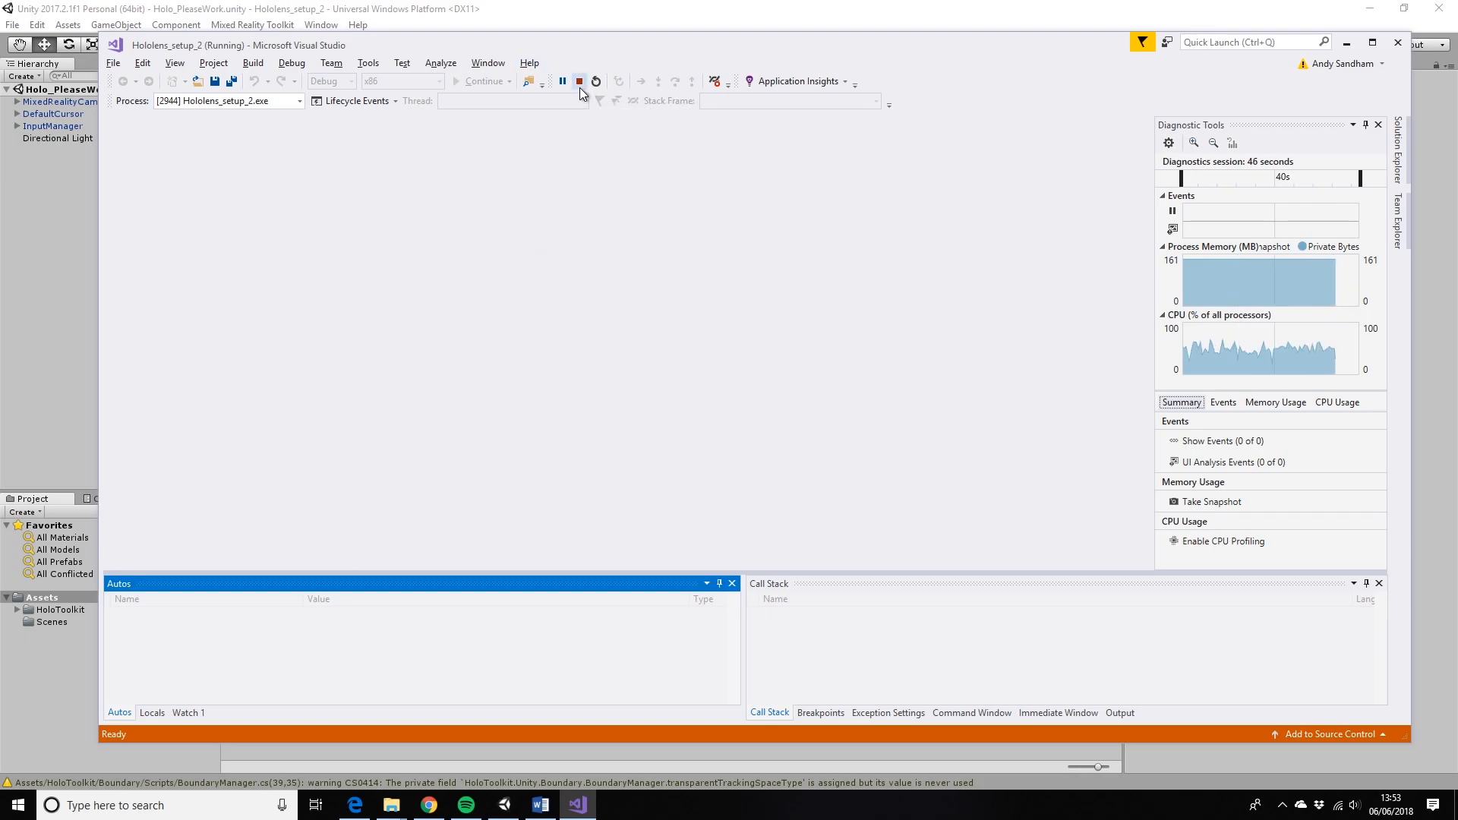
- Stop debugging the running Hololens_setup_2 app from the toolbar
{"action": "left_click", "coordinate": [579, 81]}
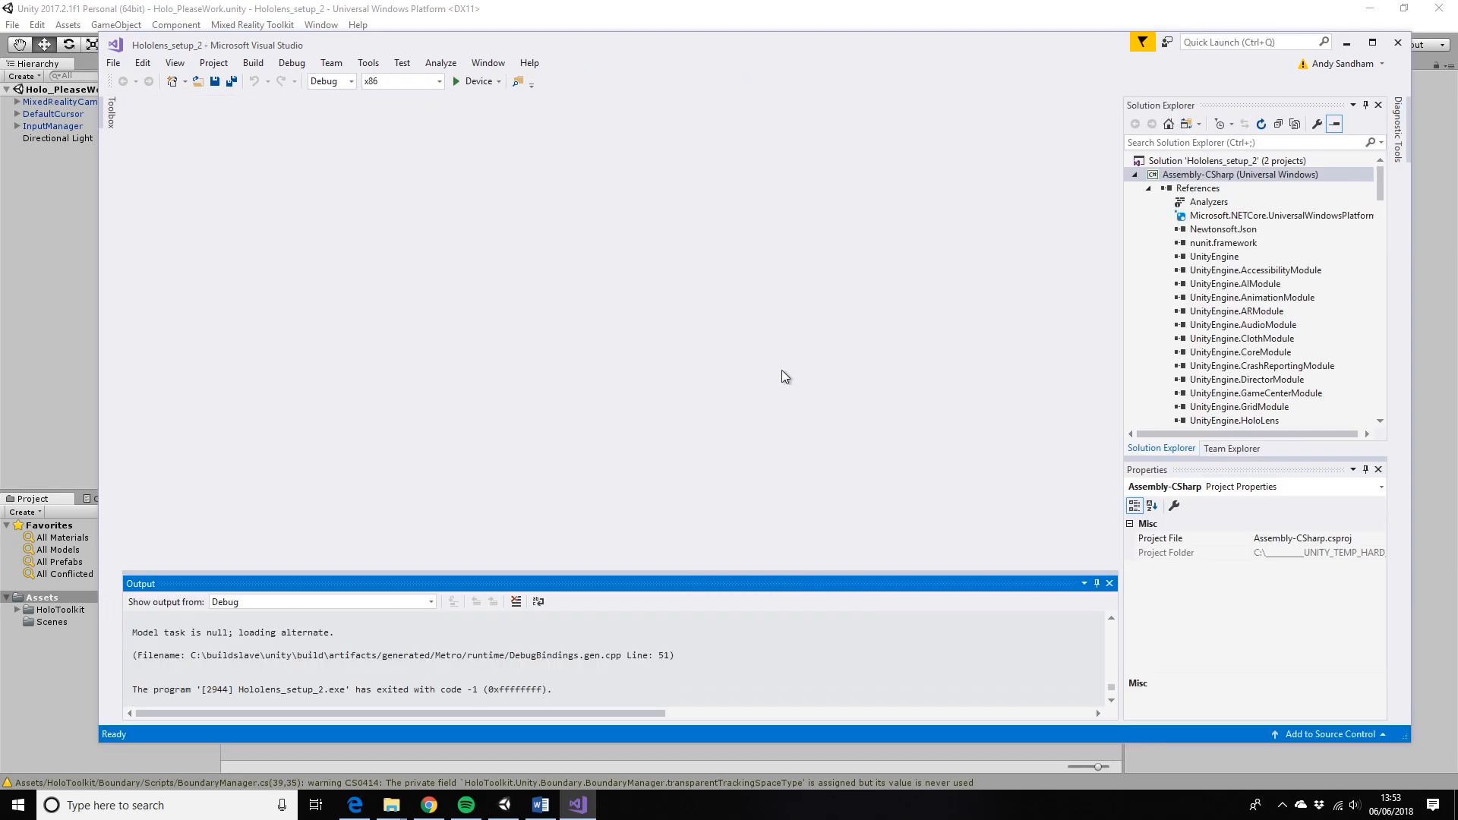
{"action": "mouse_move", "coordinate": [780, 381]}
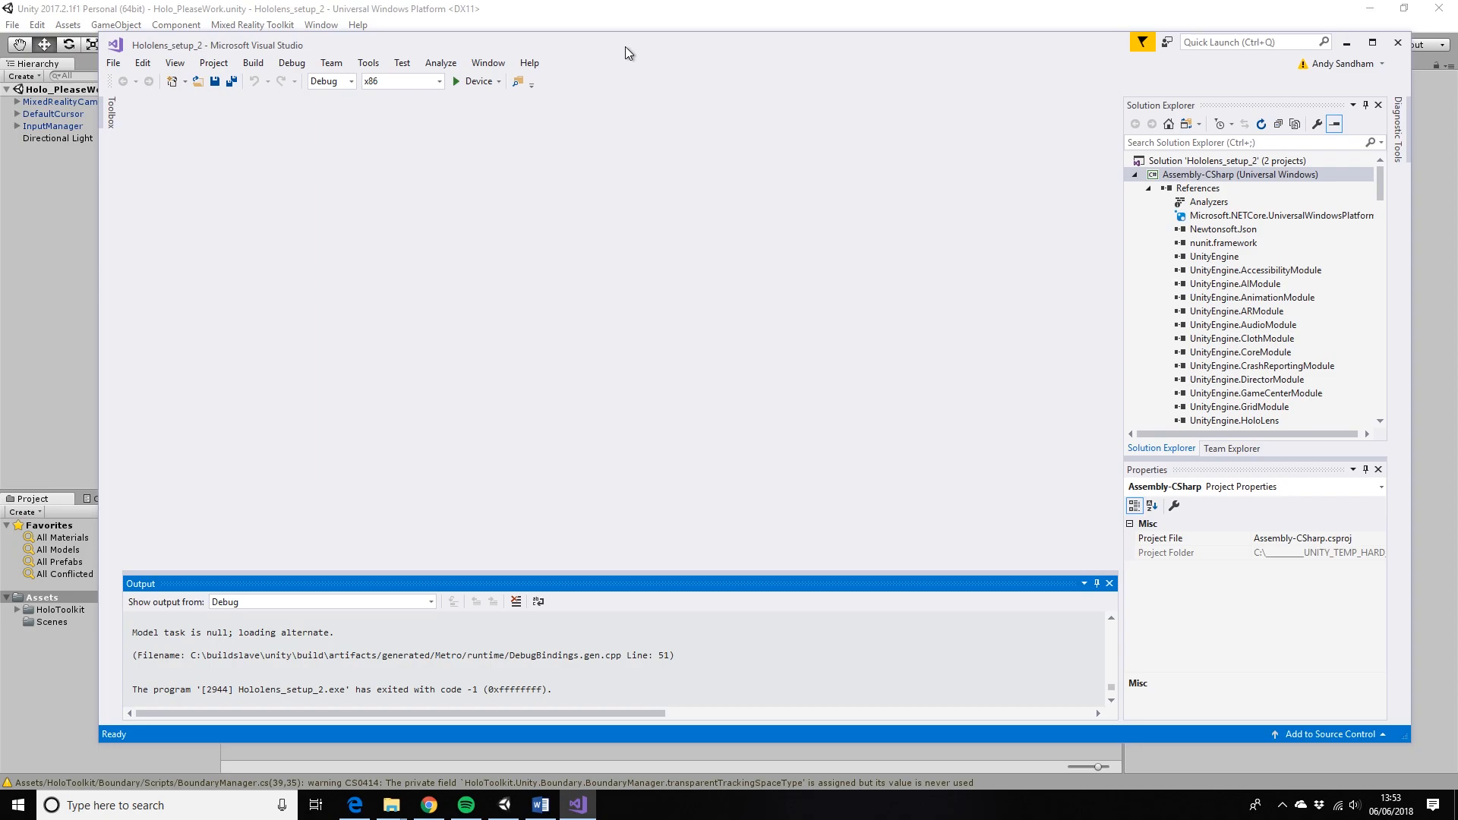
{"action": "mouse_move", "coordinate": [635, 136]}
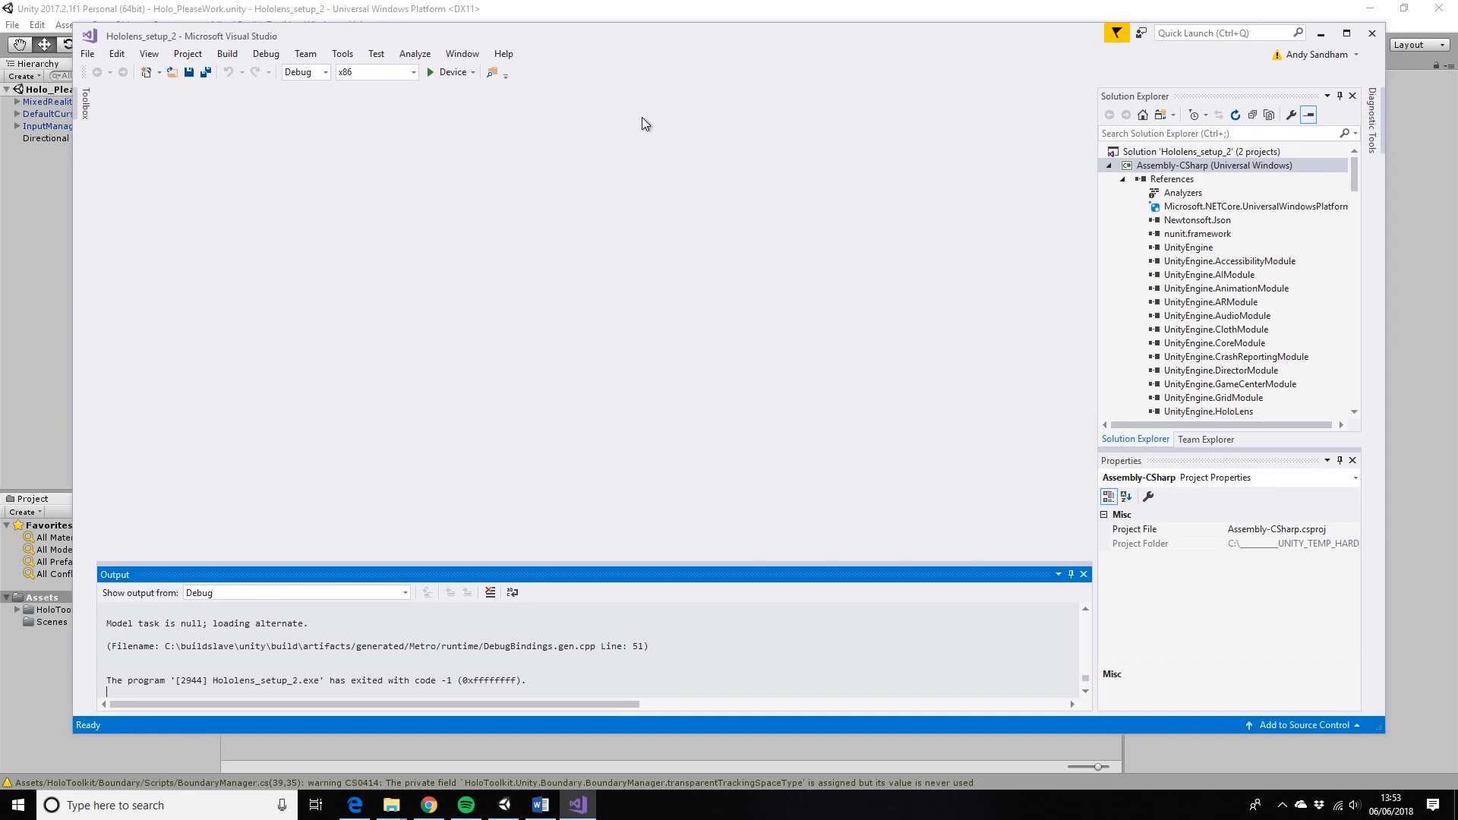
{"action": "mouse_move", "coordinate": [634, 230]}
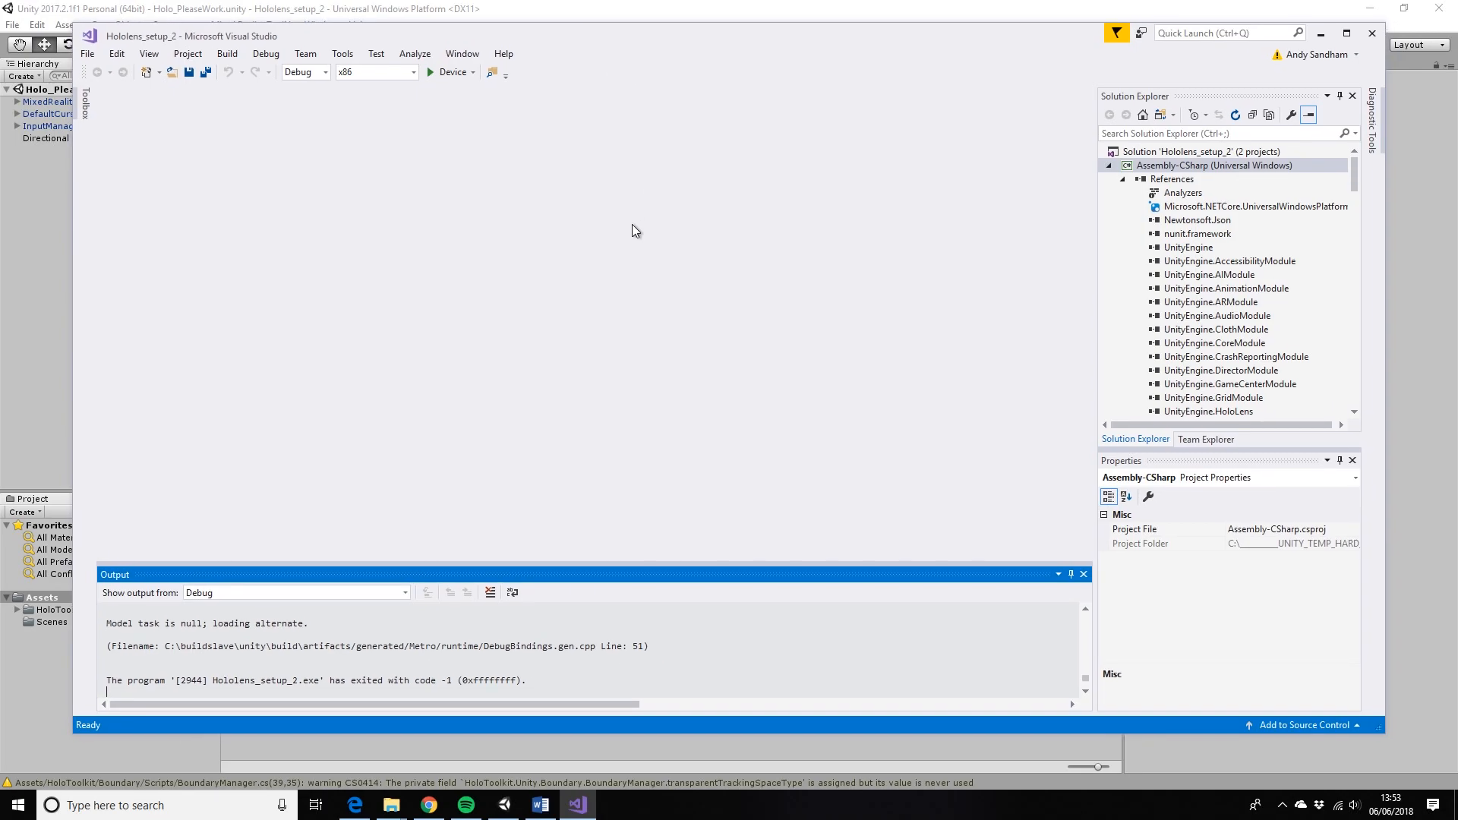